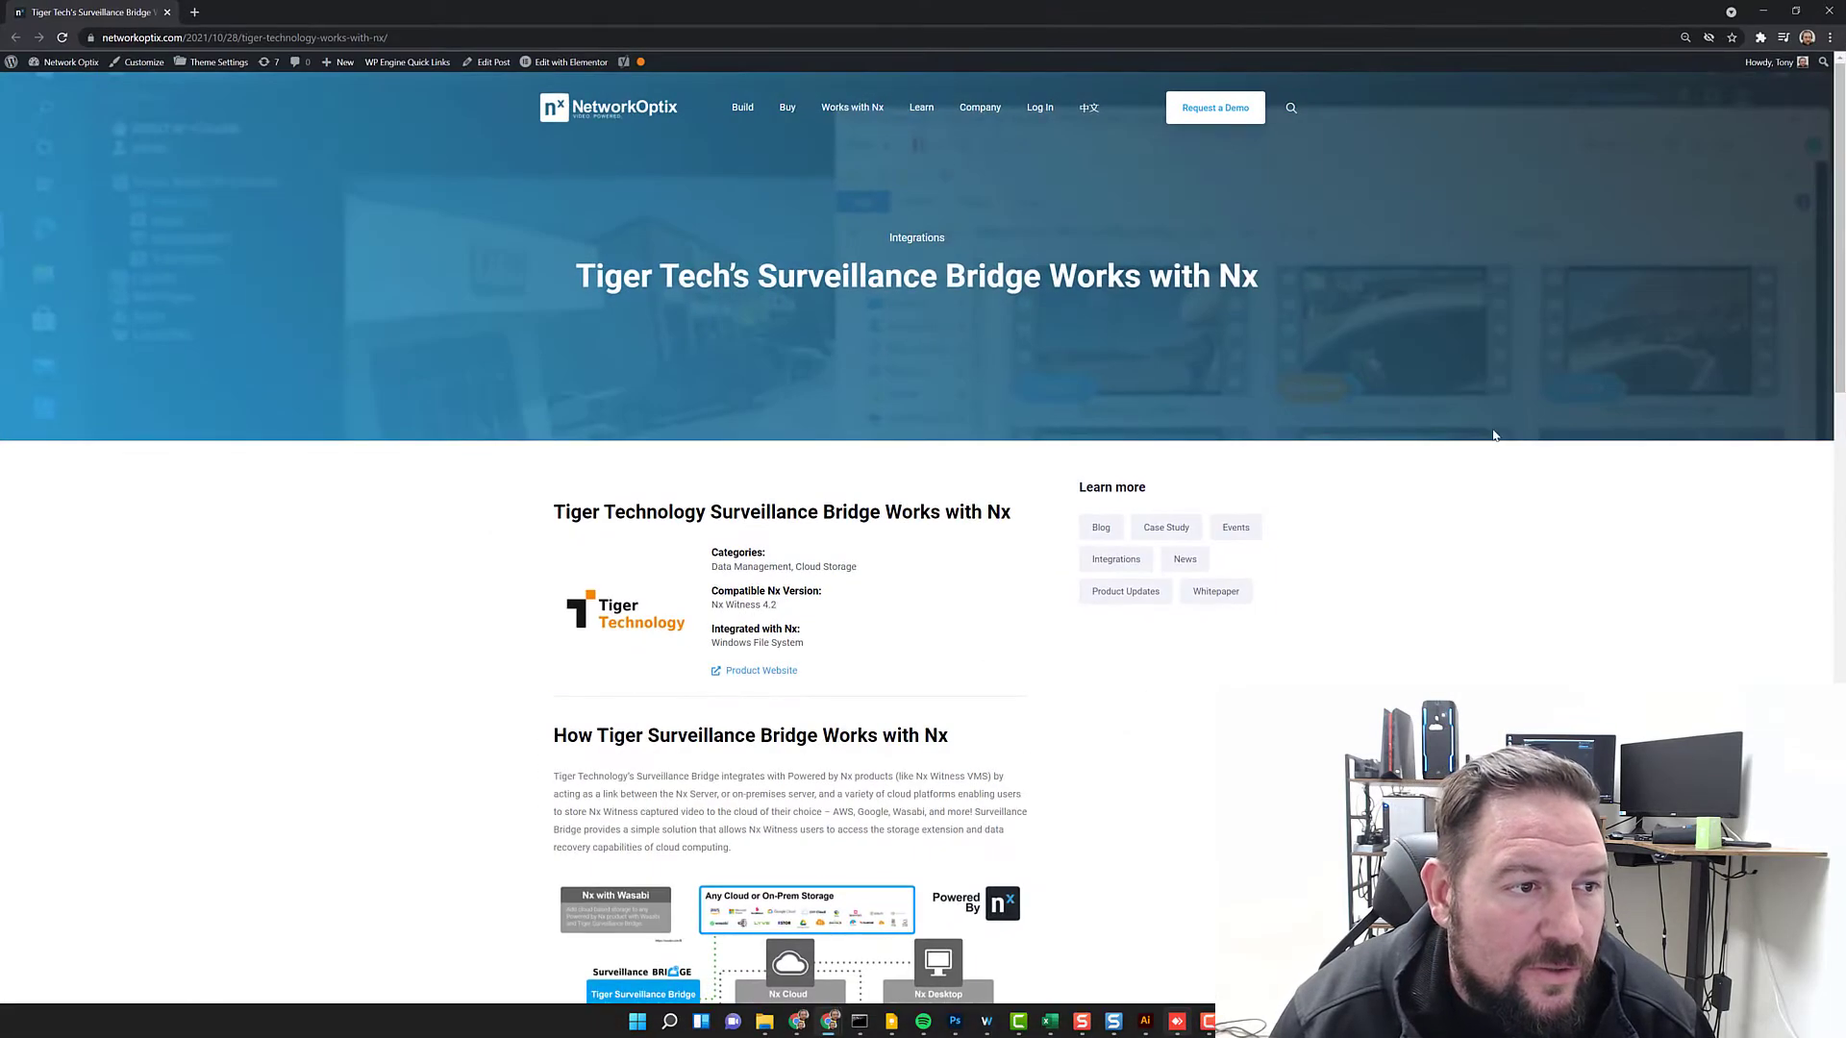
- Scroll the Network Optix article to the architecture diagrams and dismiss the image context menu
scroll(down, 3)
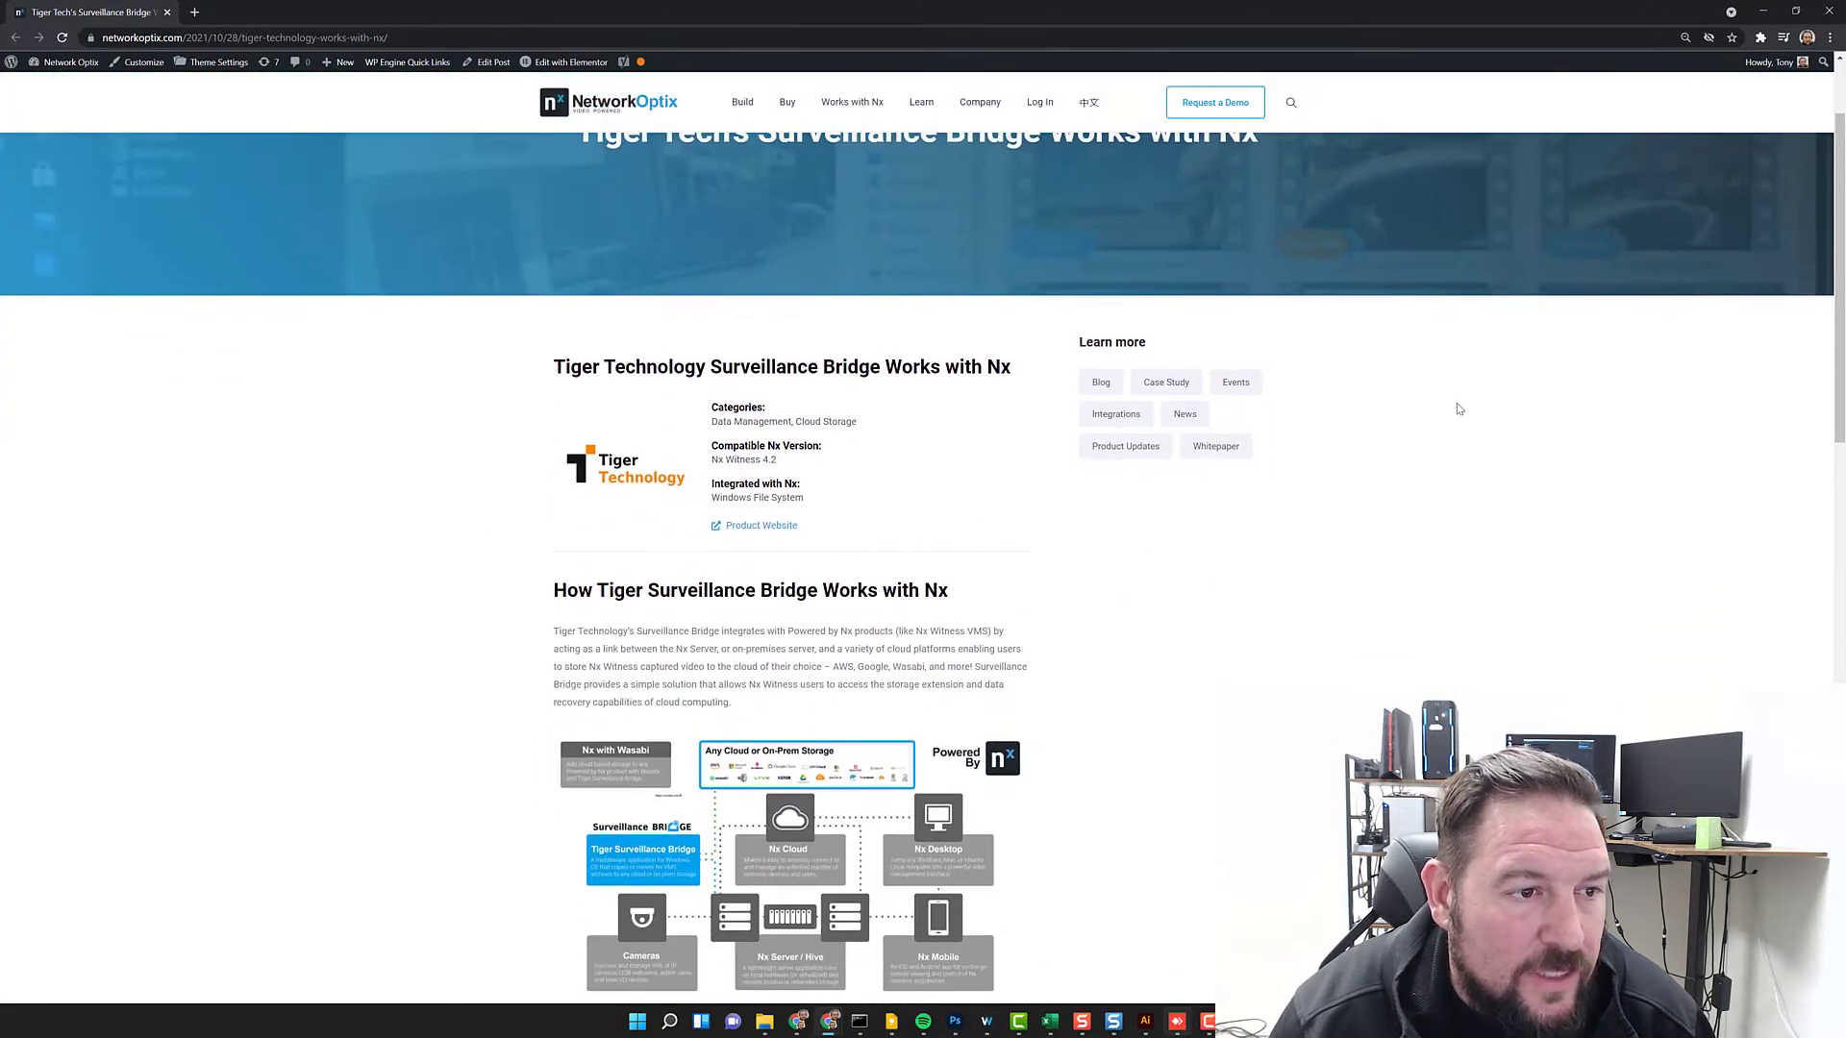
scroll(down, 3)
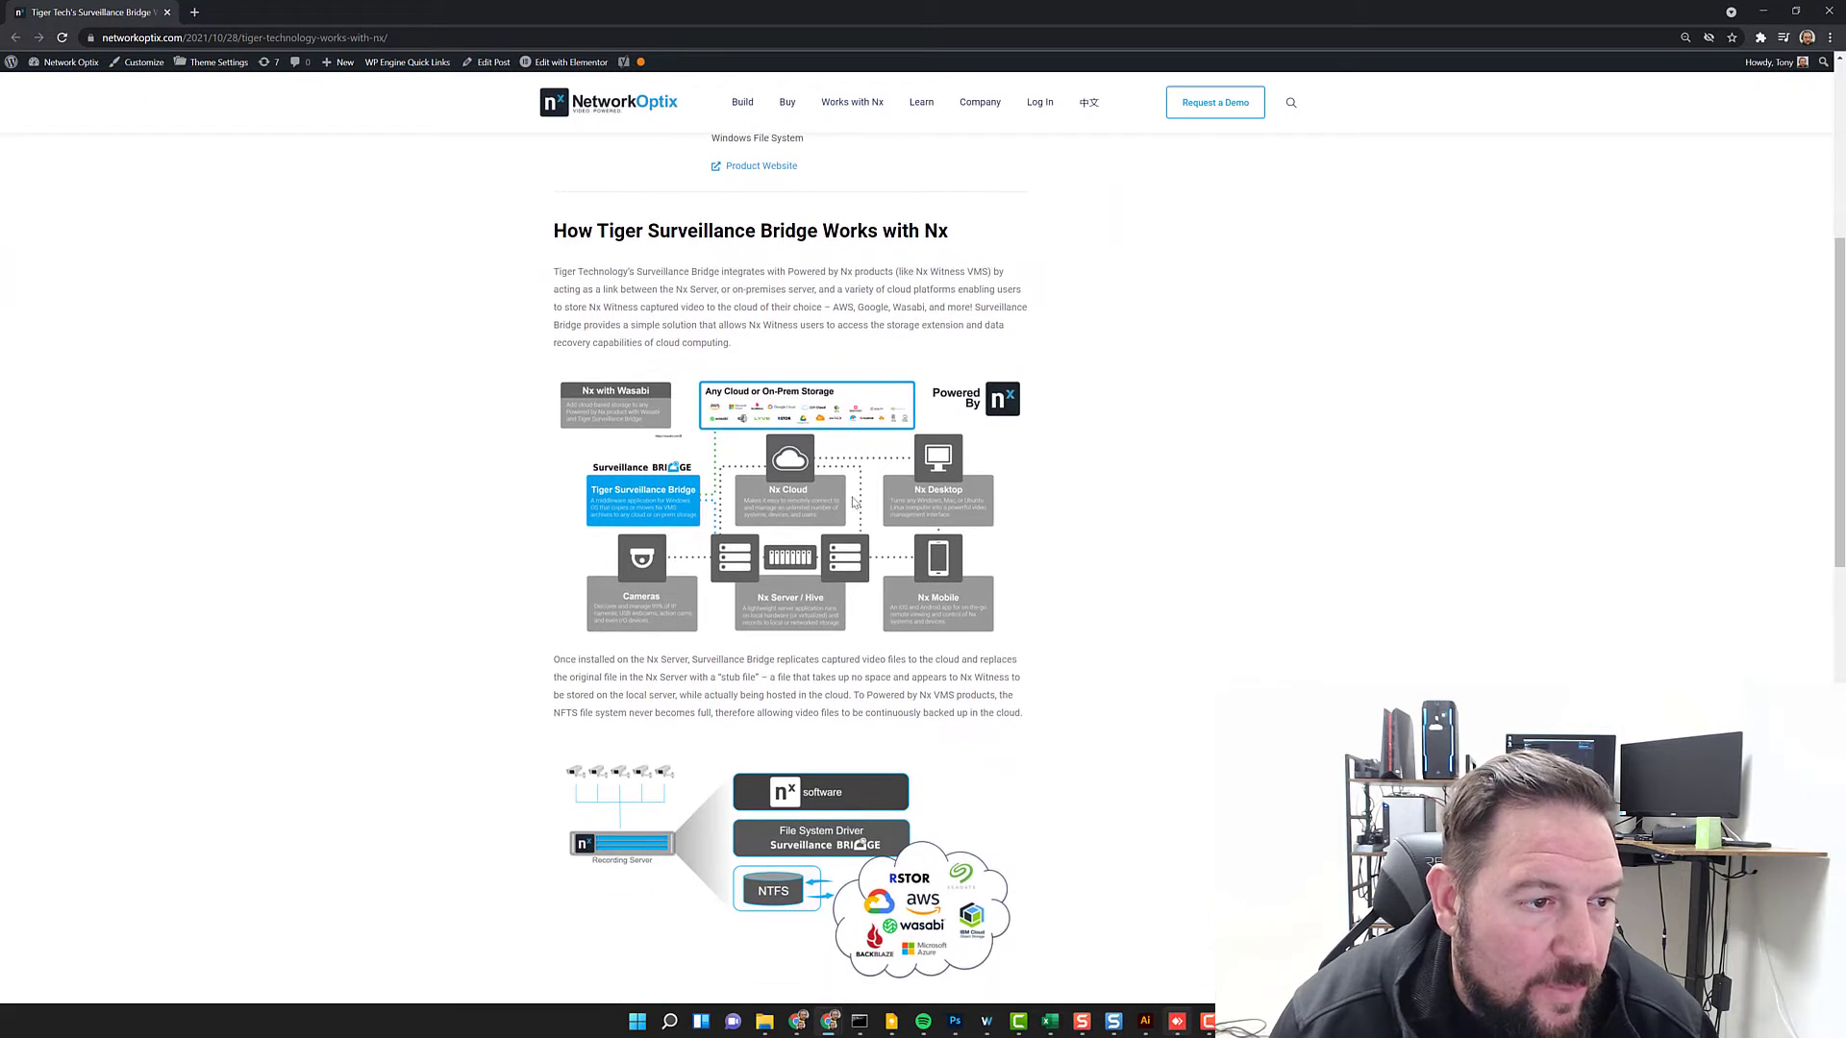
right_click(854, 474)
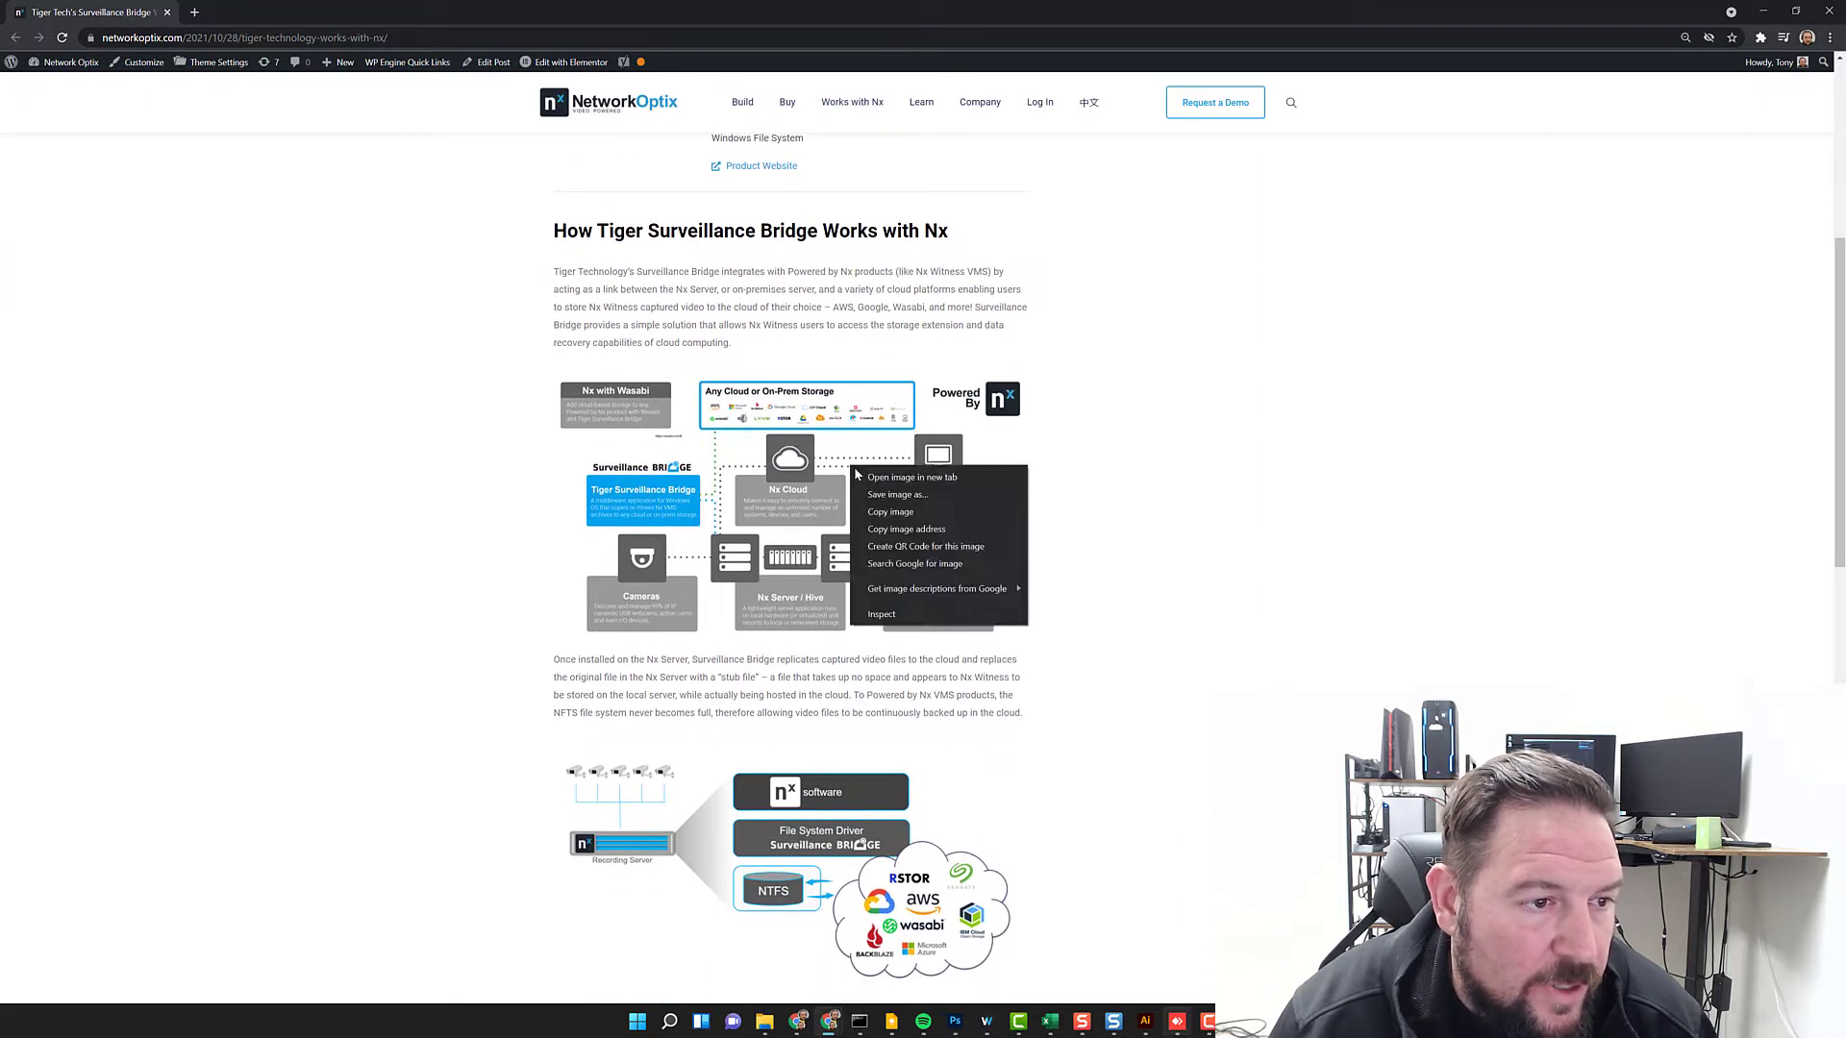
click(1107, 476)
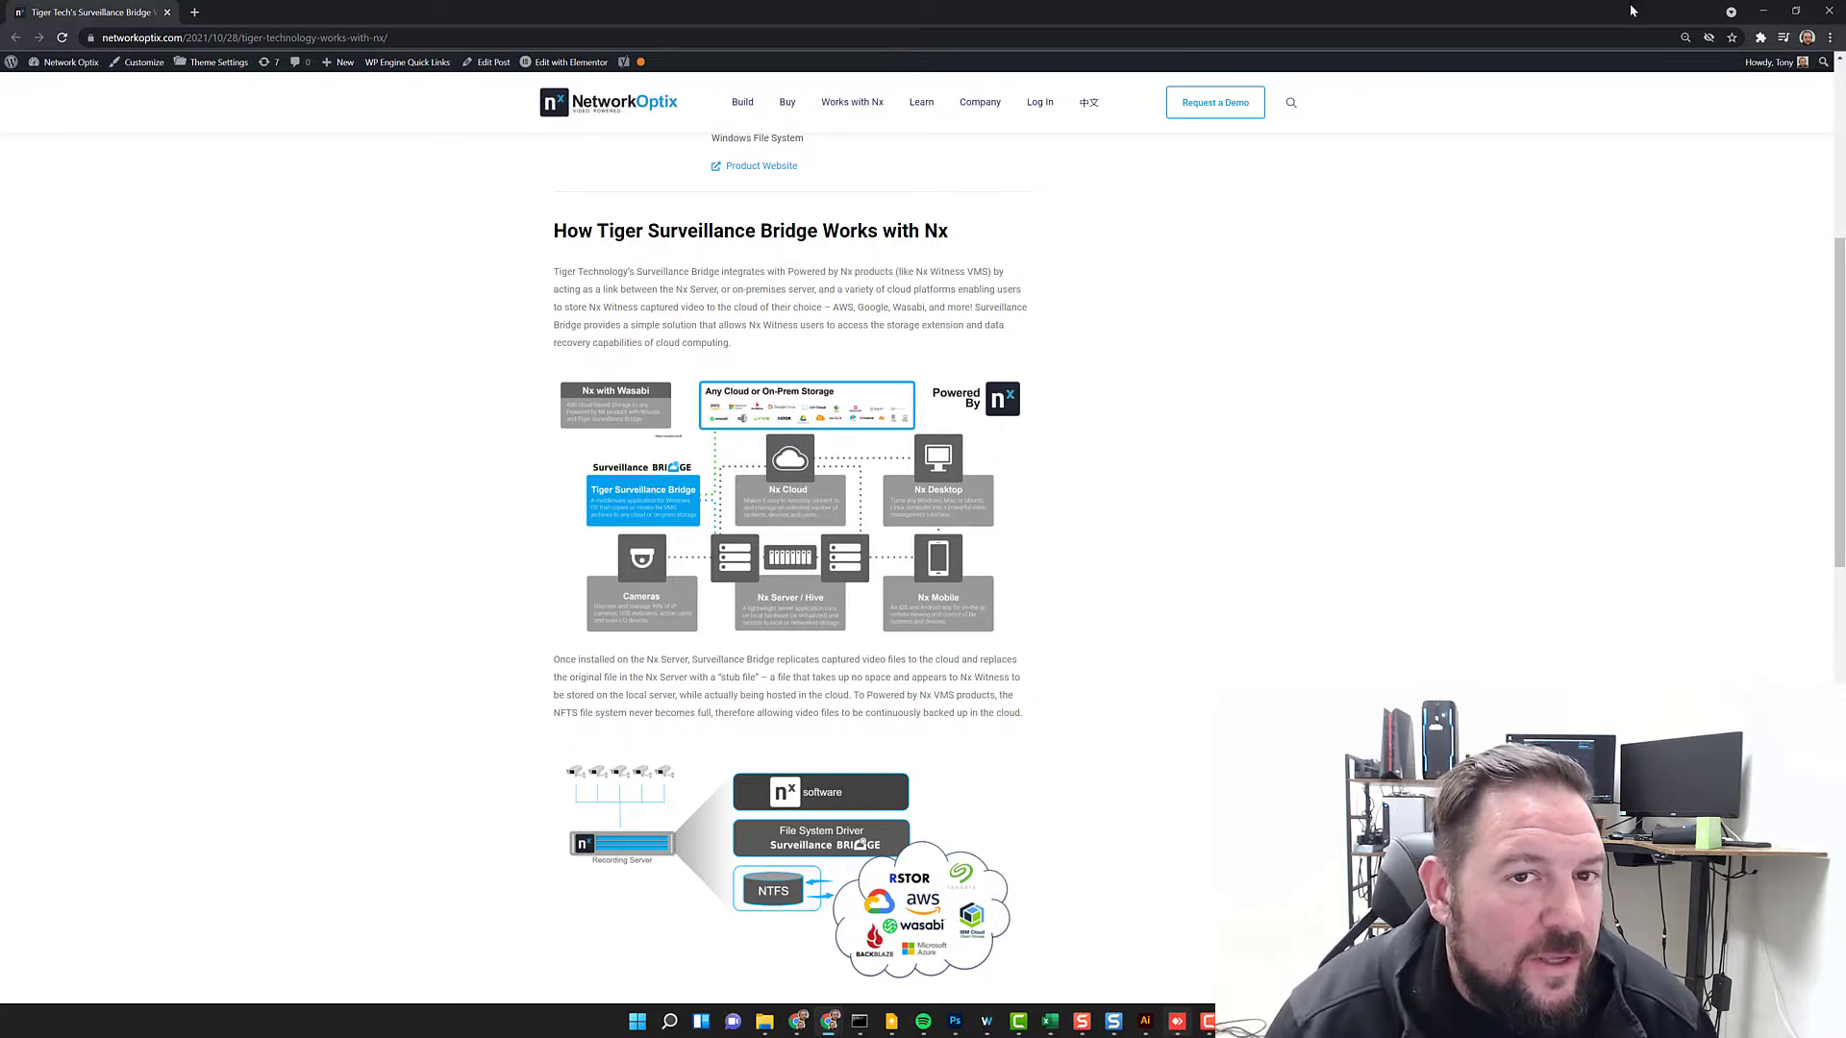
- Minimize Chrome to reveal the Nx Witness client and the Surveillance Bridge installer icon
click(1176, 1021)
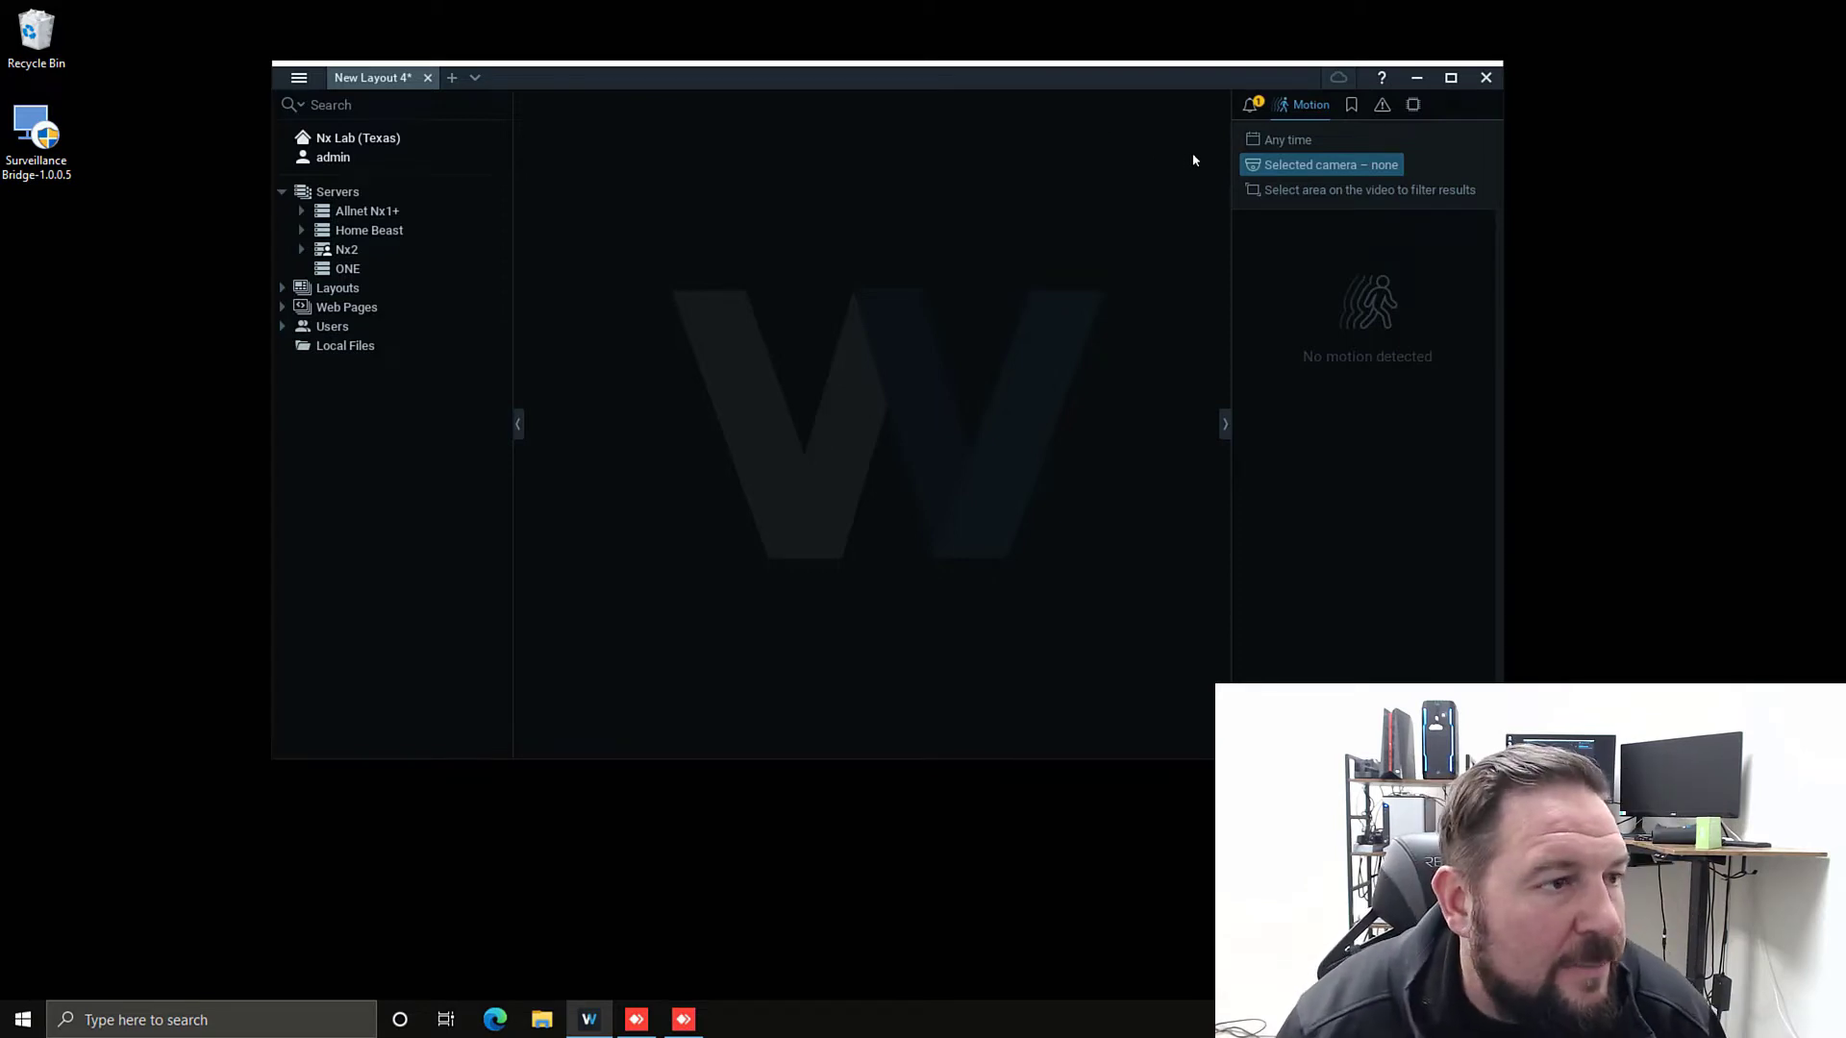
click(37, 133)
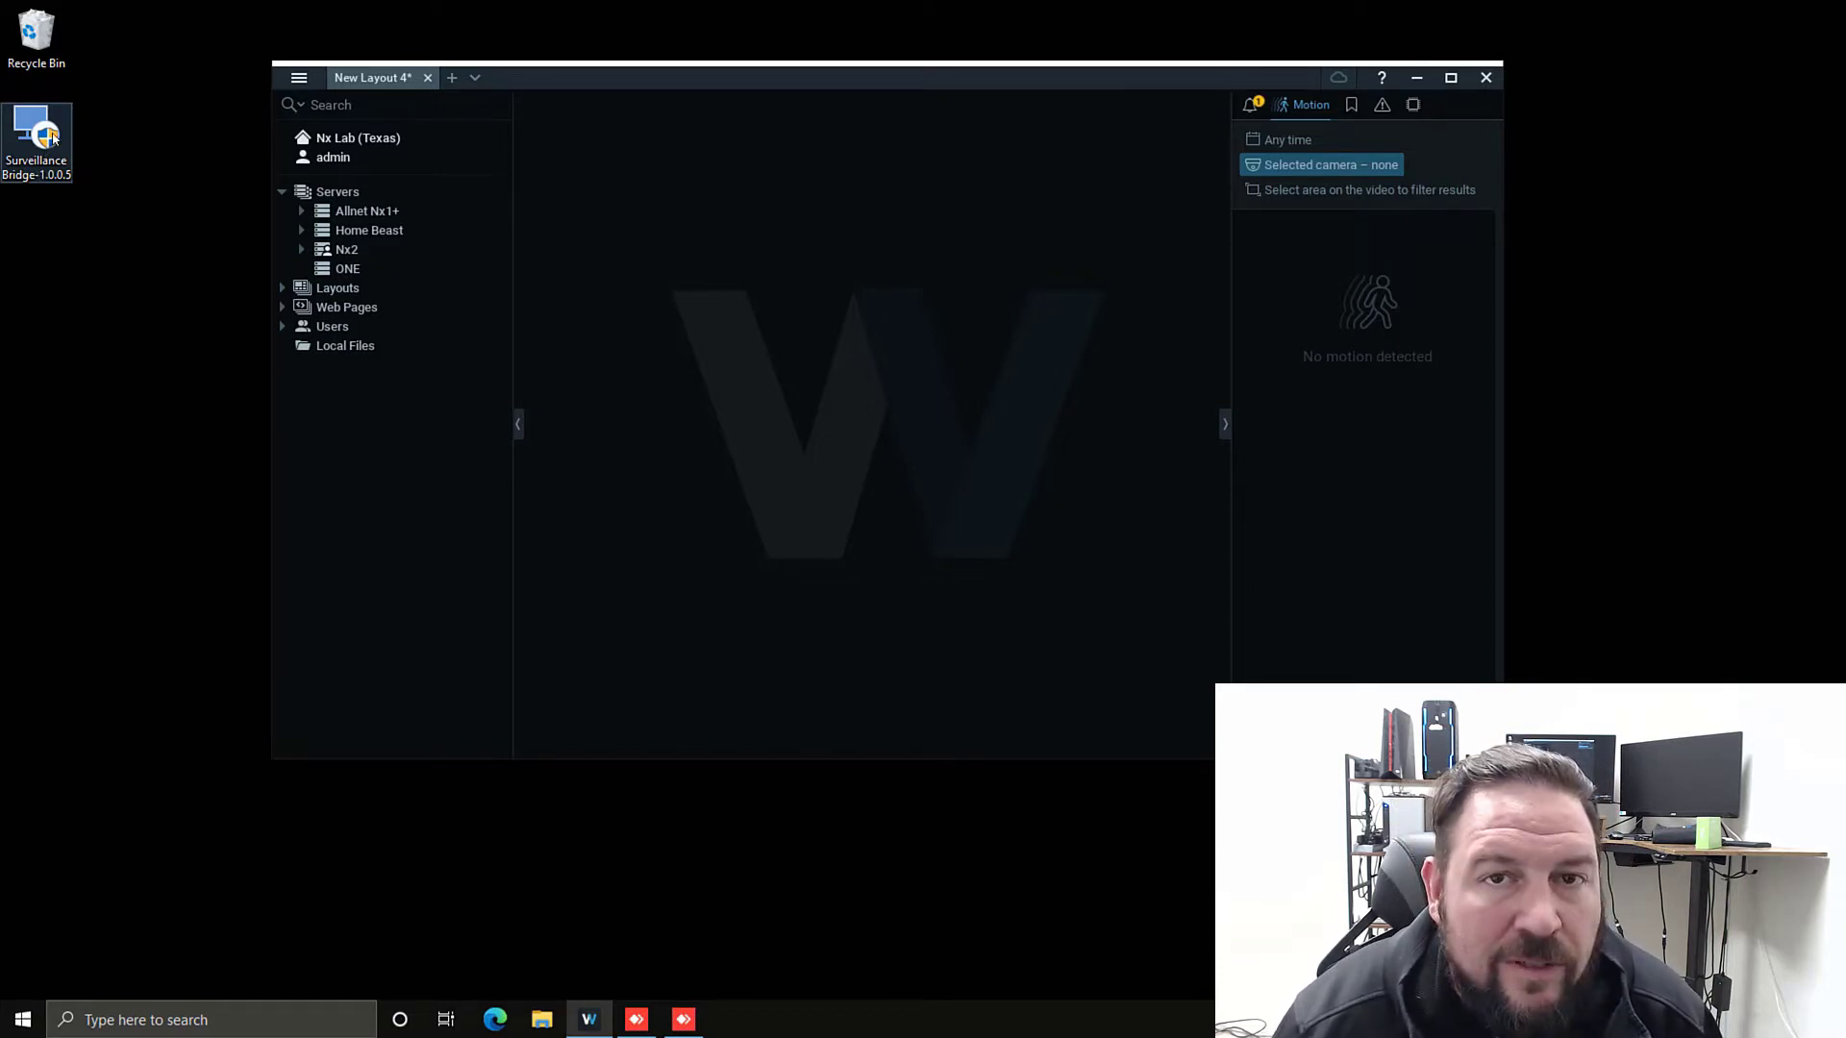
- Launch the Surveillance Bridge installer, approve UAC, and accept the license terms
double_click(36, 133)
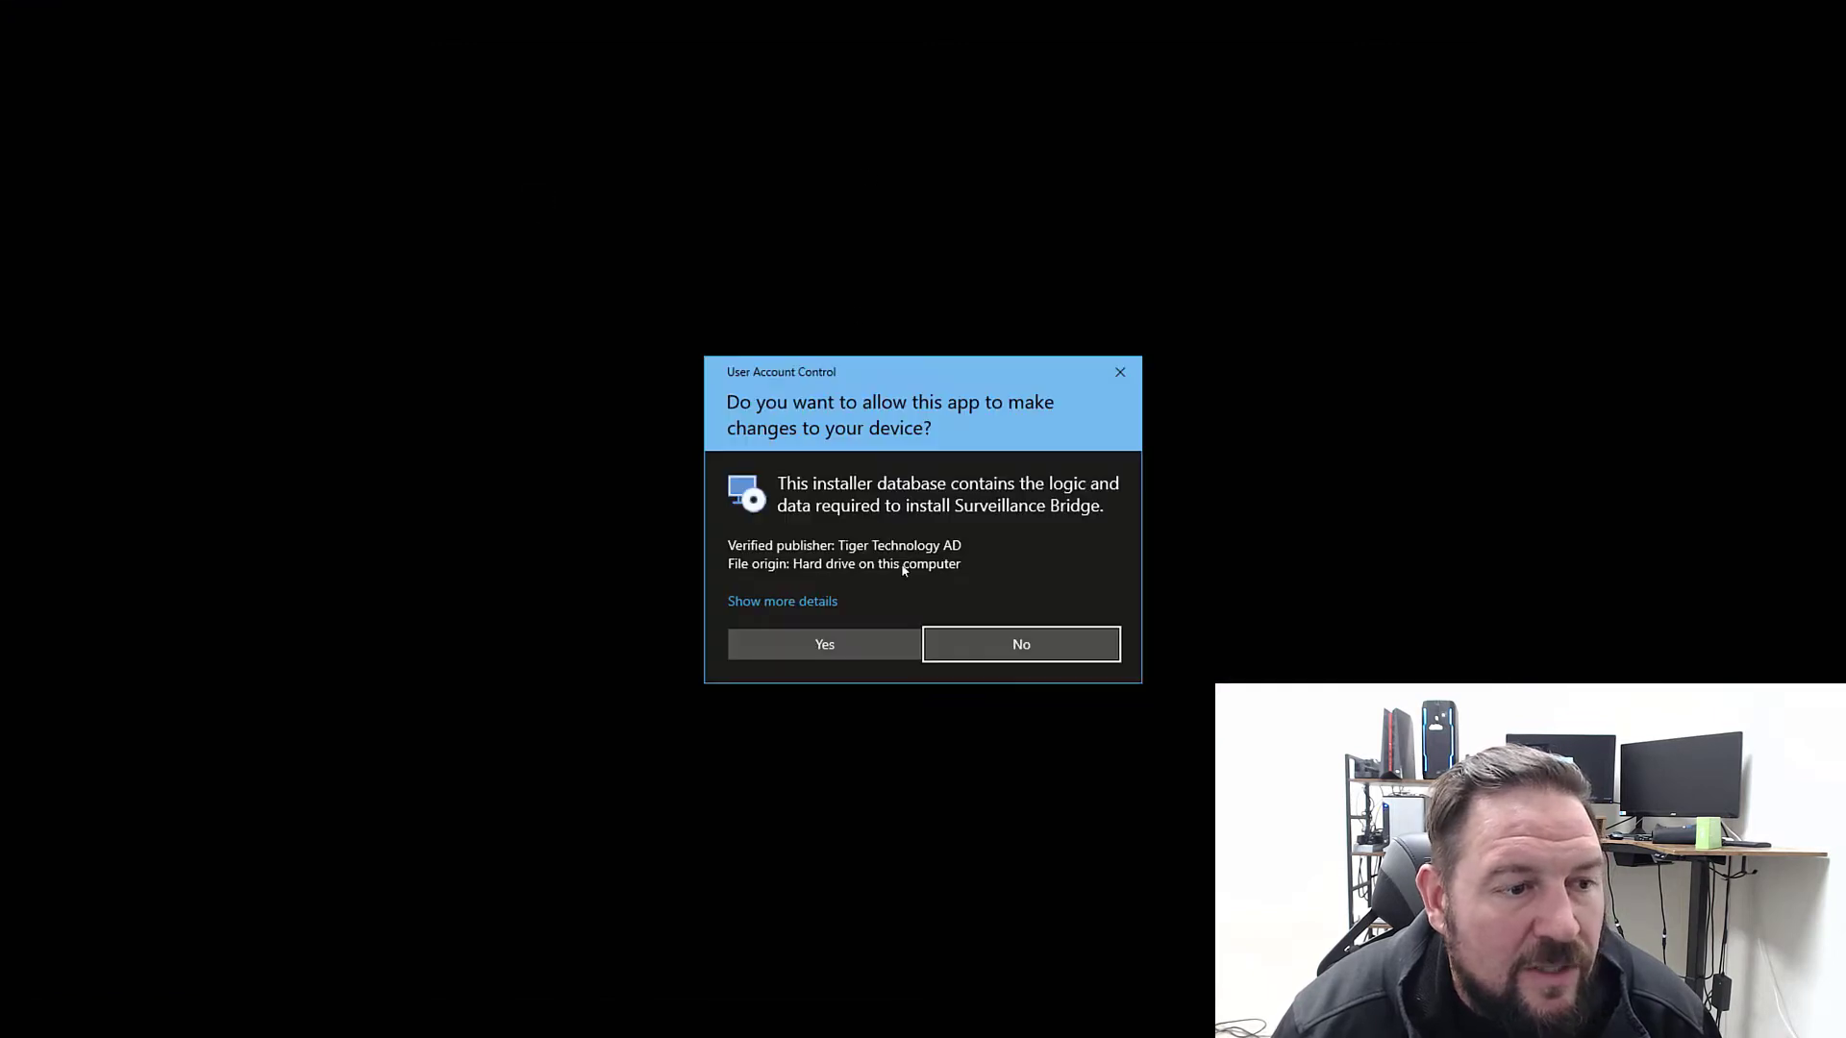
click(824, 644)
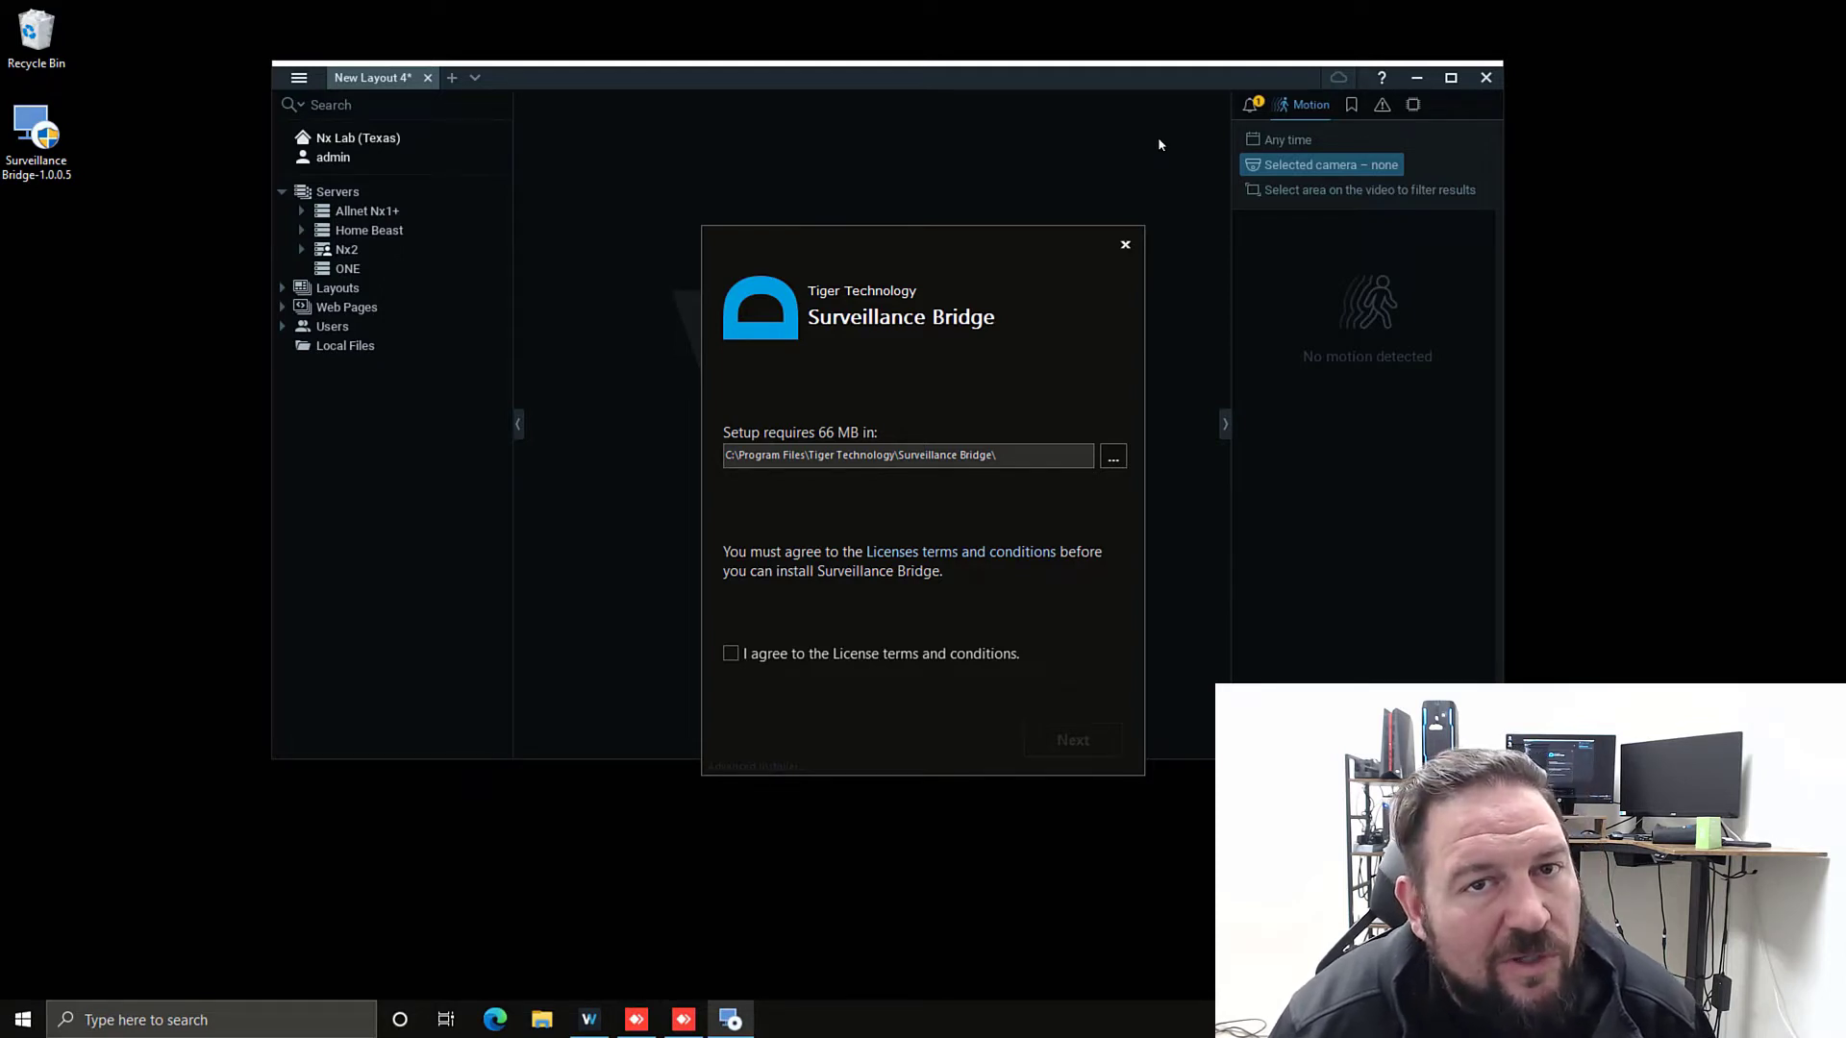
mouse_move(1106, 178)
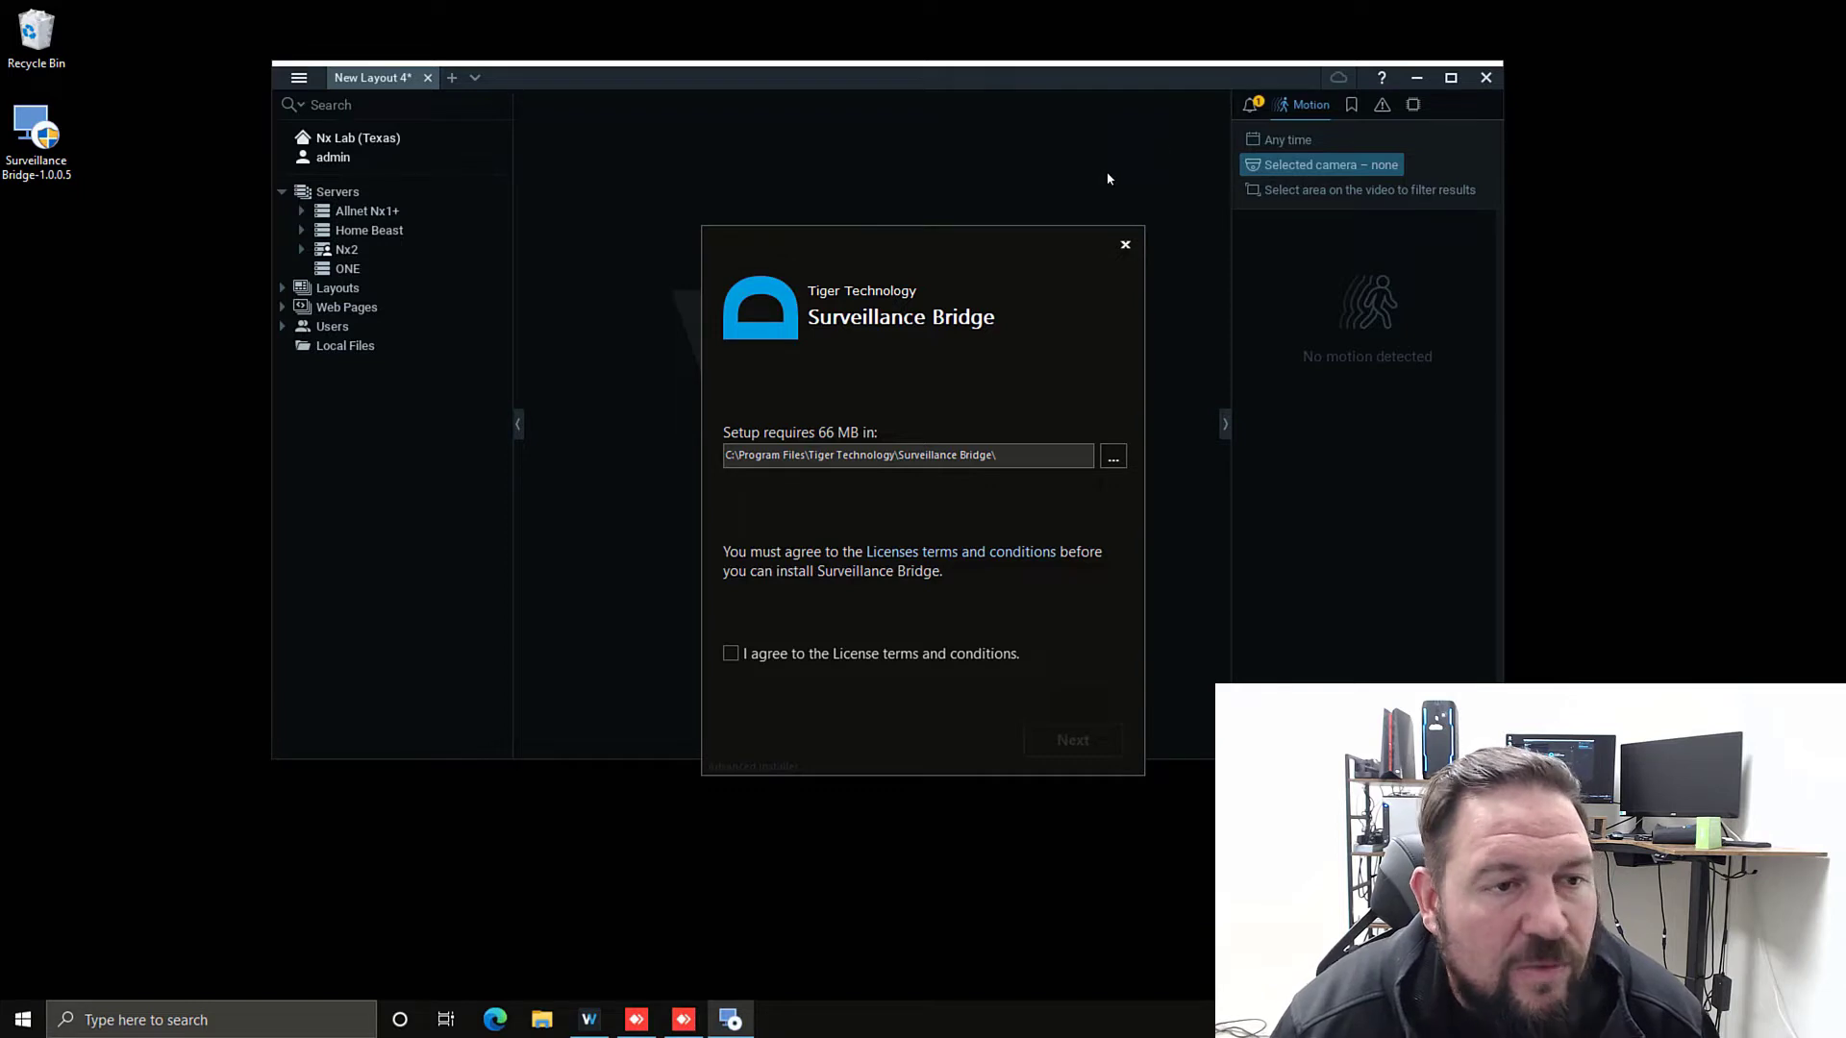
mouse_move(1040, 248)
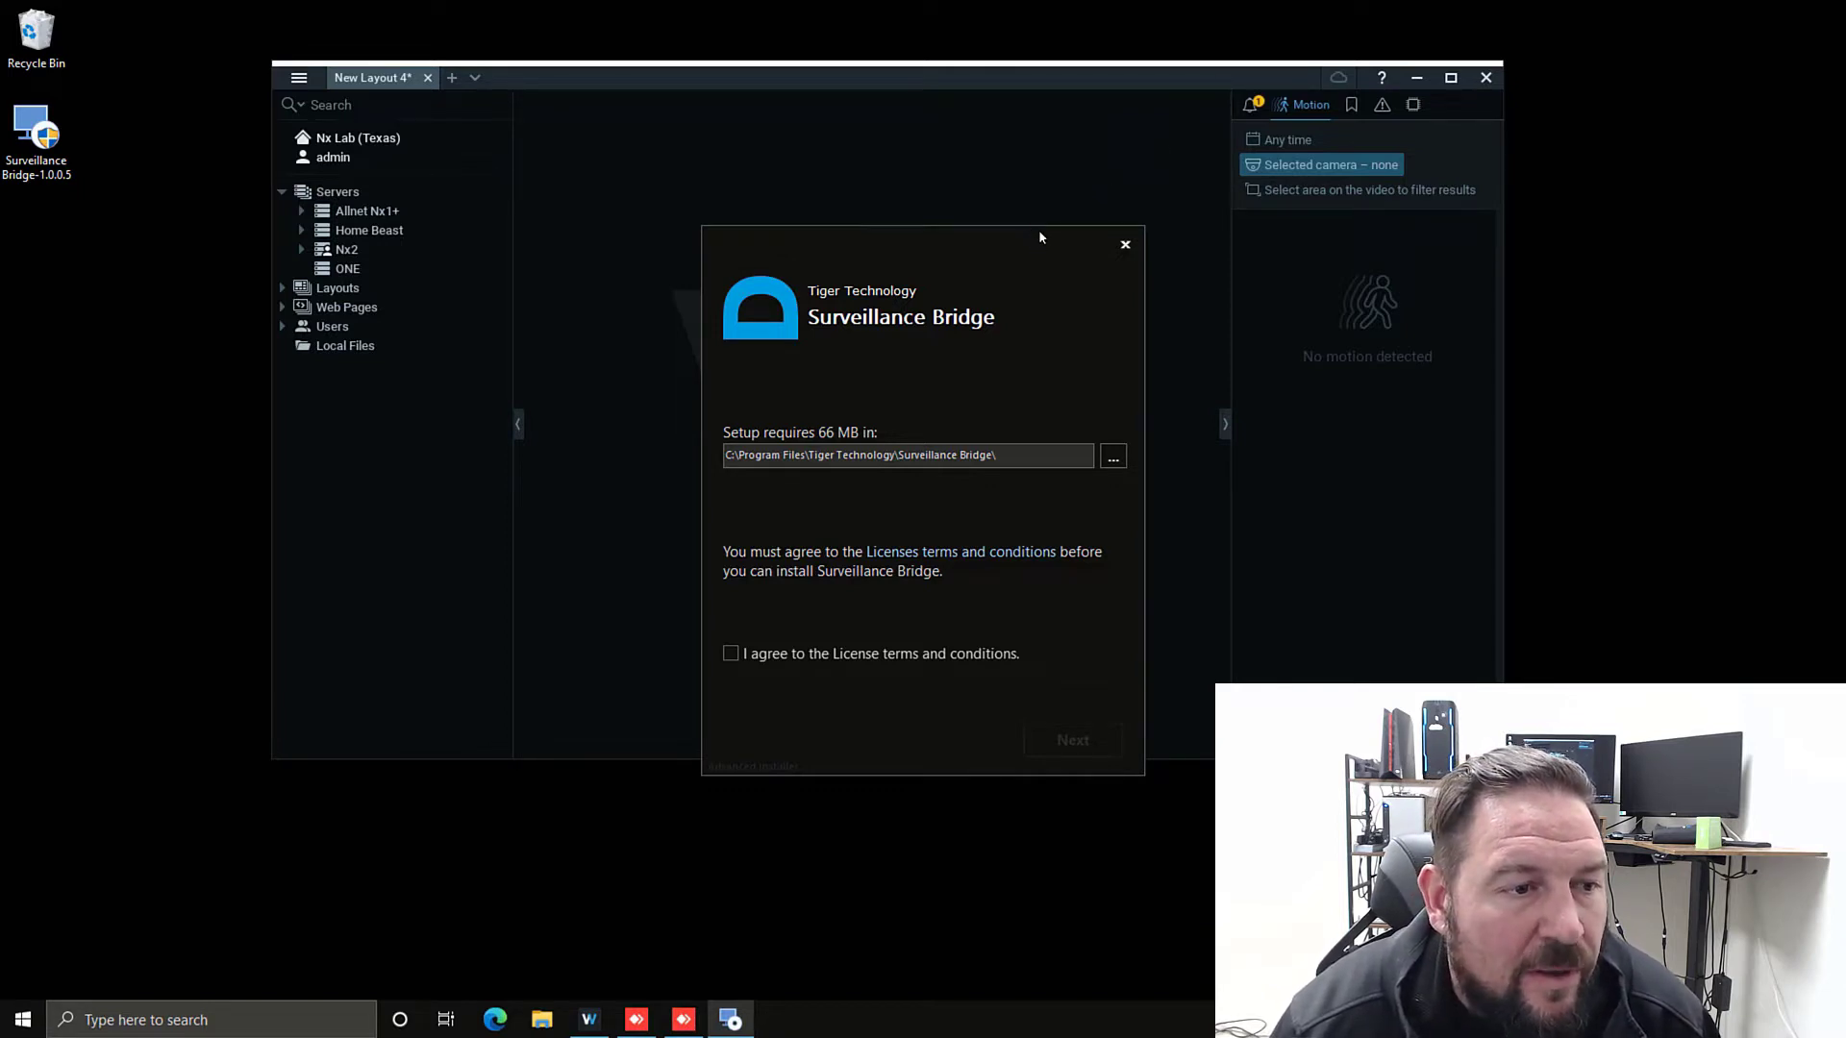
mouse_move(992, 301)
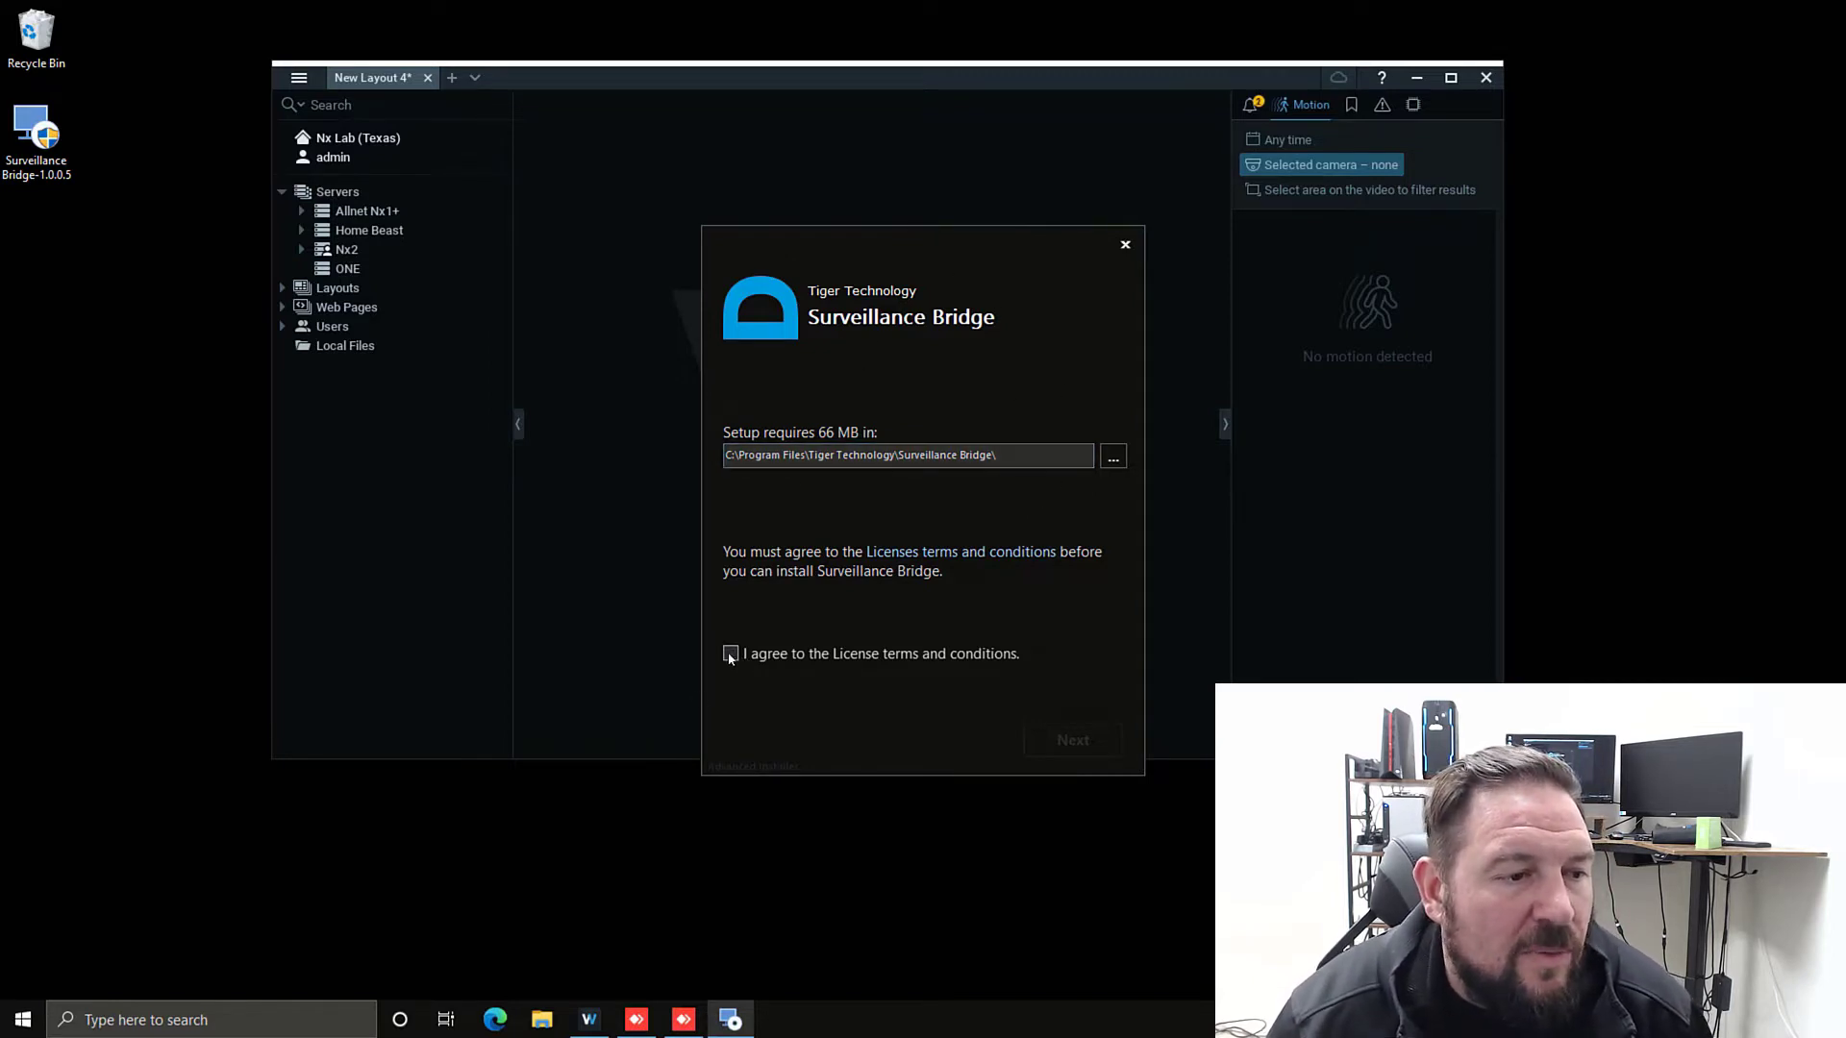
click(731, 654)
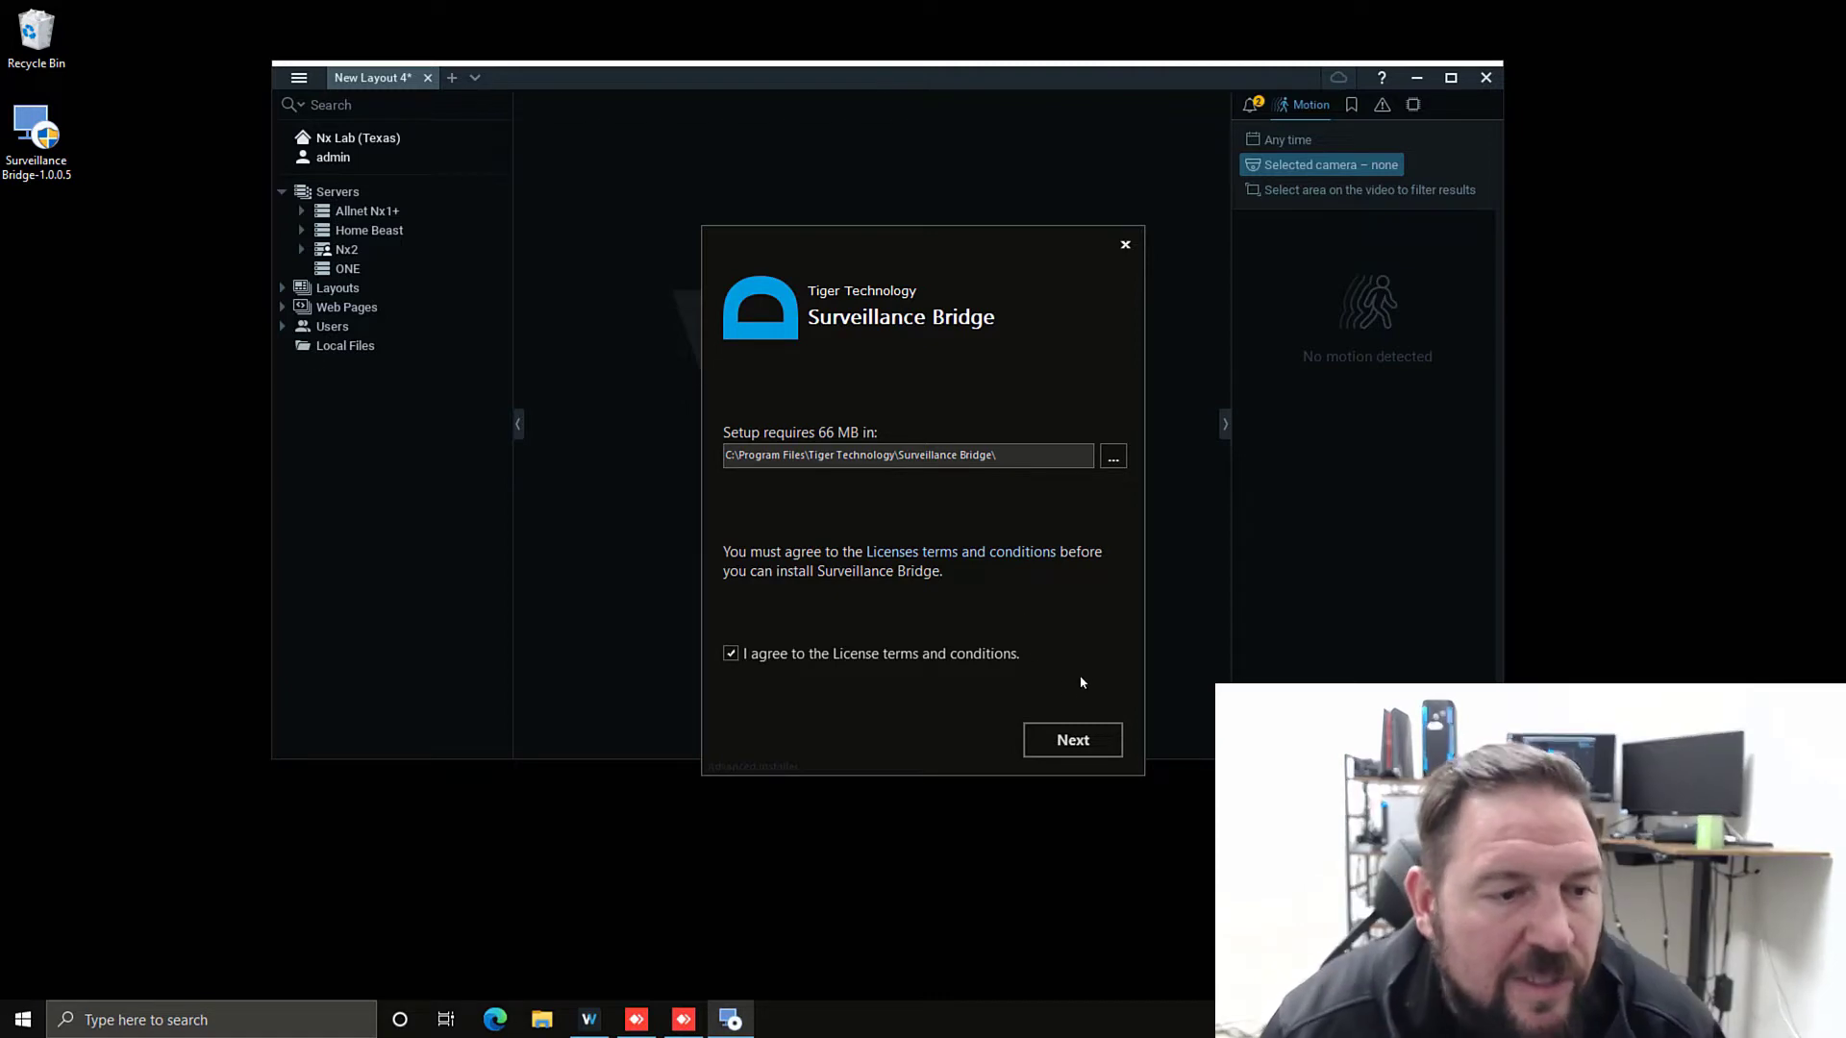
click(1070, 739)
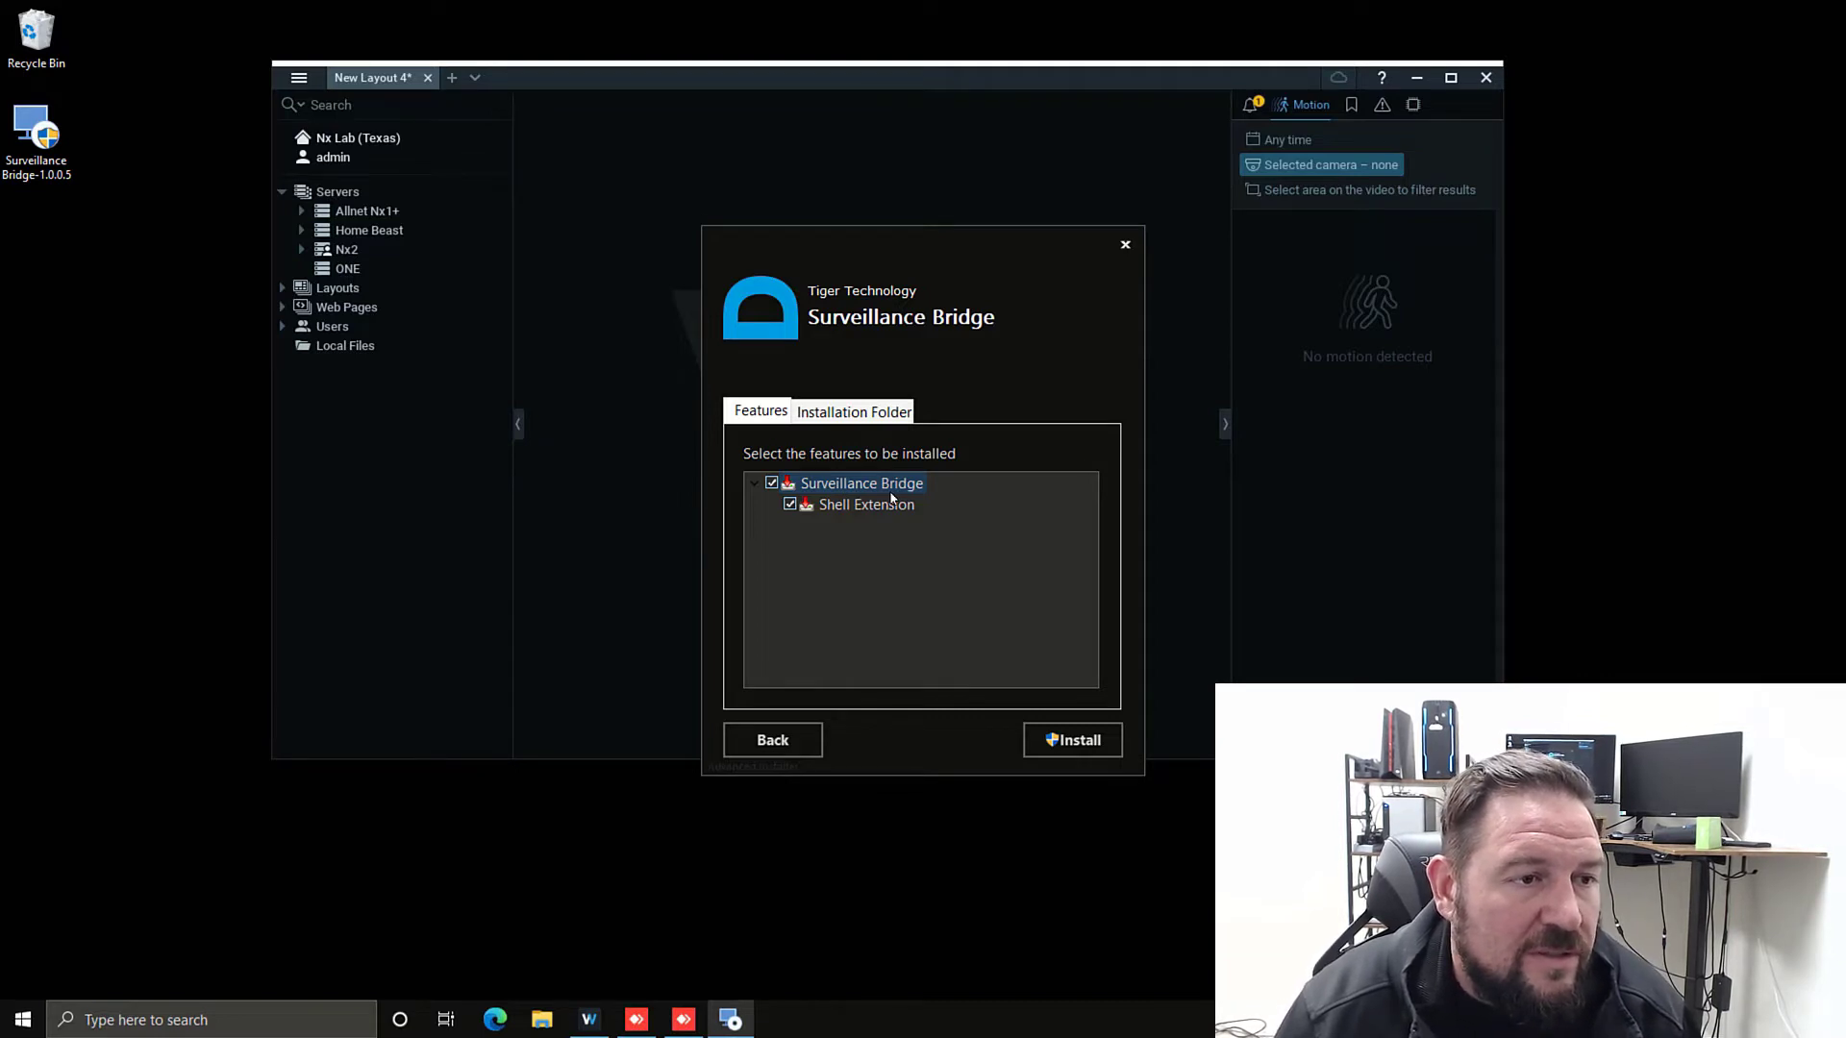
mouse_move(720, 389)
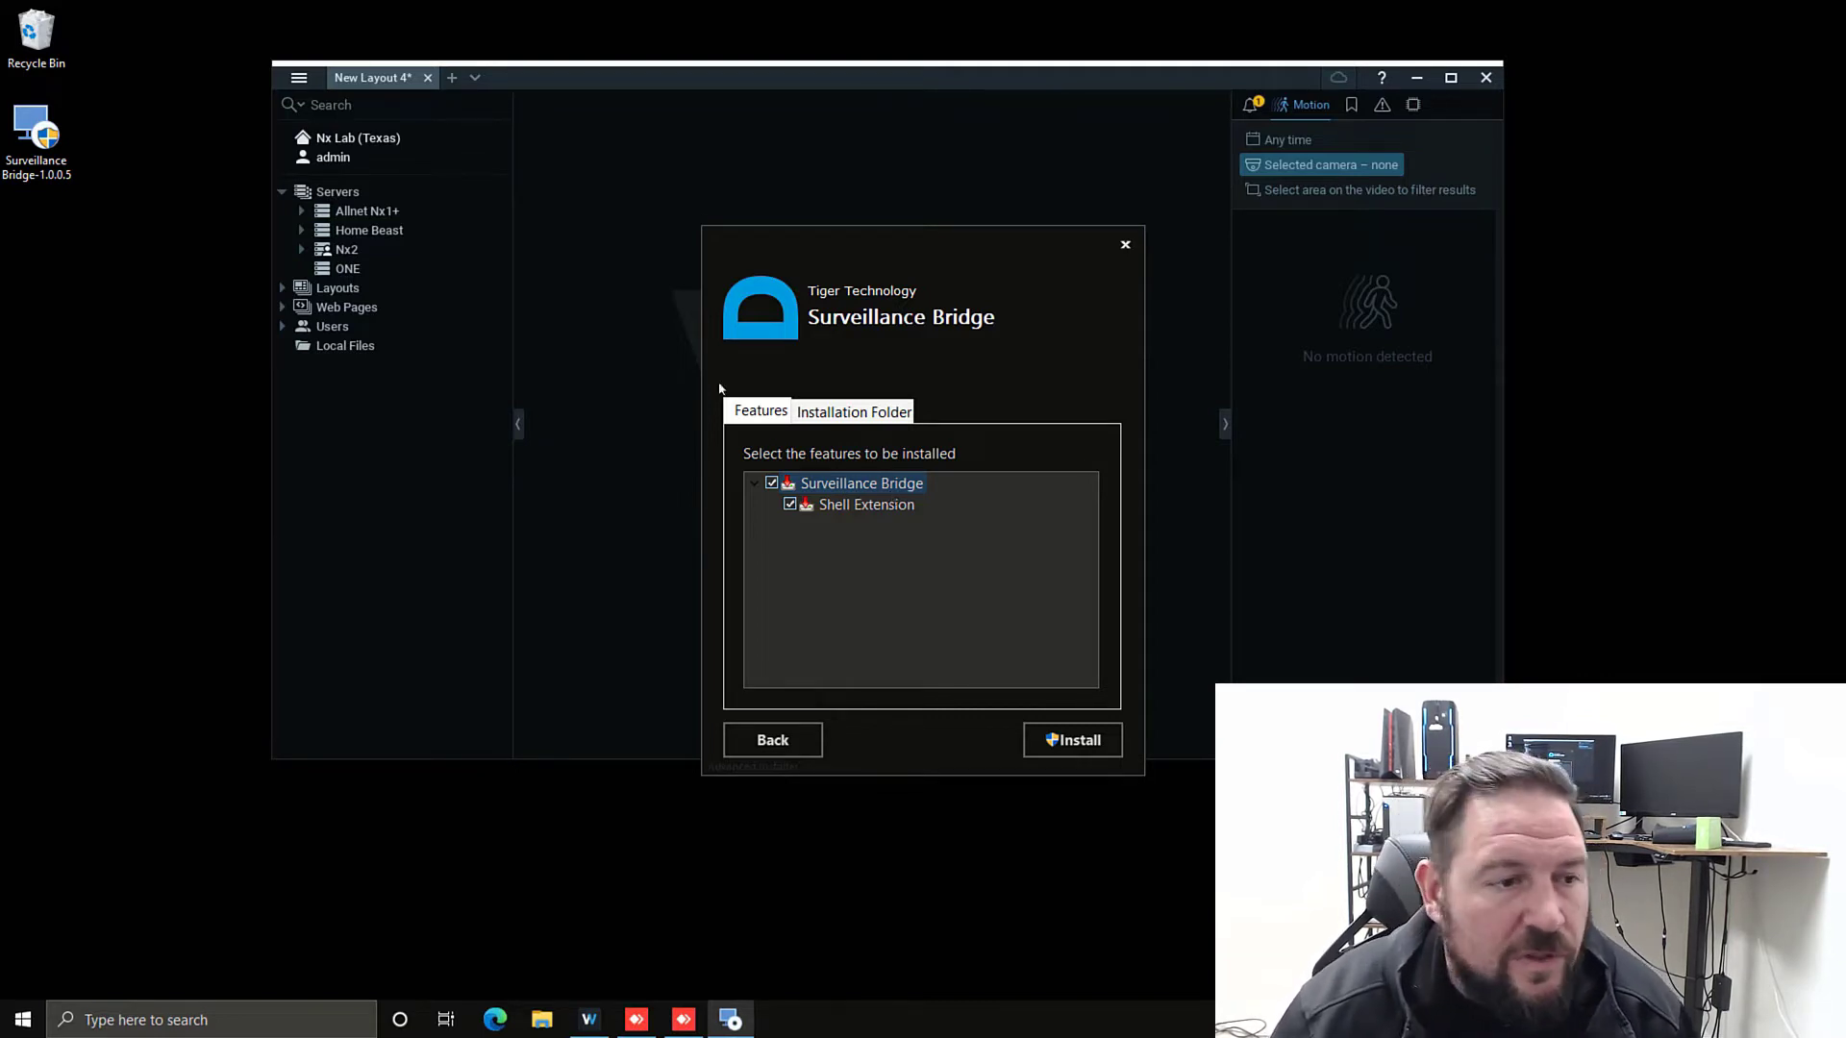
- Install Surveillance Bridge with Shell Extension and finish the installer once it succeeds
click(1071, 739)
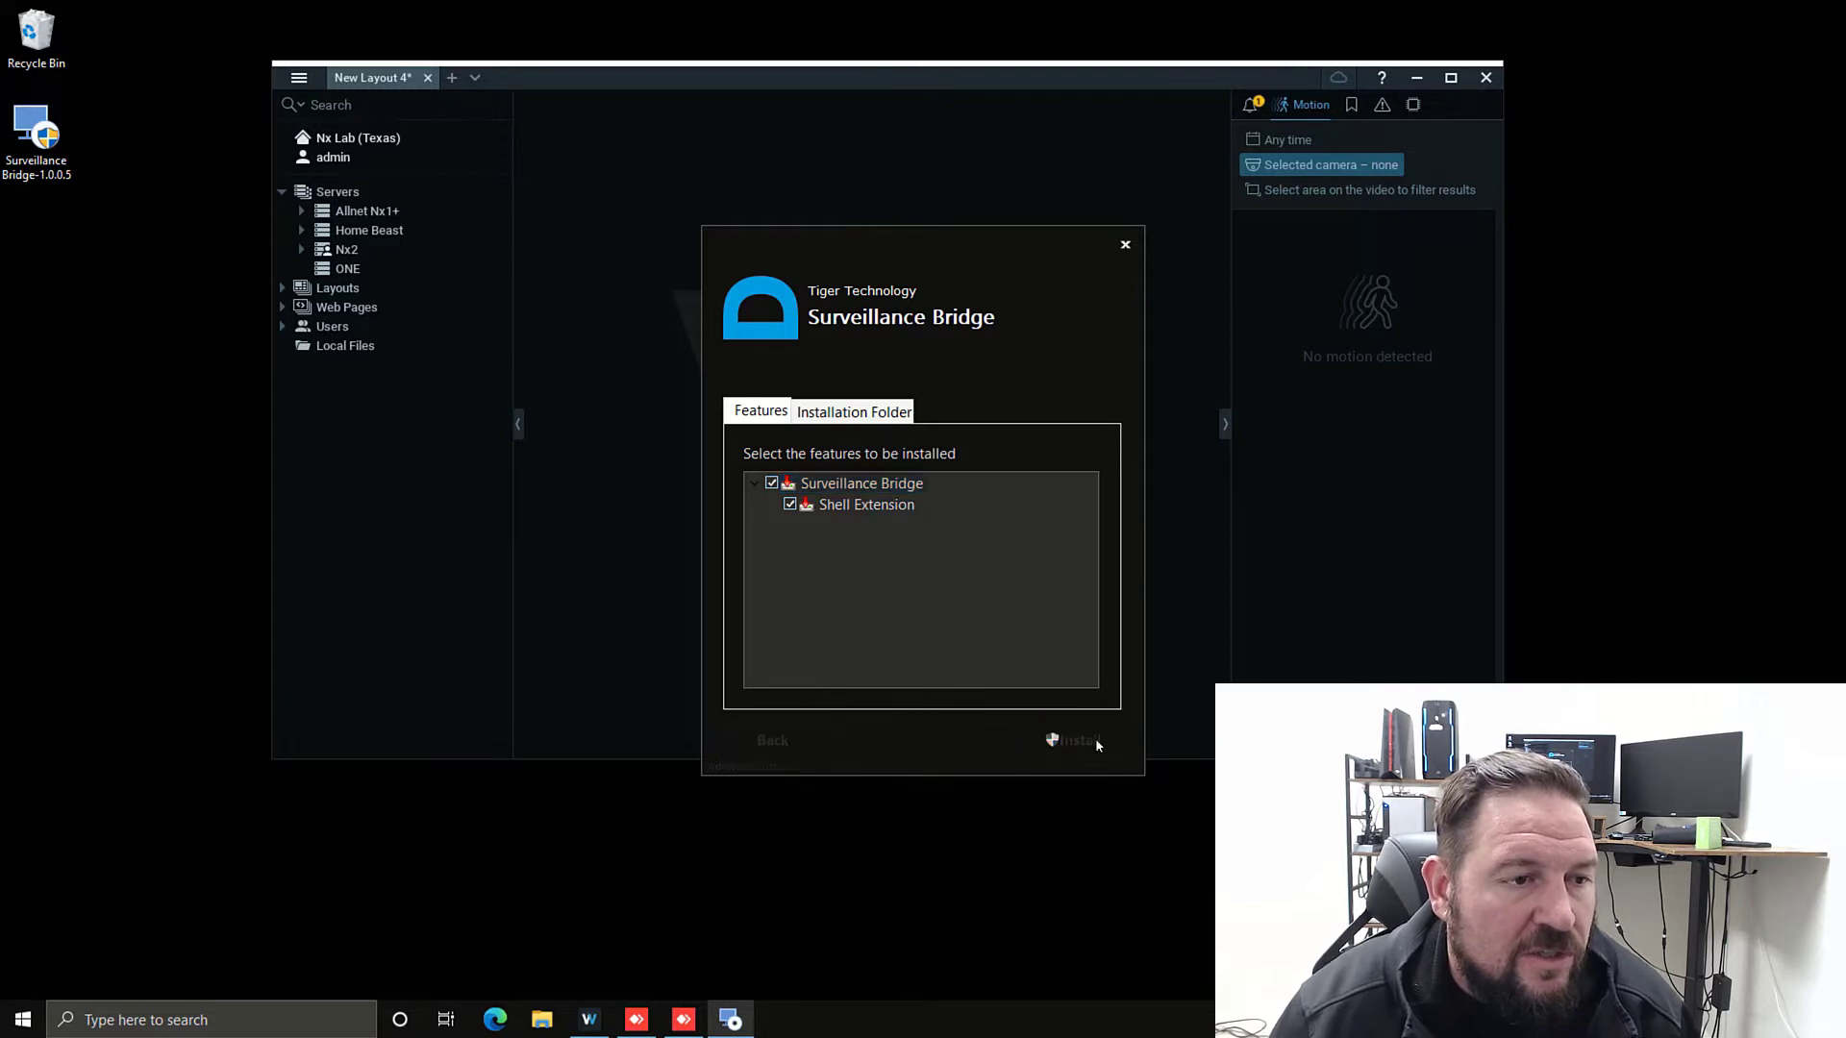
click(1073, 740)
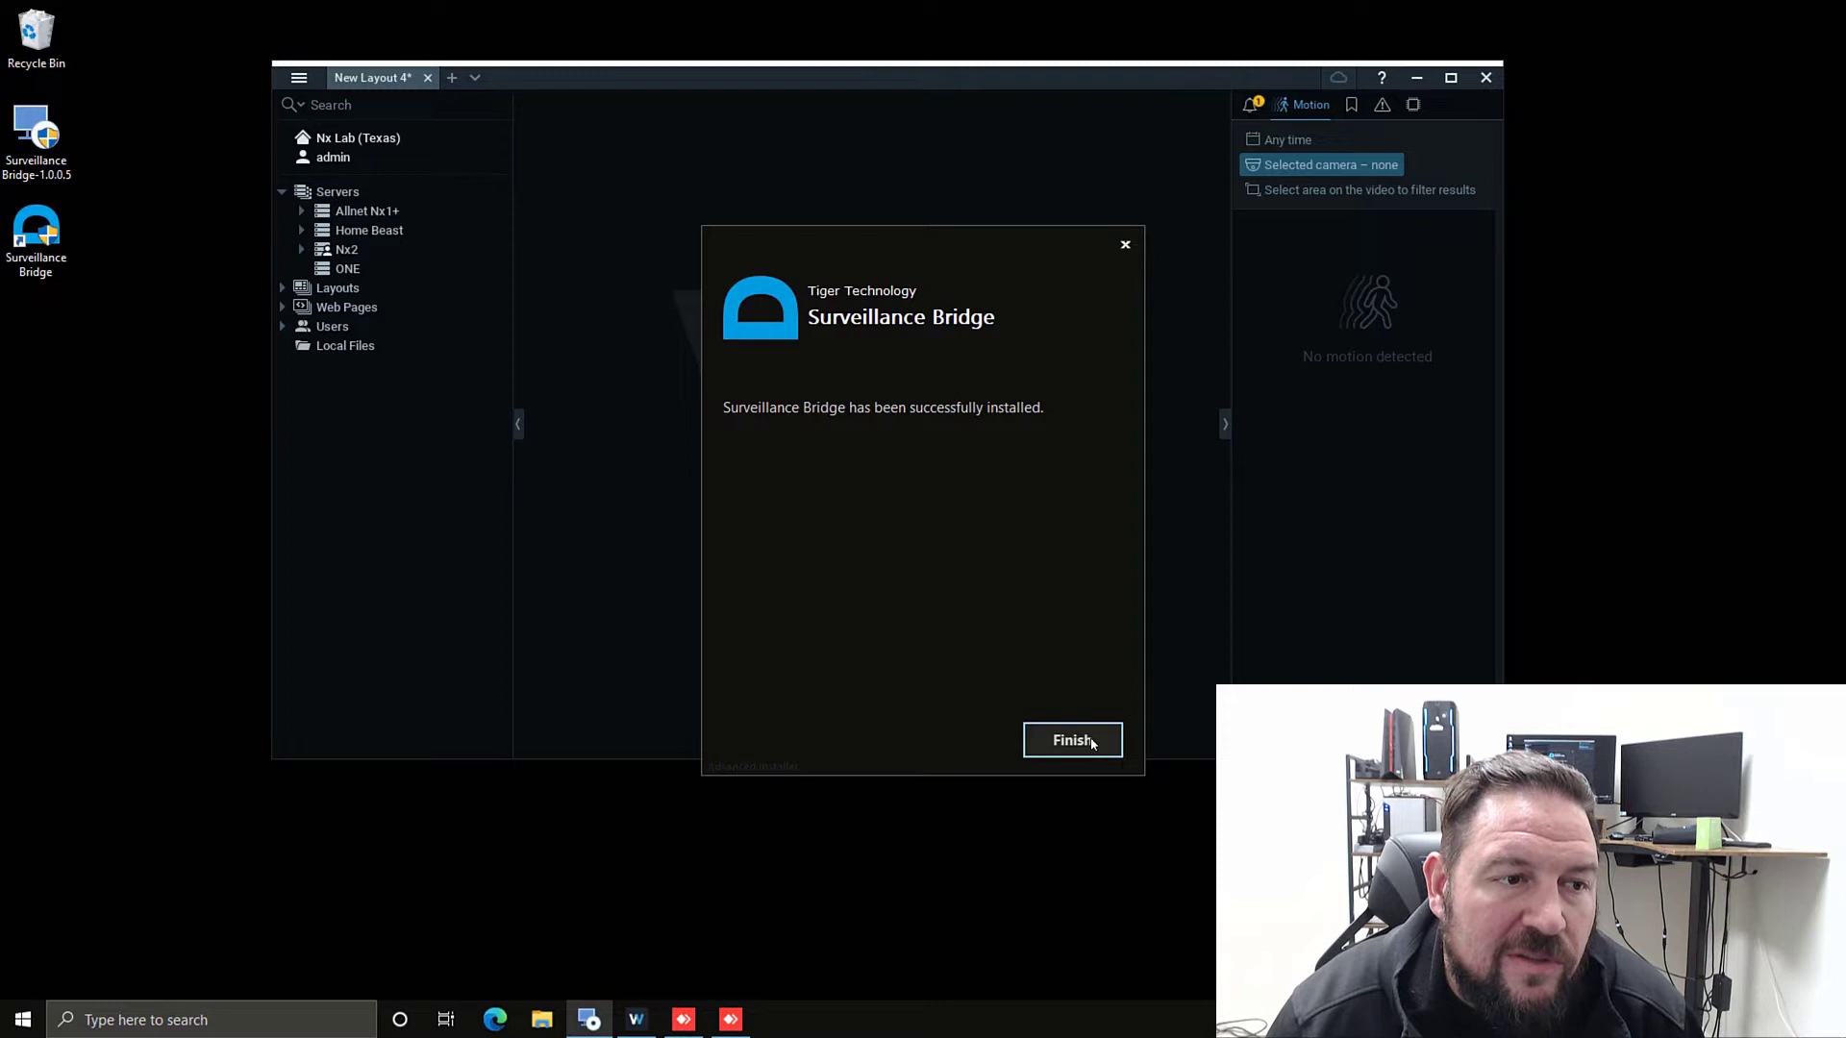
click(1070, 740)
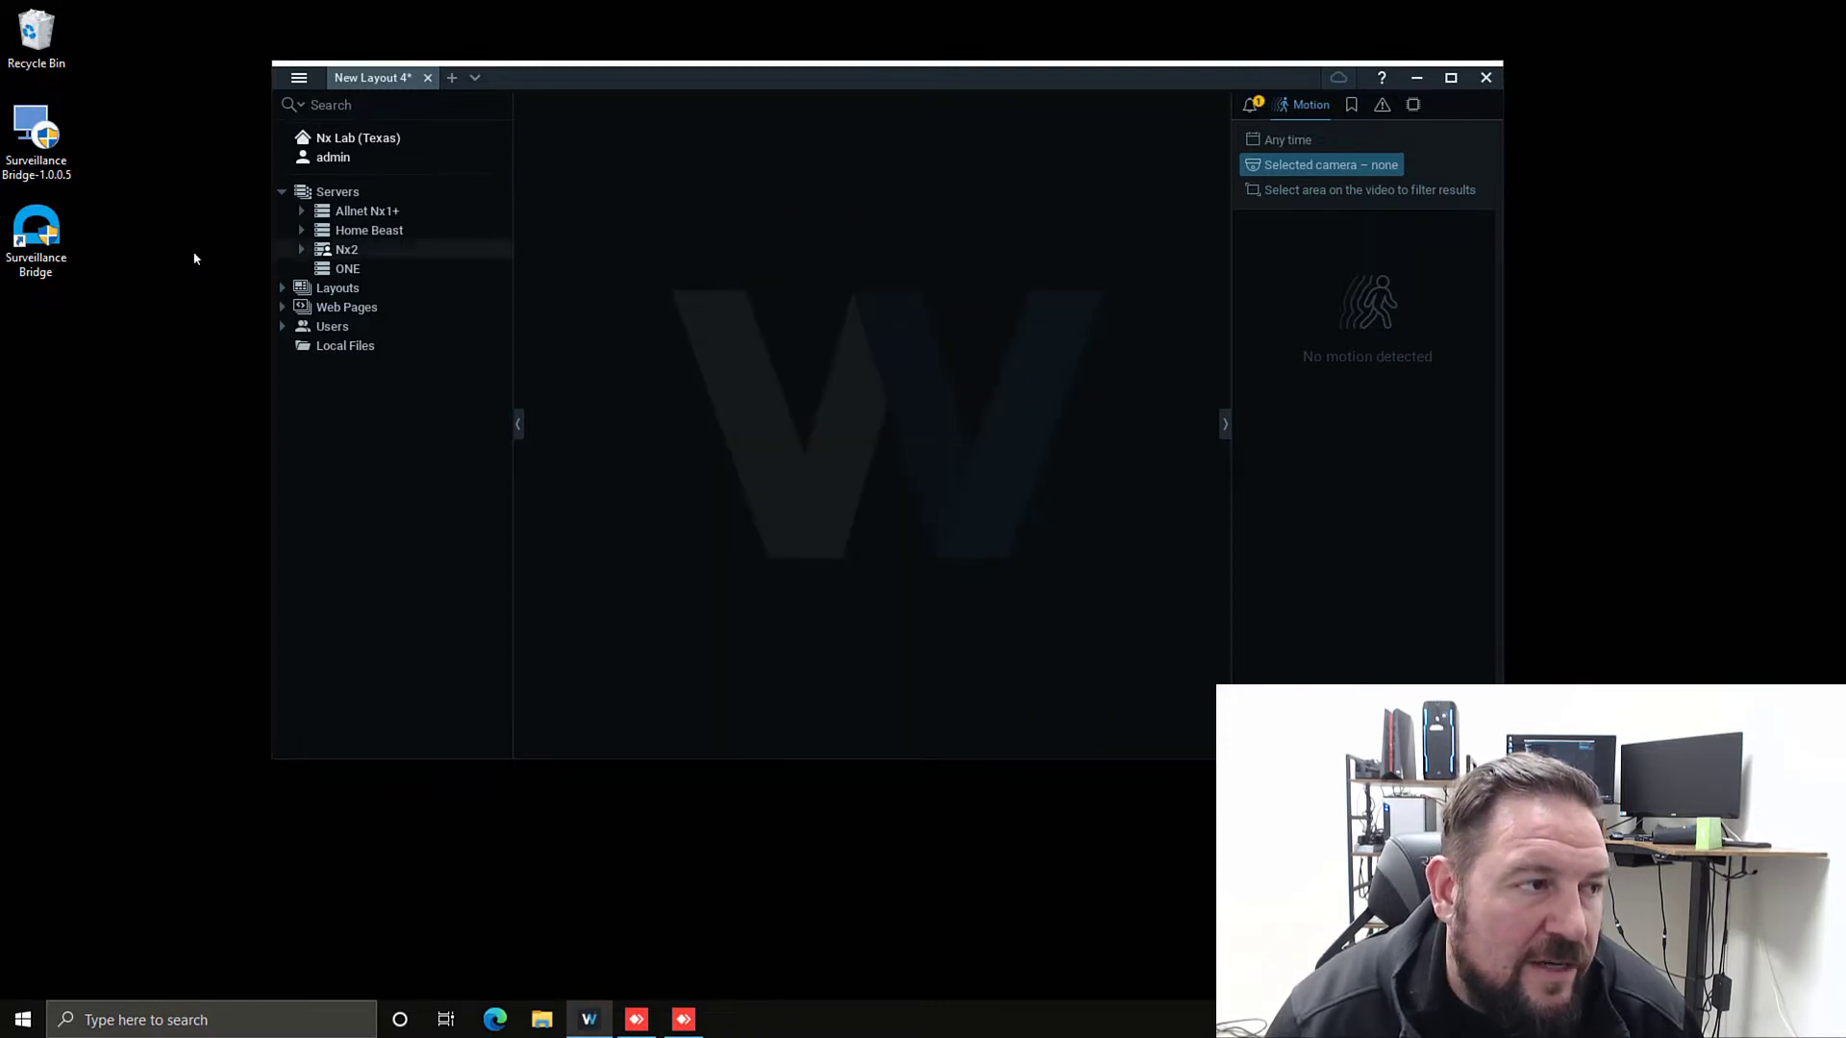
- Launch Surveillance Bridge from the desktop shortcut, approve UAC, and dismiss the License prompt
click(36, 236)
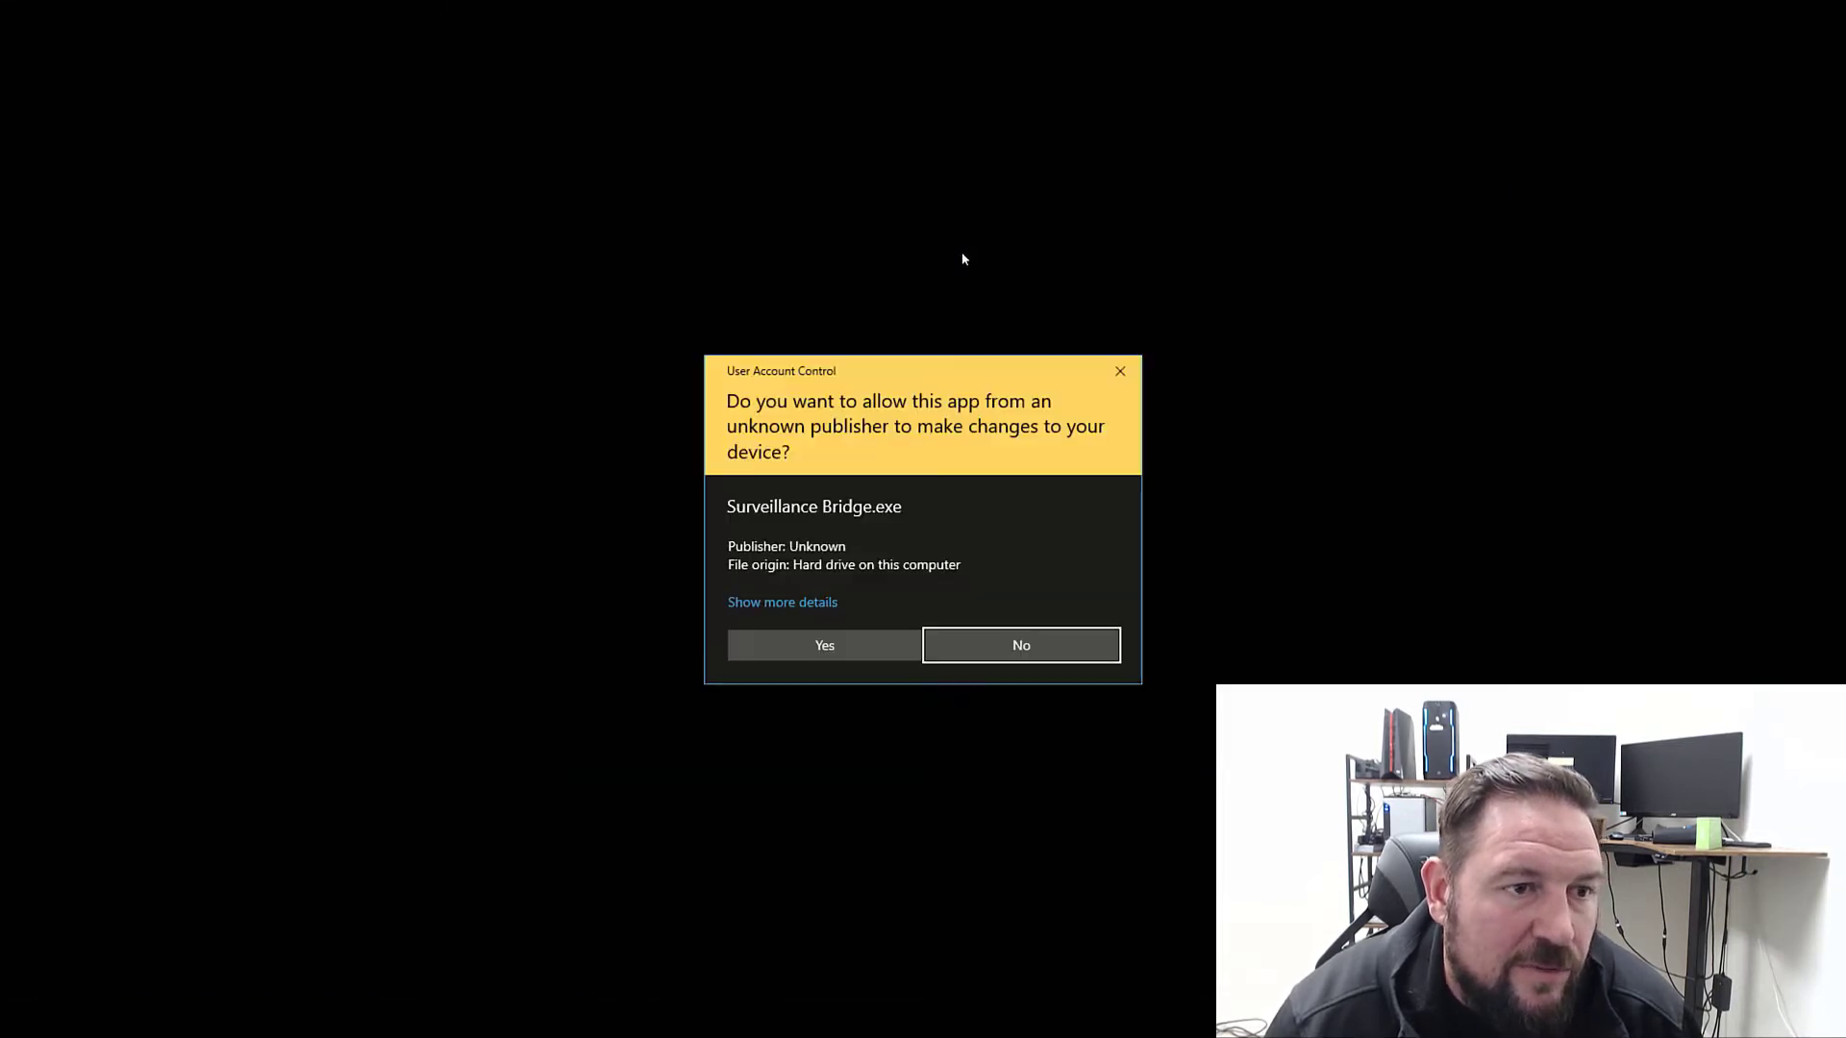
click(823, 645)
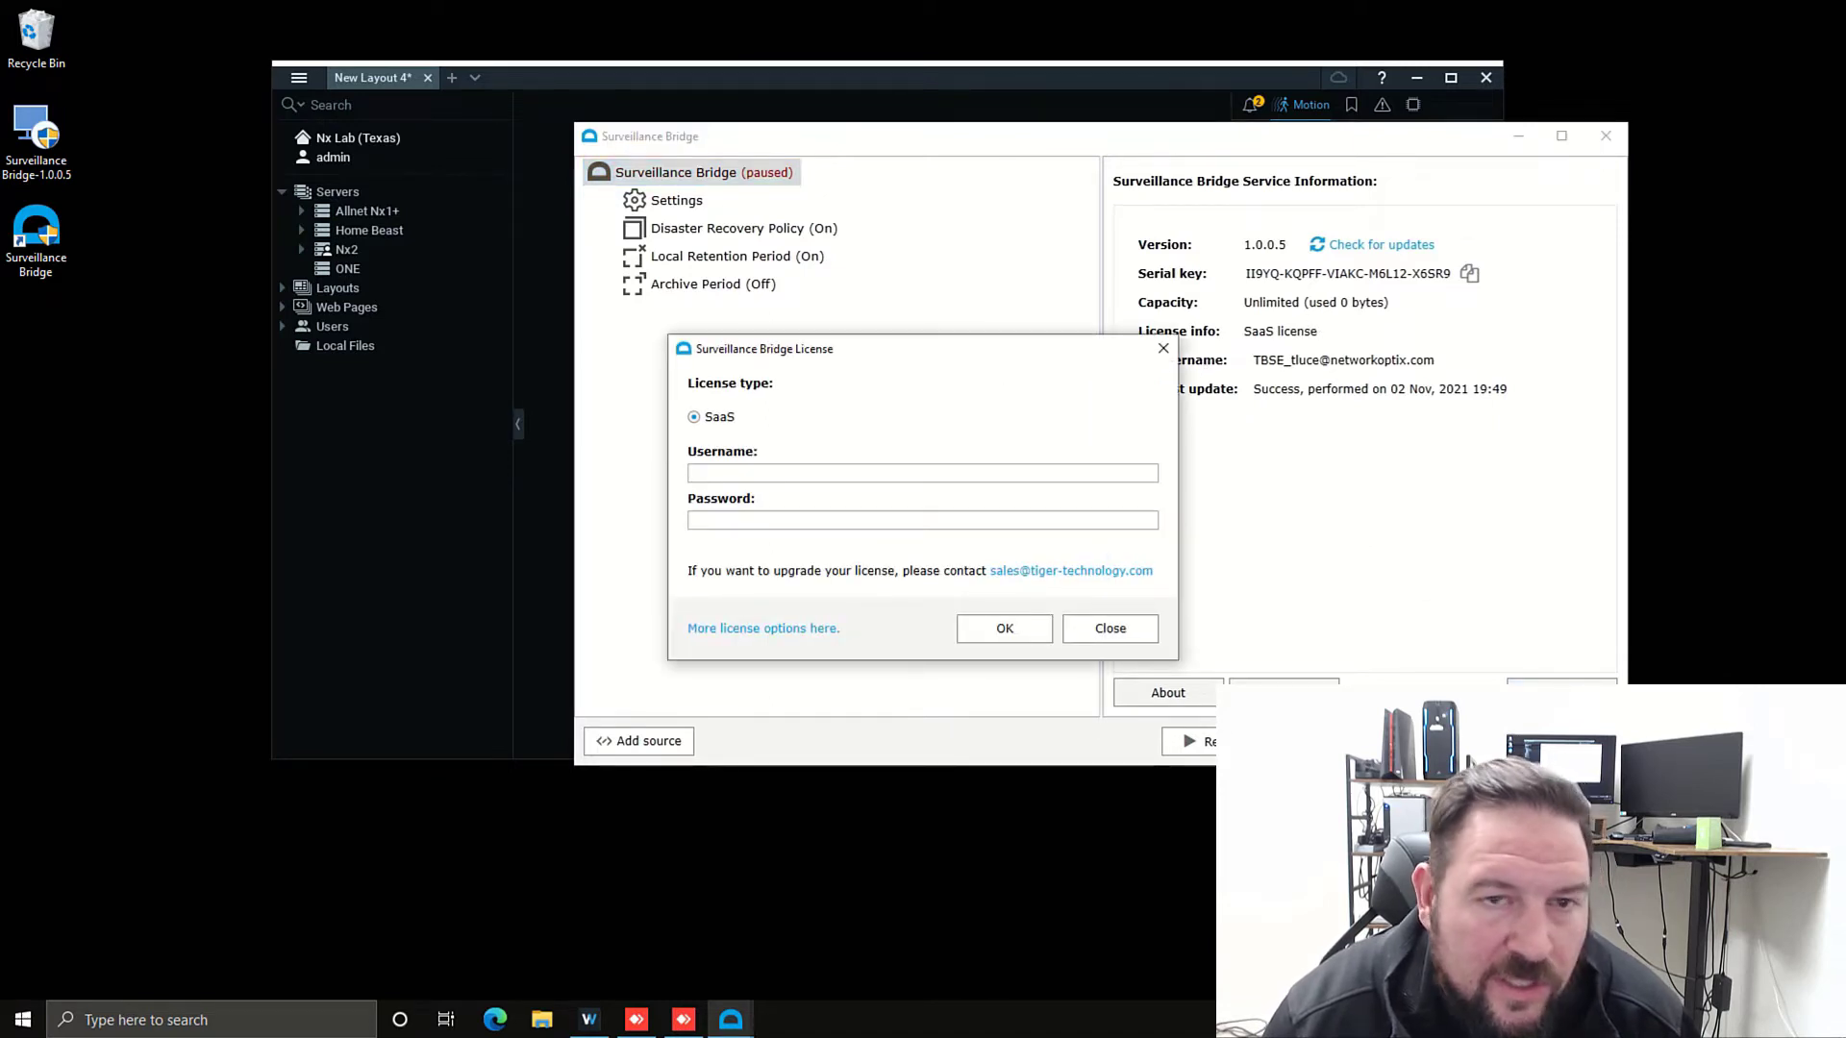
mouse_move(1081, 466)
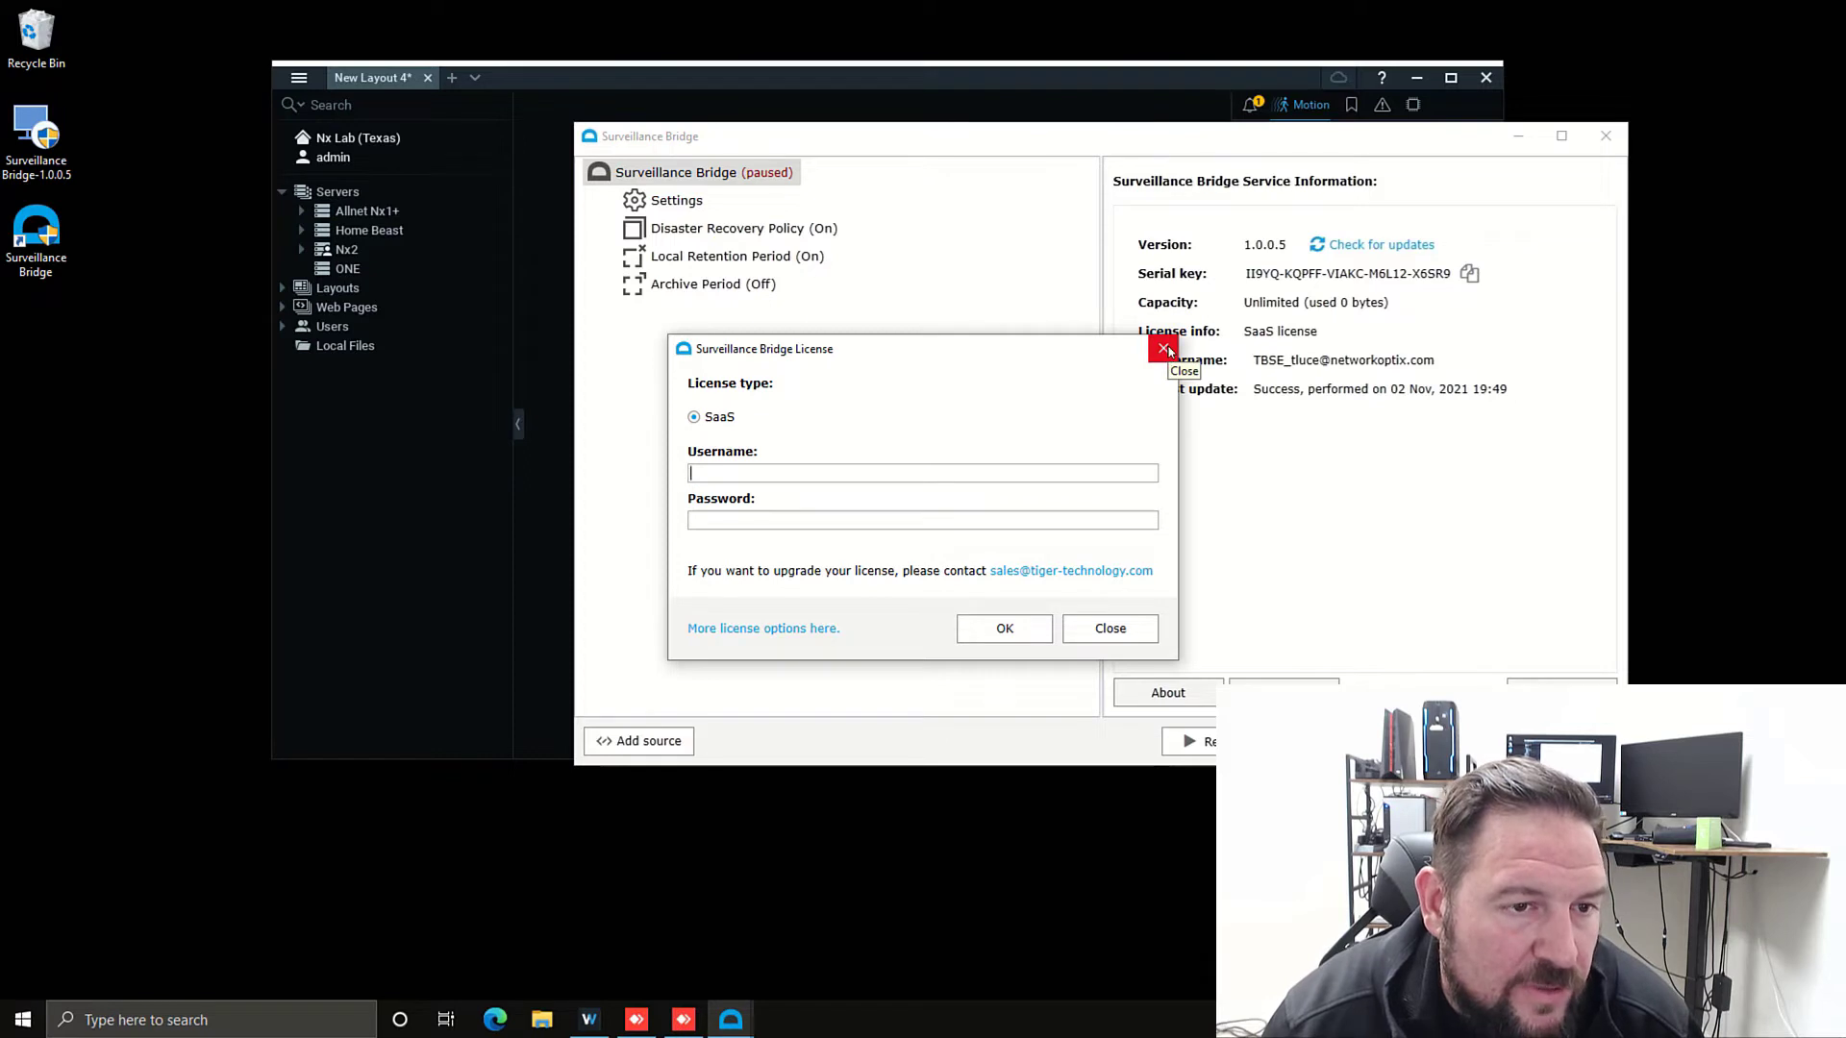
click(1164, 351)
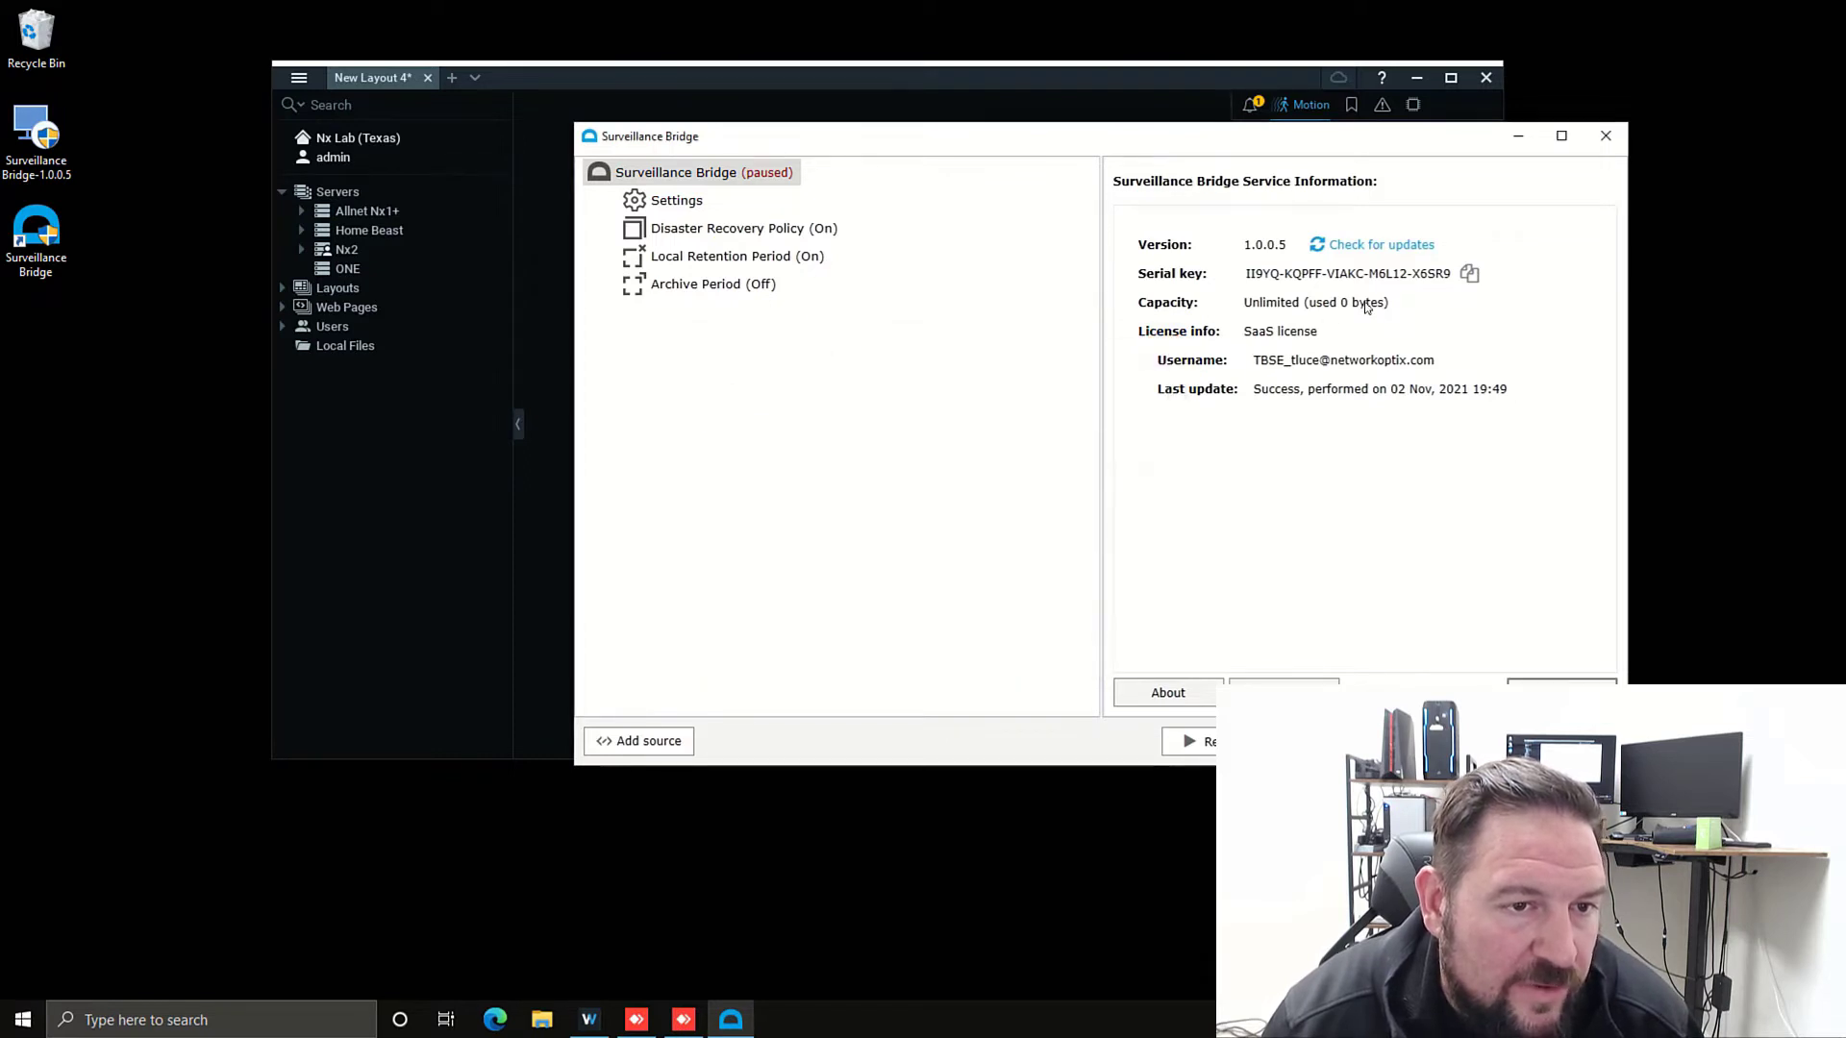
mouse_move(1334, 327)
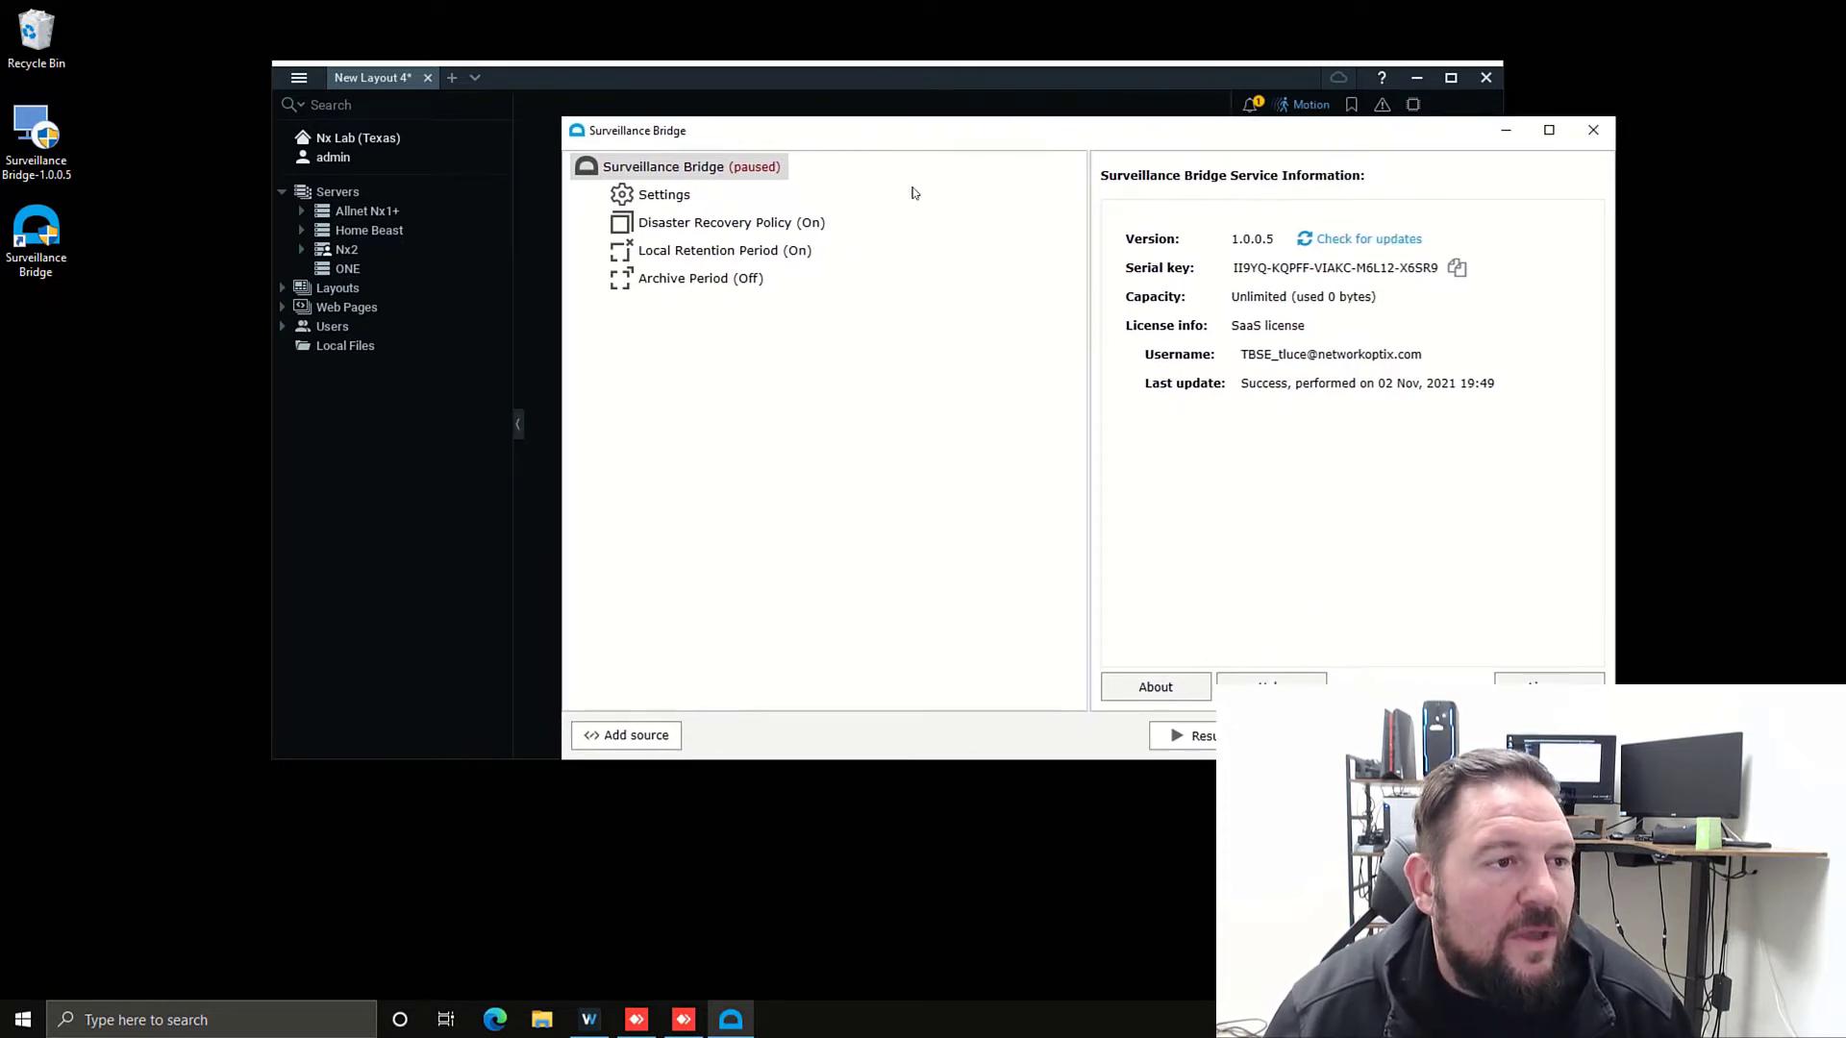
- Open the Disaster Recovery Policy (On) page in the left tree
click(730, 222)
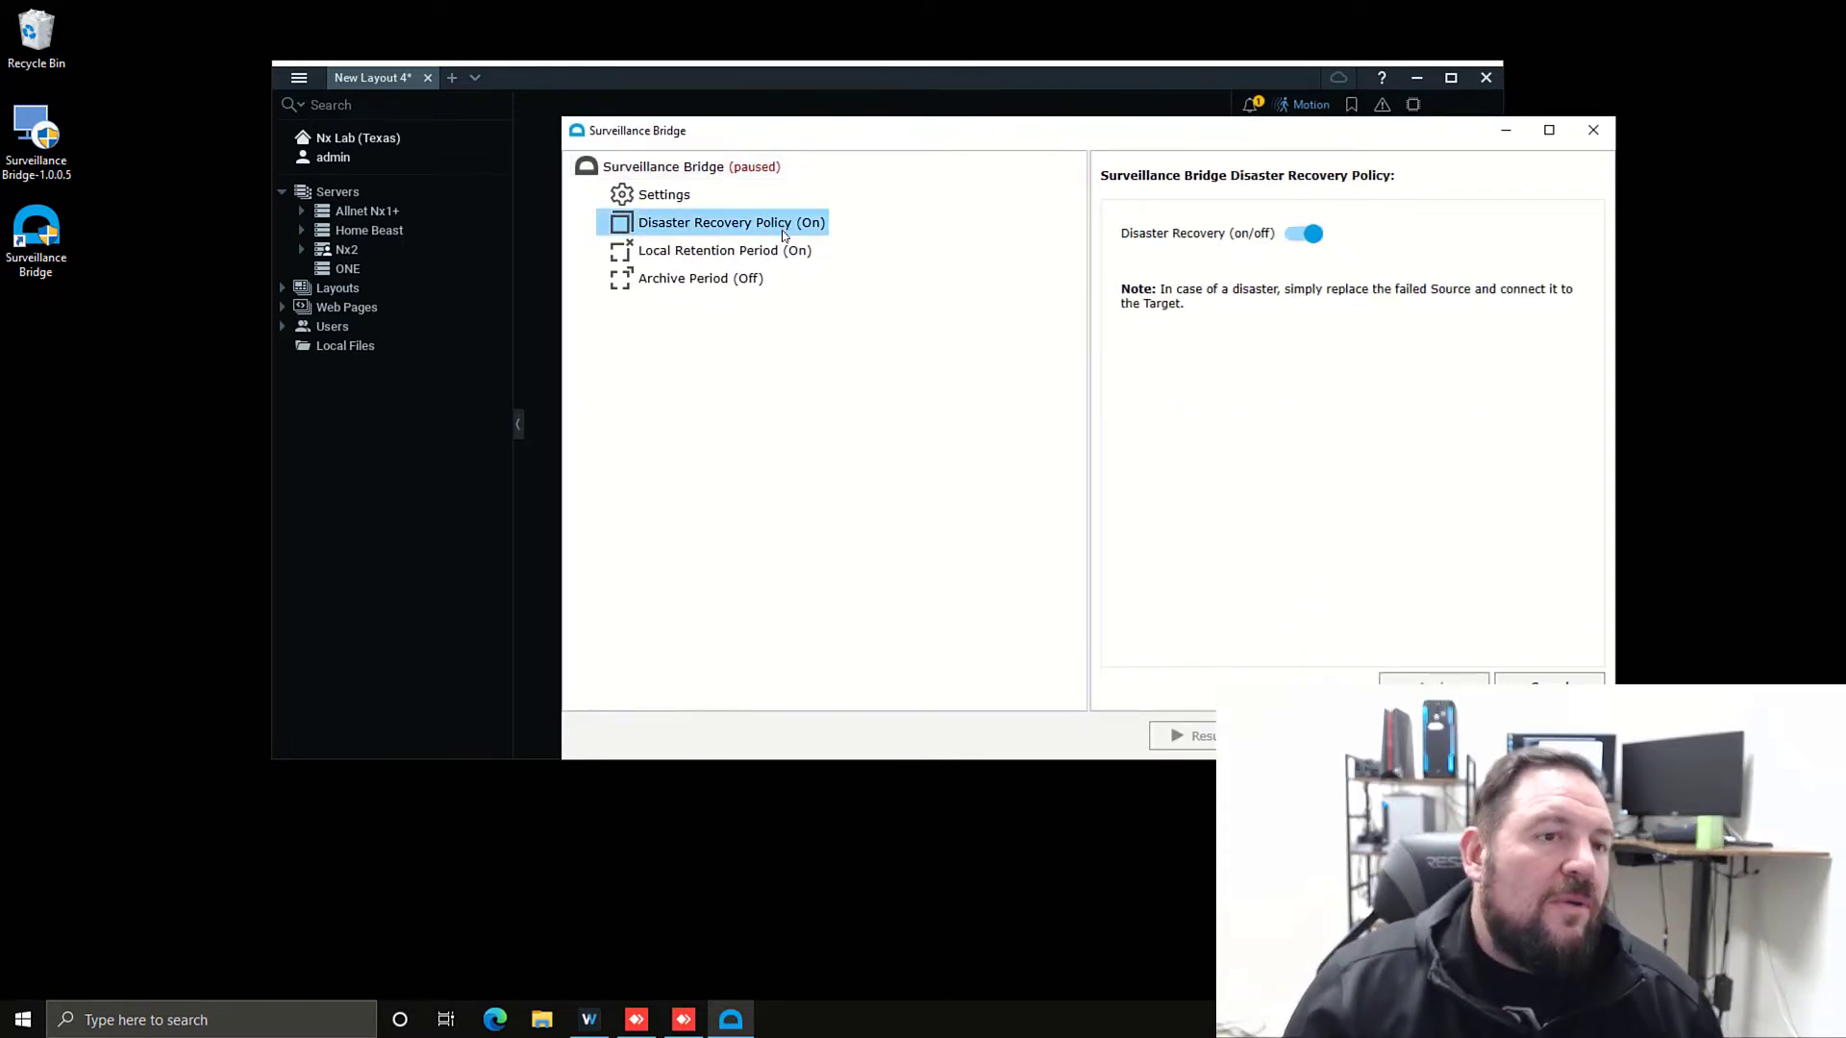
mouse_move(734, 303)
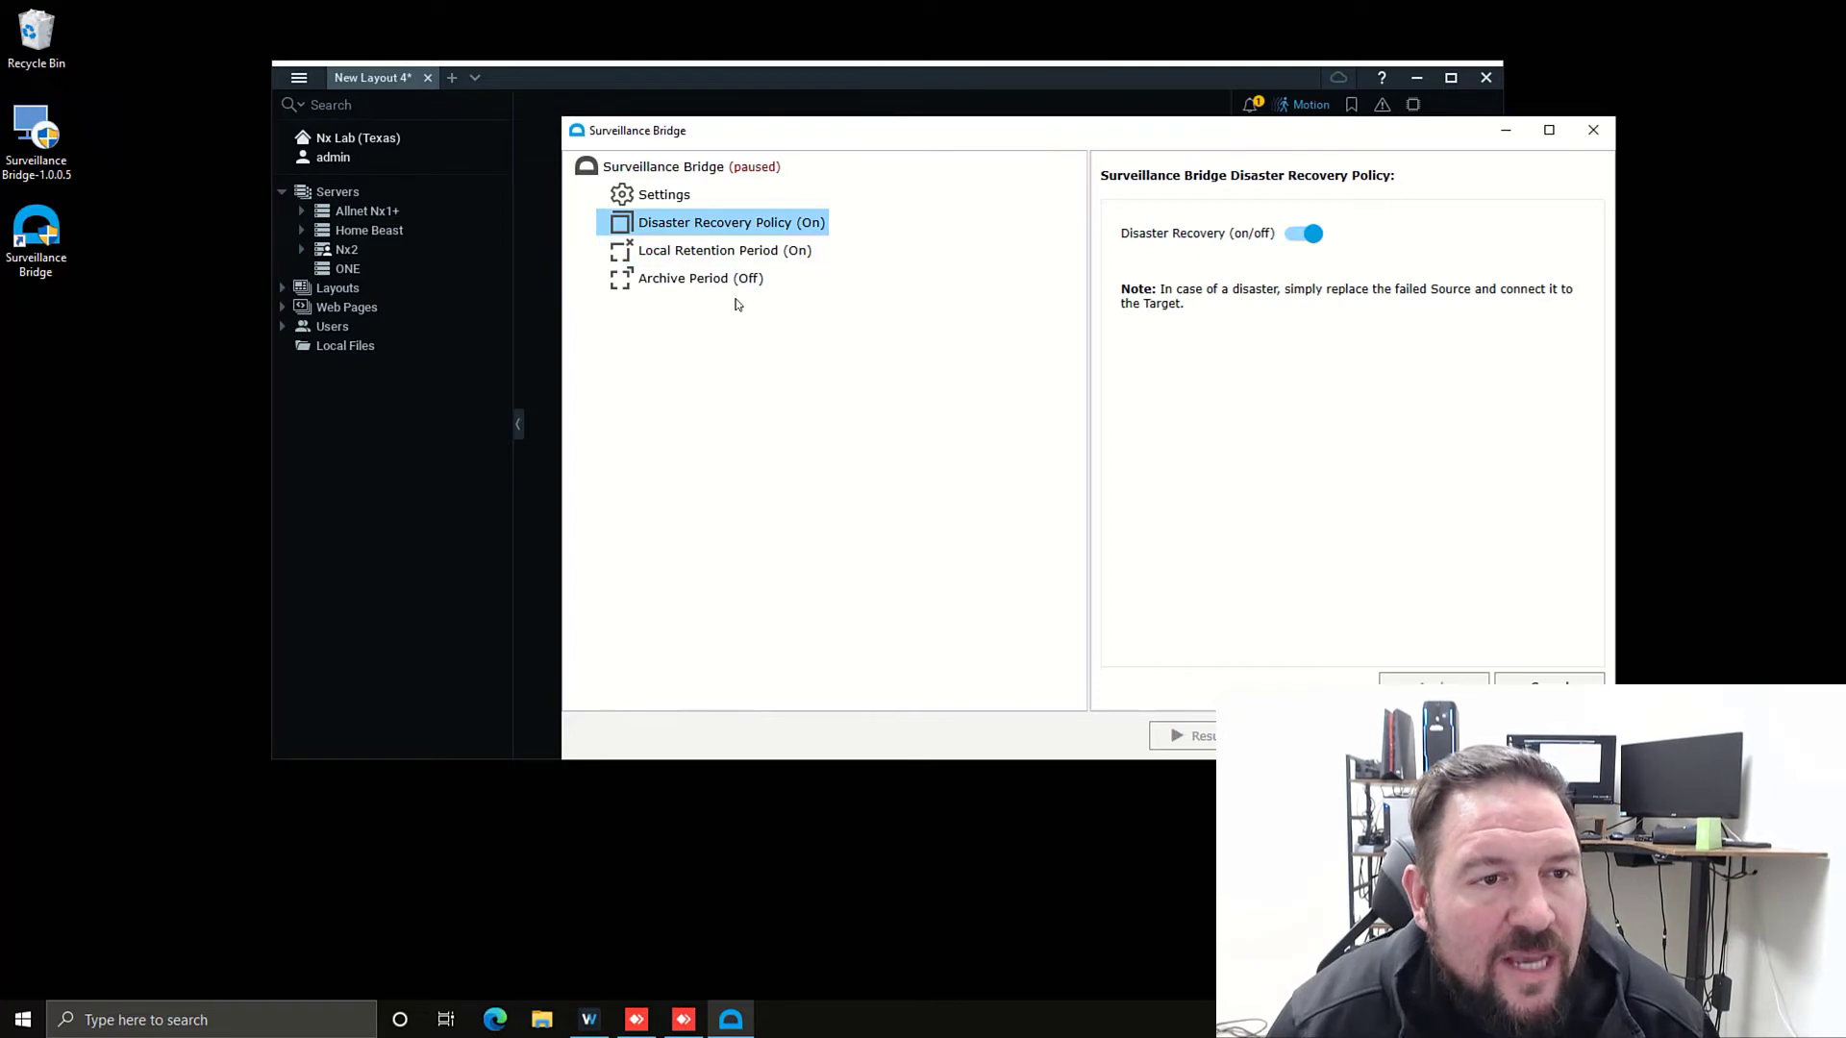
mouse_move(1441, 313)
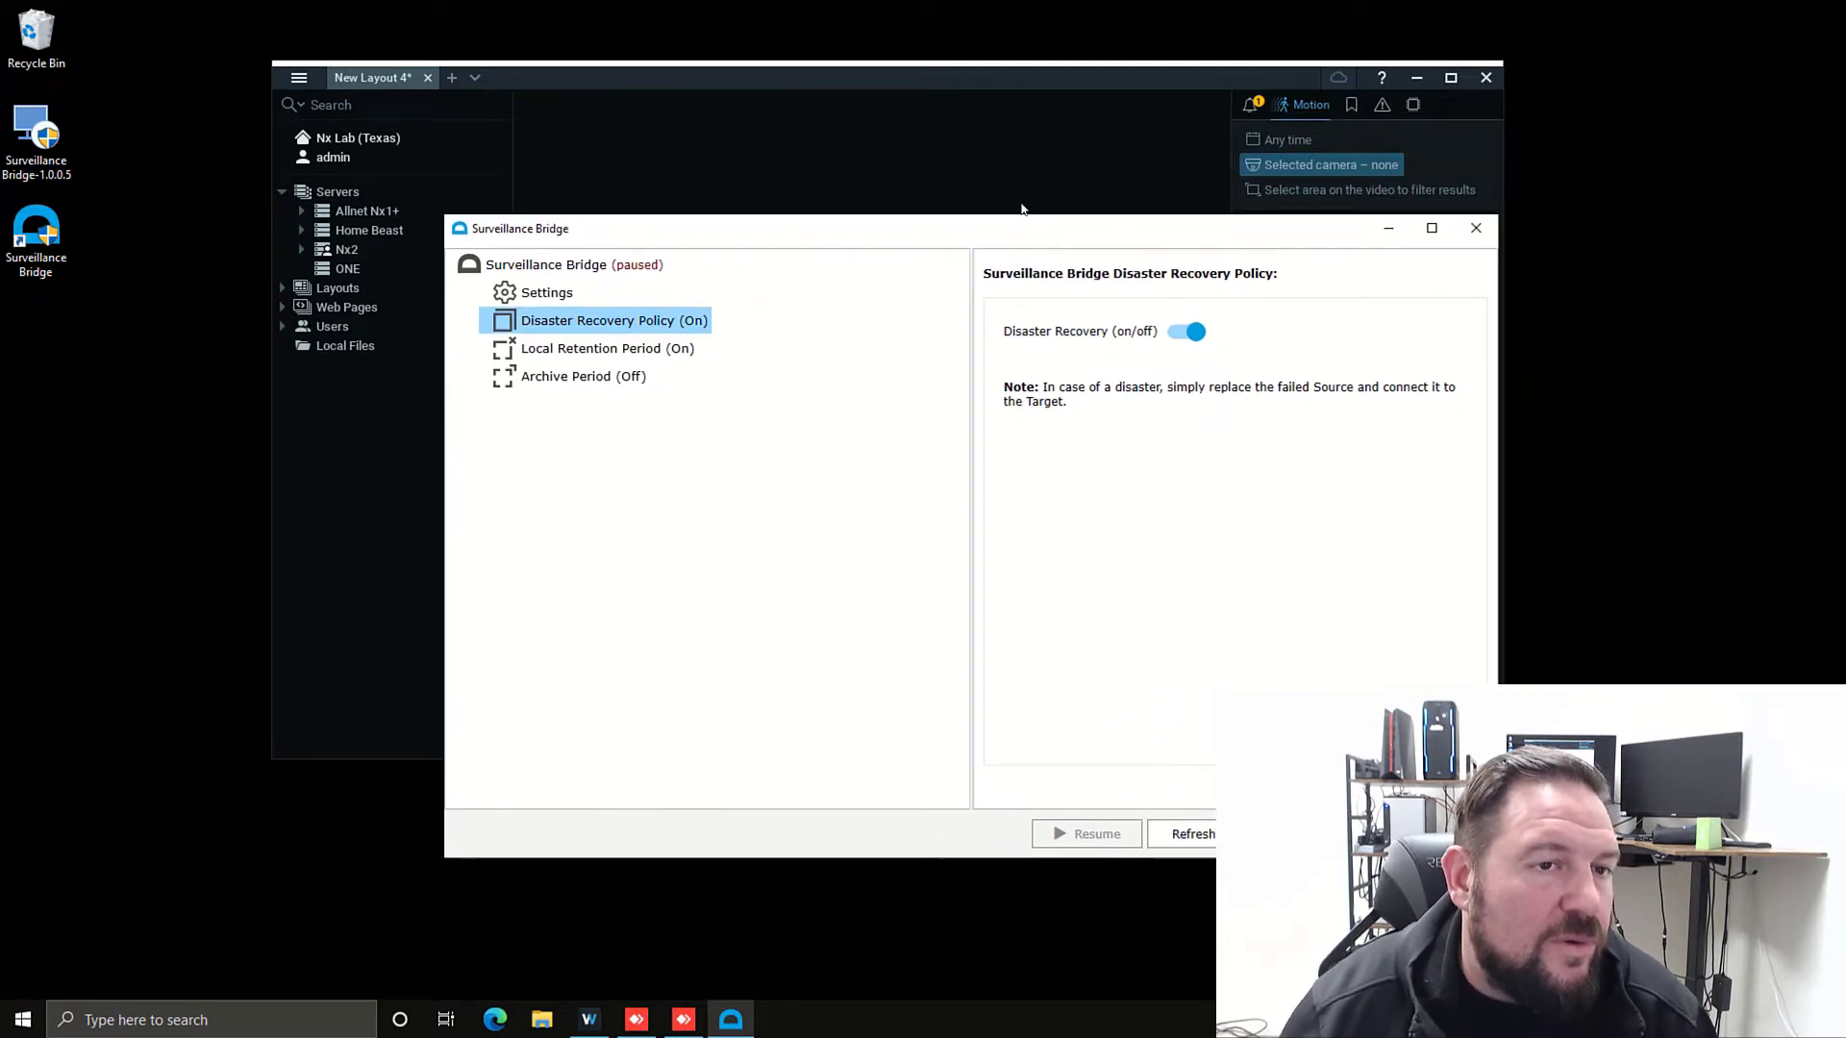
mouse_move(919, 240)
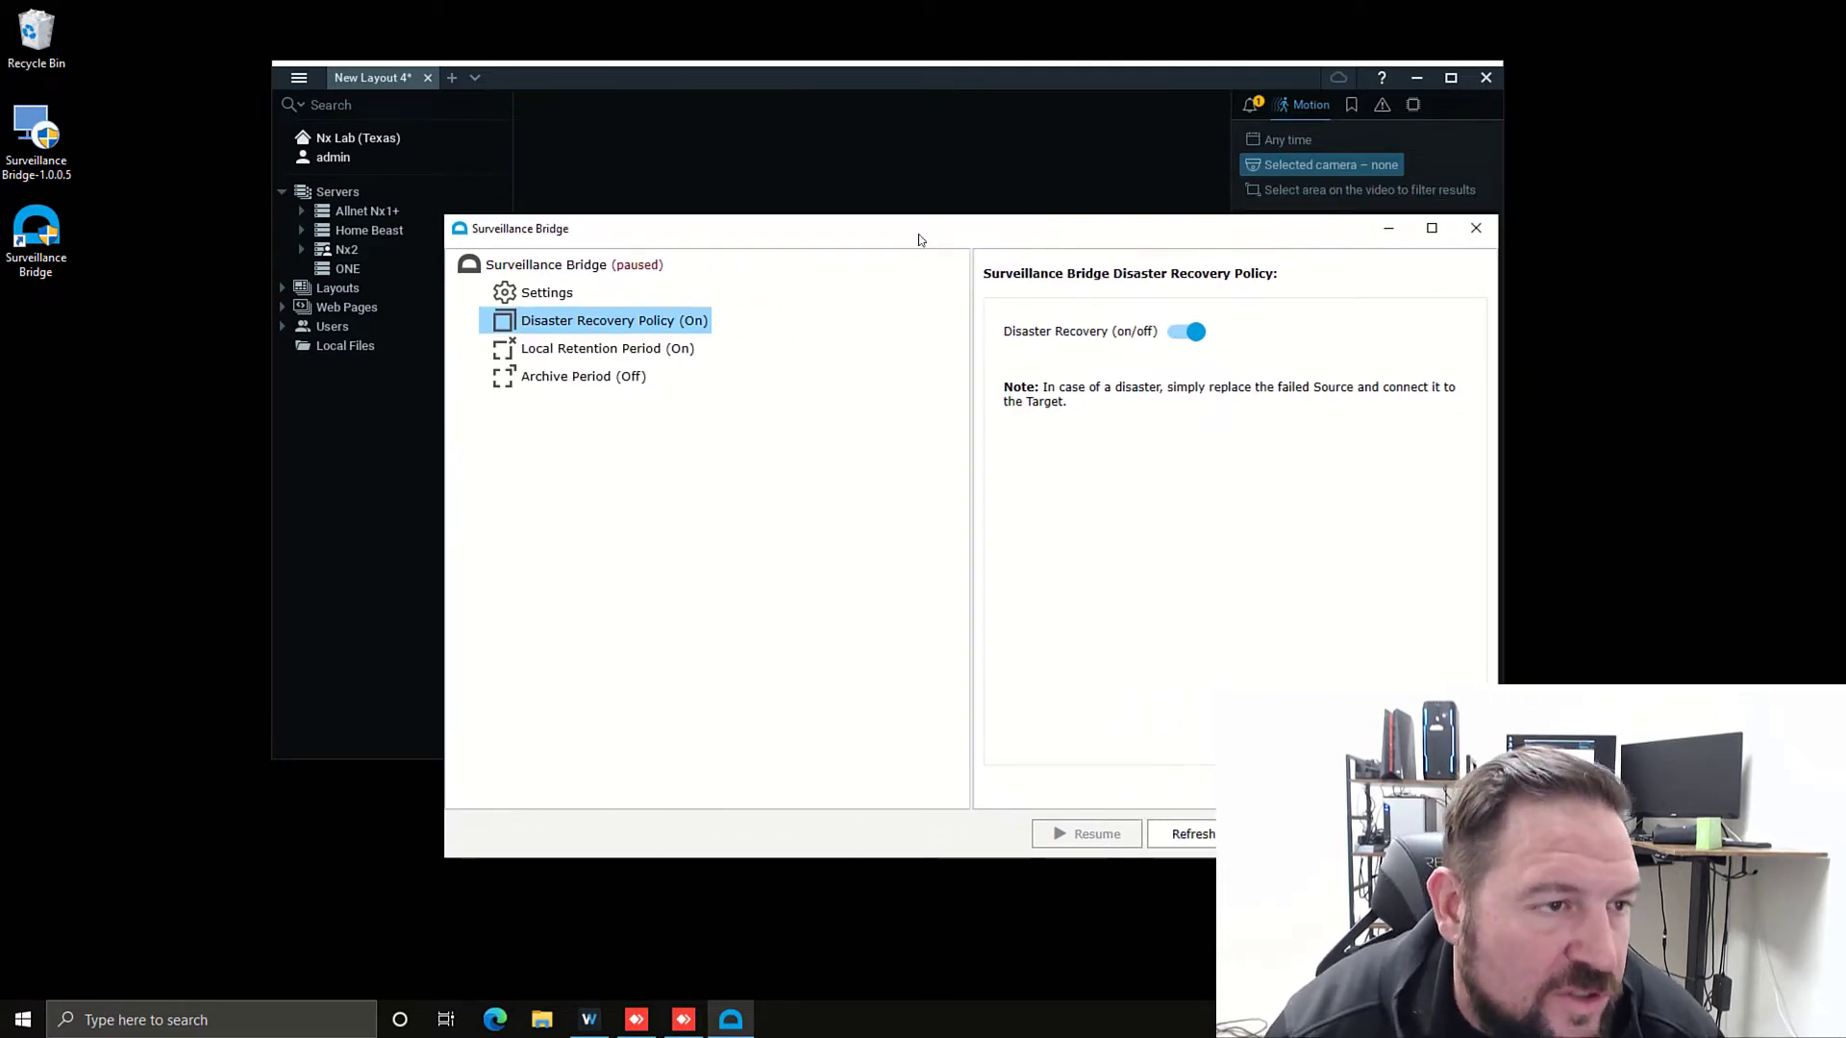
- Set Local Retention to By Size, moving recordings when used space exceeds 80%
click(607, 348)
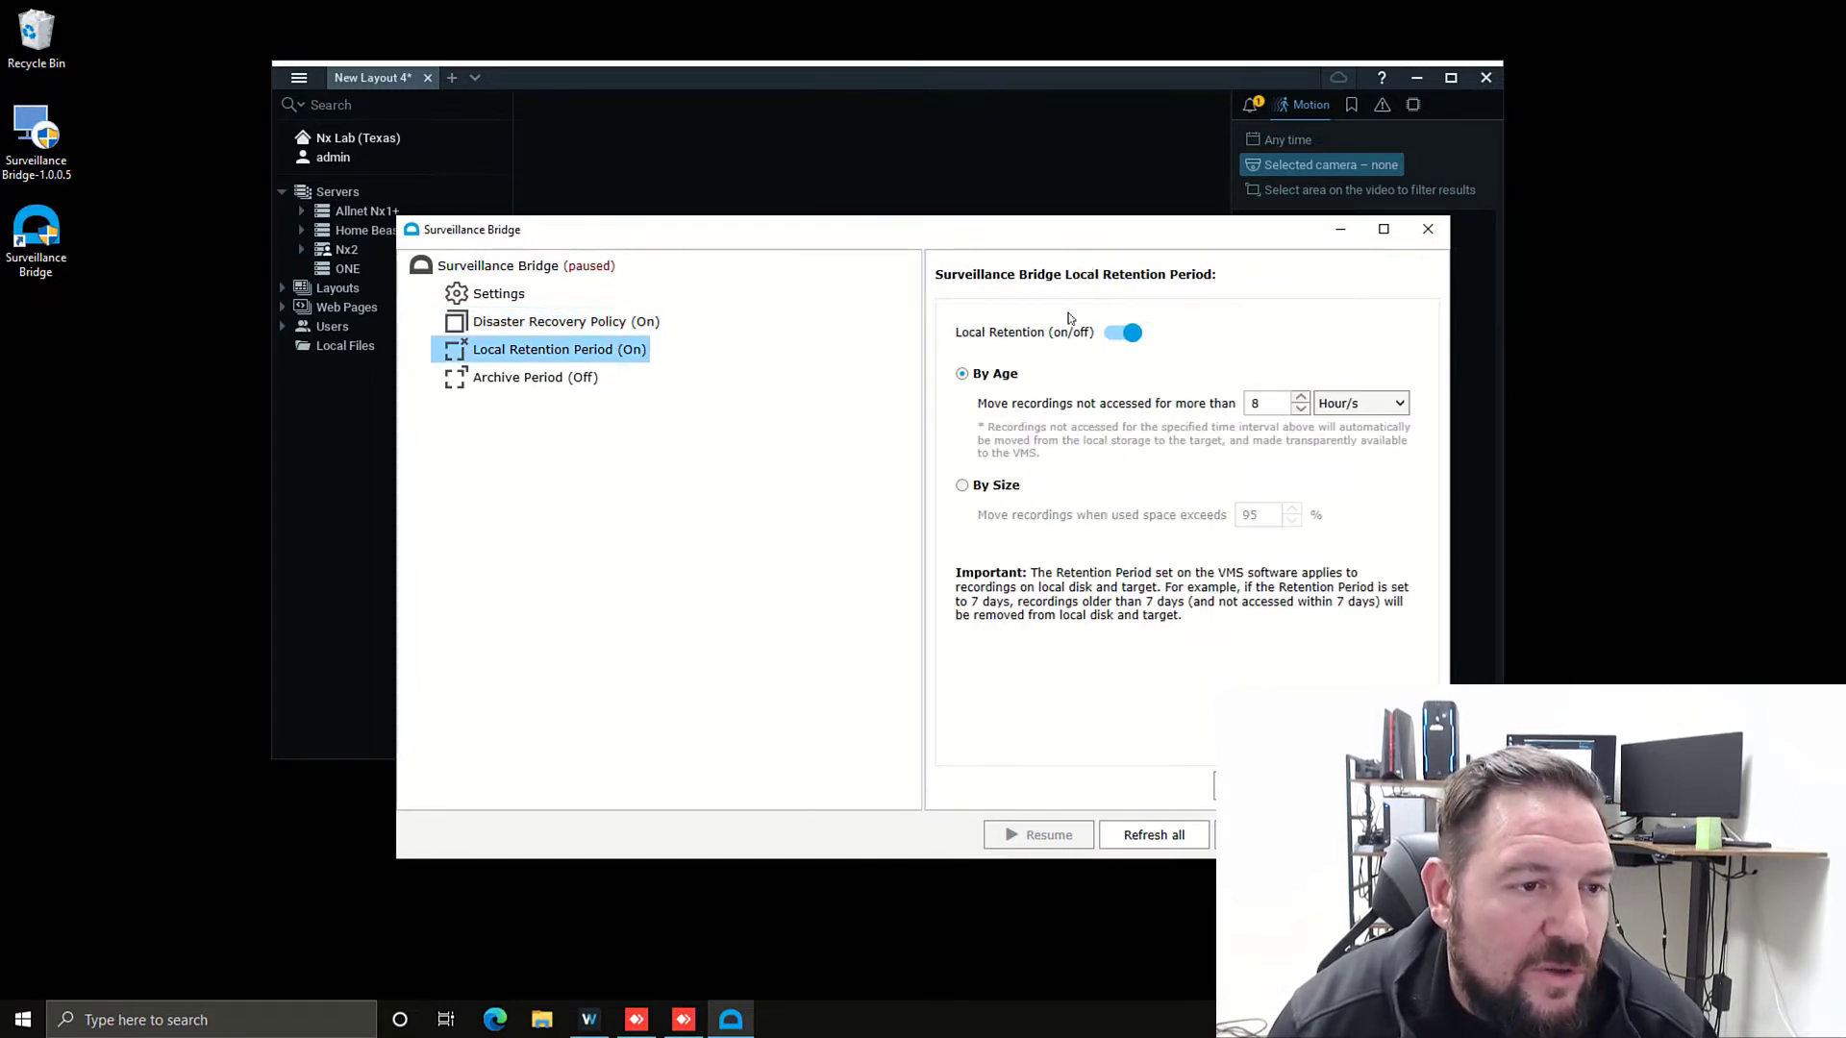
mouse_move(1304, 316)
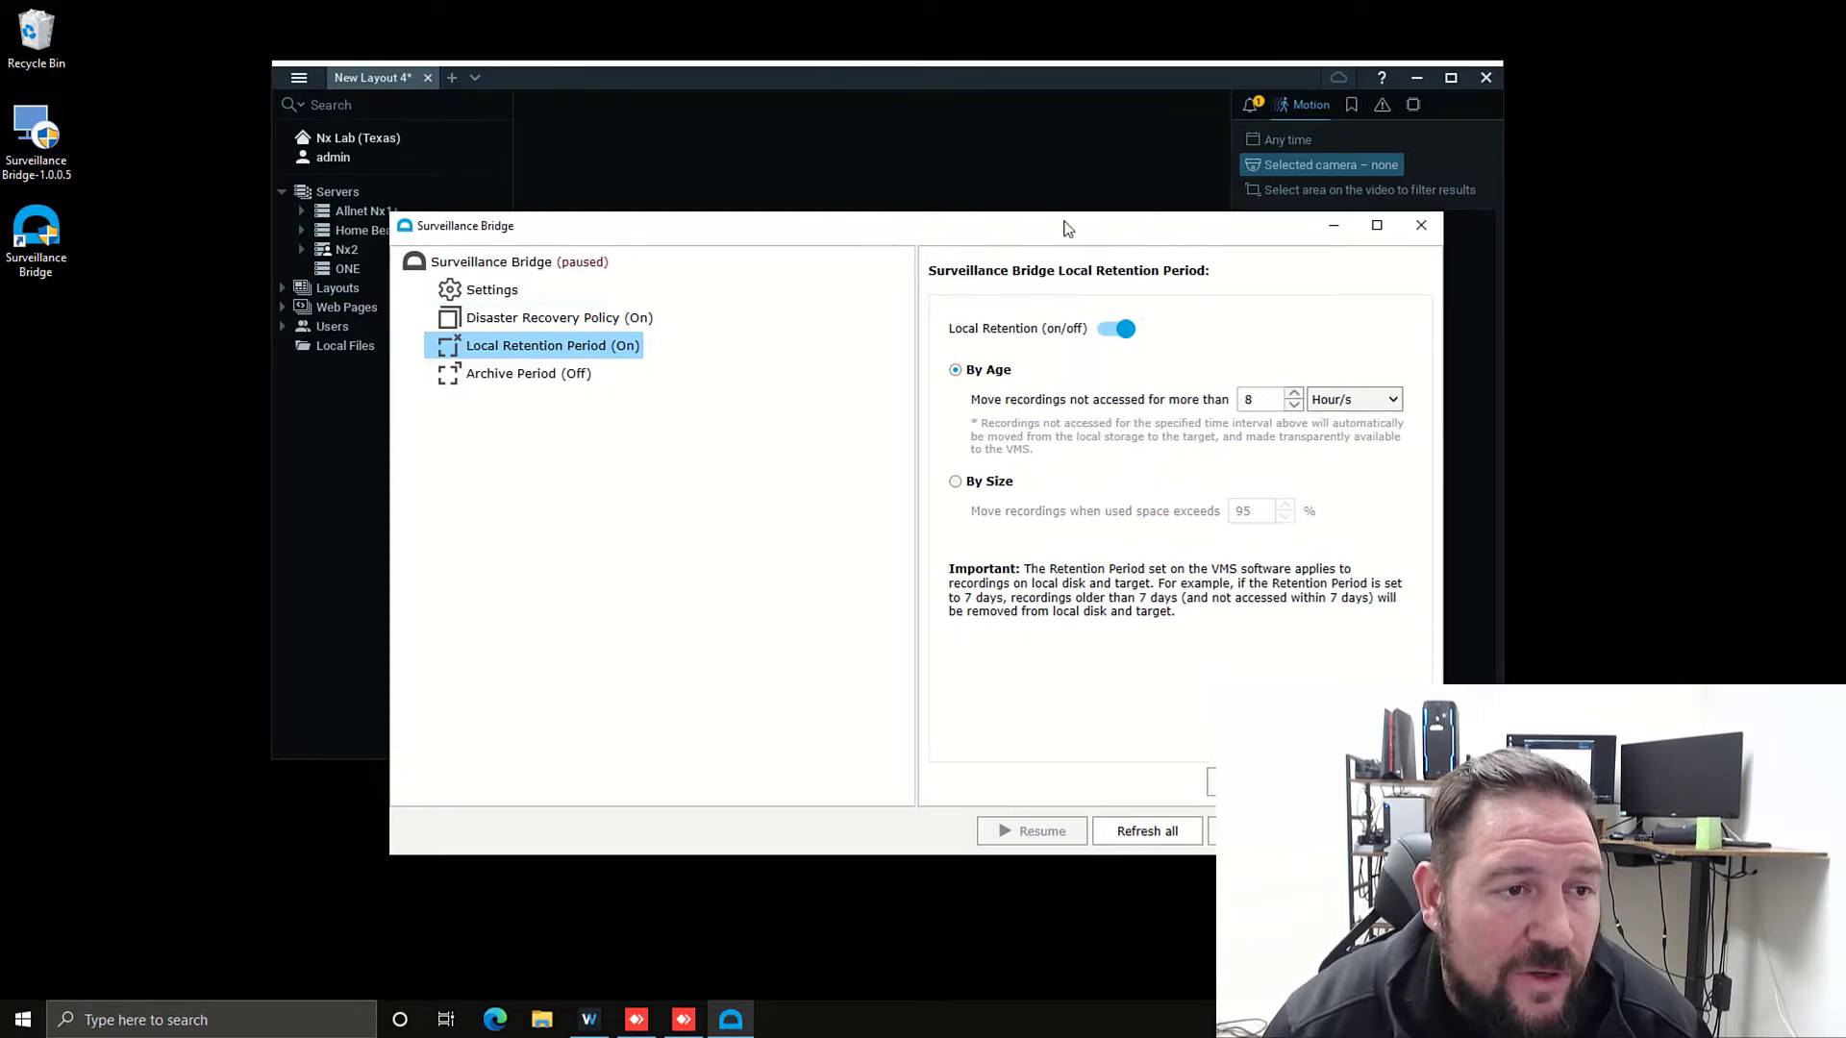
click(954, 481)
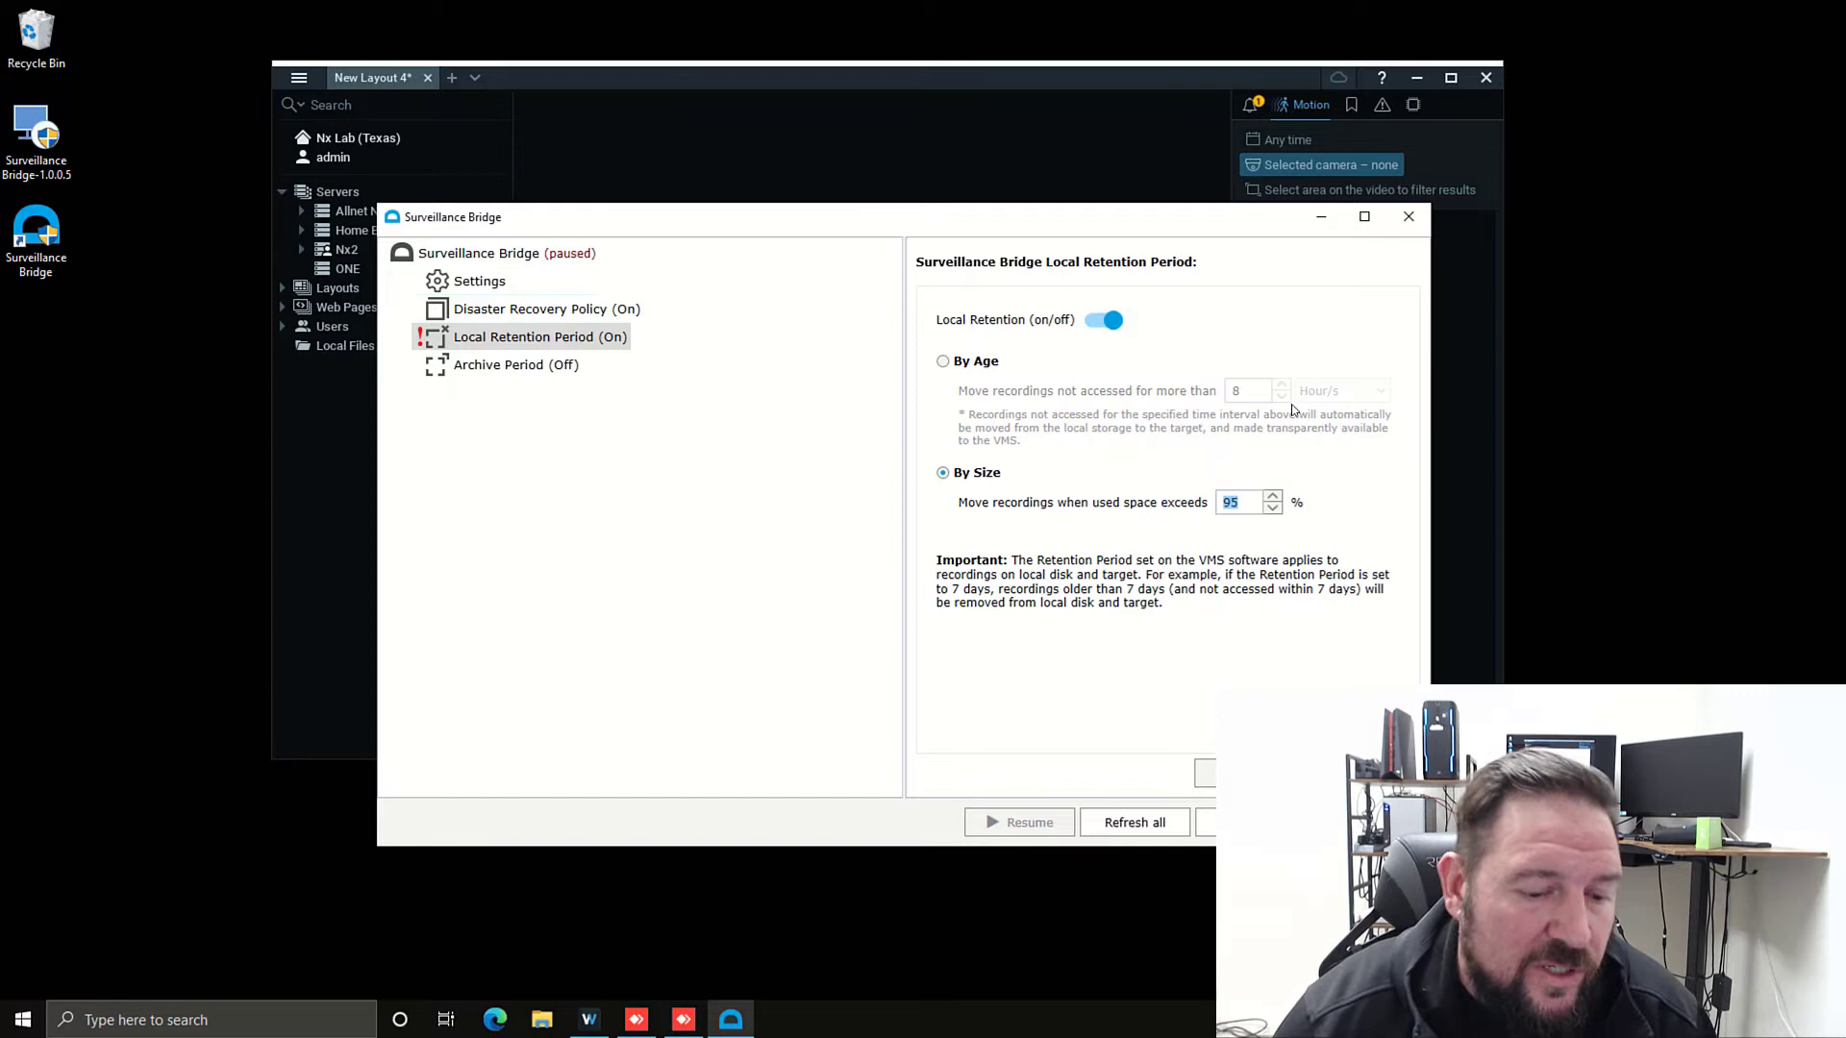
text(80)
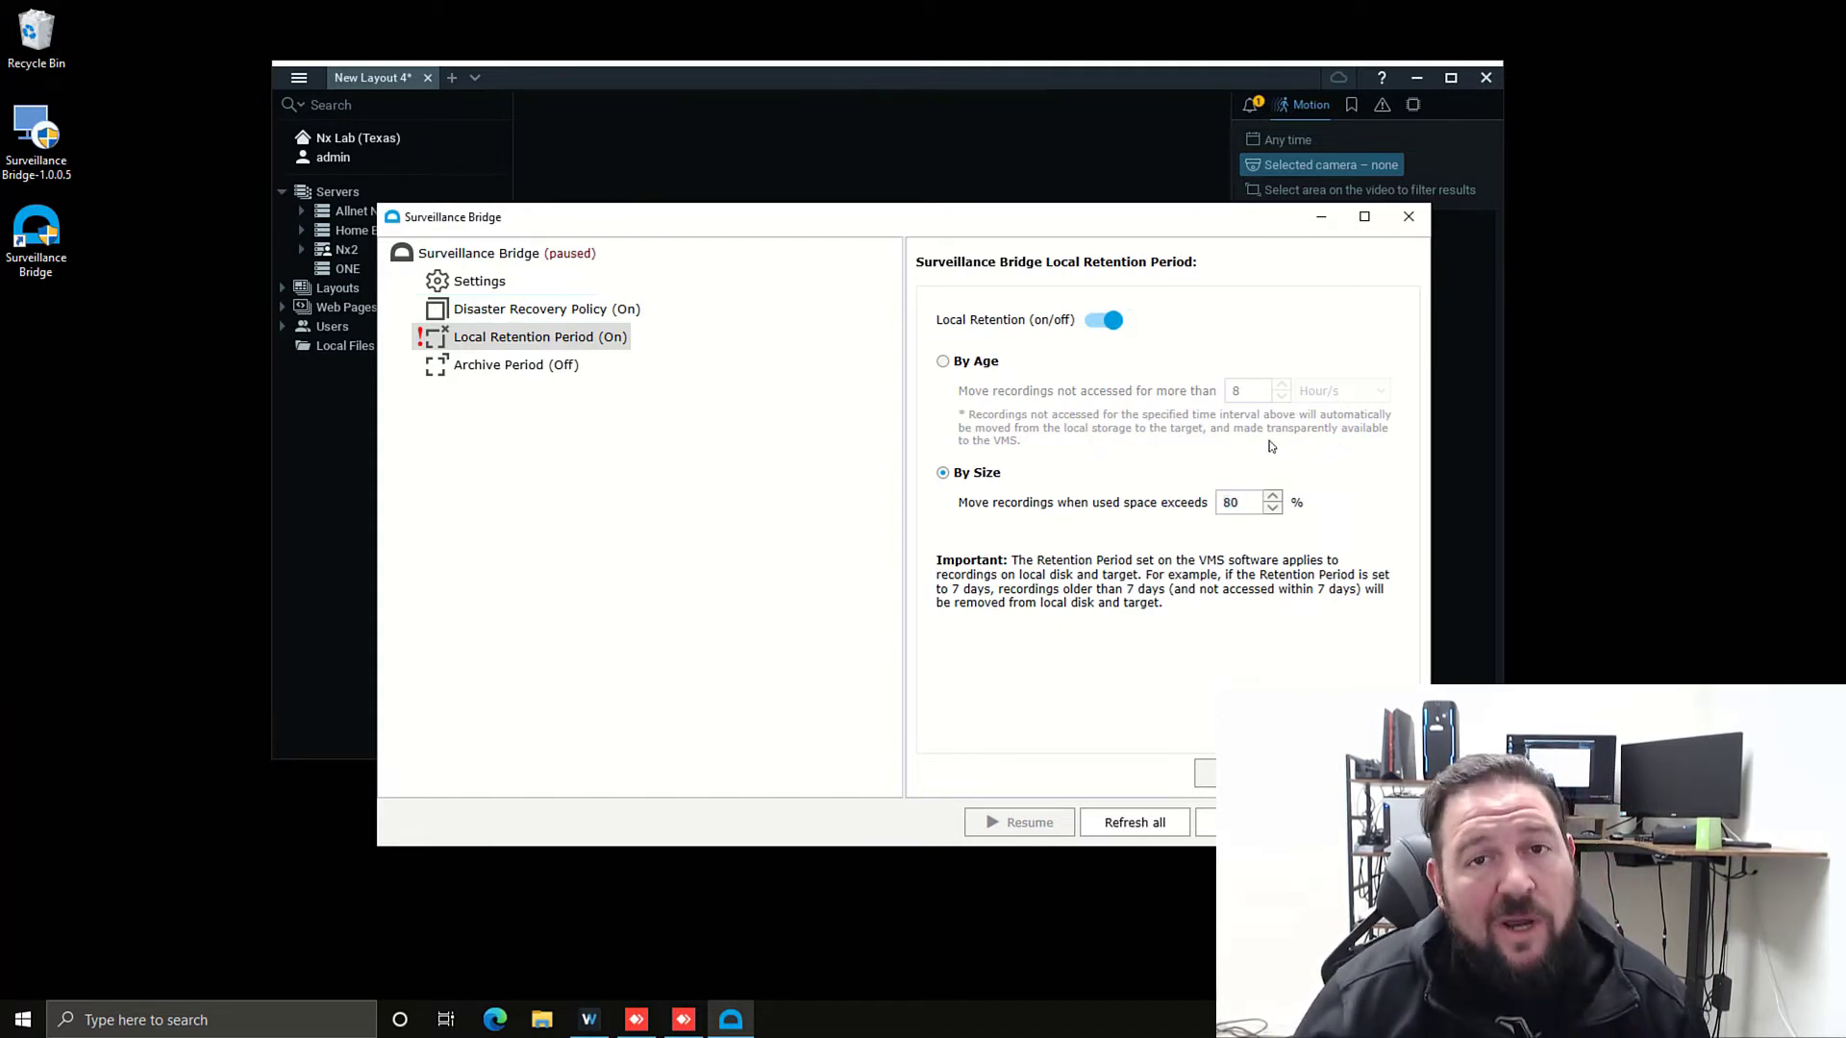
mouse_move(1237, 227)
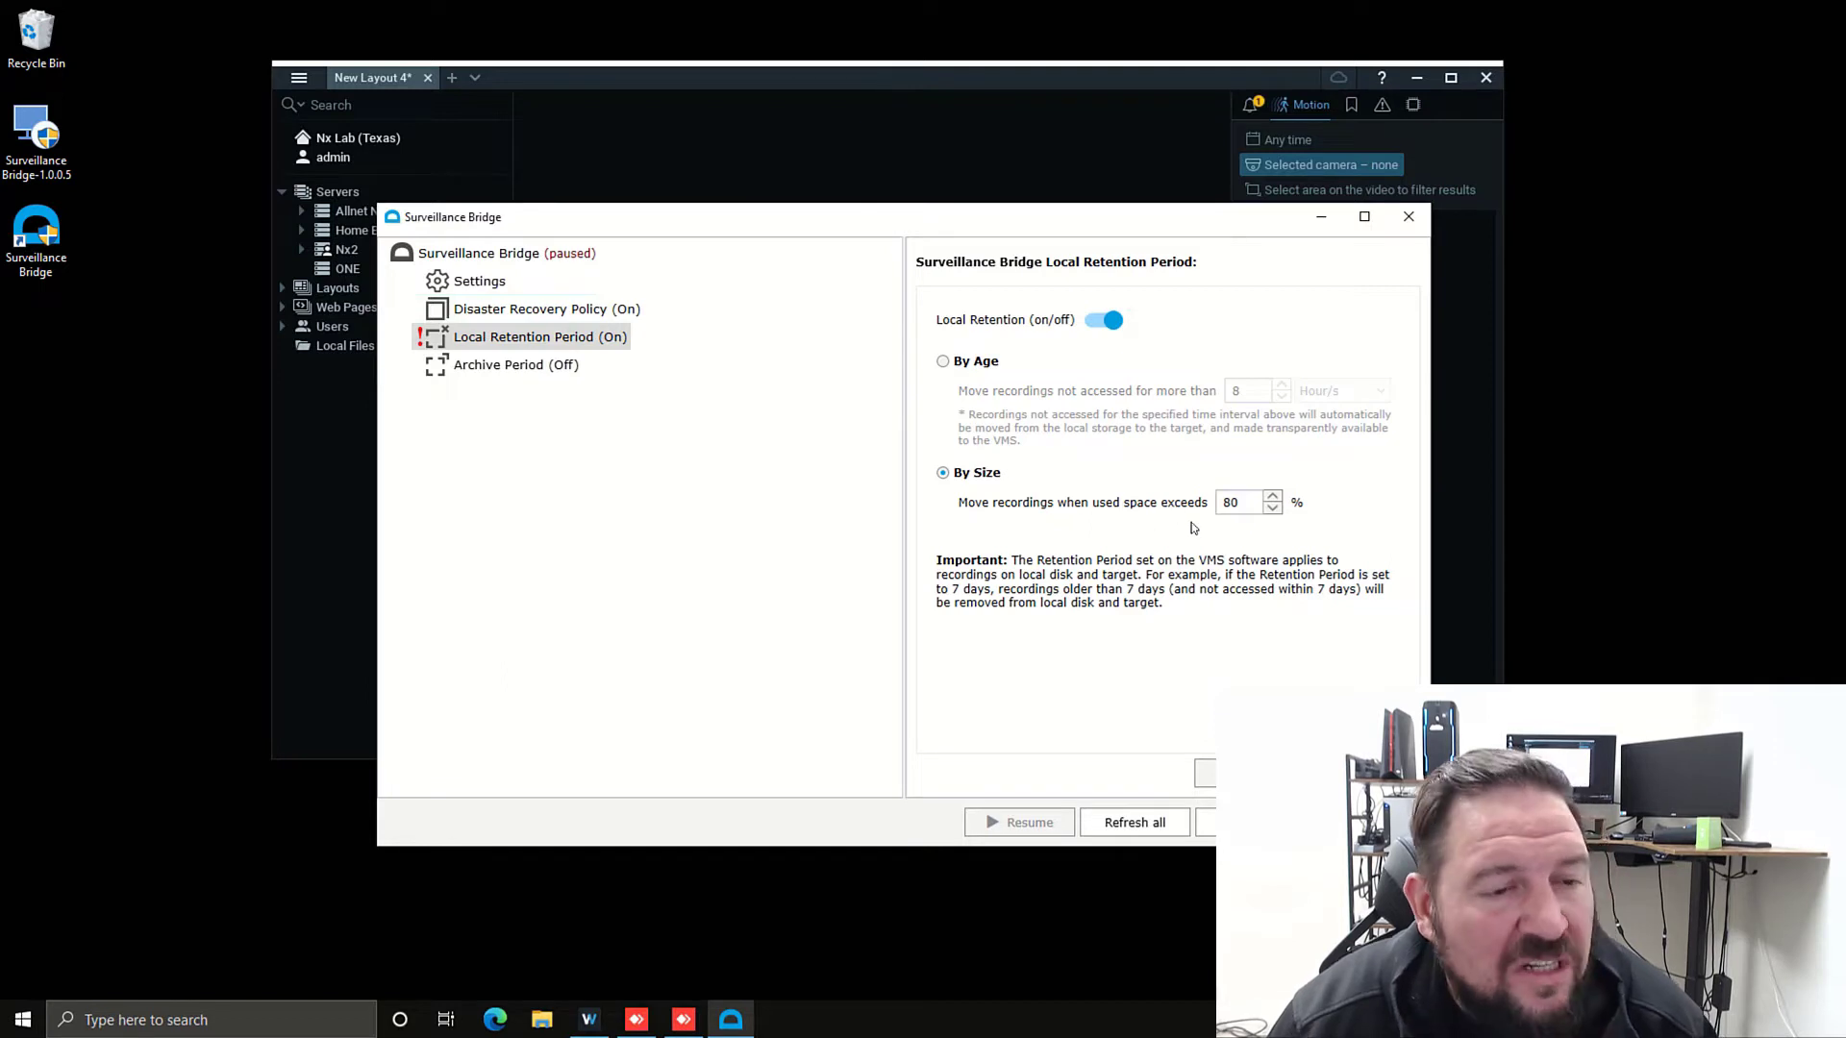
mouse_move(1192, 530)
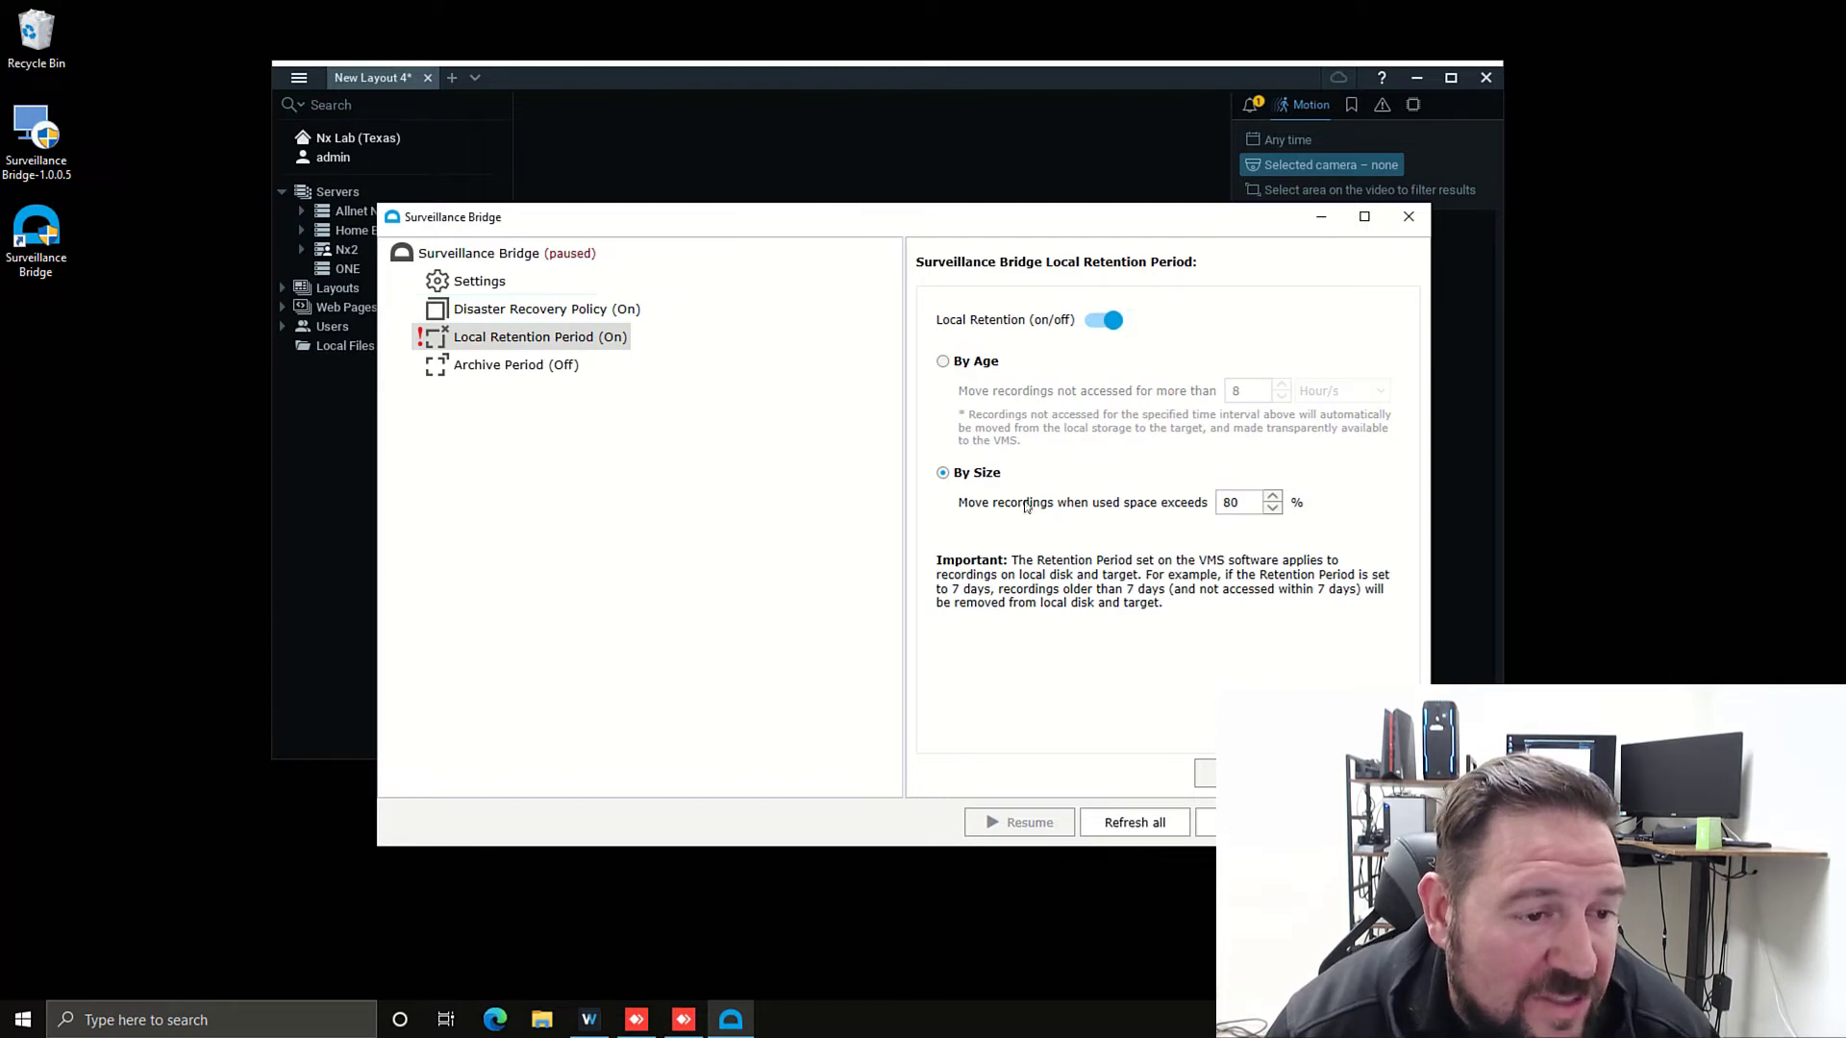
mouse_move(1069, 581)
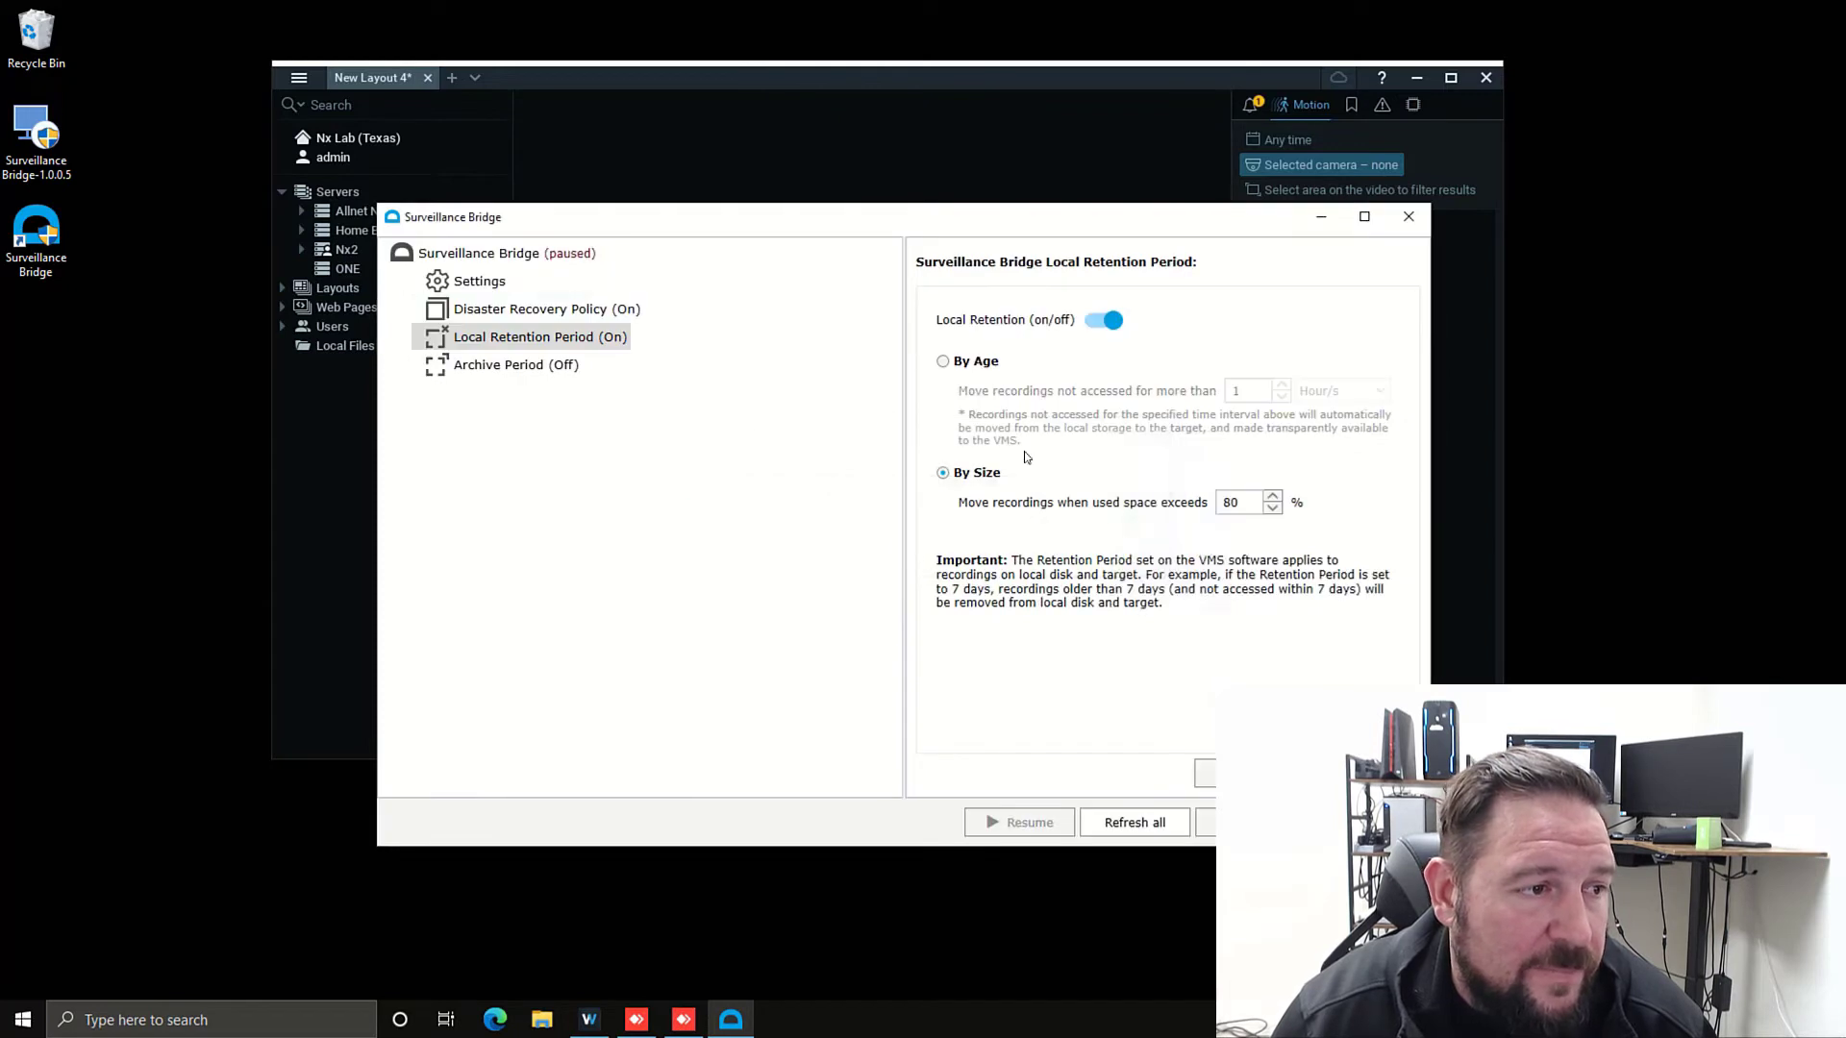
click(514, 364)
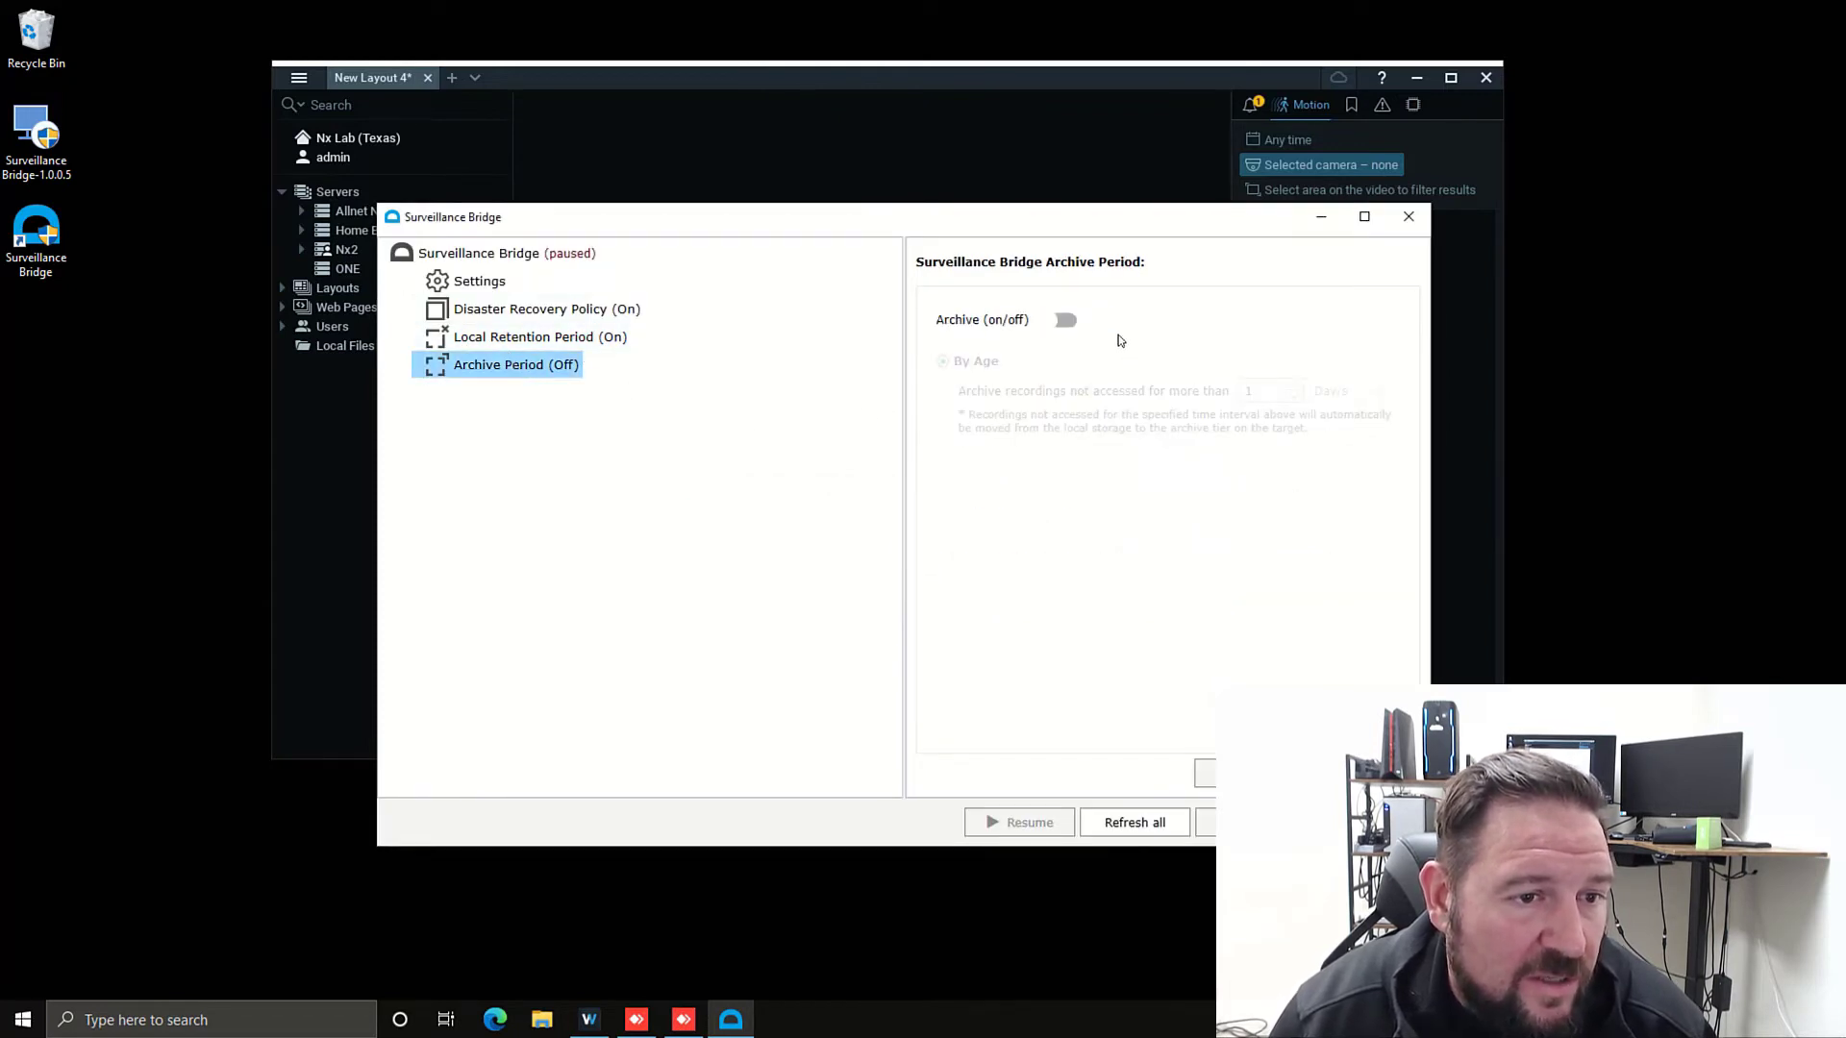
mouse_move(804, 263)
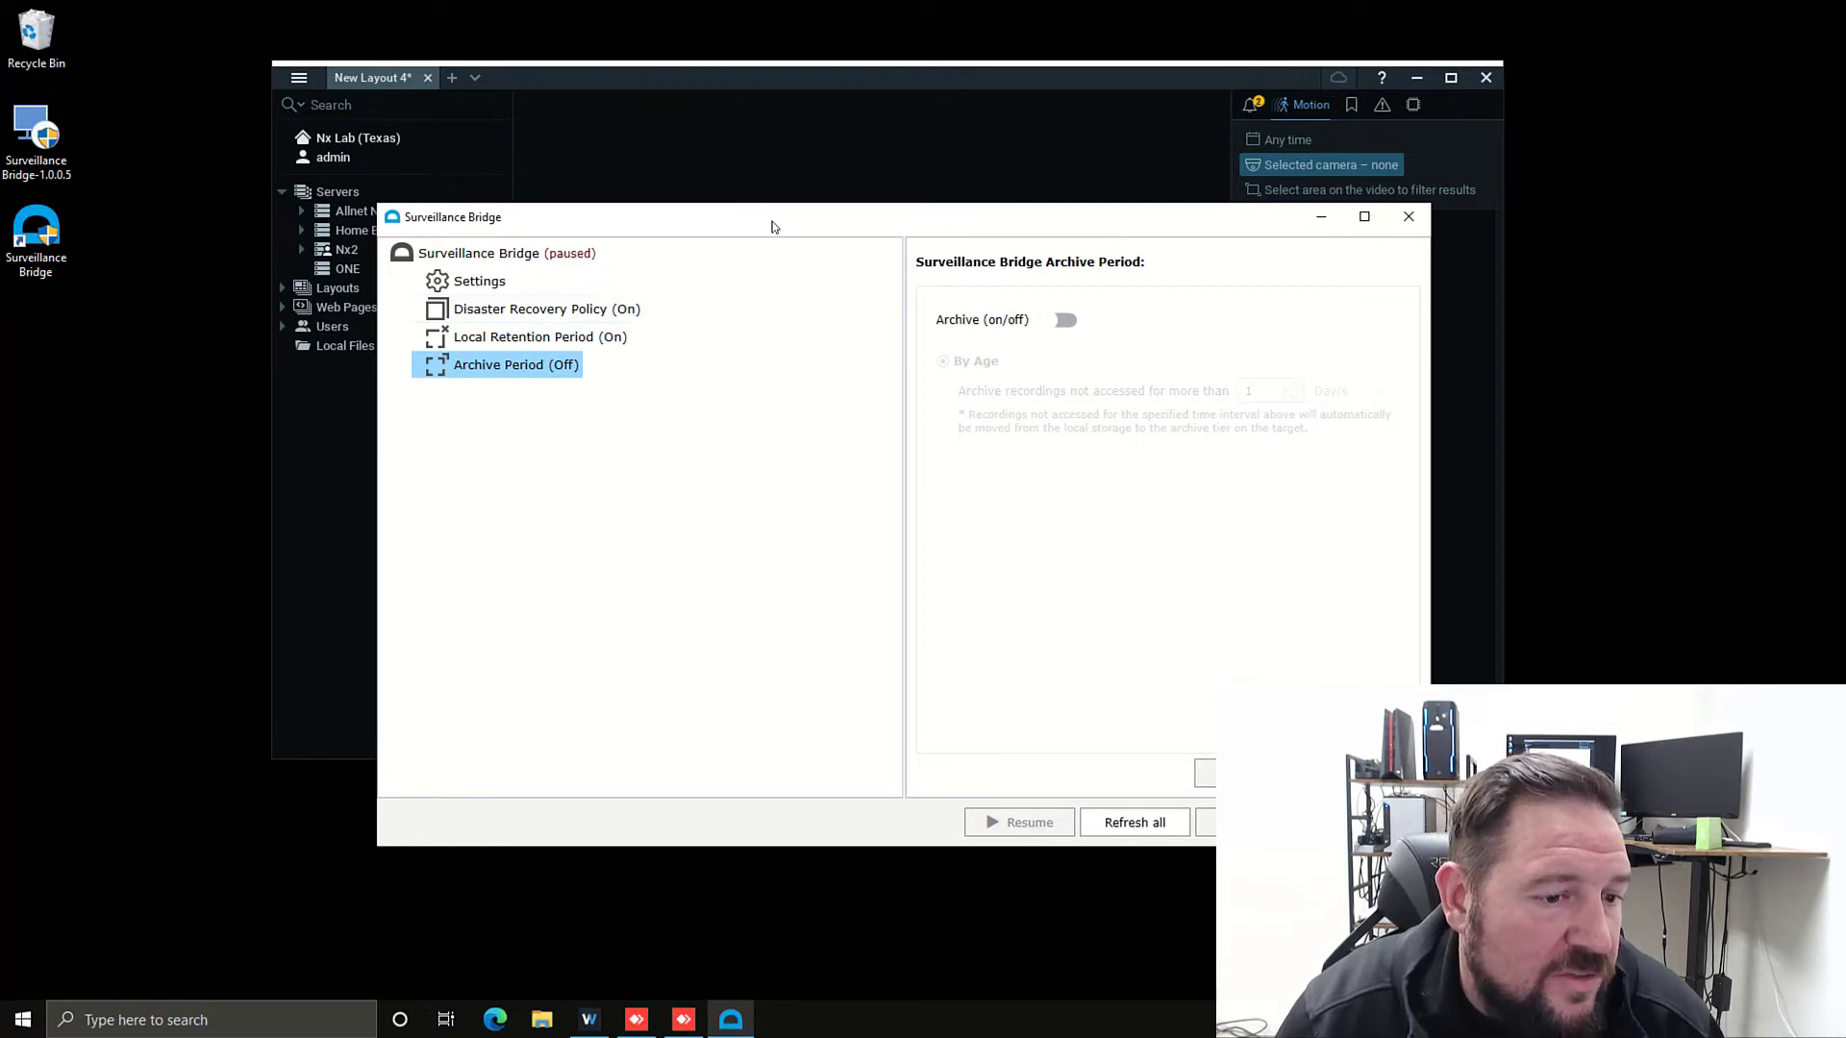
- Recheck Local Retention Period, then view the service overview showing version 1.0.0.5 and SaaS license
click(539, 337)
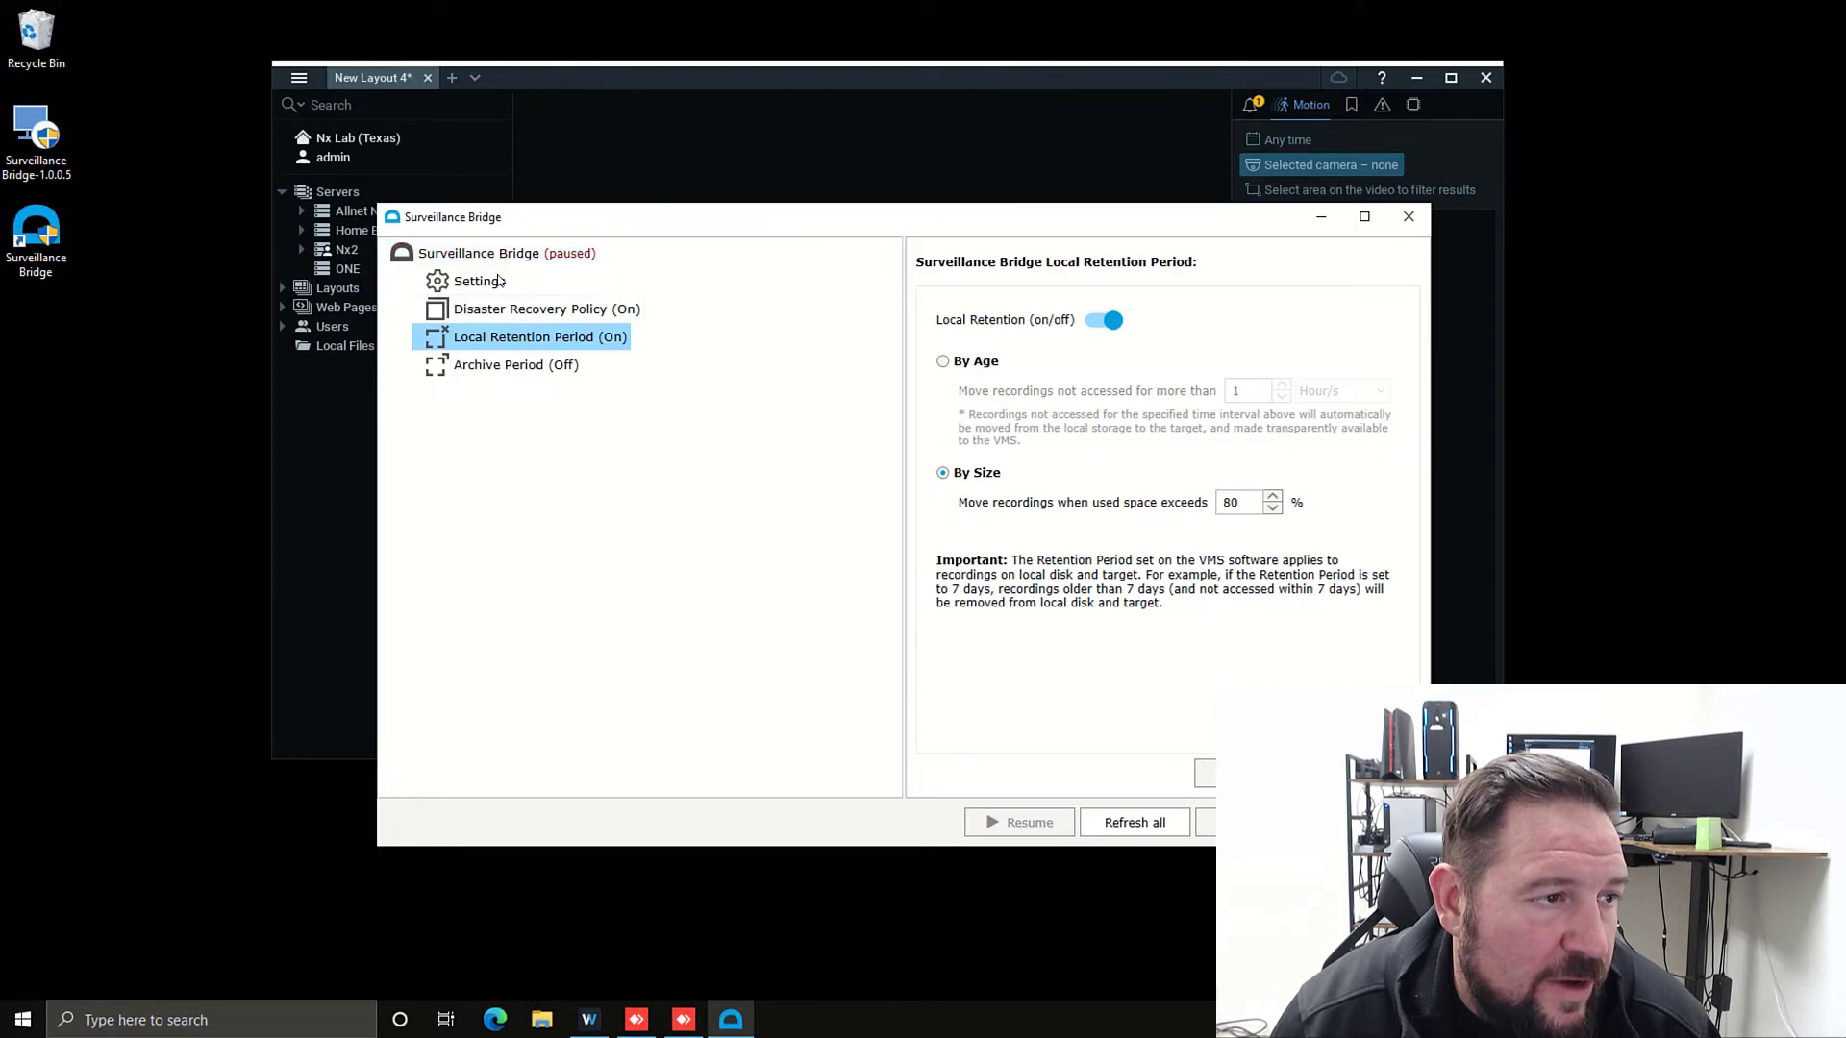
click(507, 252)
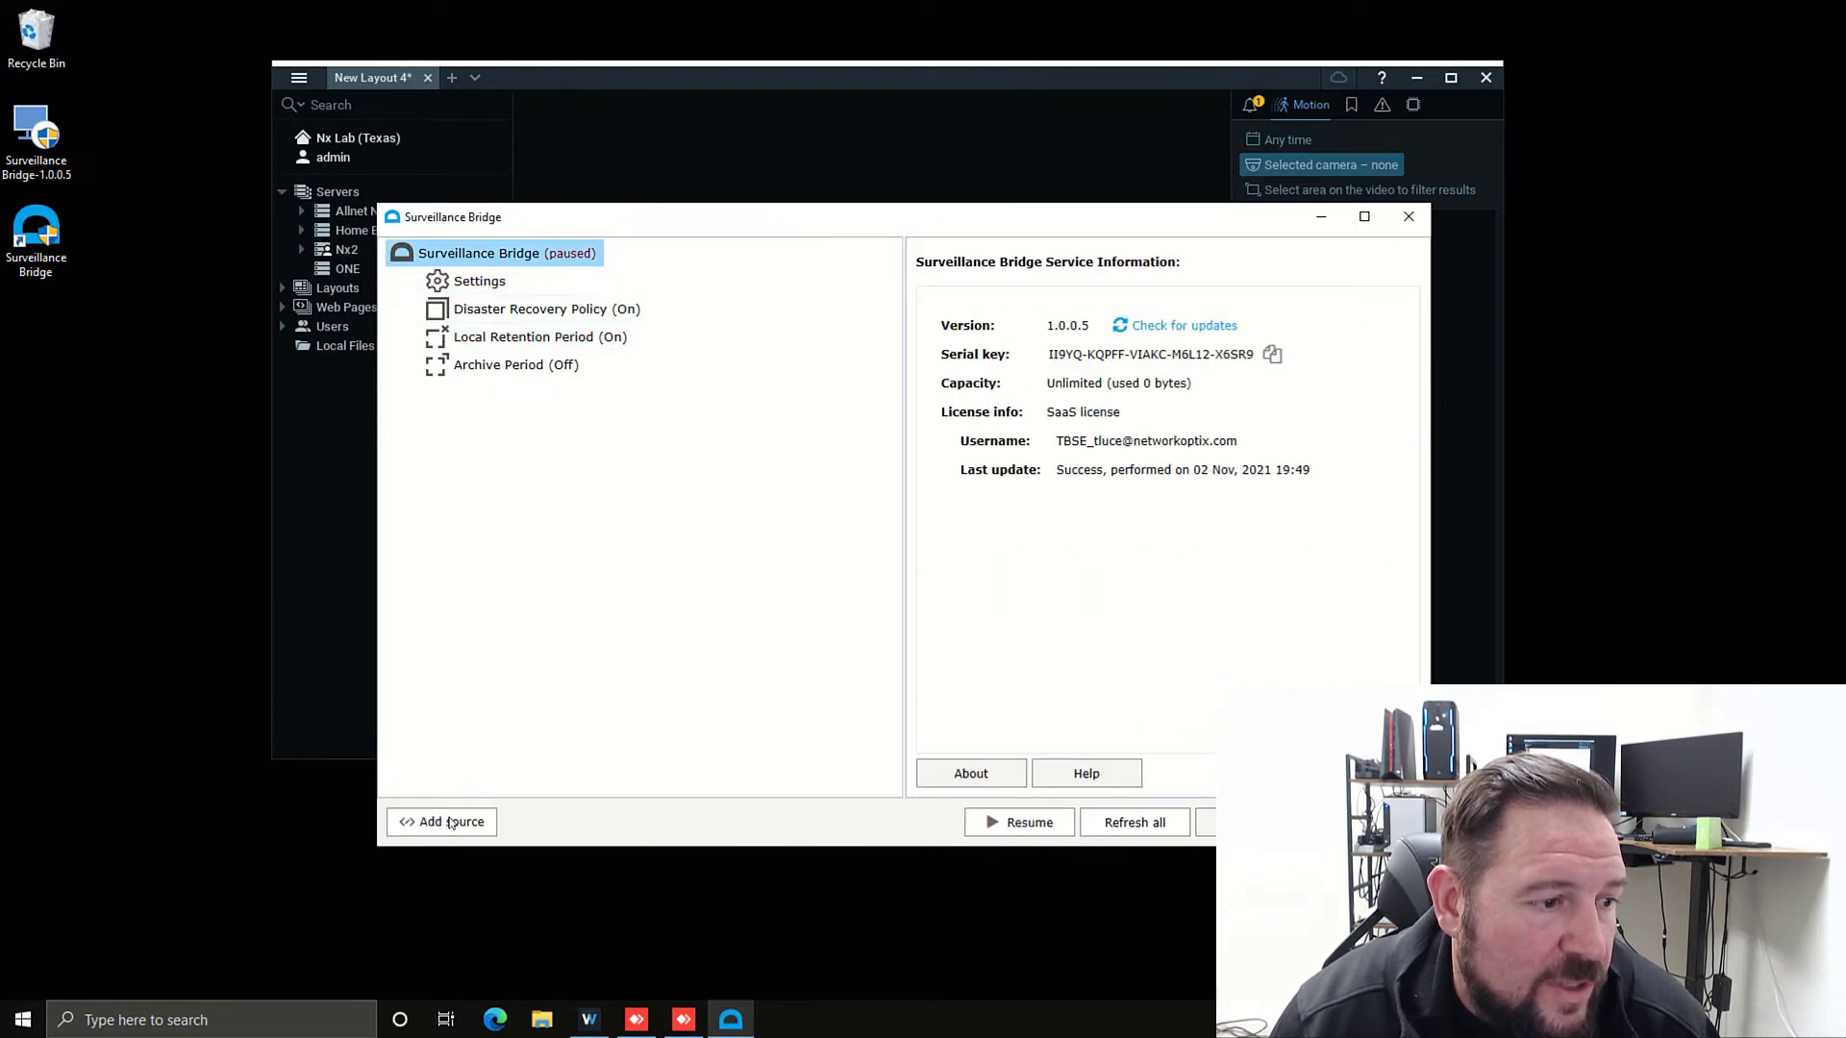
- Add E:\HD Witness Media from Seagate 4TB 3 (E:) as a source and dismiss the confirmation
click(451, 822)
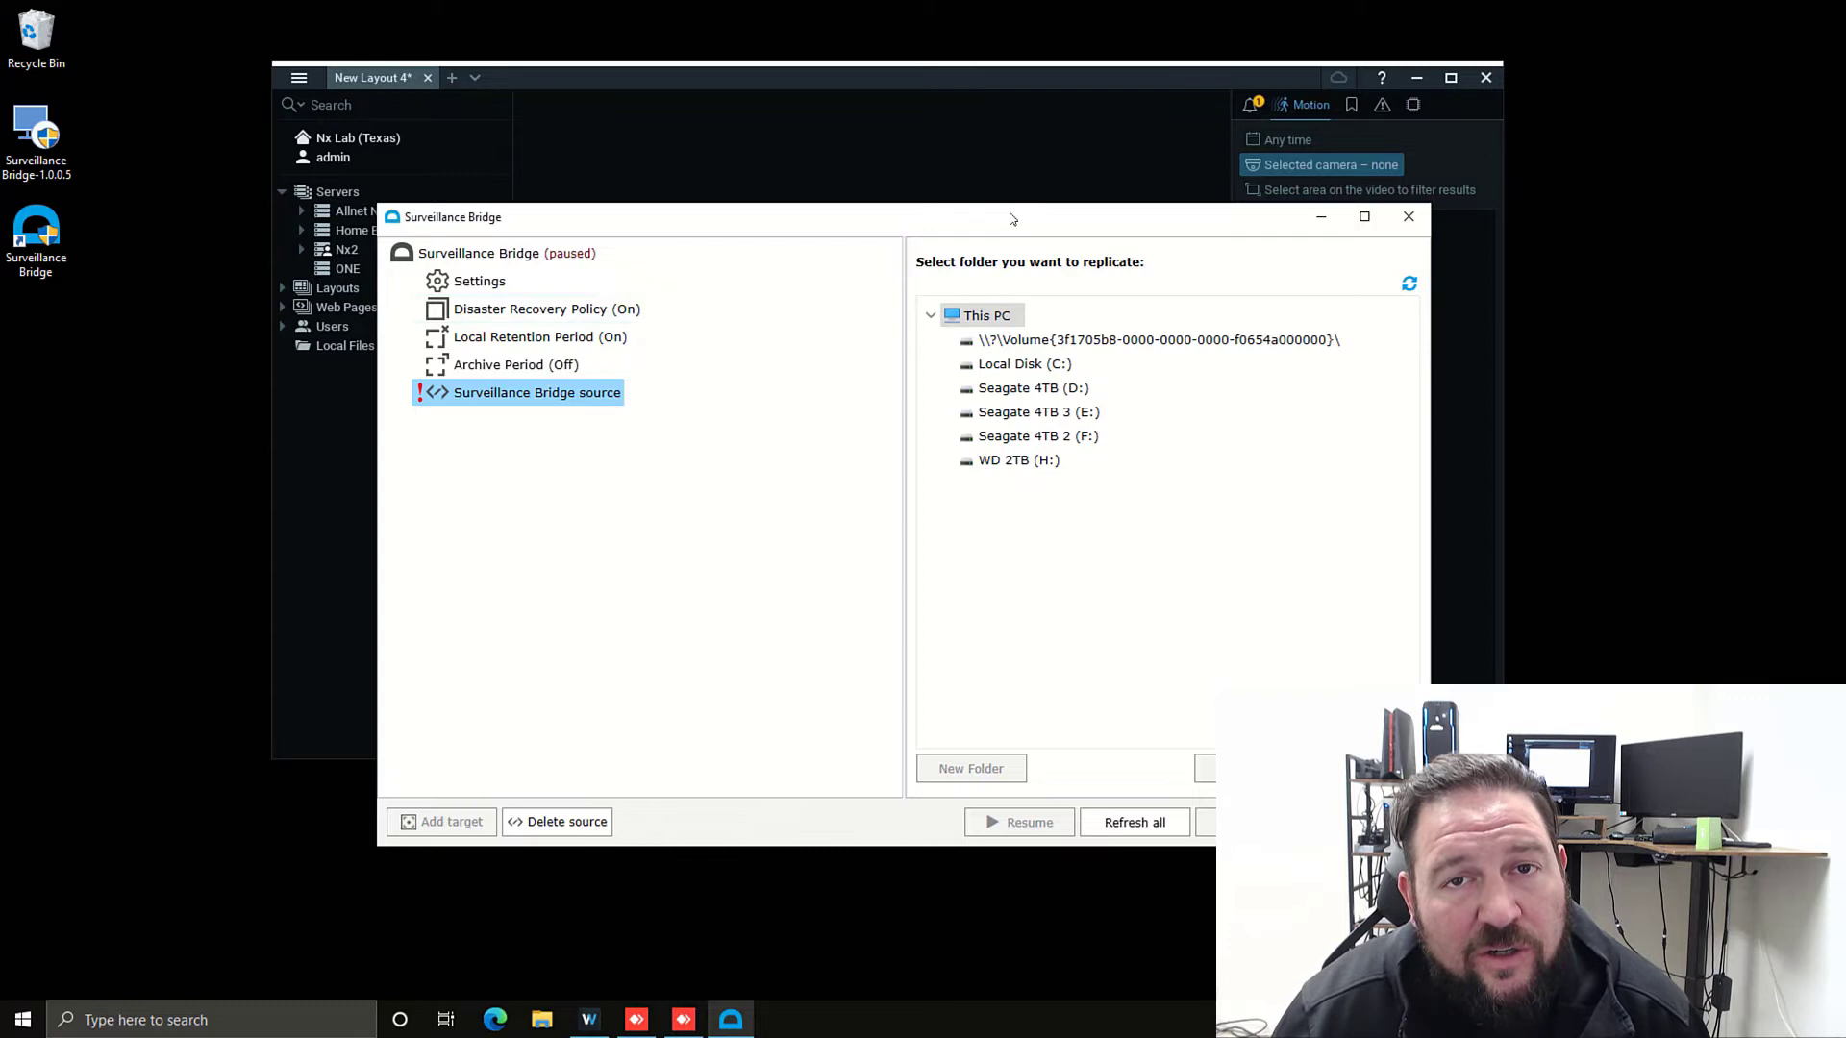
mouse_move(1002, 219)
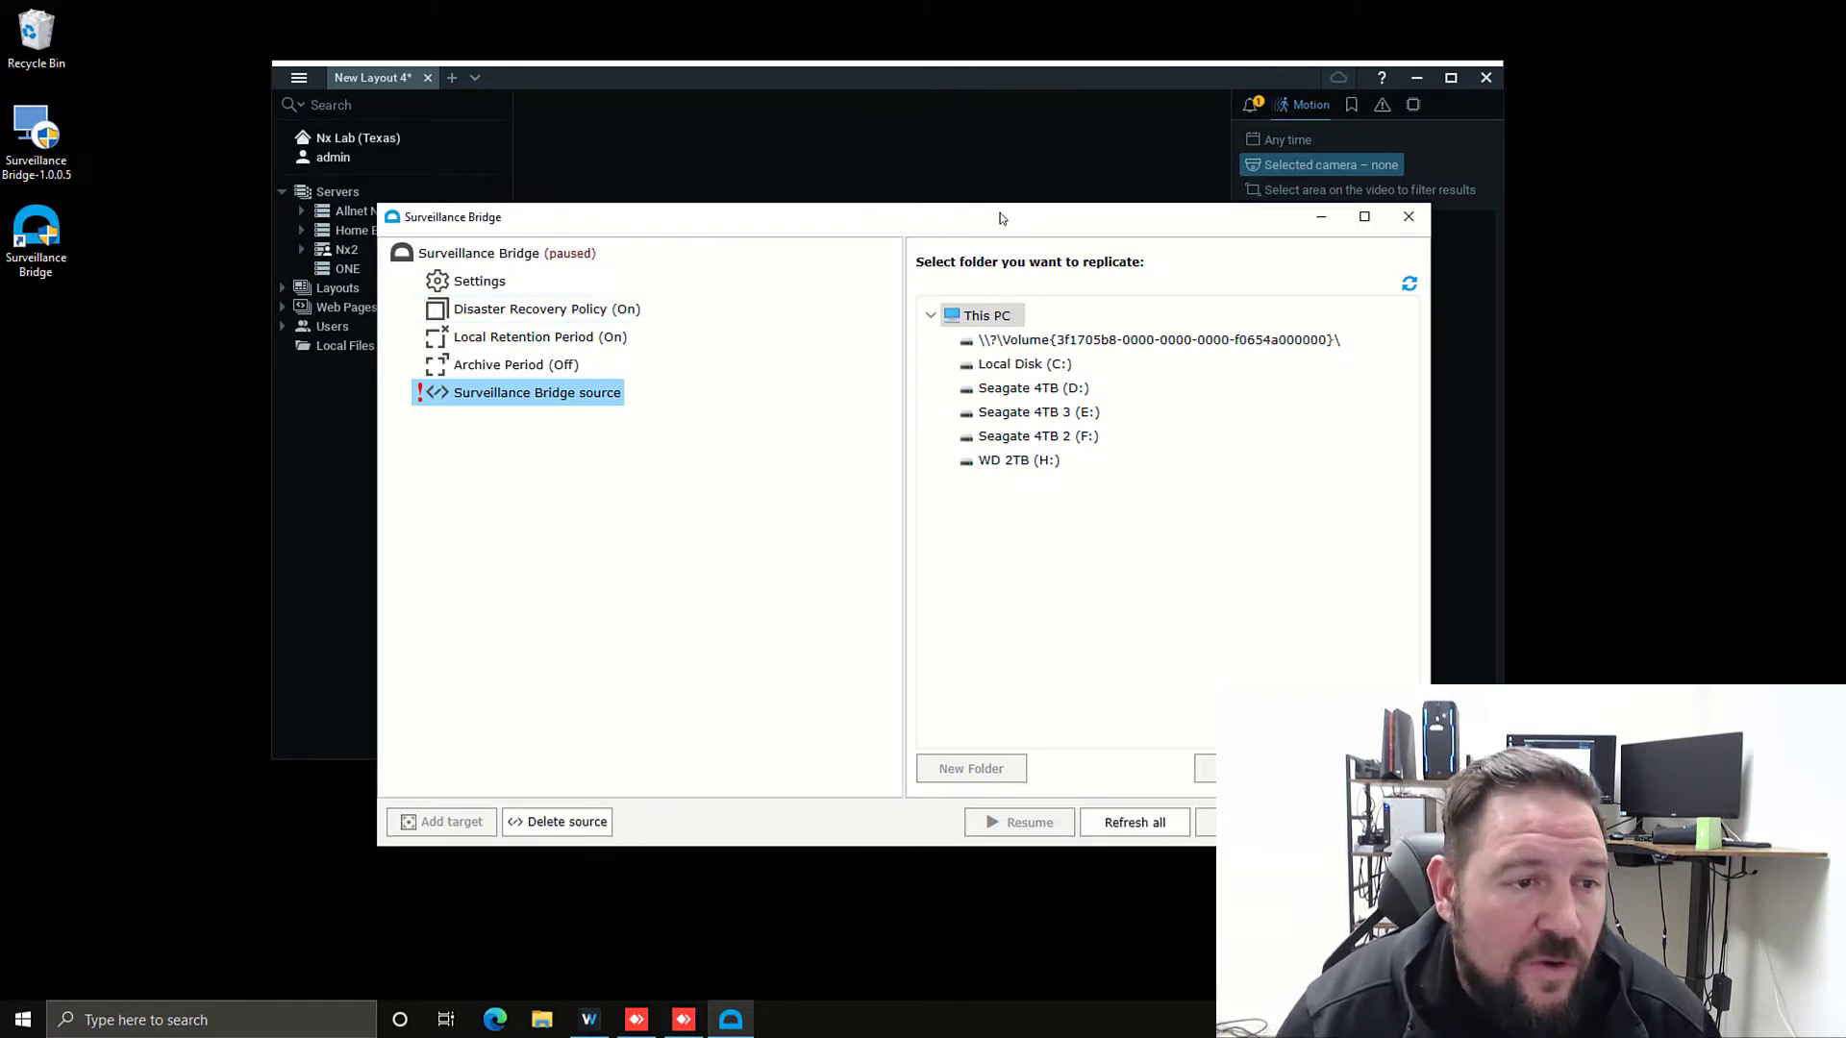
click(1033, 410)
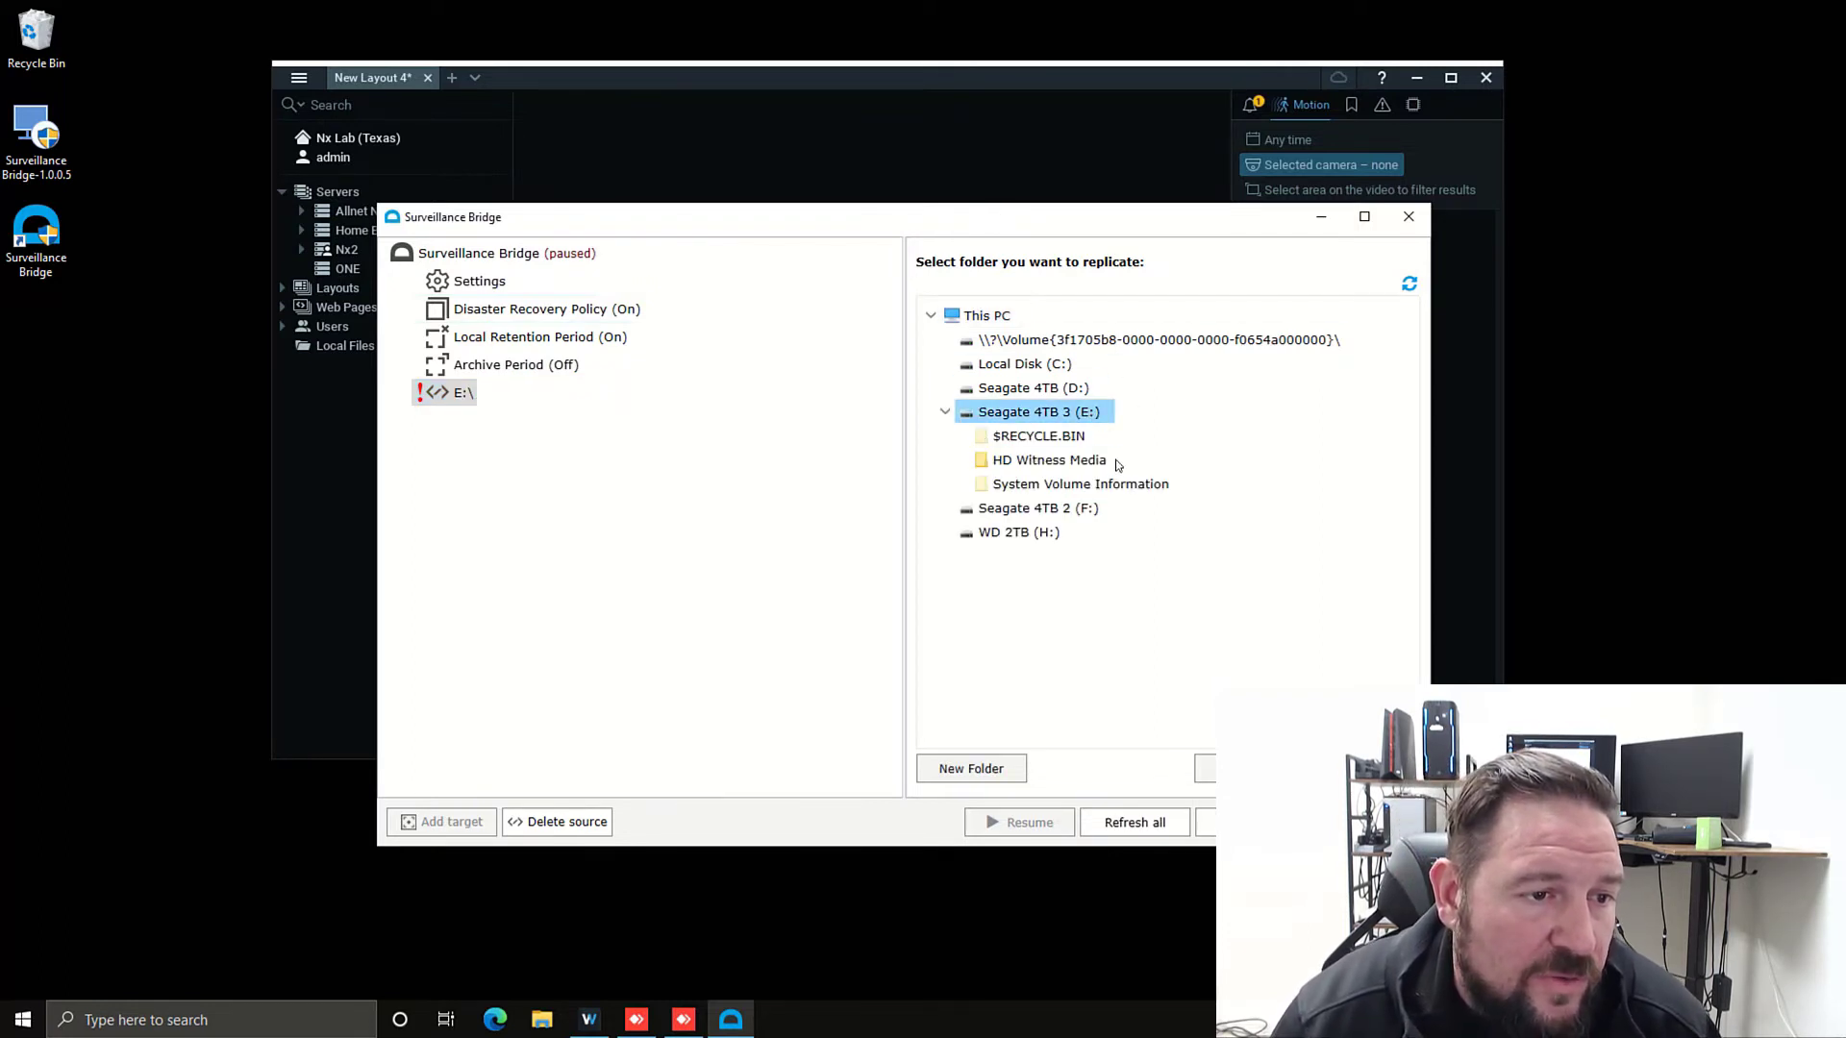
click(1048, 460)
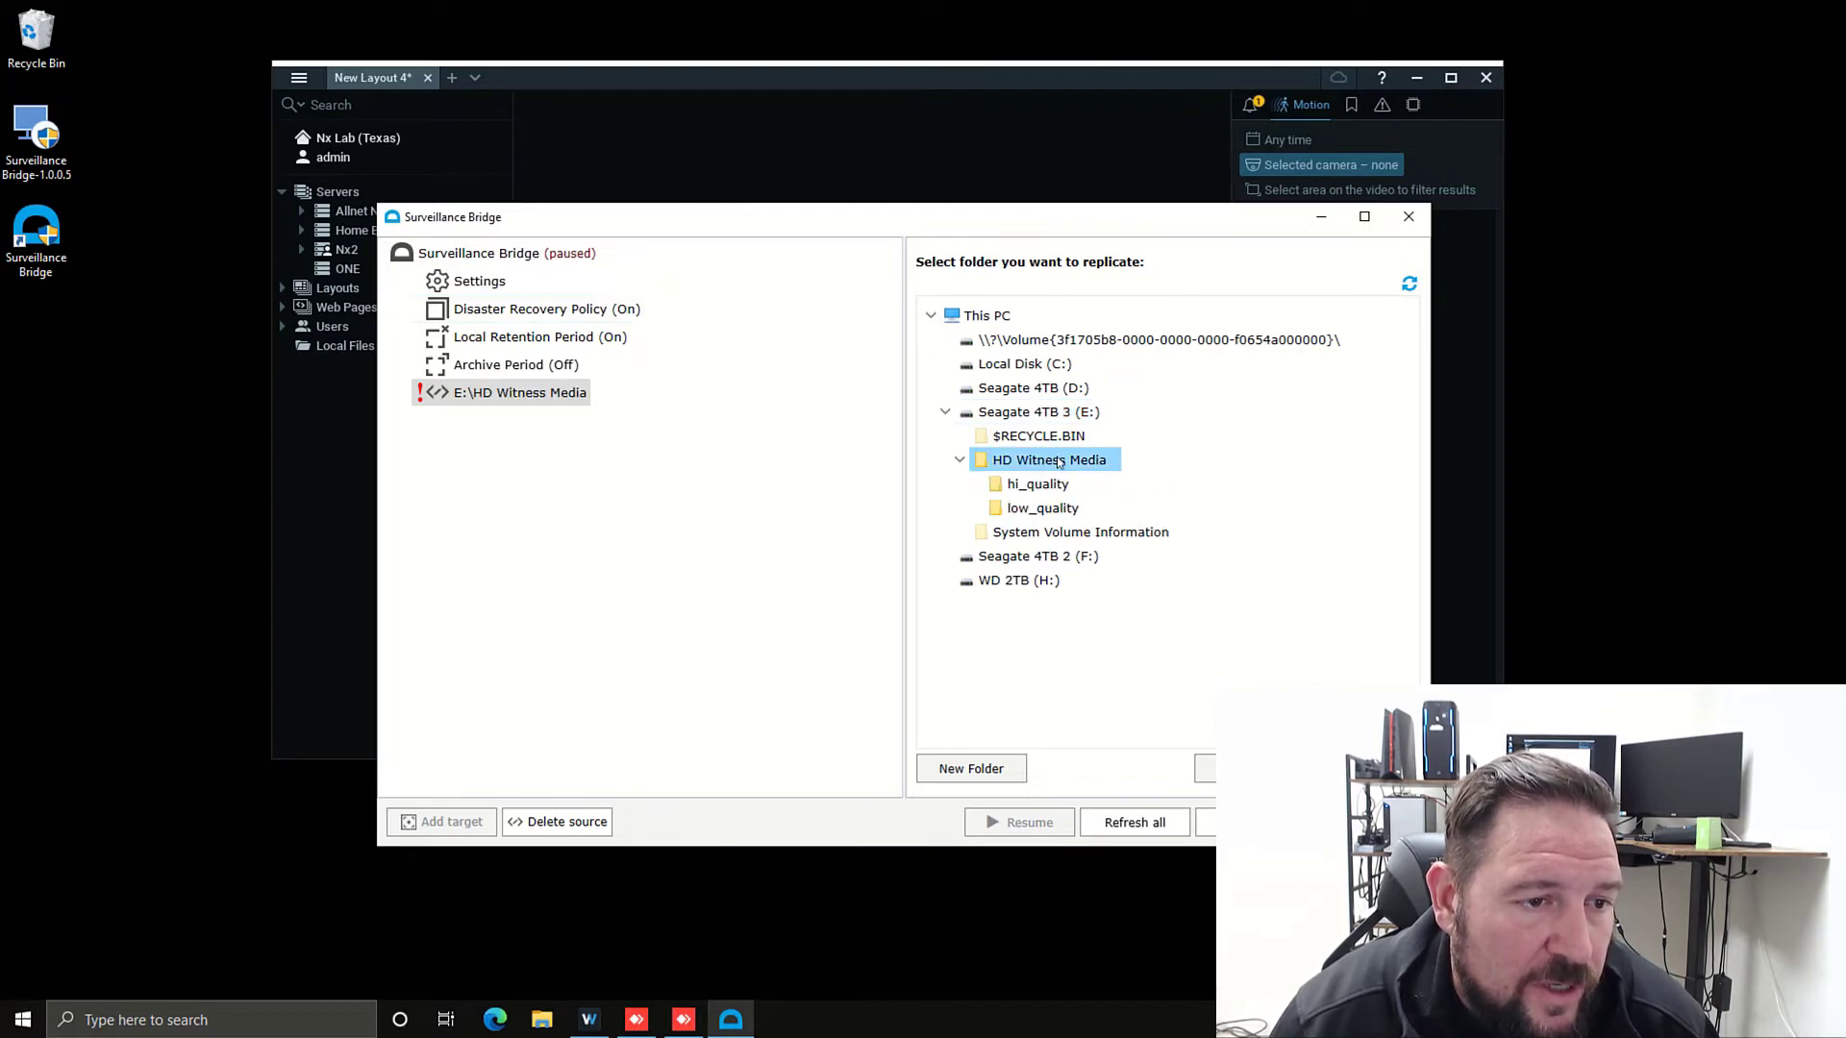
click(1036, 484)
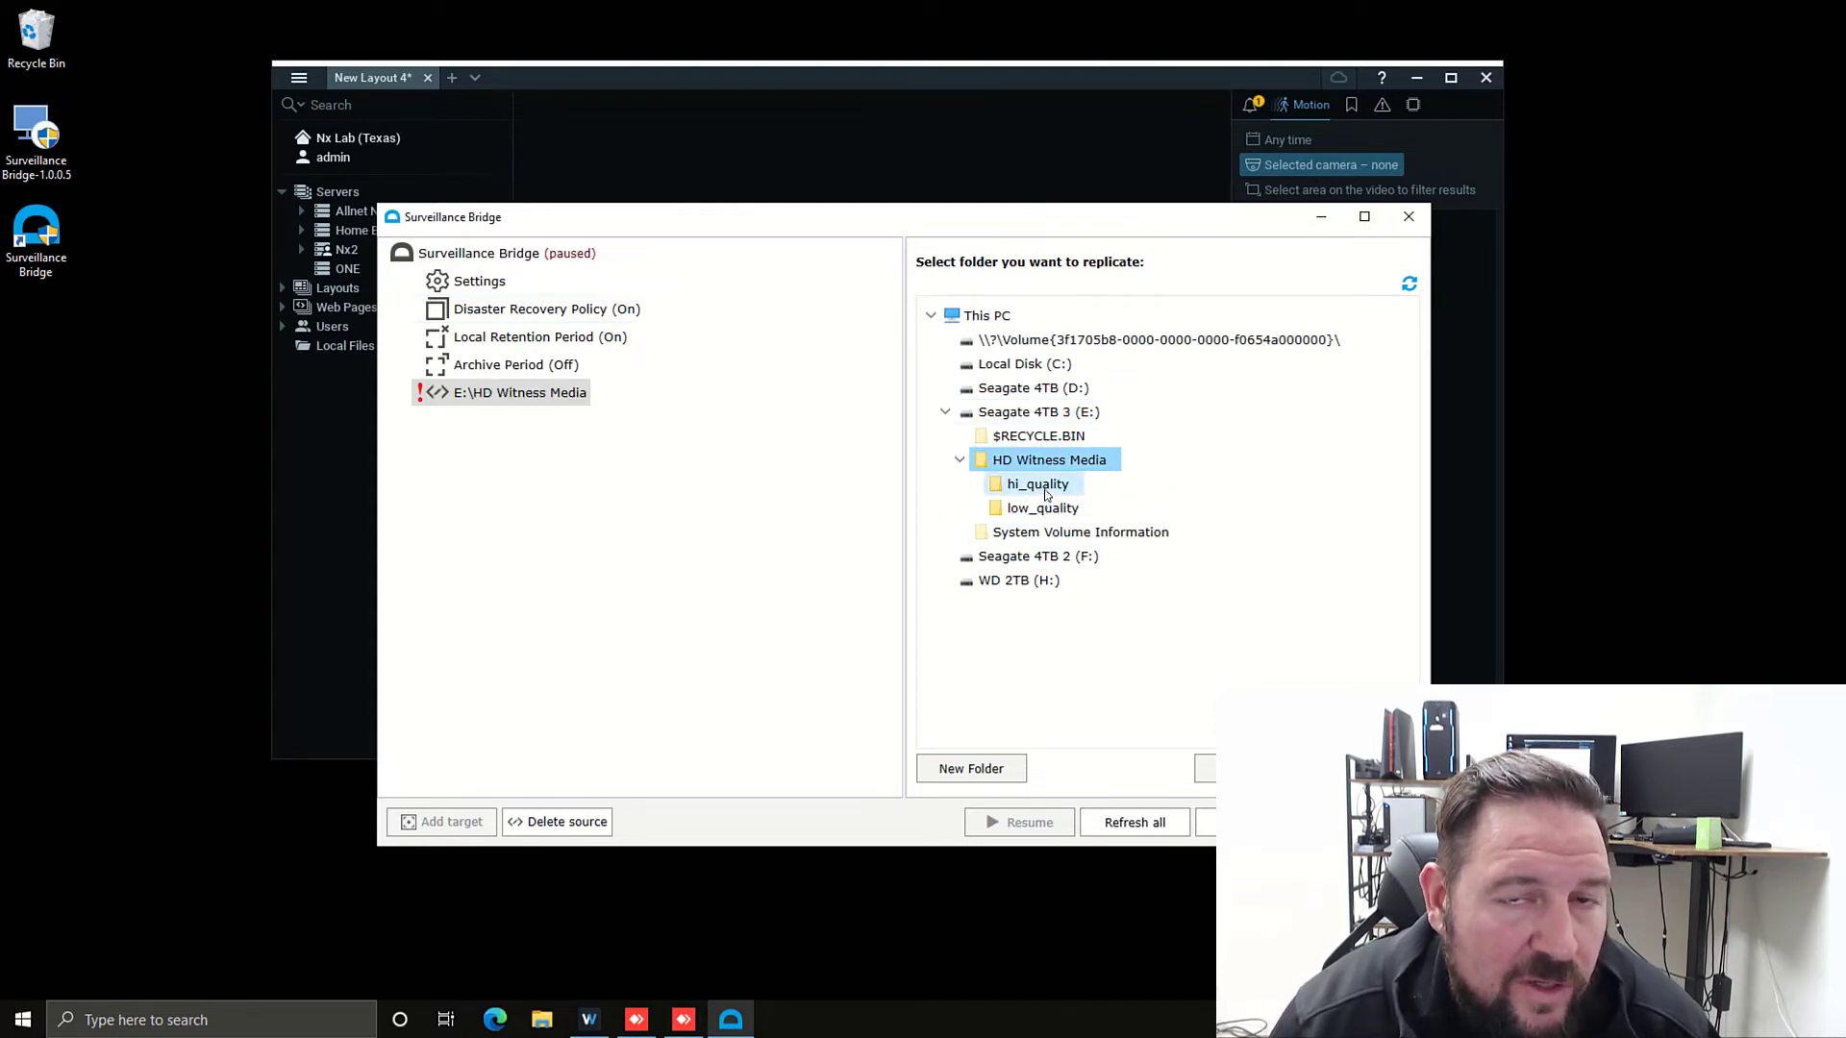
click(1046, 460)
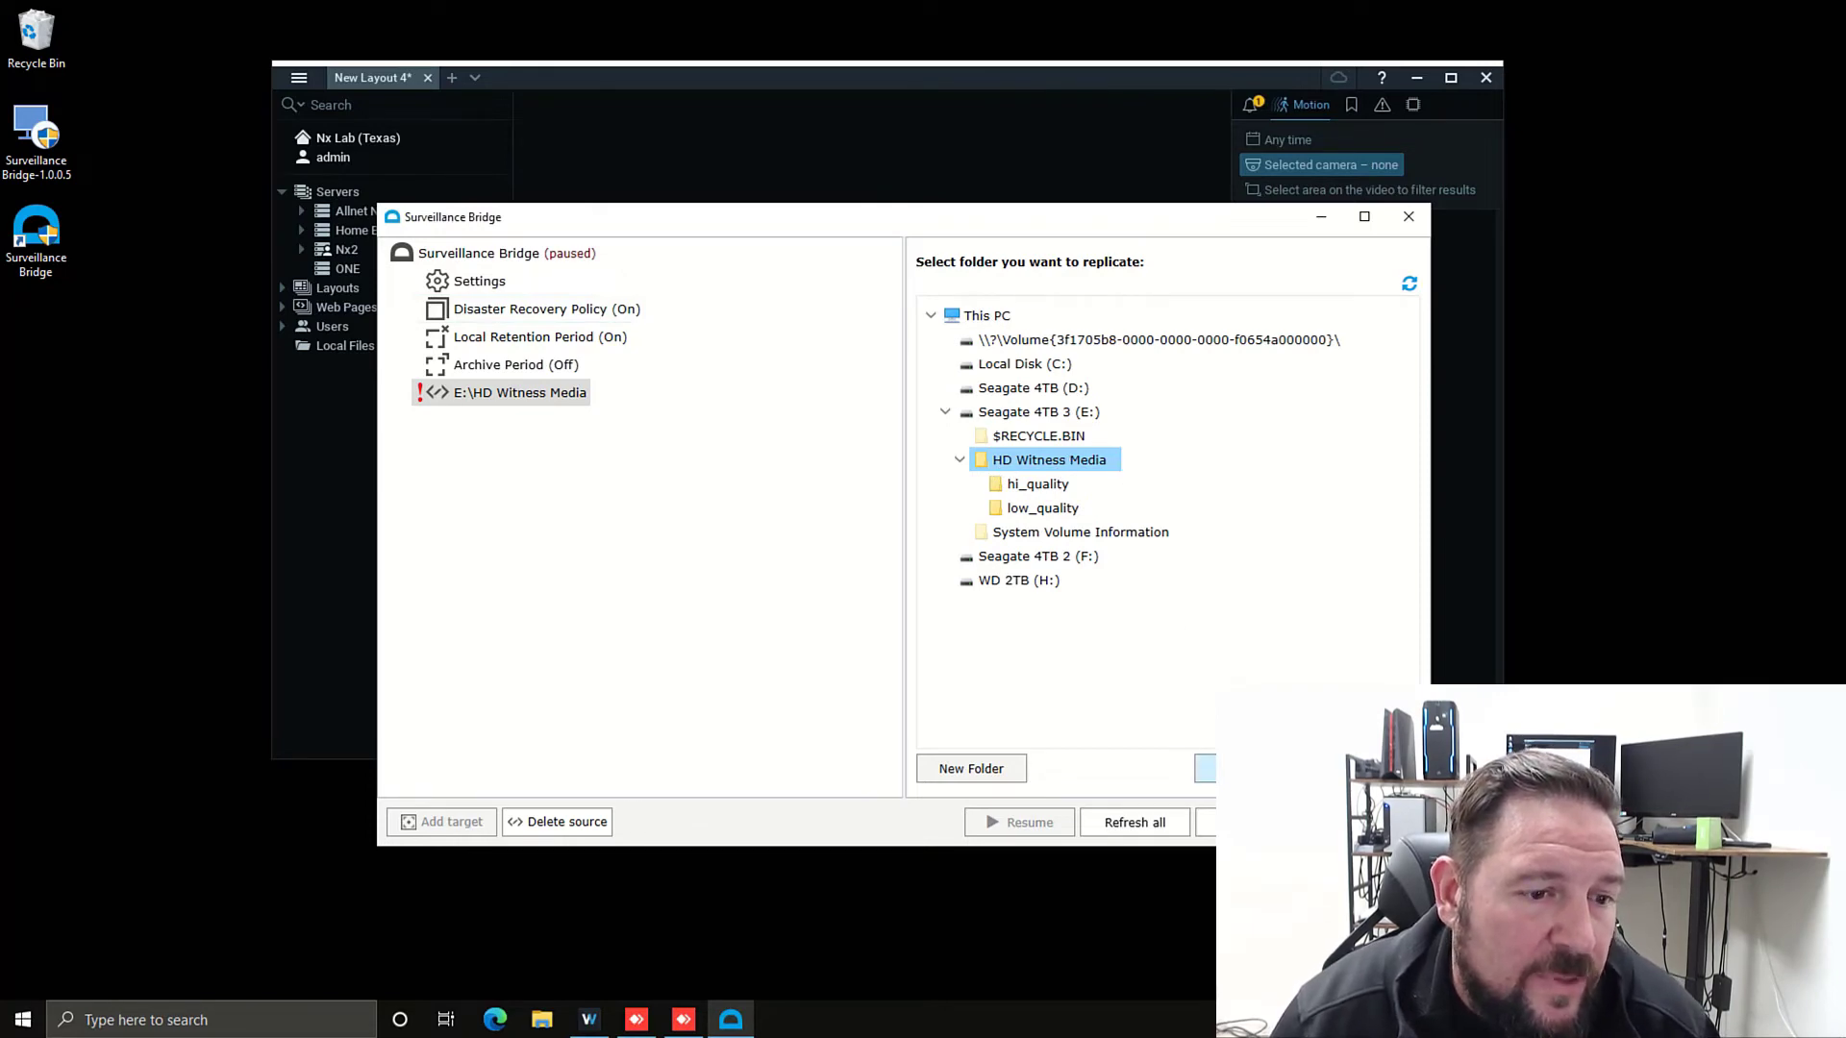
click(1206, 769)
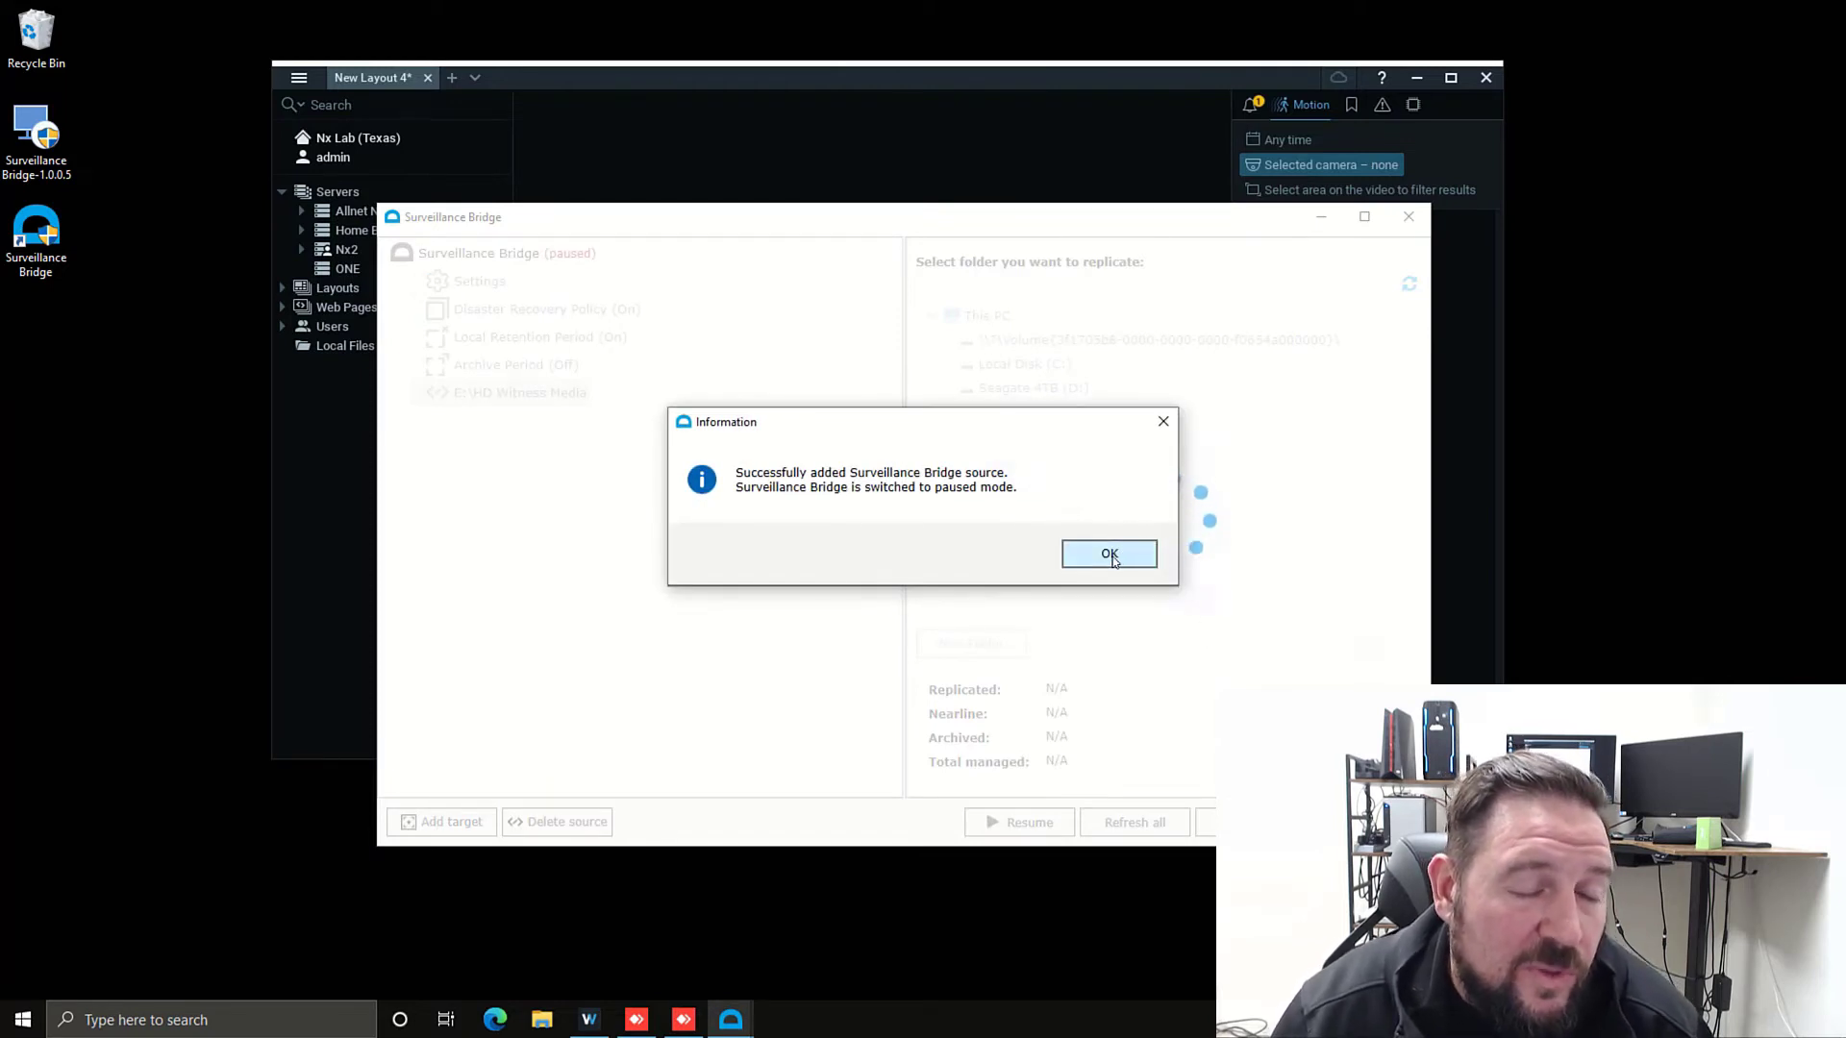
click(1107, 555)
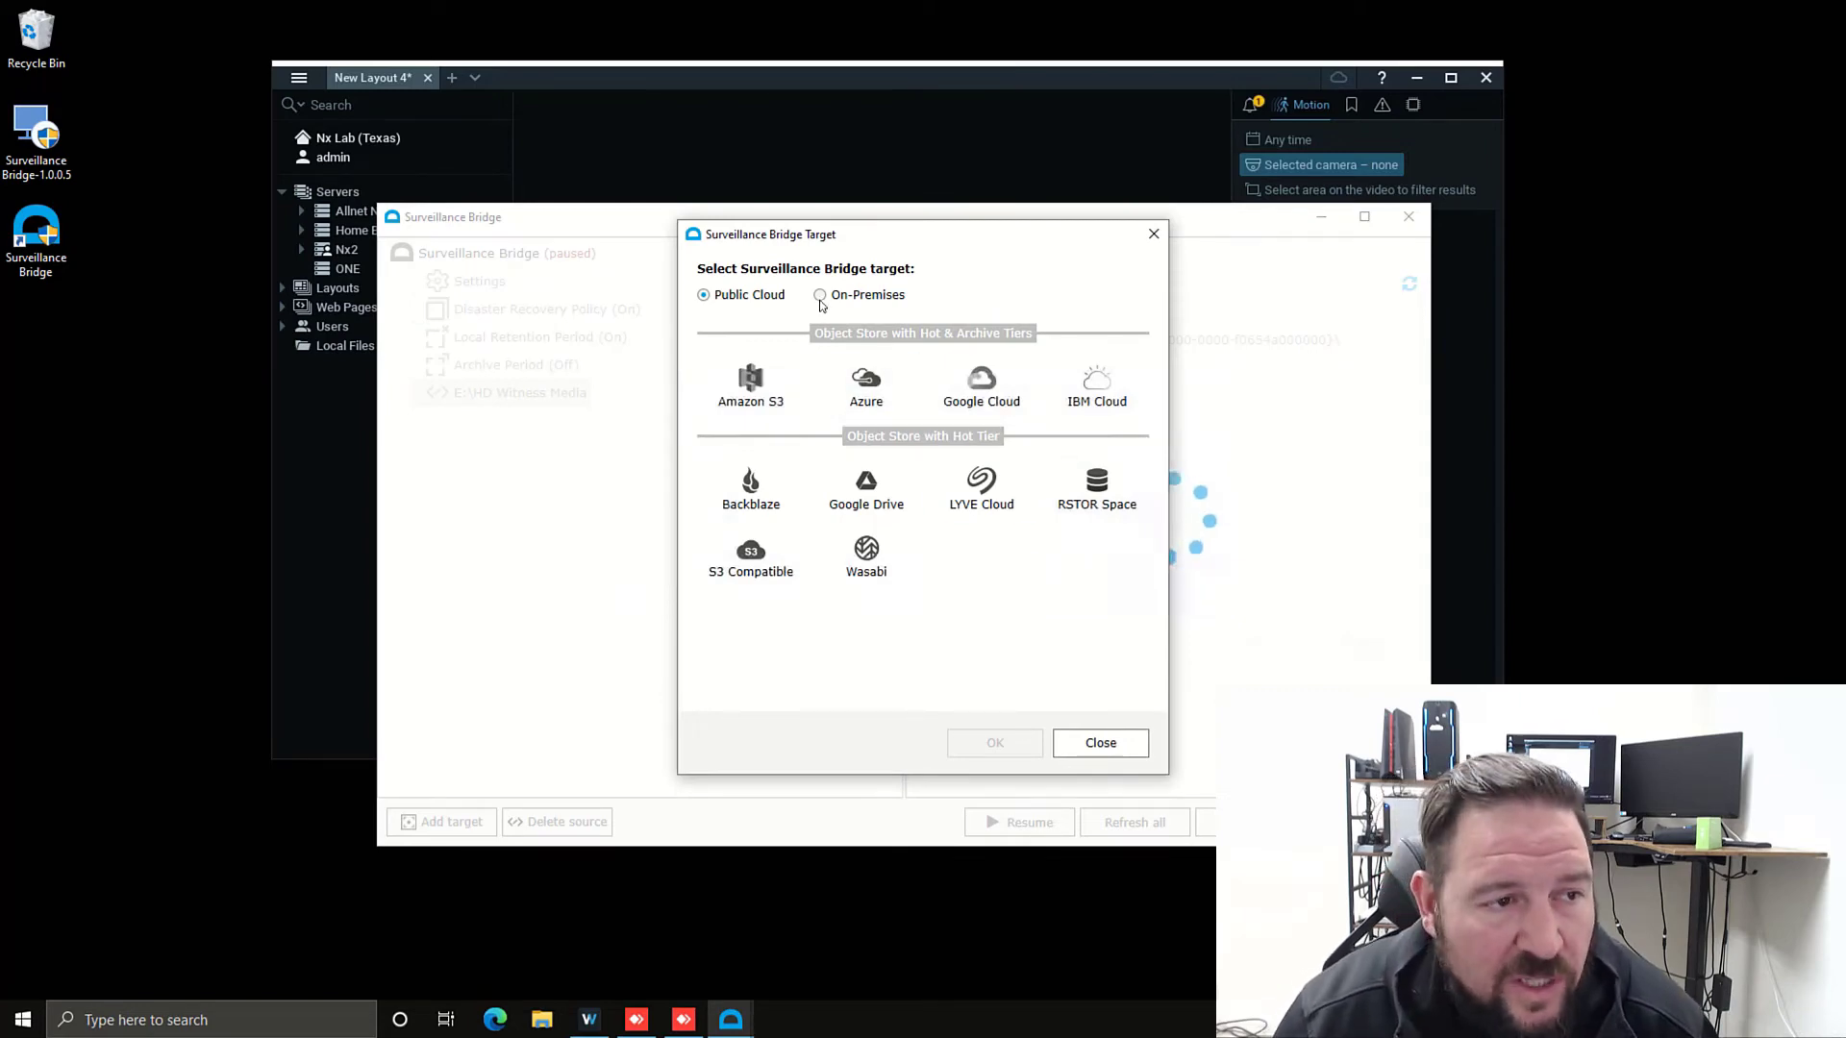
- Compare the on-premises and public cloud storage target options
click(820, 294)
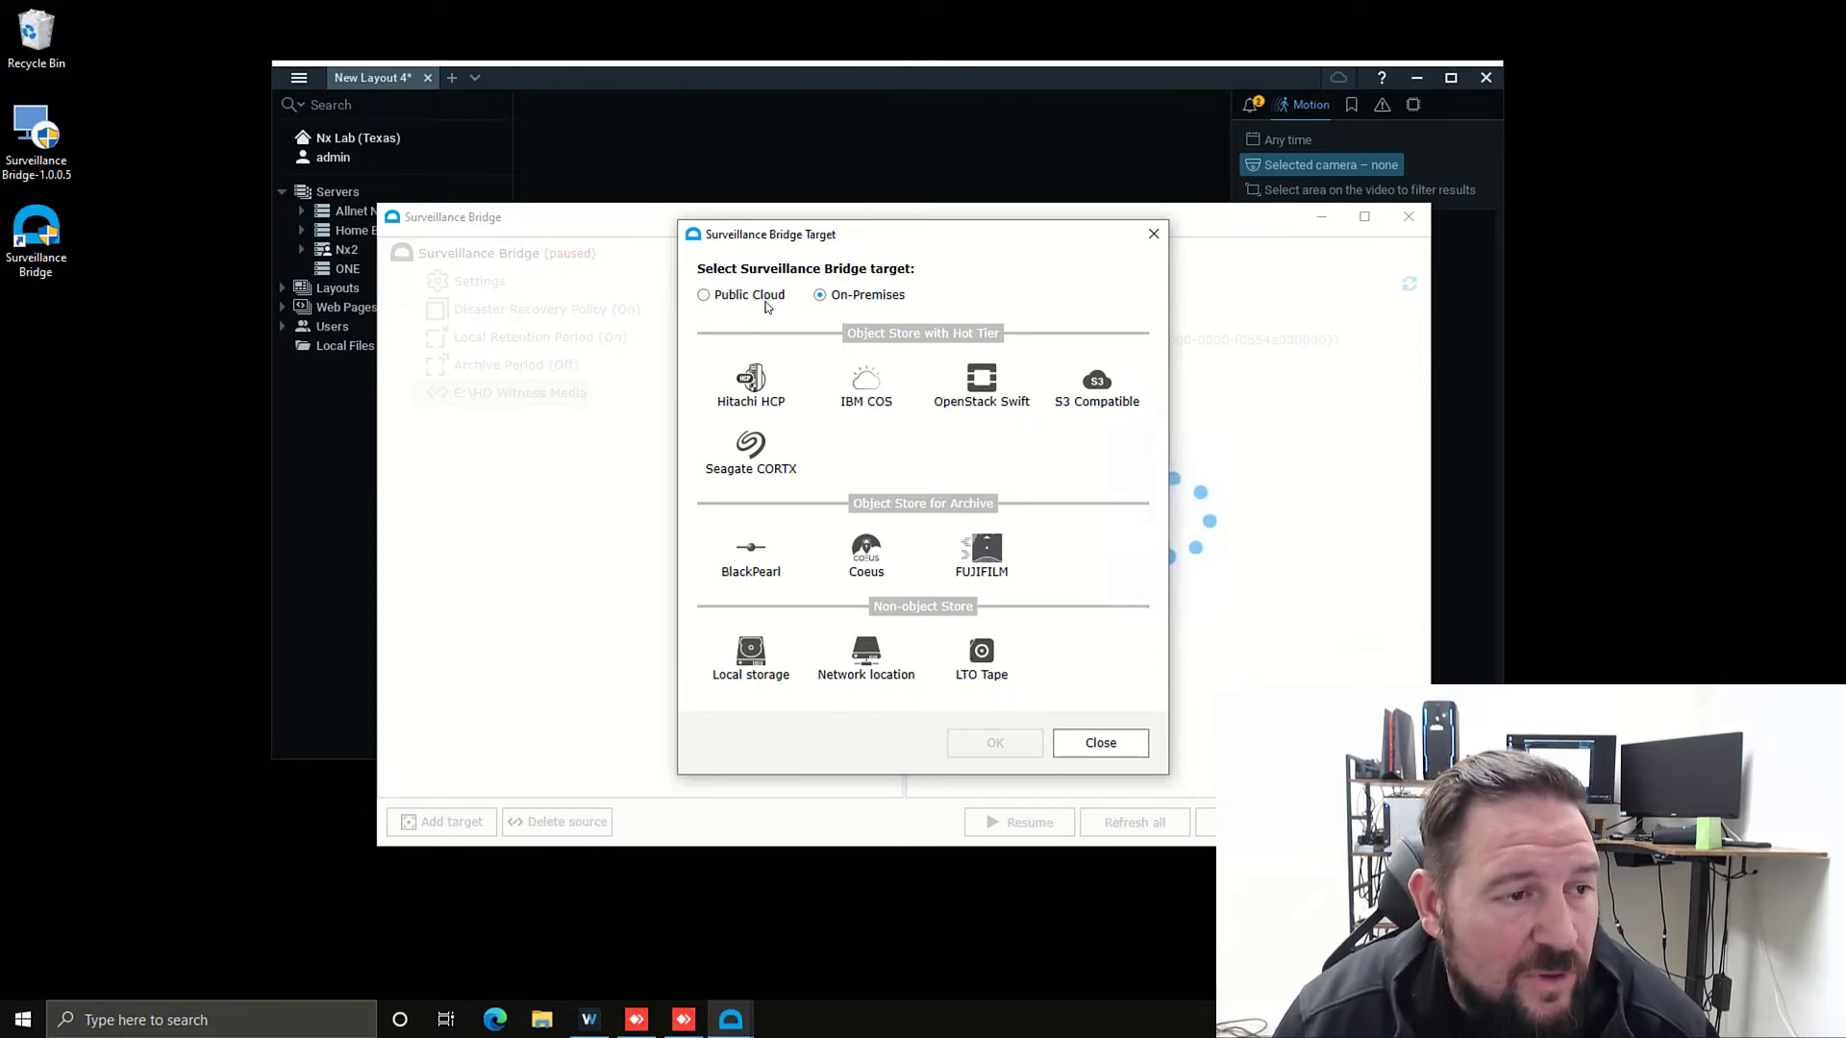
click(750, 384)
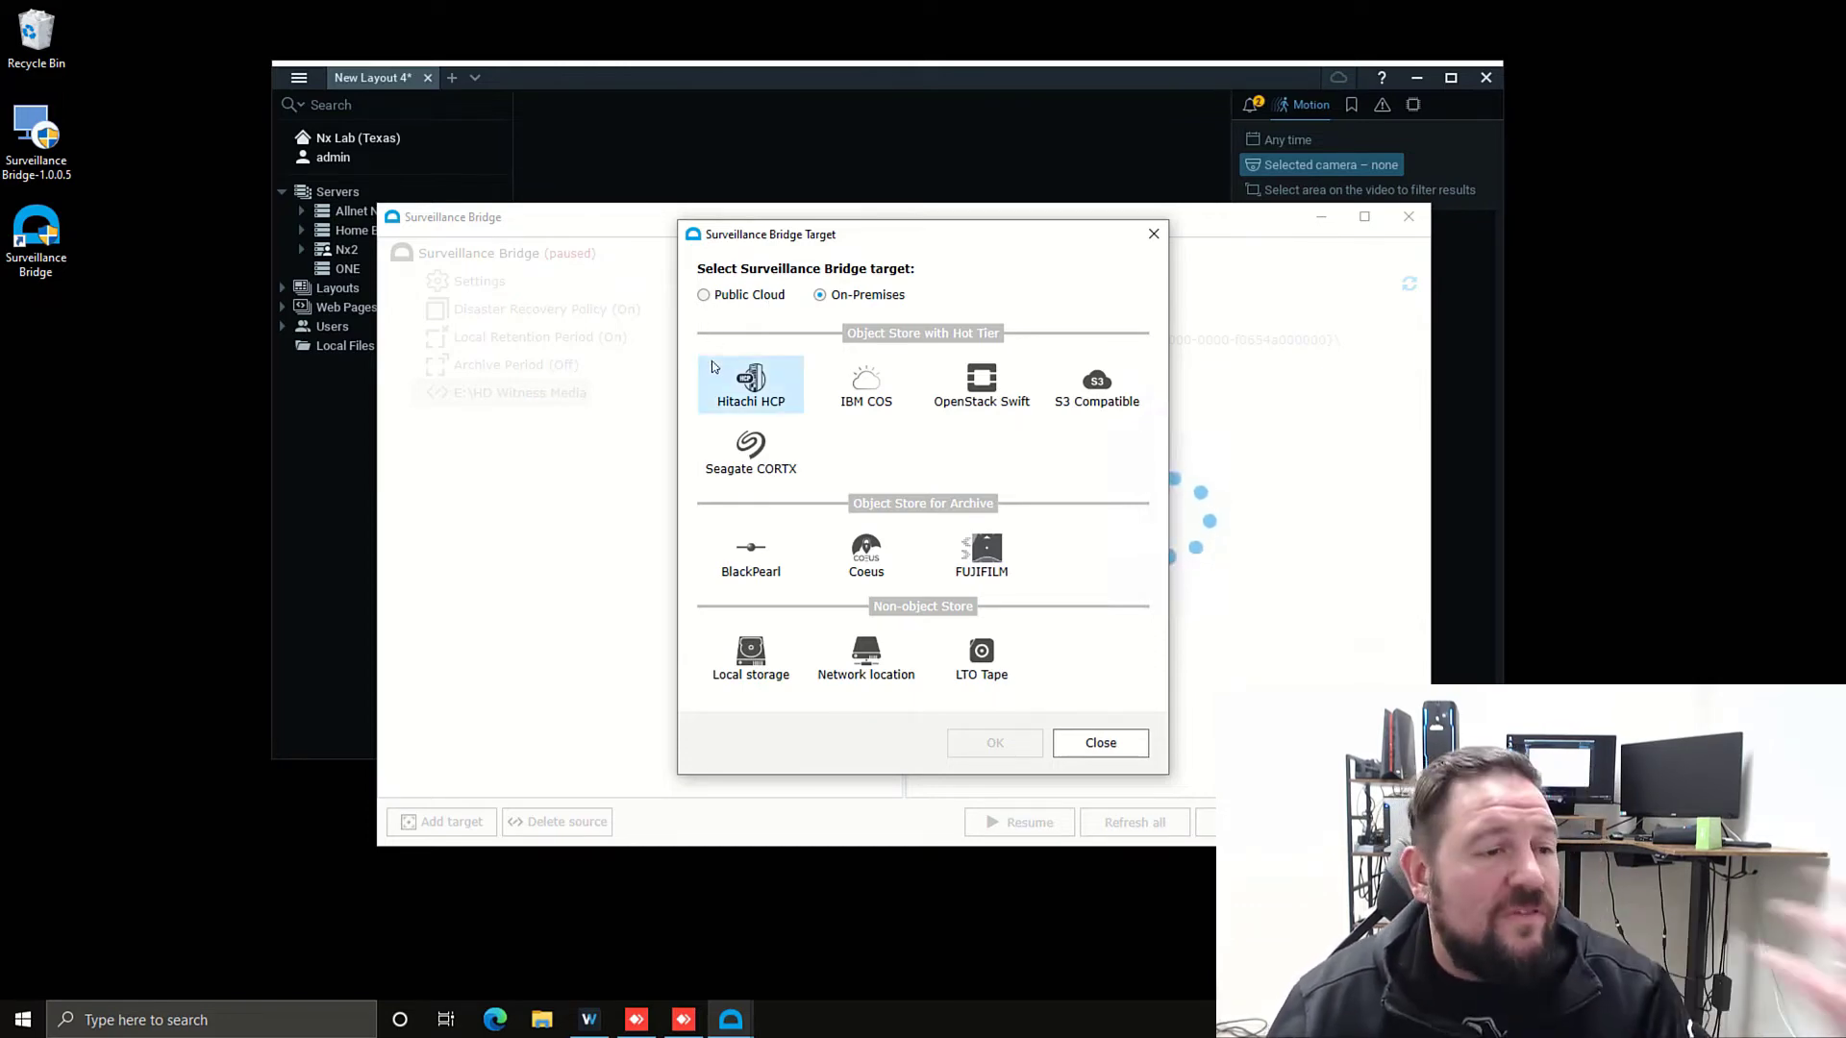
click(703, 294)
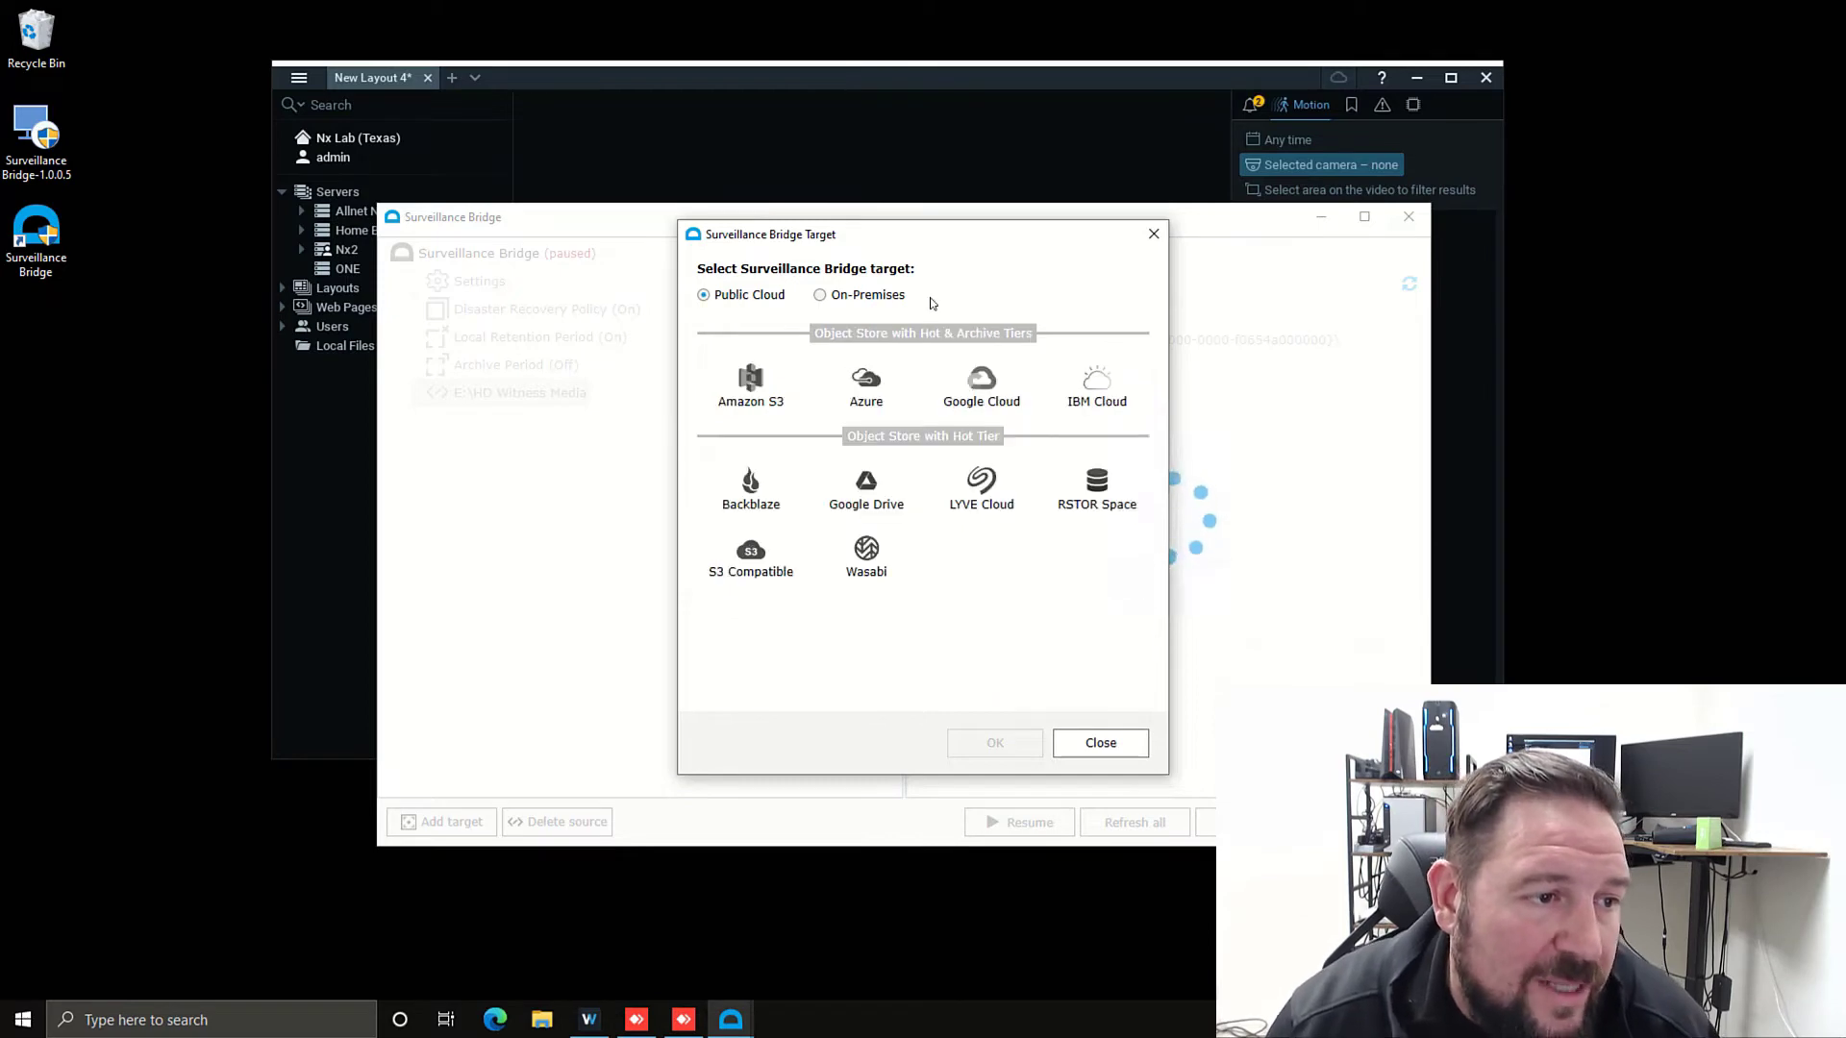
click(1096, 385)
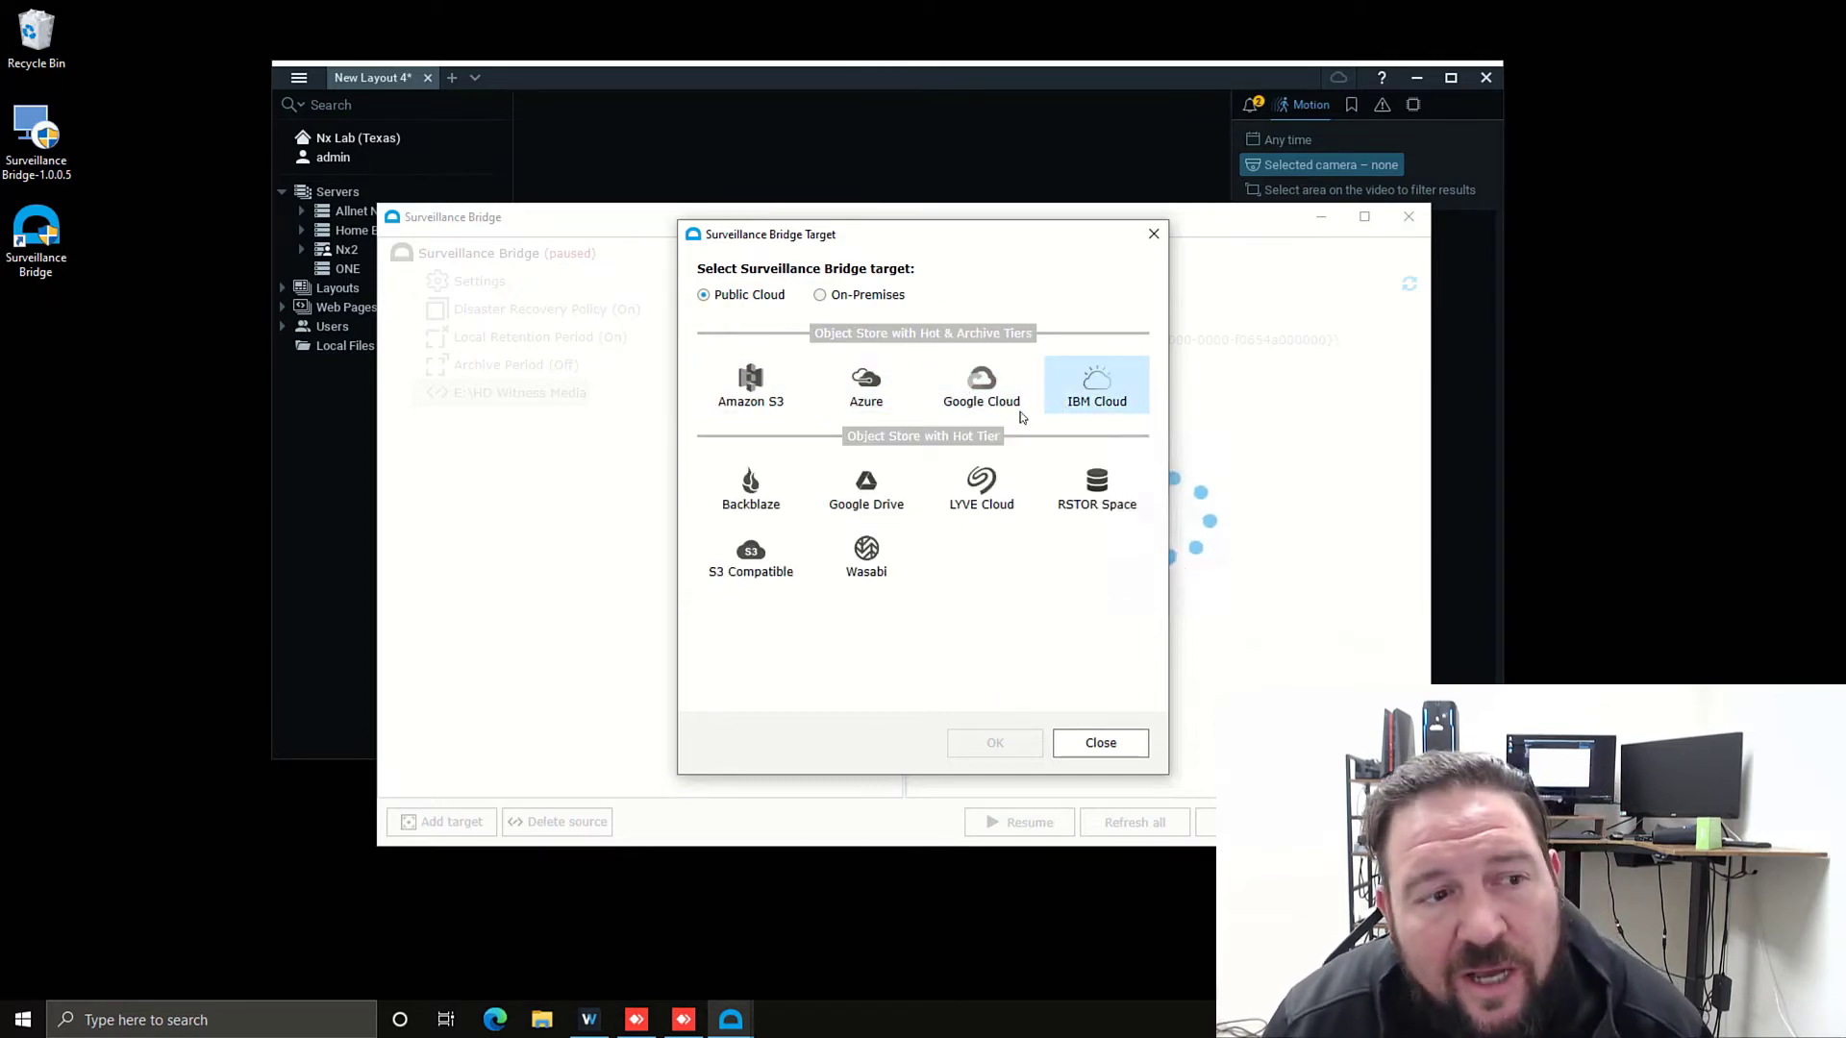
click(1096, 487)
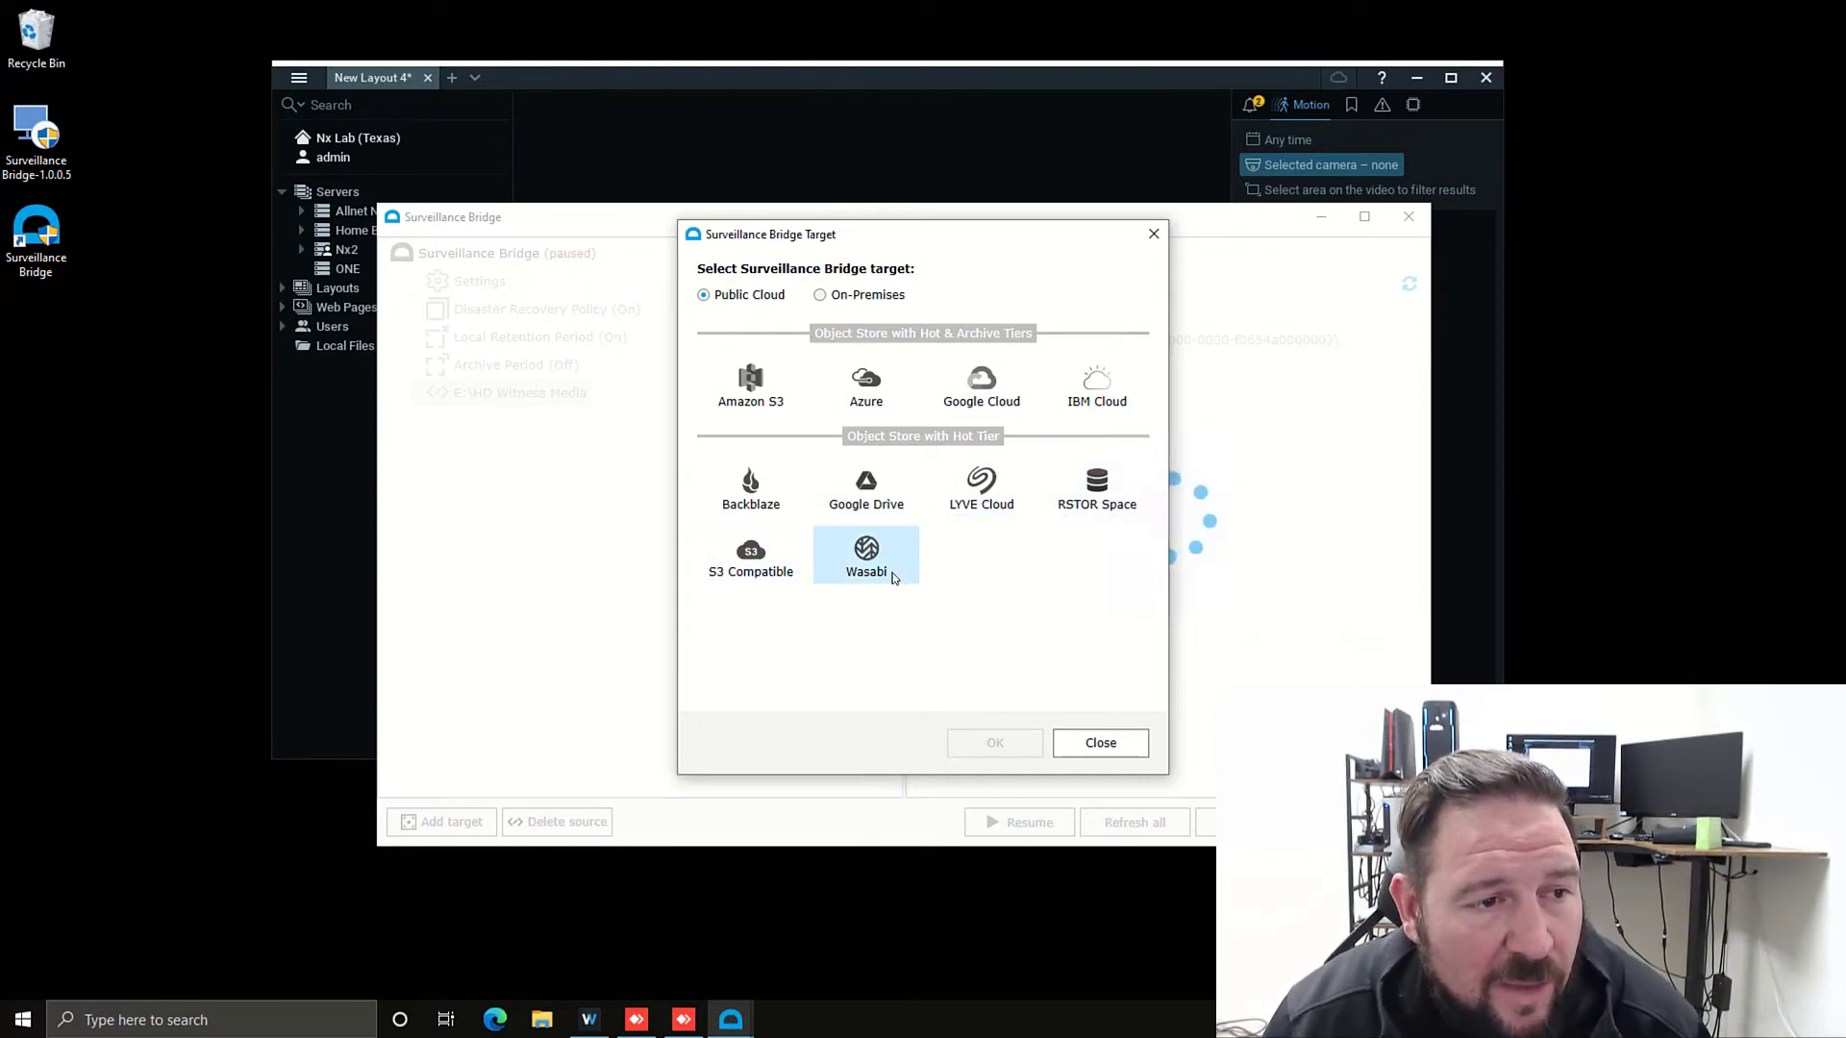
- Browse through the on-premises storage target options again
click(820, 294)
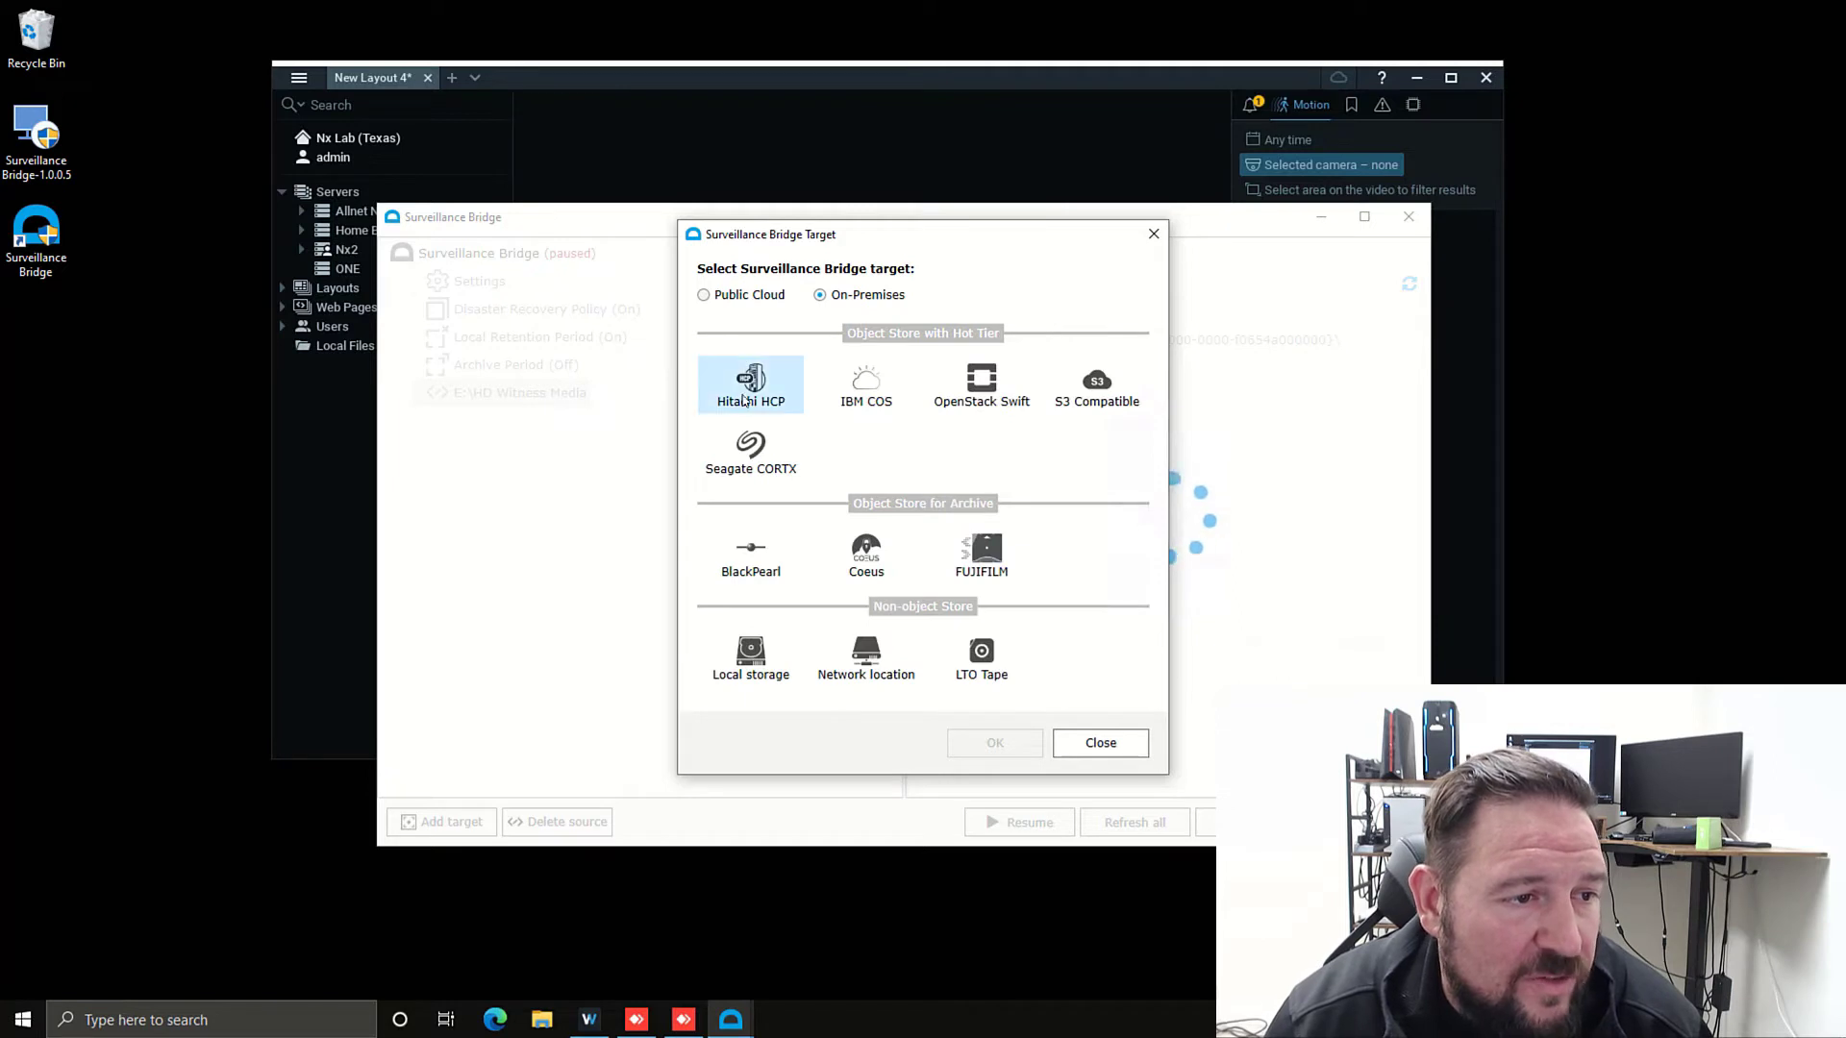
click(981, 384)
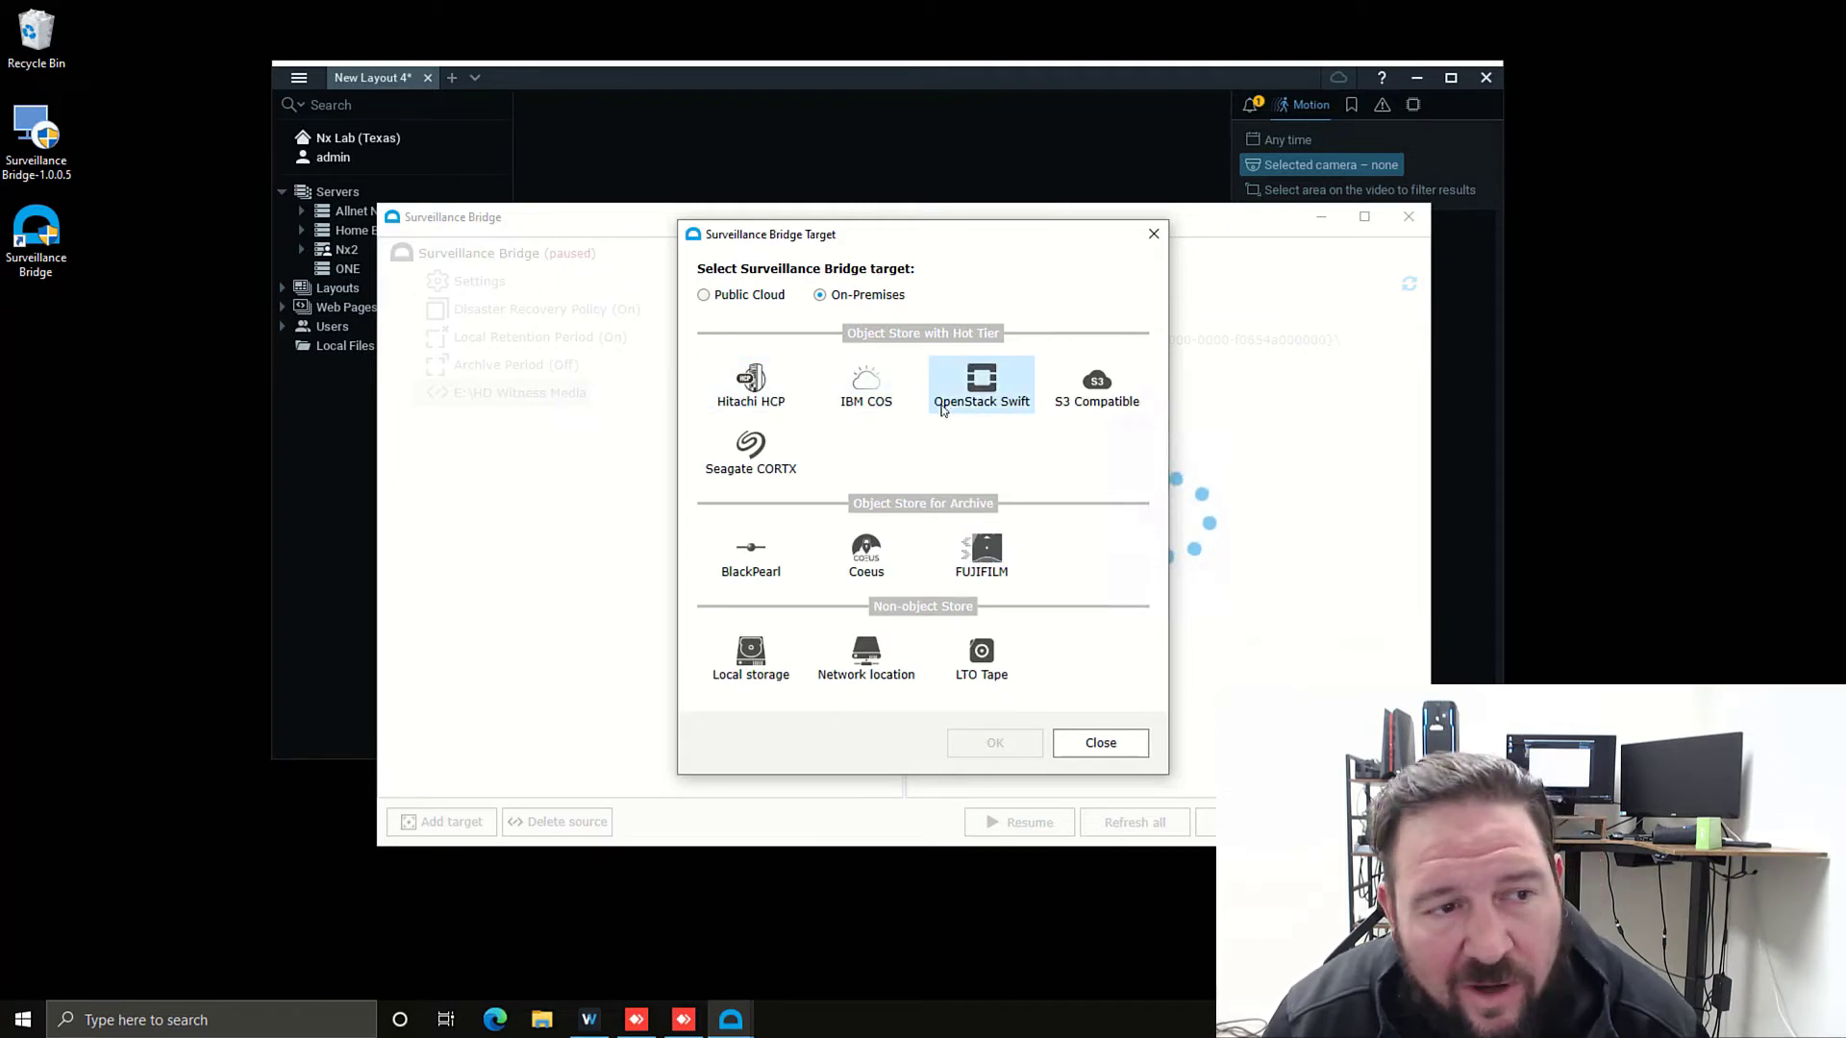
click(1096, 385)
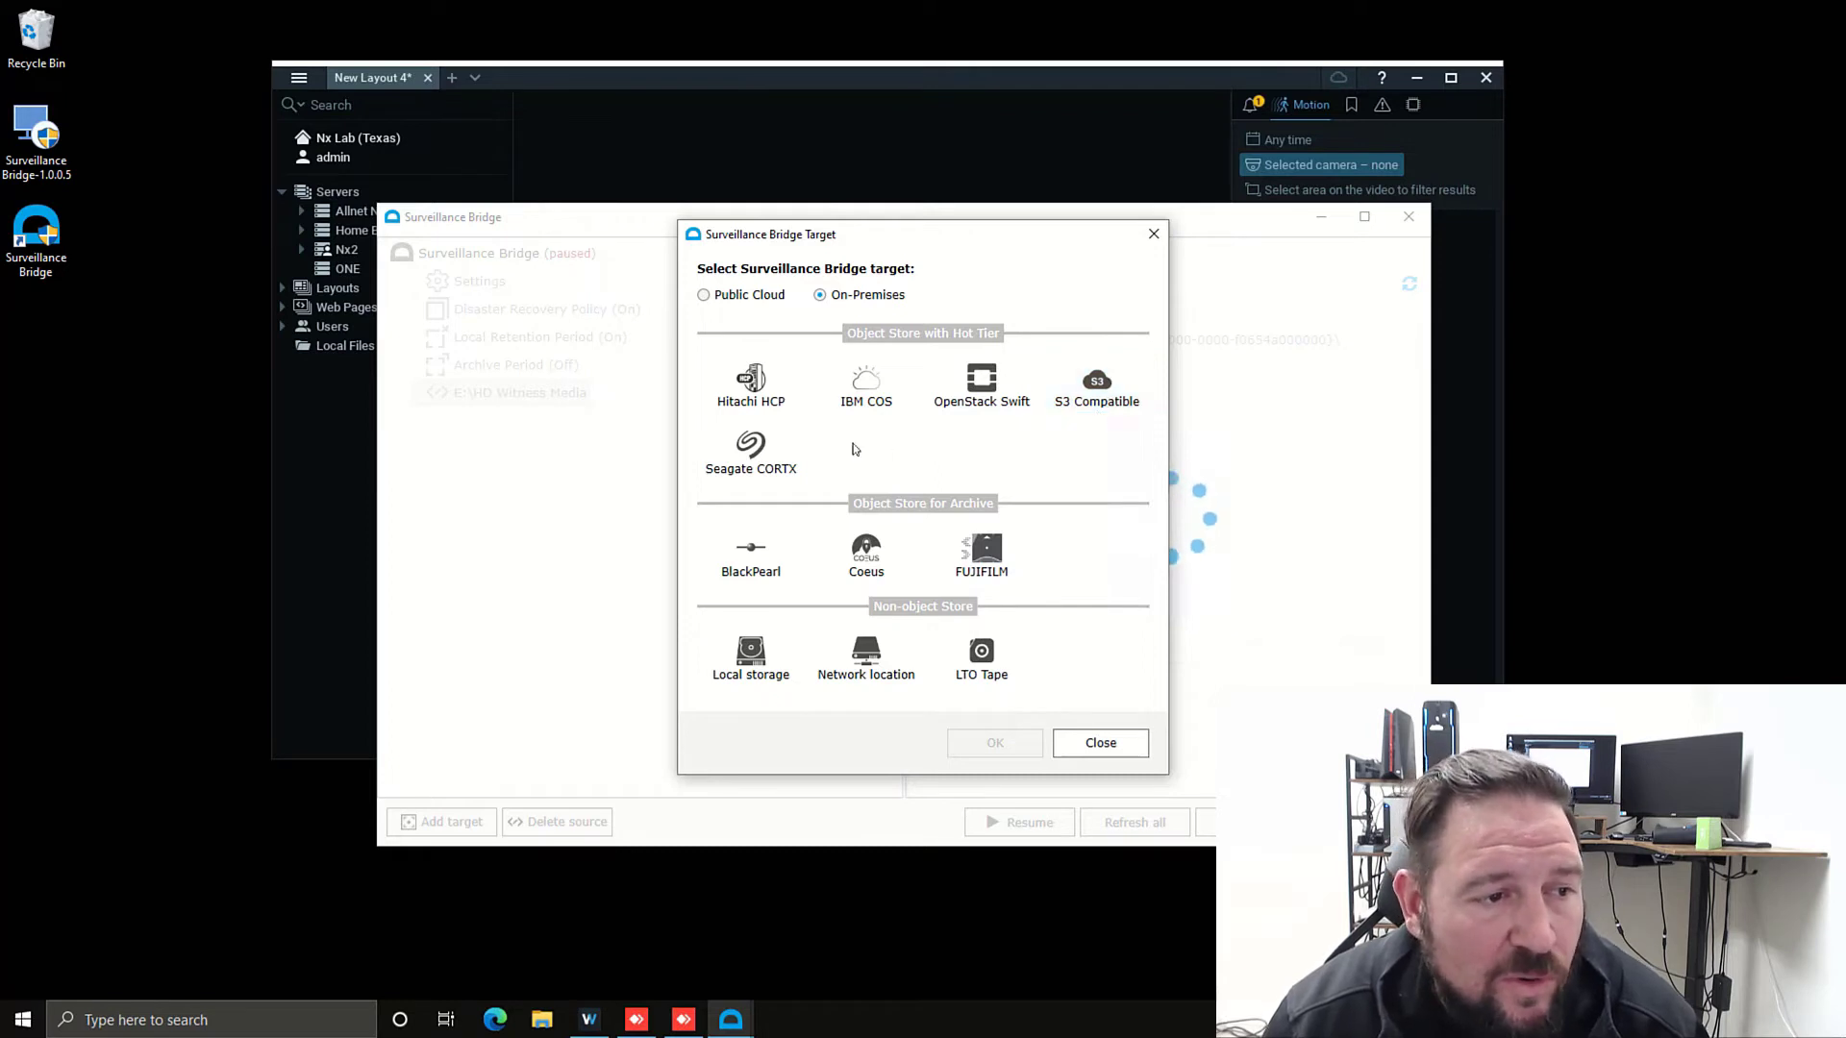
click(750, 451)
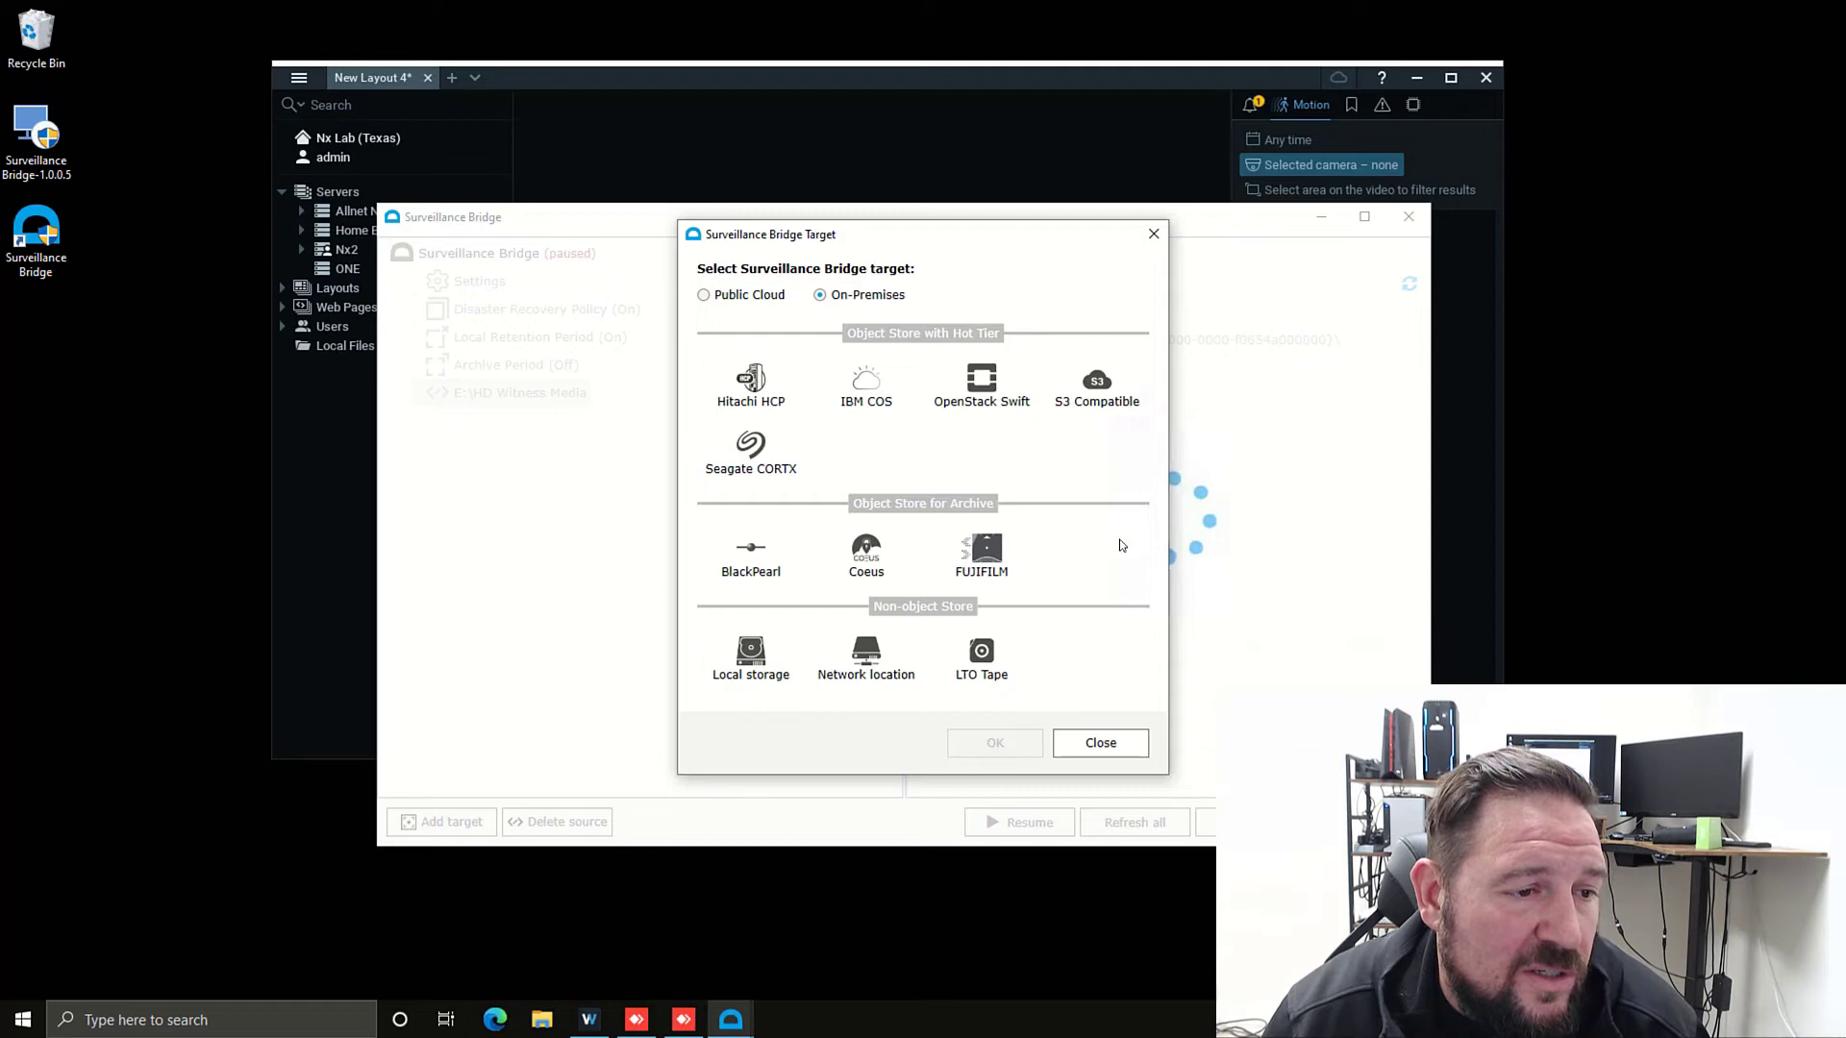
click(749, 554)
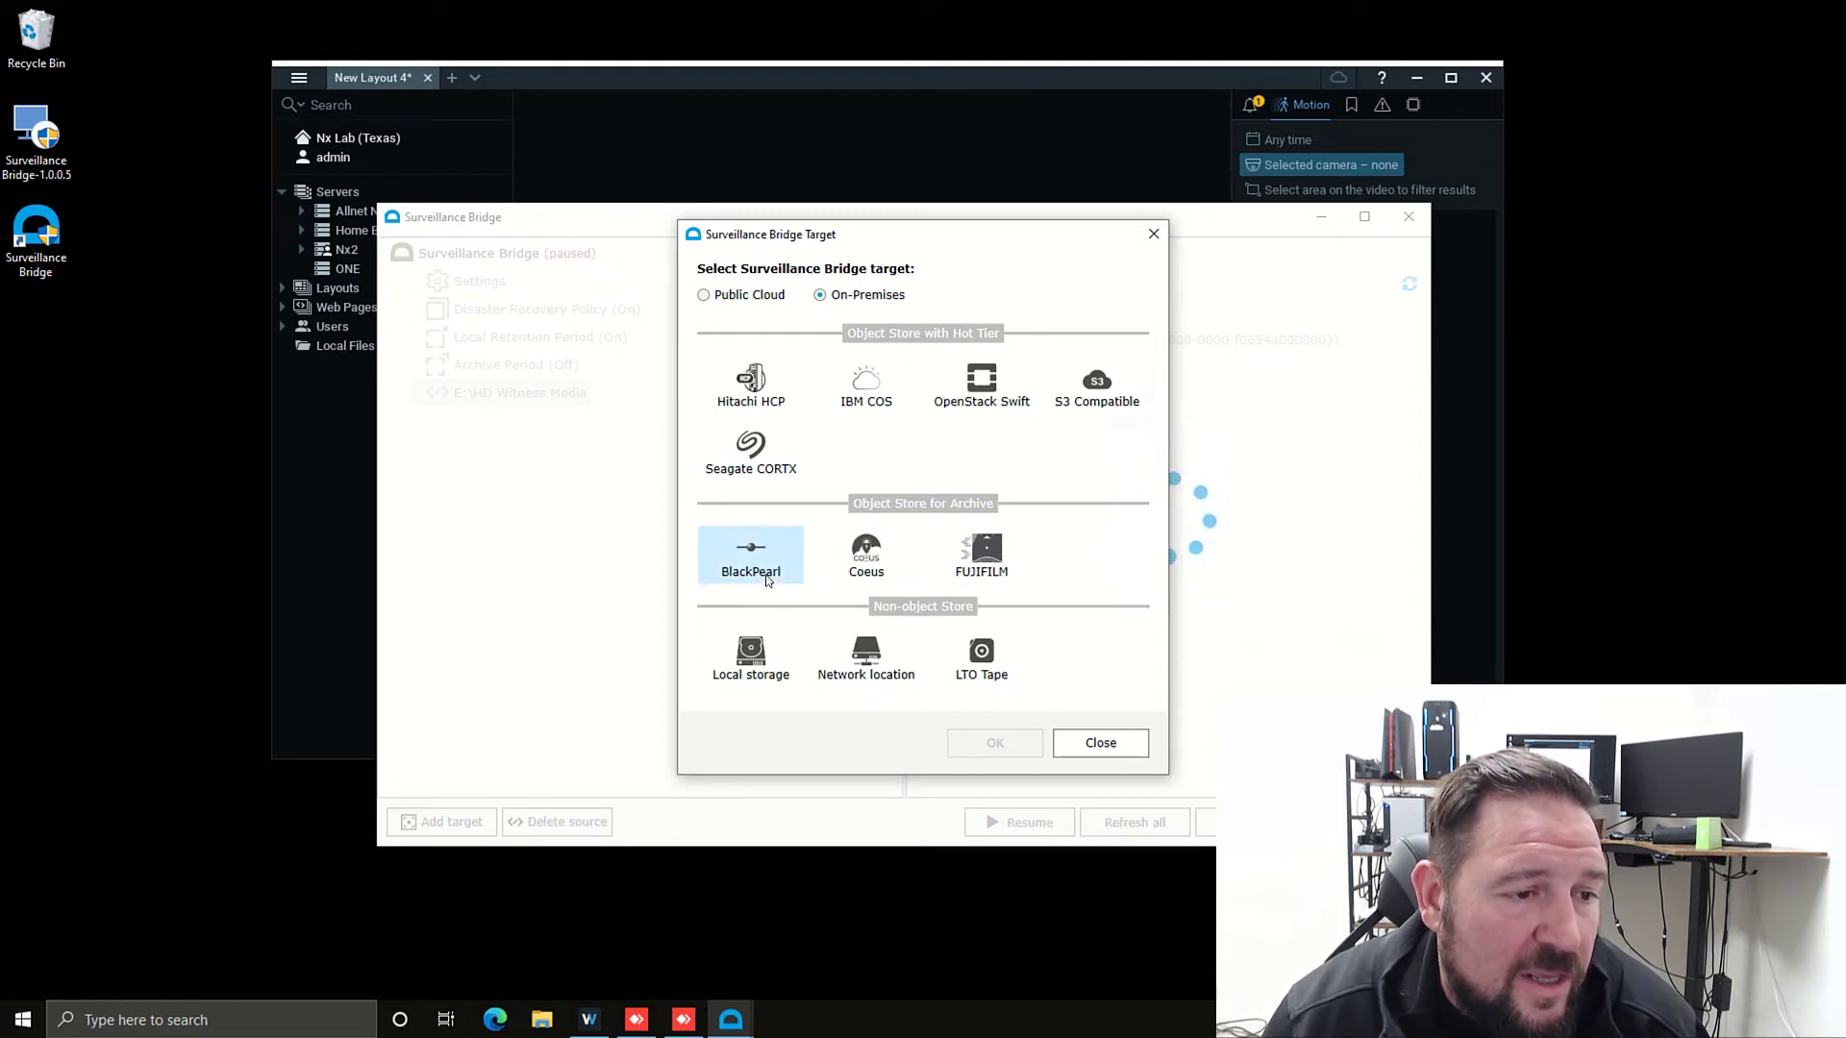
click(865, 553)
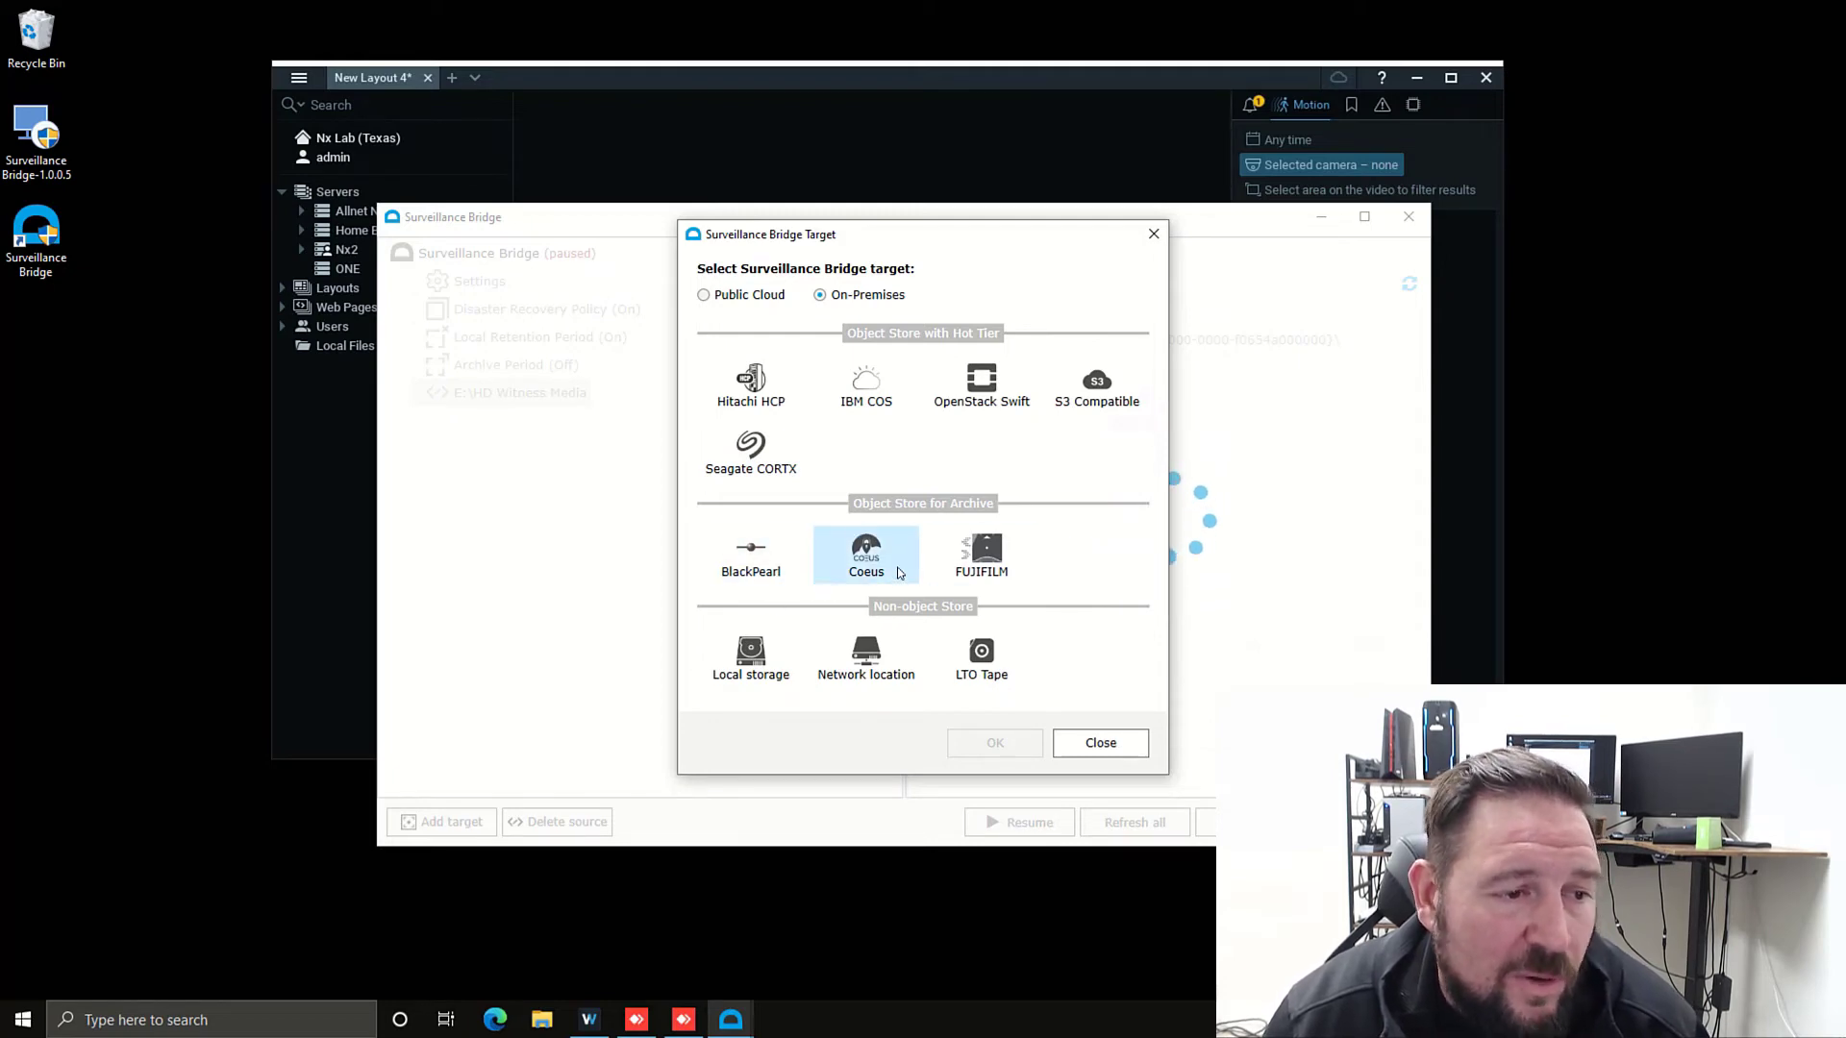
click(980, 554)
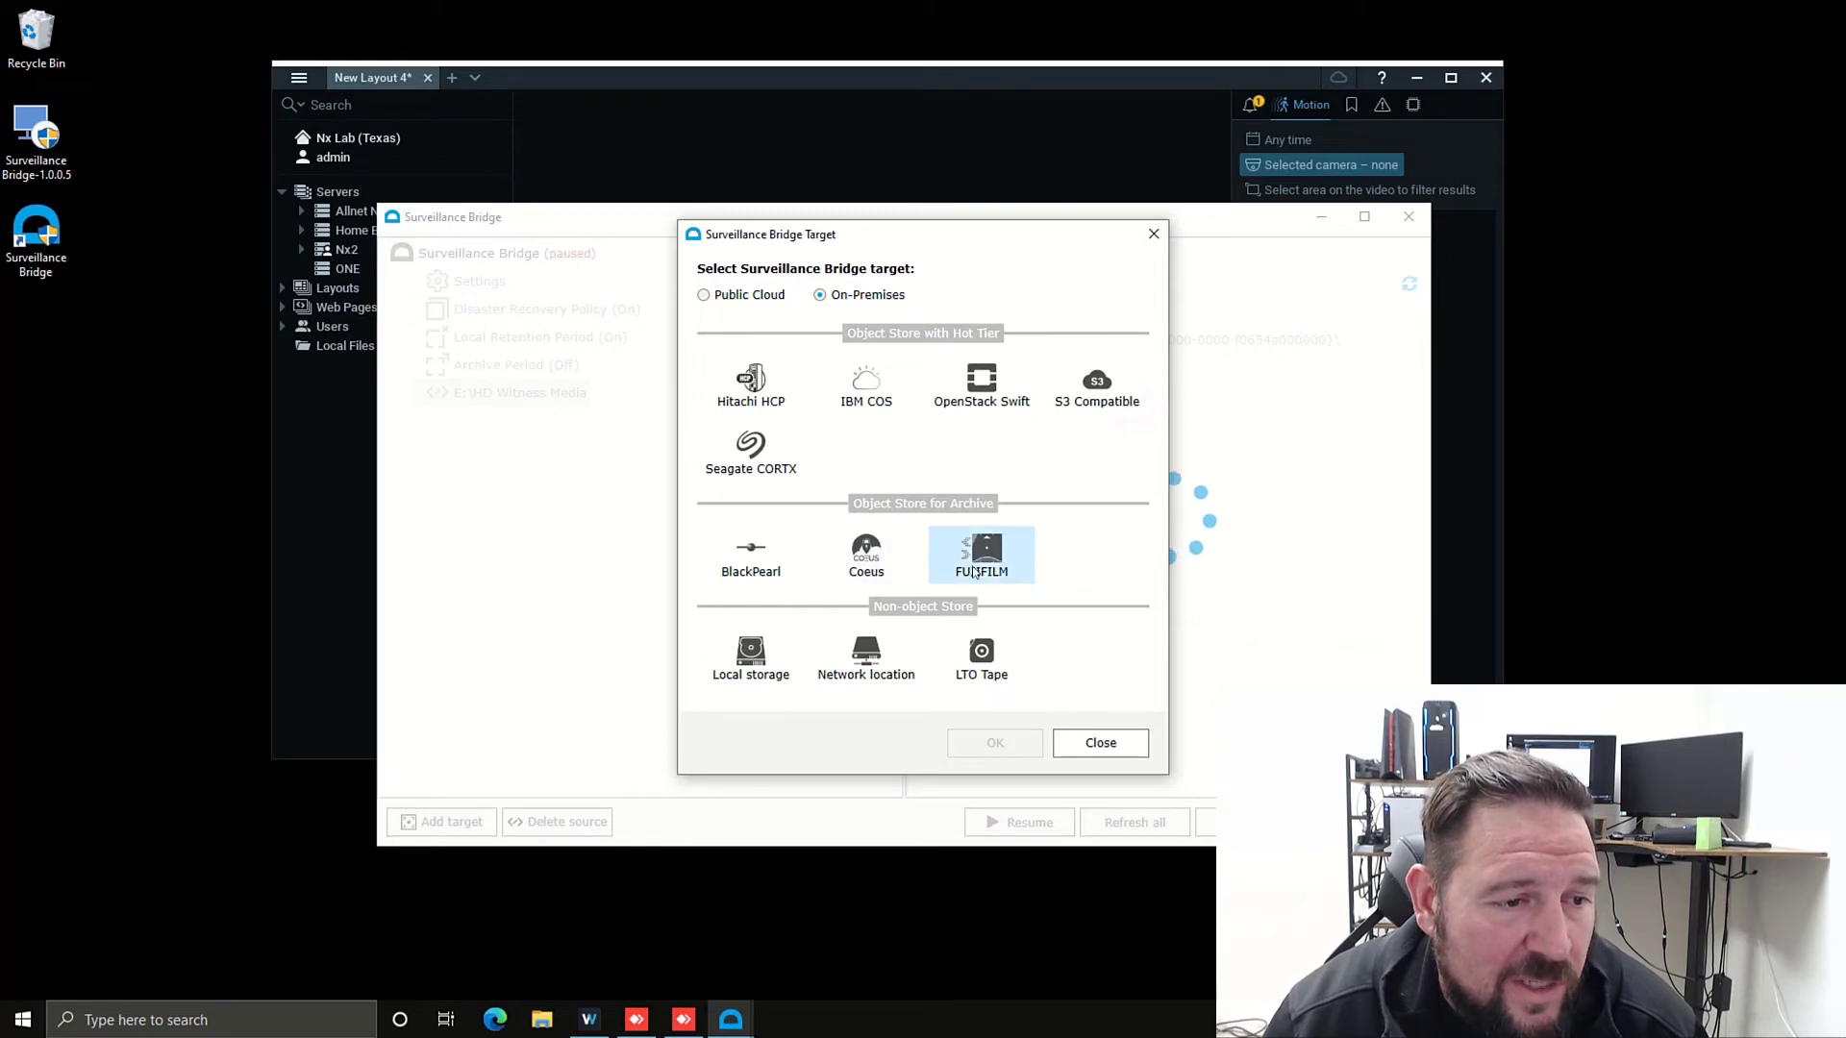
click(750, 657)
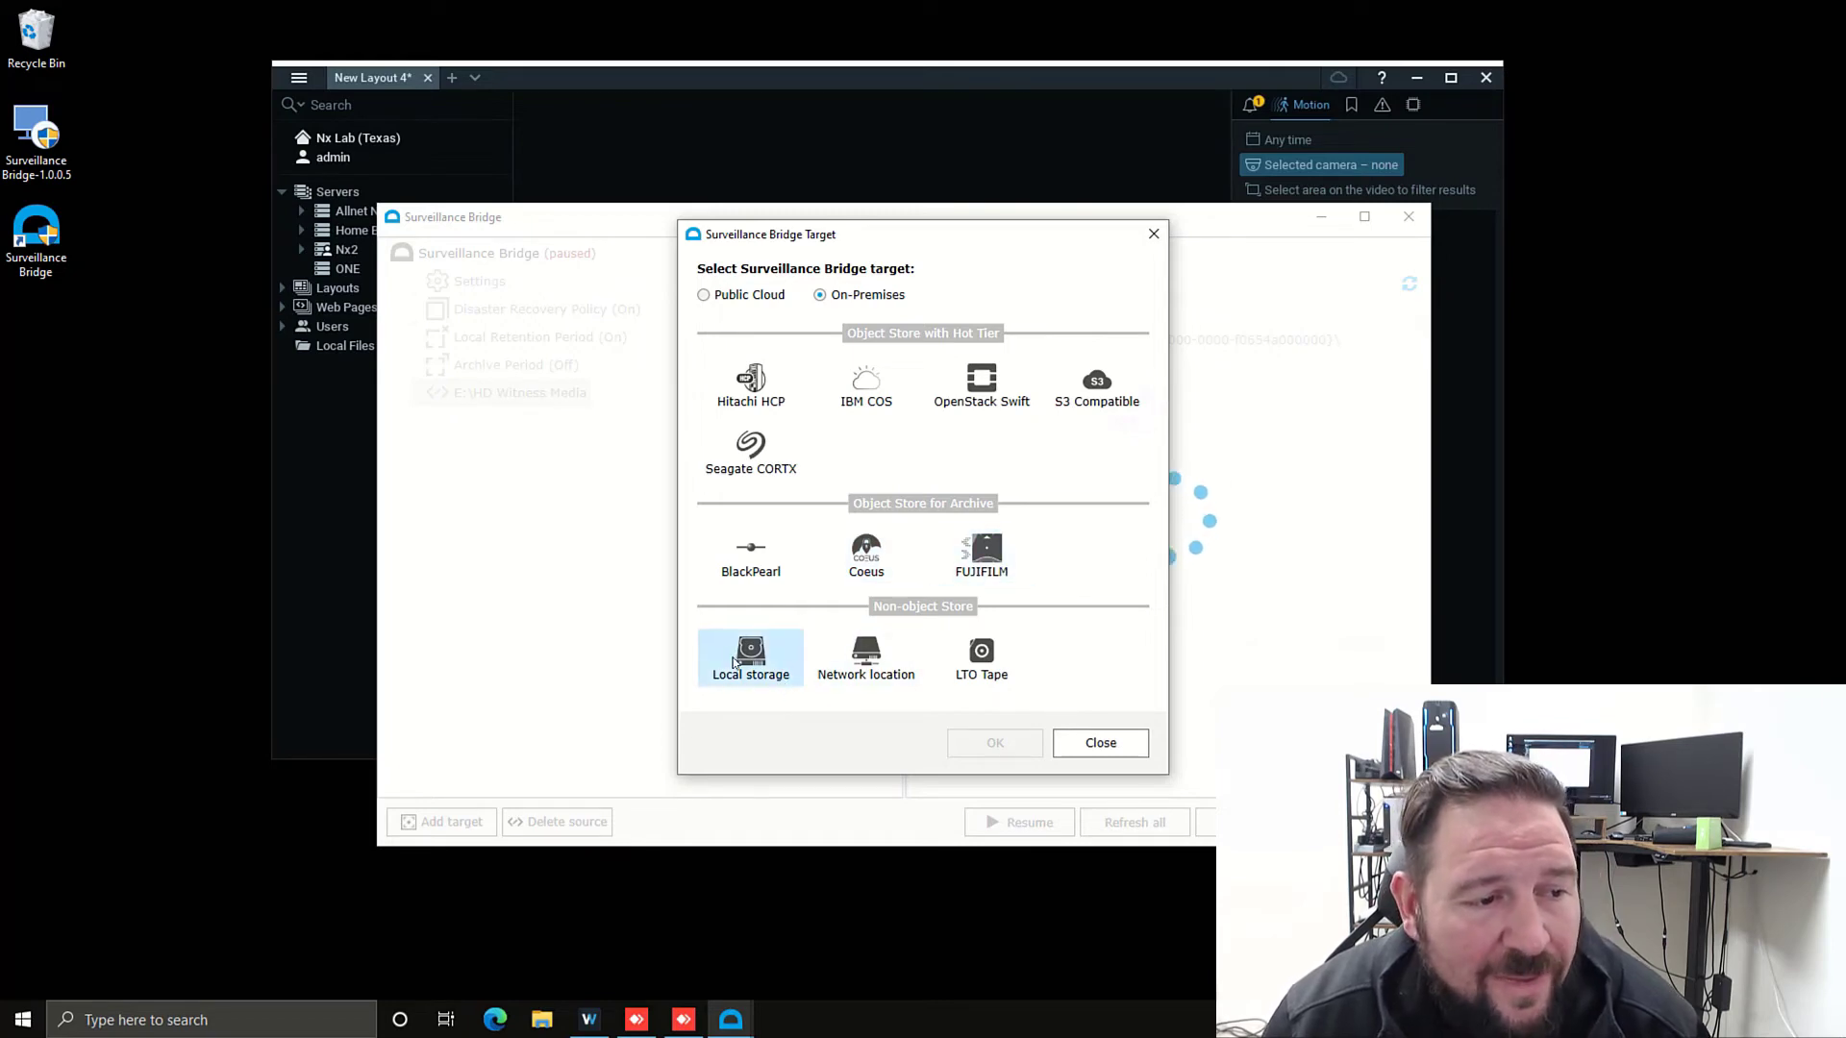
click(865, 657)
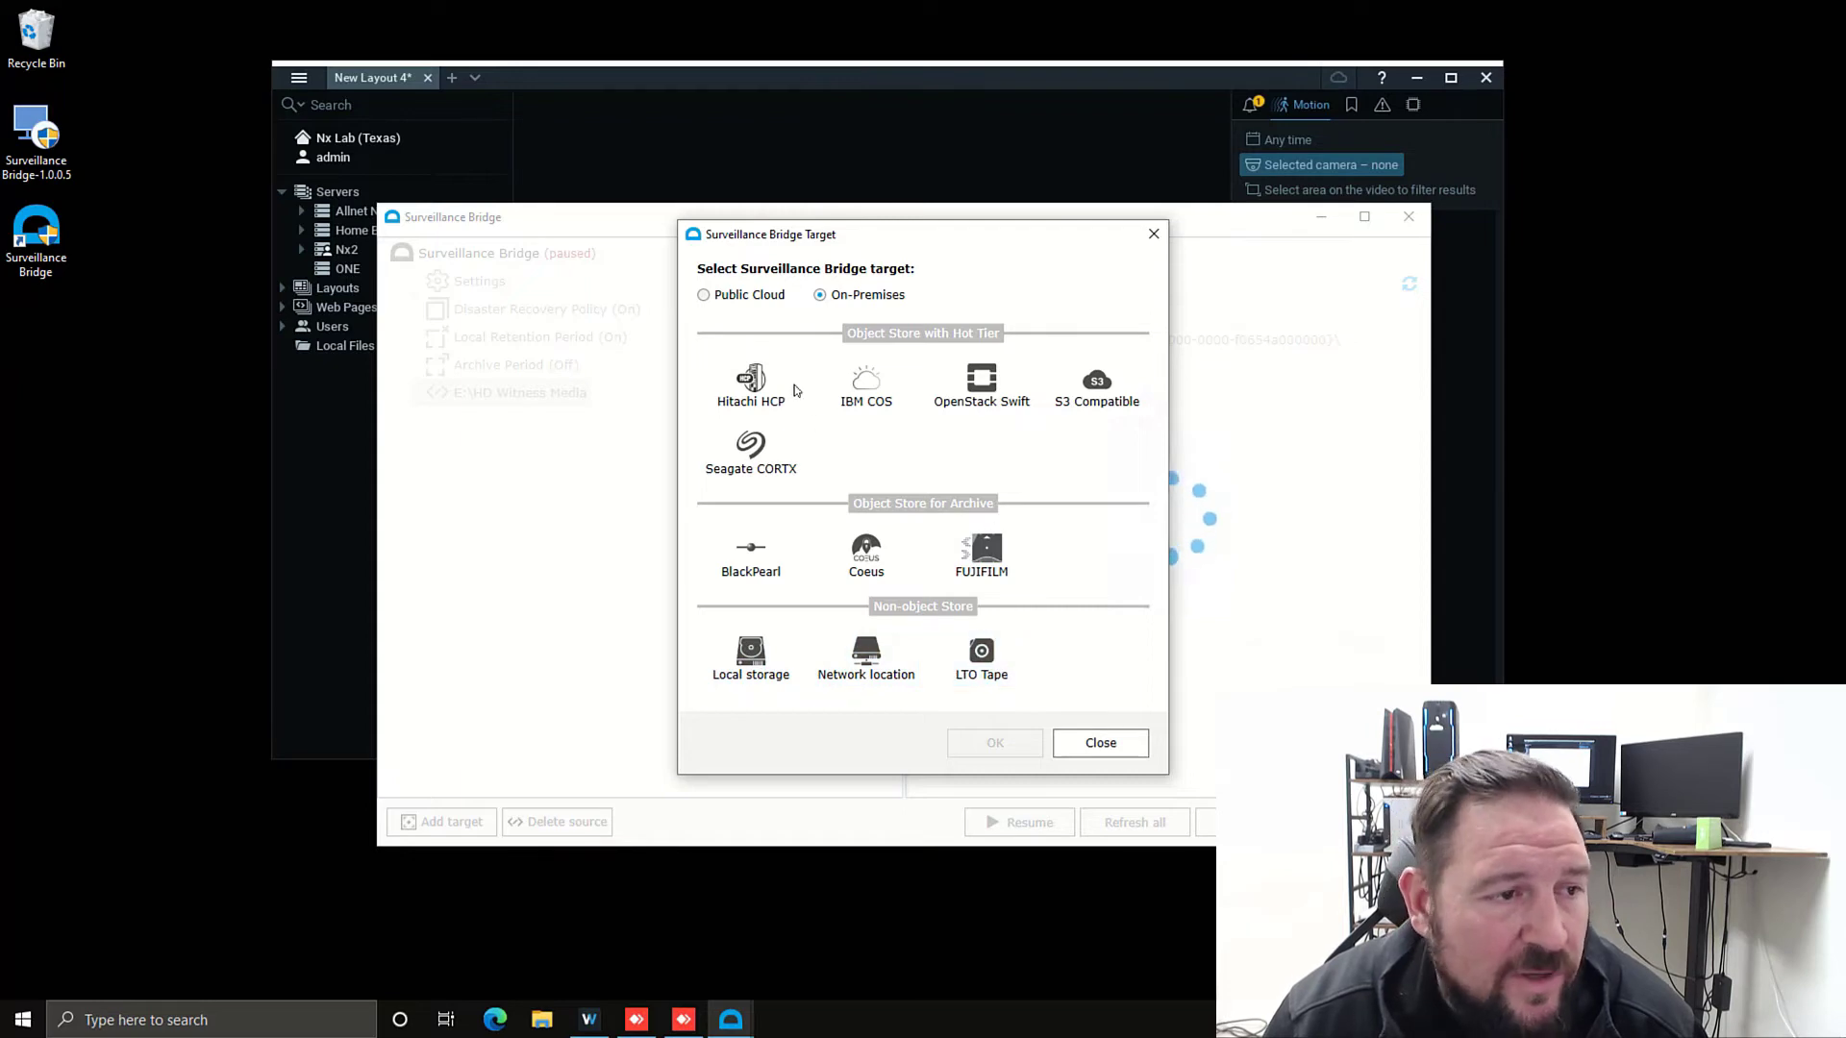
- Choose Wasabi under Public Cloud as the target for E:\HD Witness Media
click(702, 294)
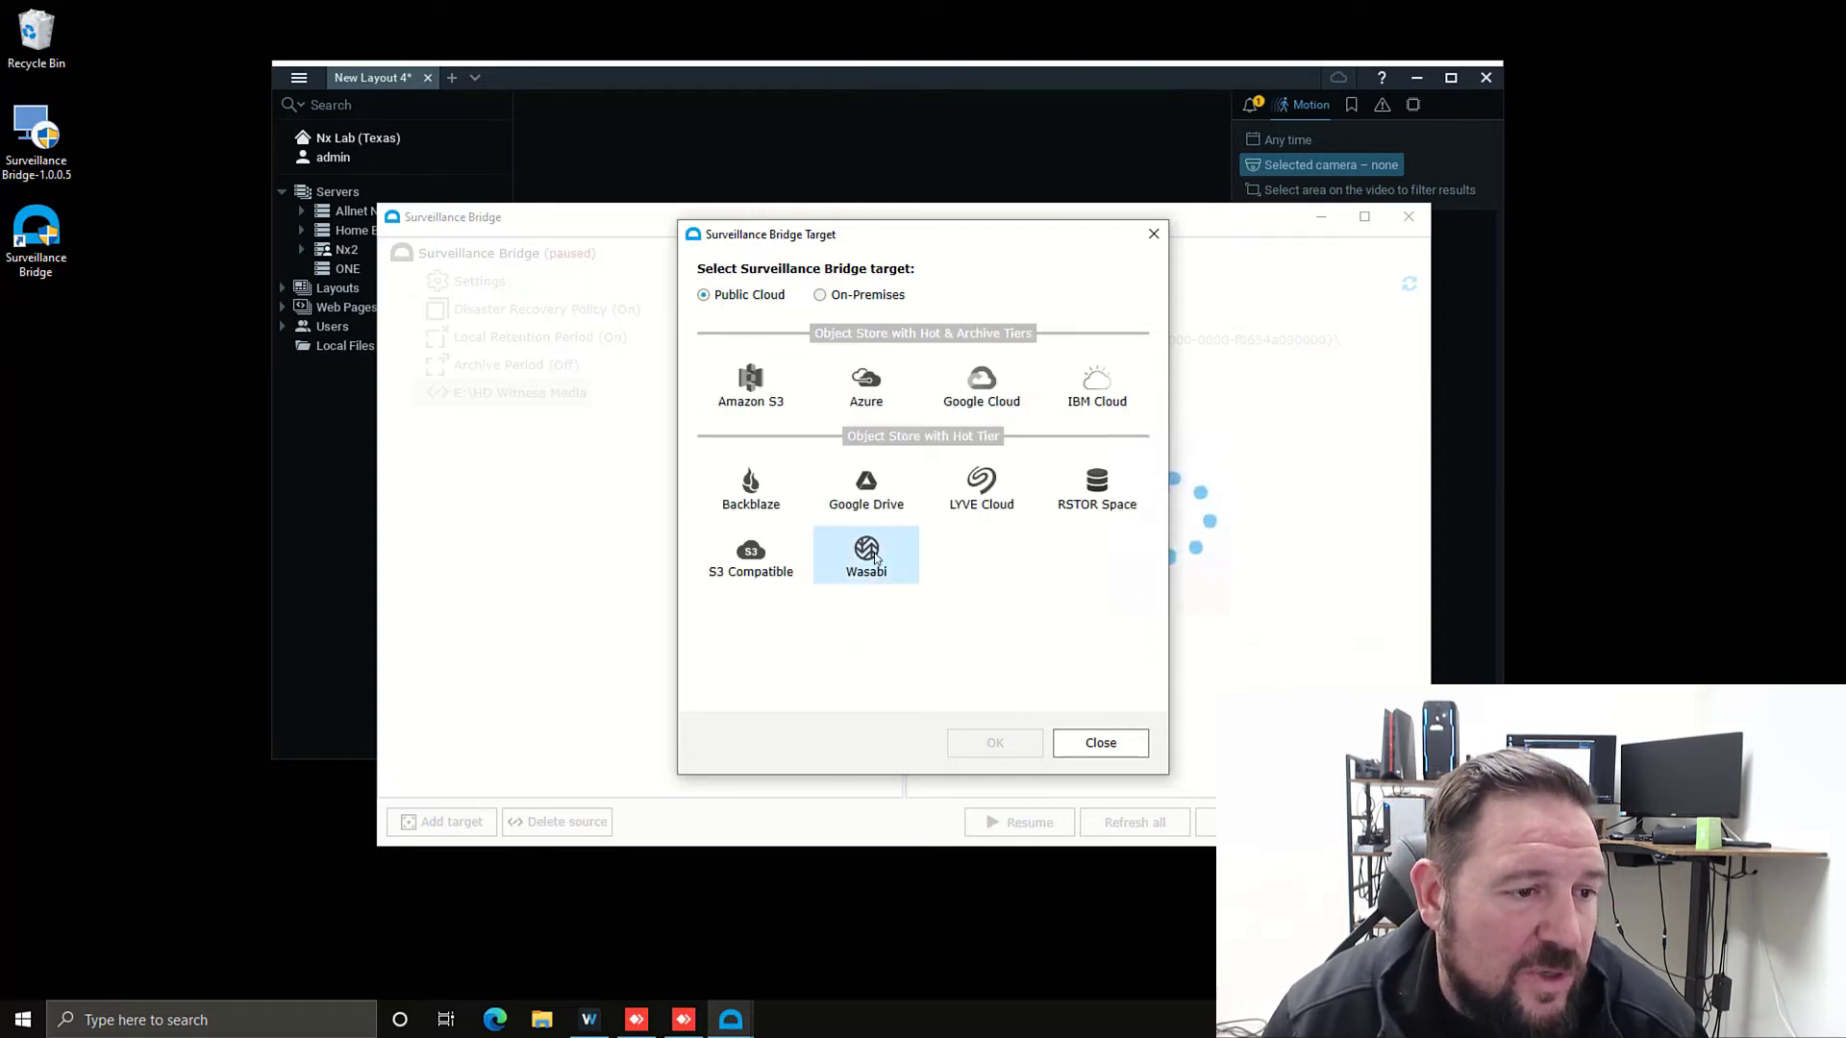
click(865, 556)
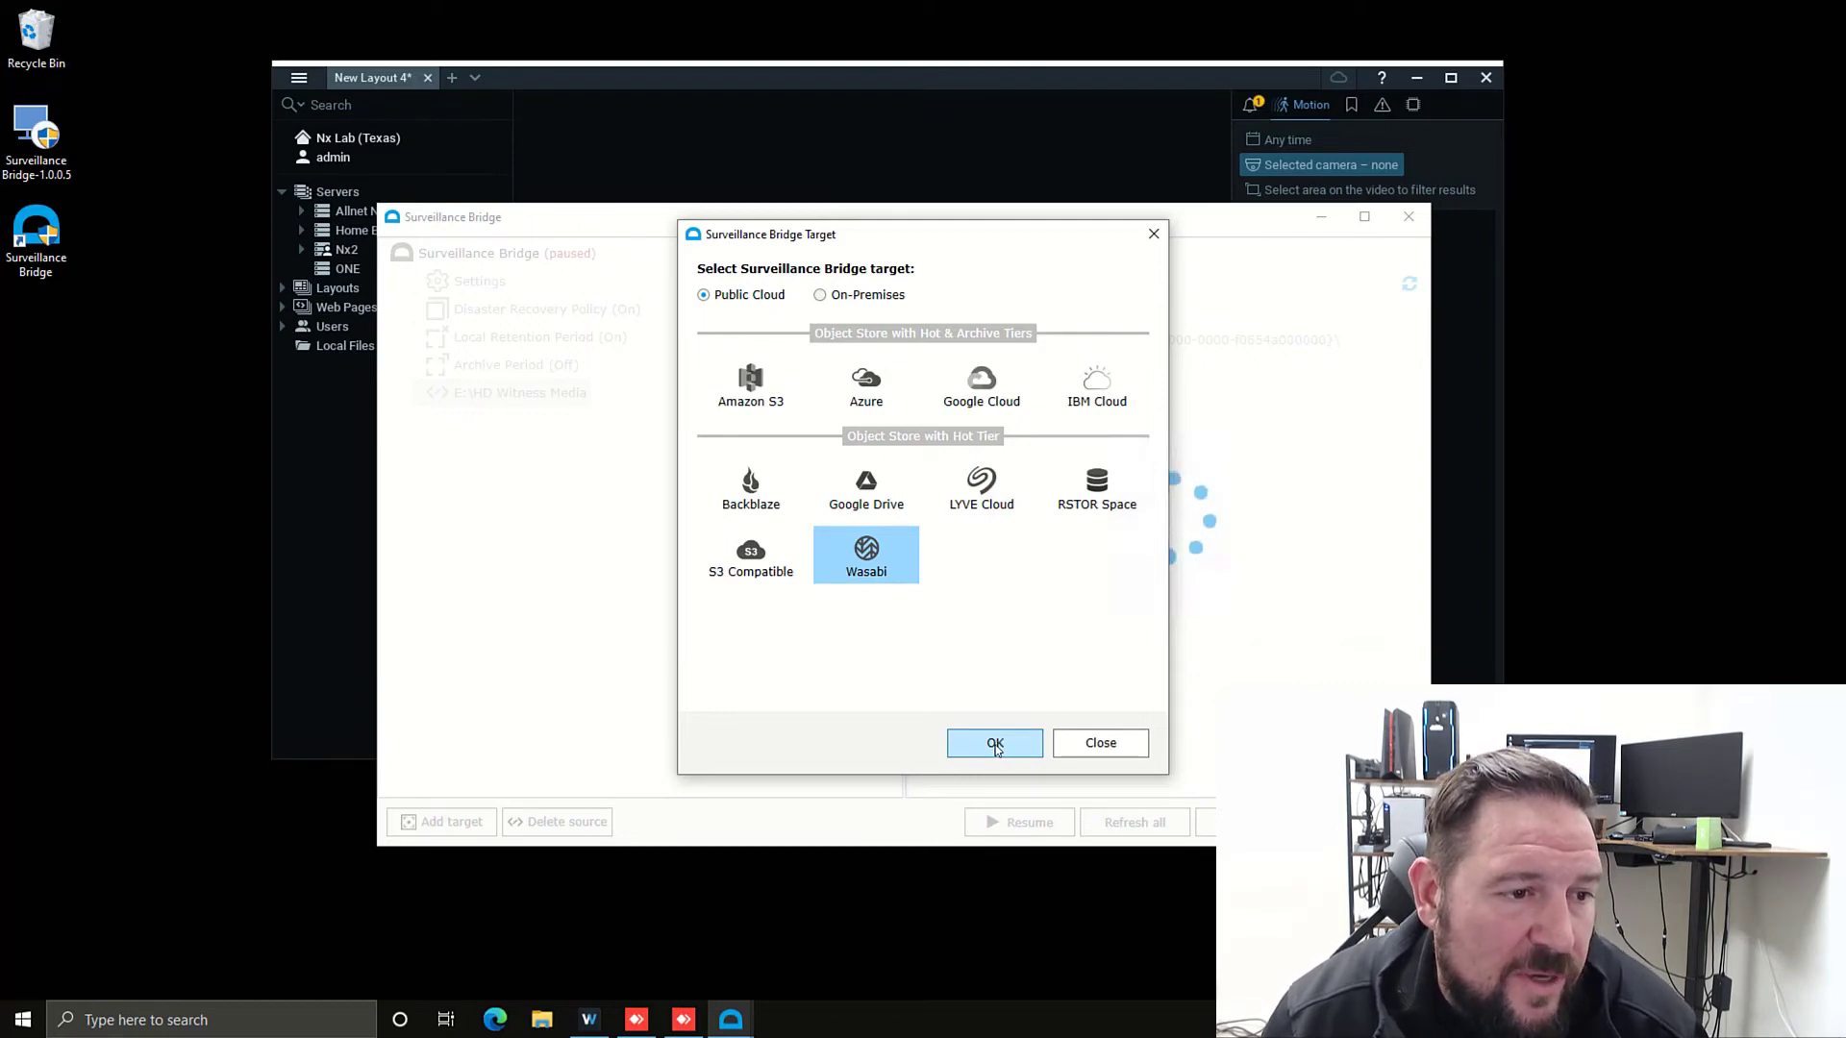
click(995, 743)
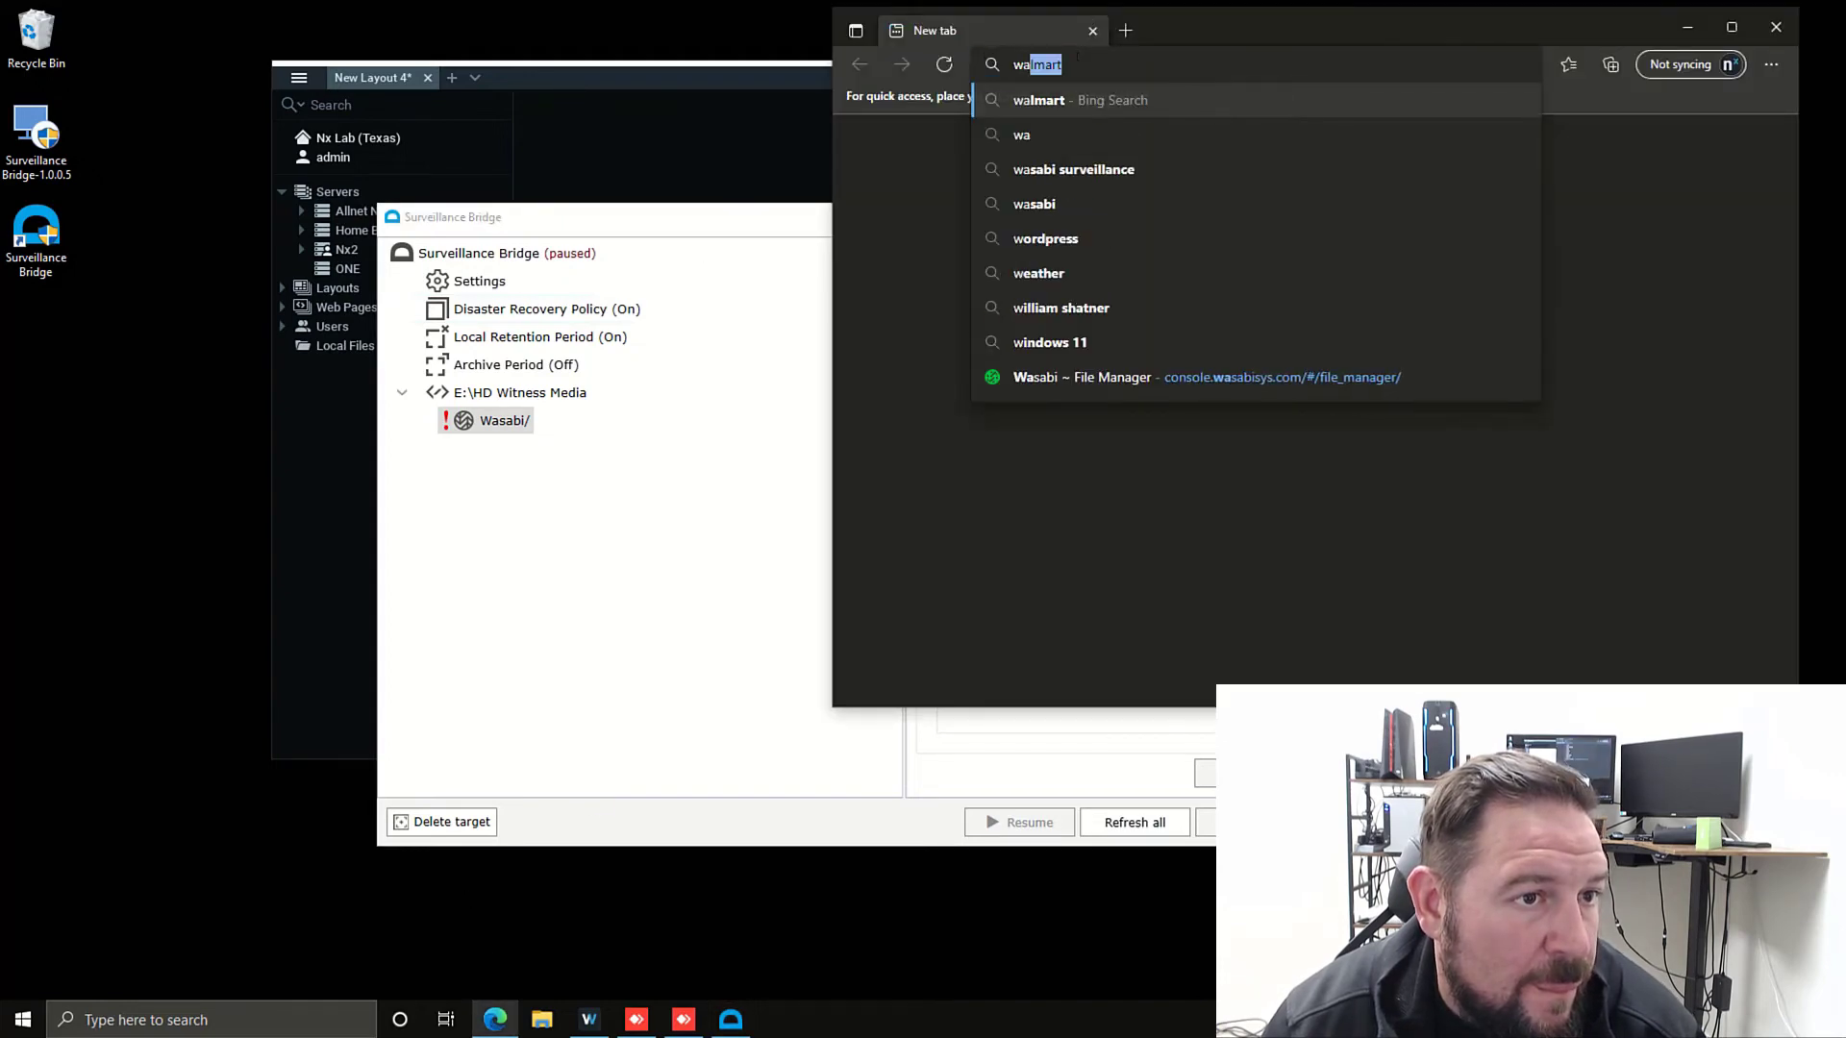
- Go to the Wasabi File Manager site in Edge and sign in to the account
text(wasabi)
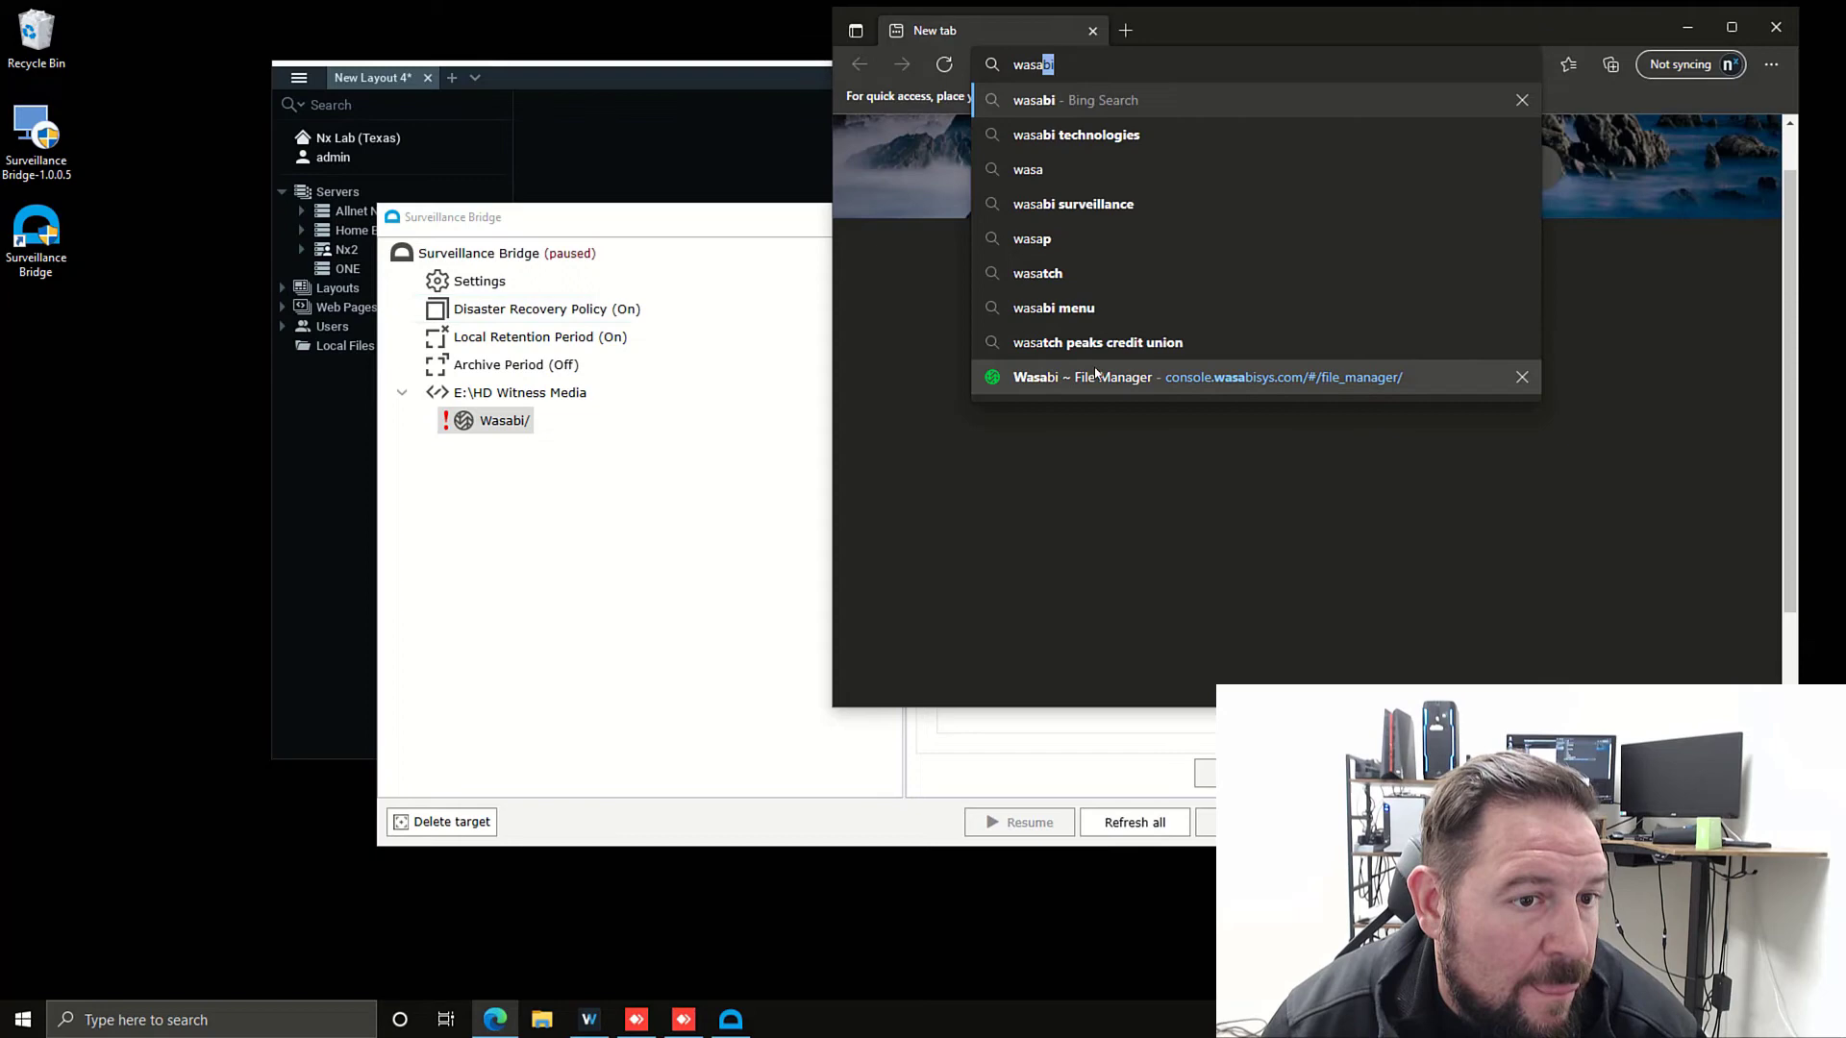
click(1201, 377)
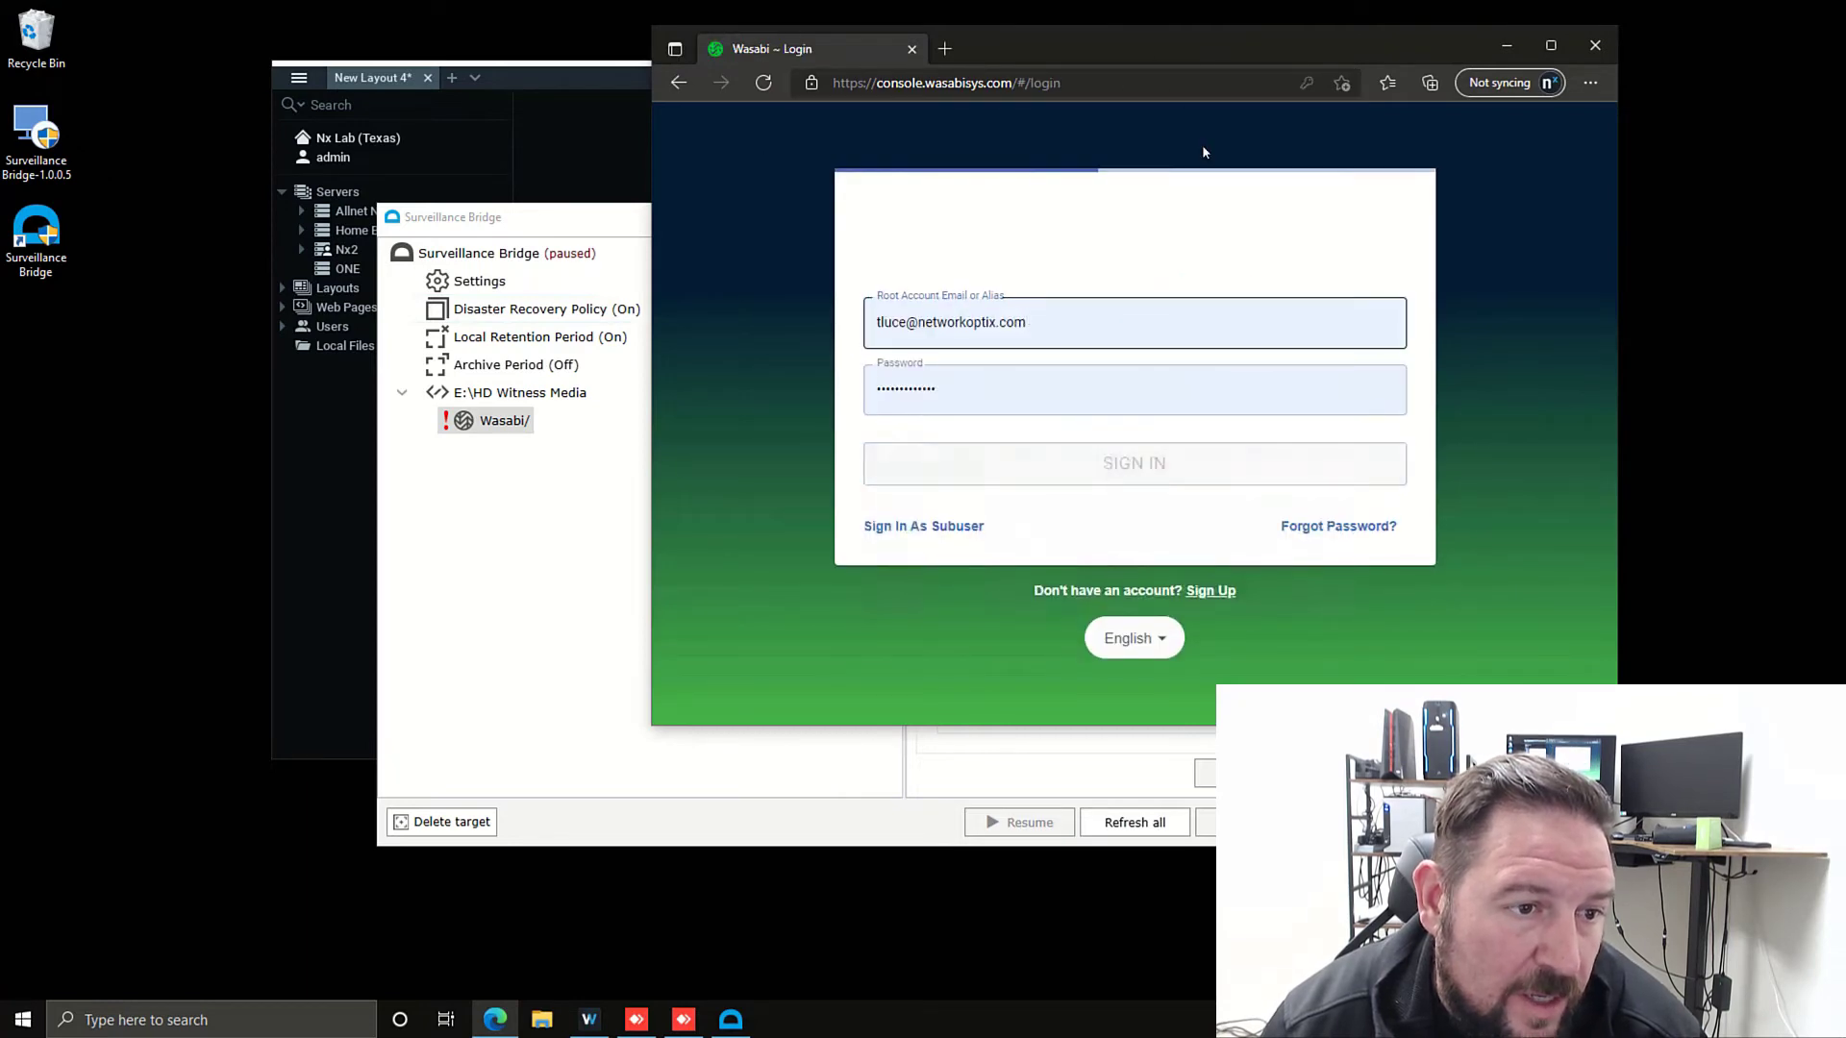
click(1132, 462)
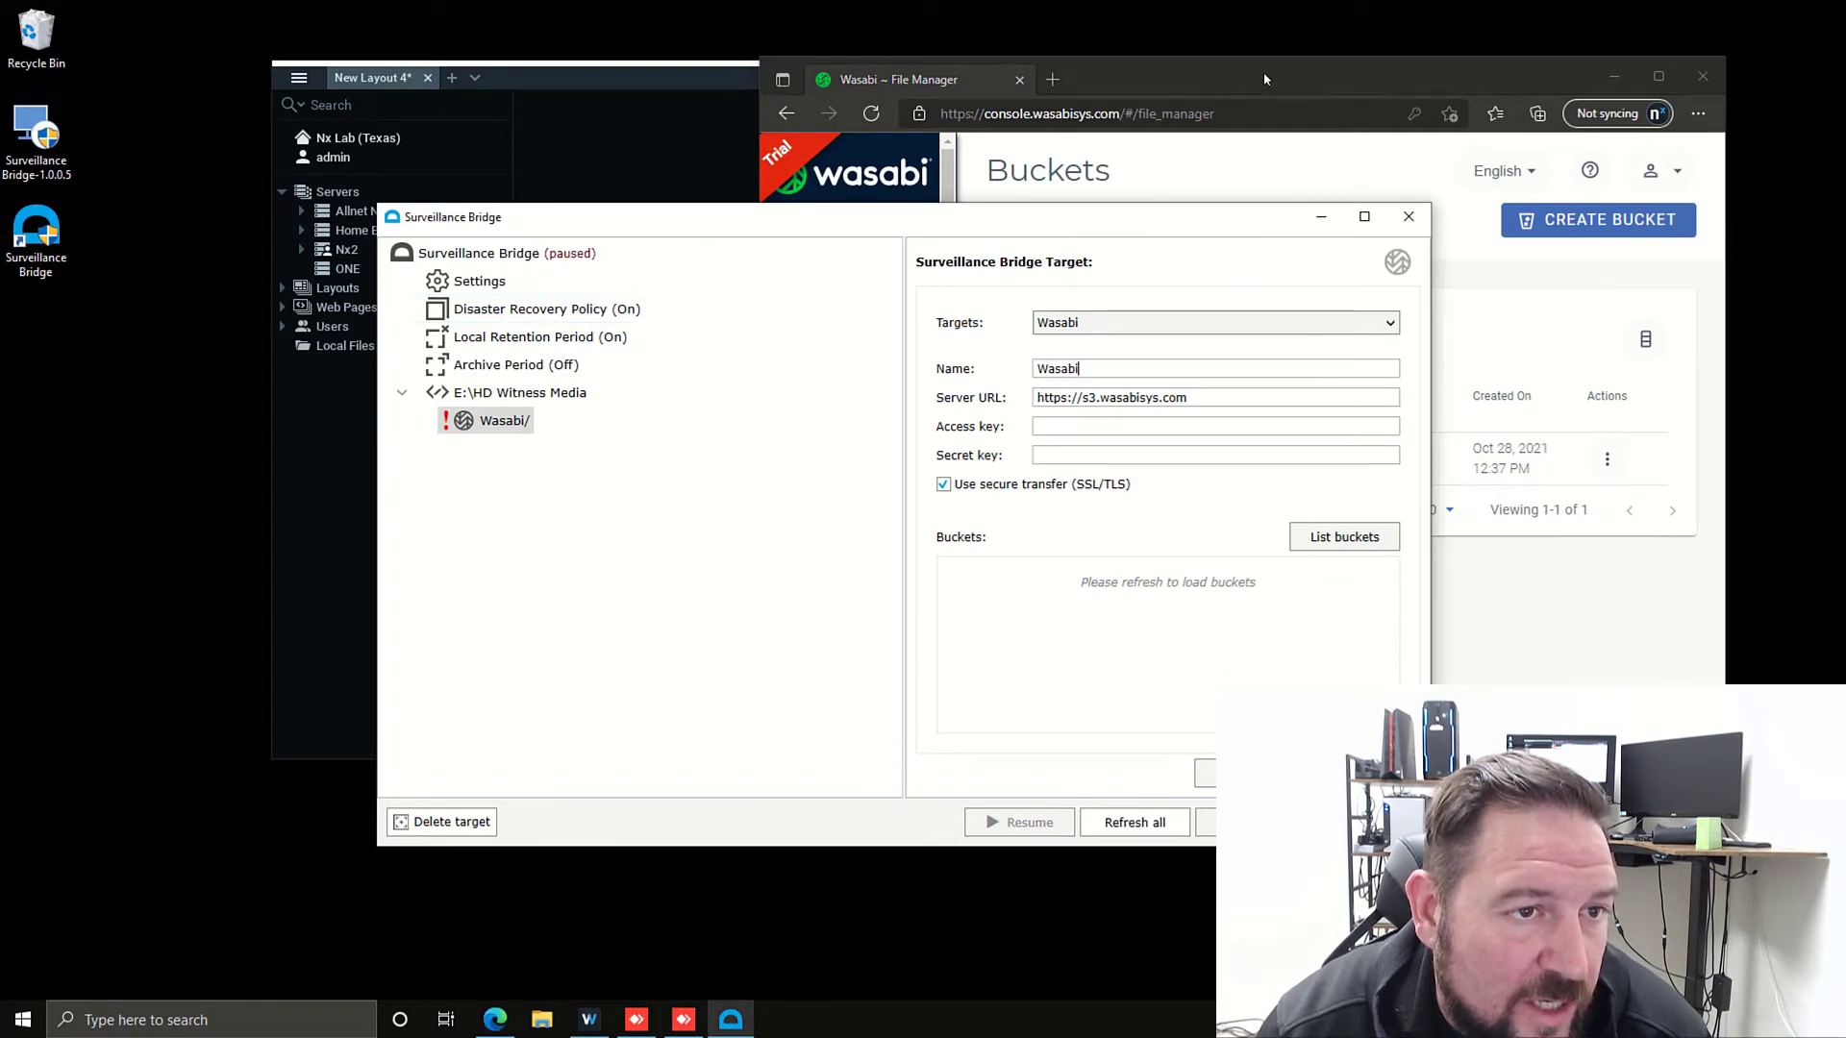
- Create a new Root User access key, then download and open its credentials CSV
click(876, 432)
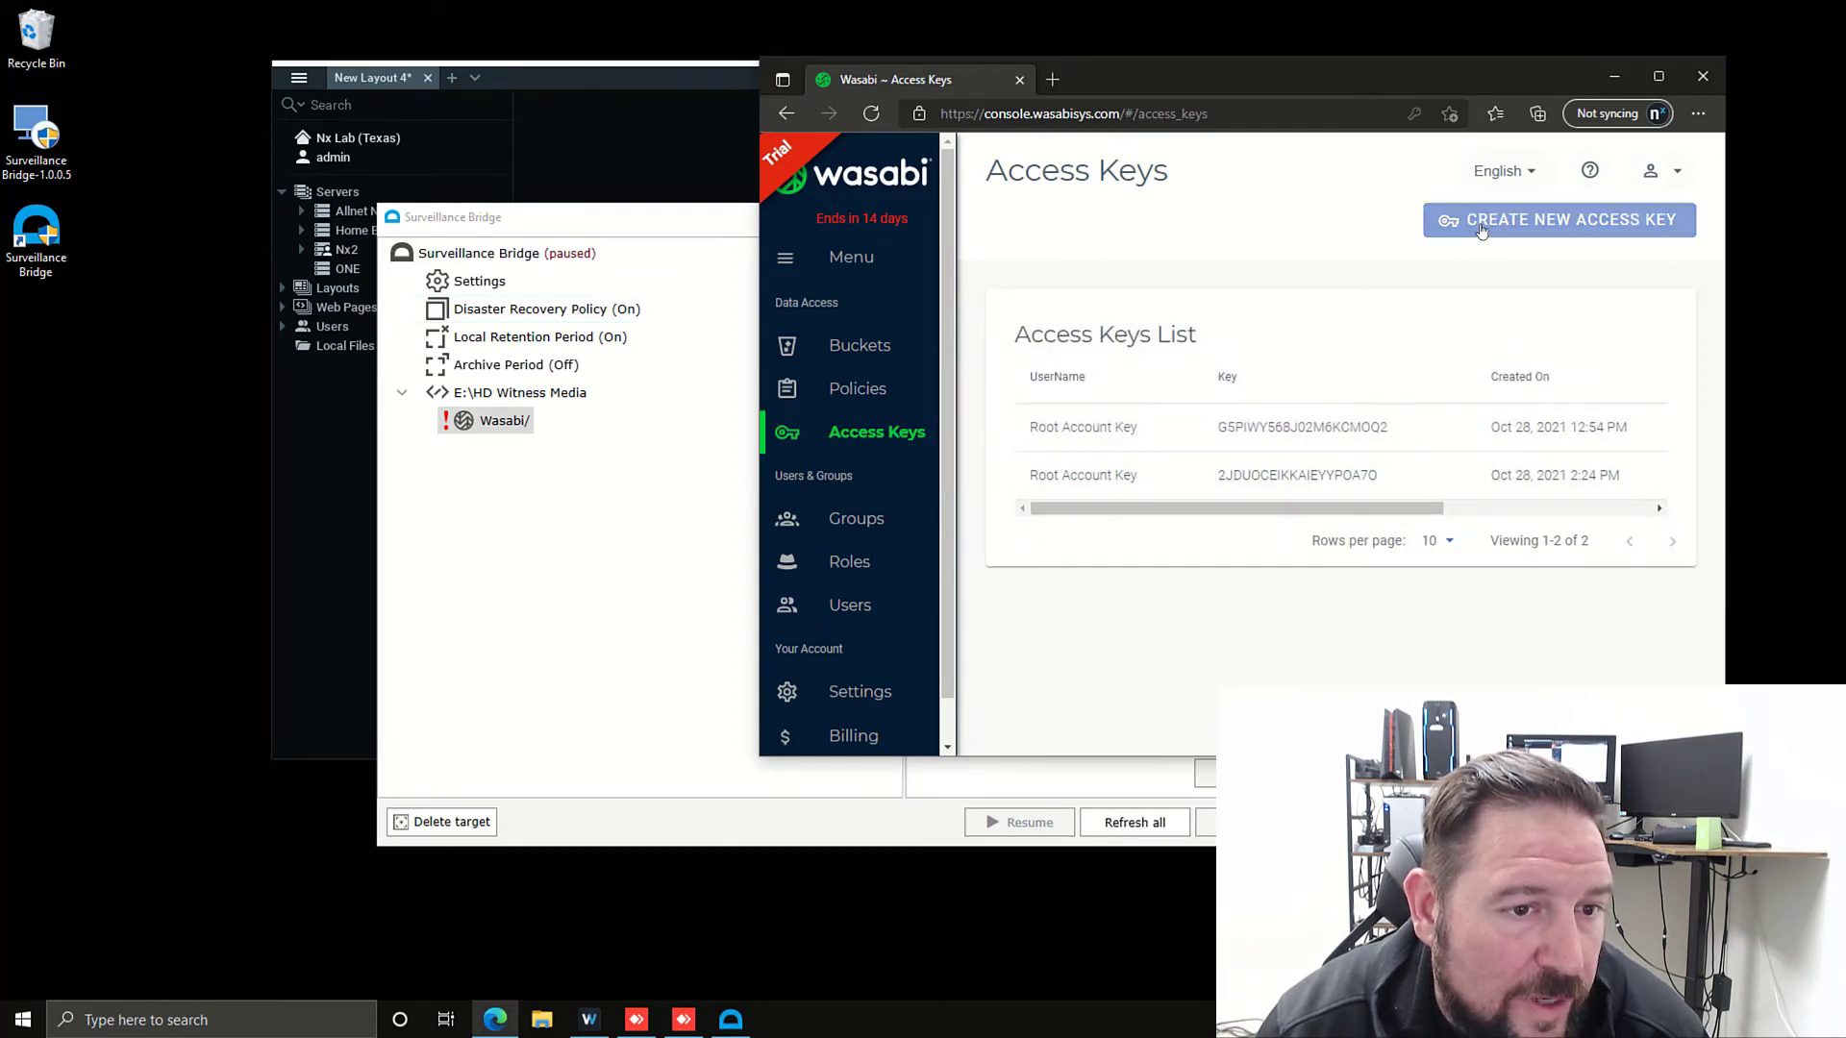
click(1570, 219)
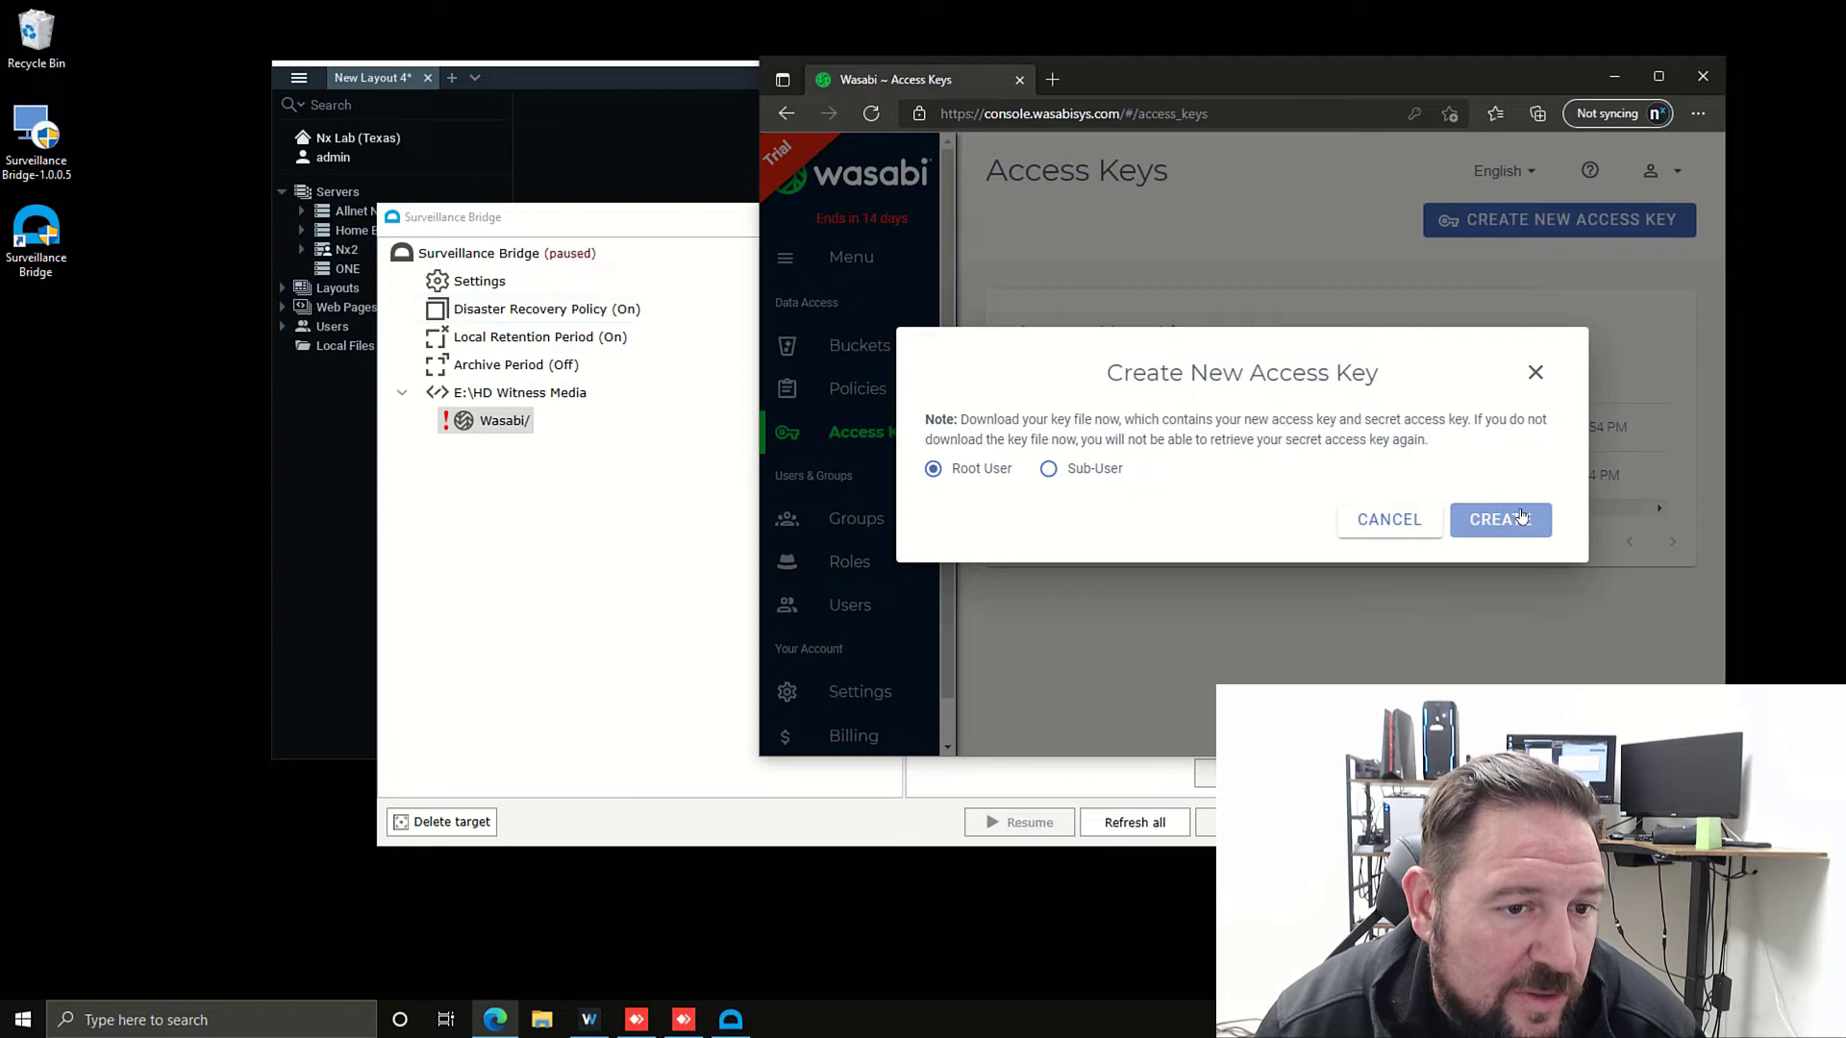
click(1500, 519)
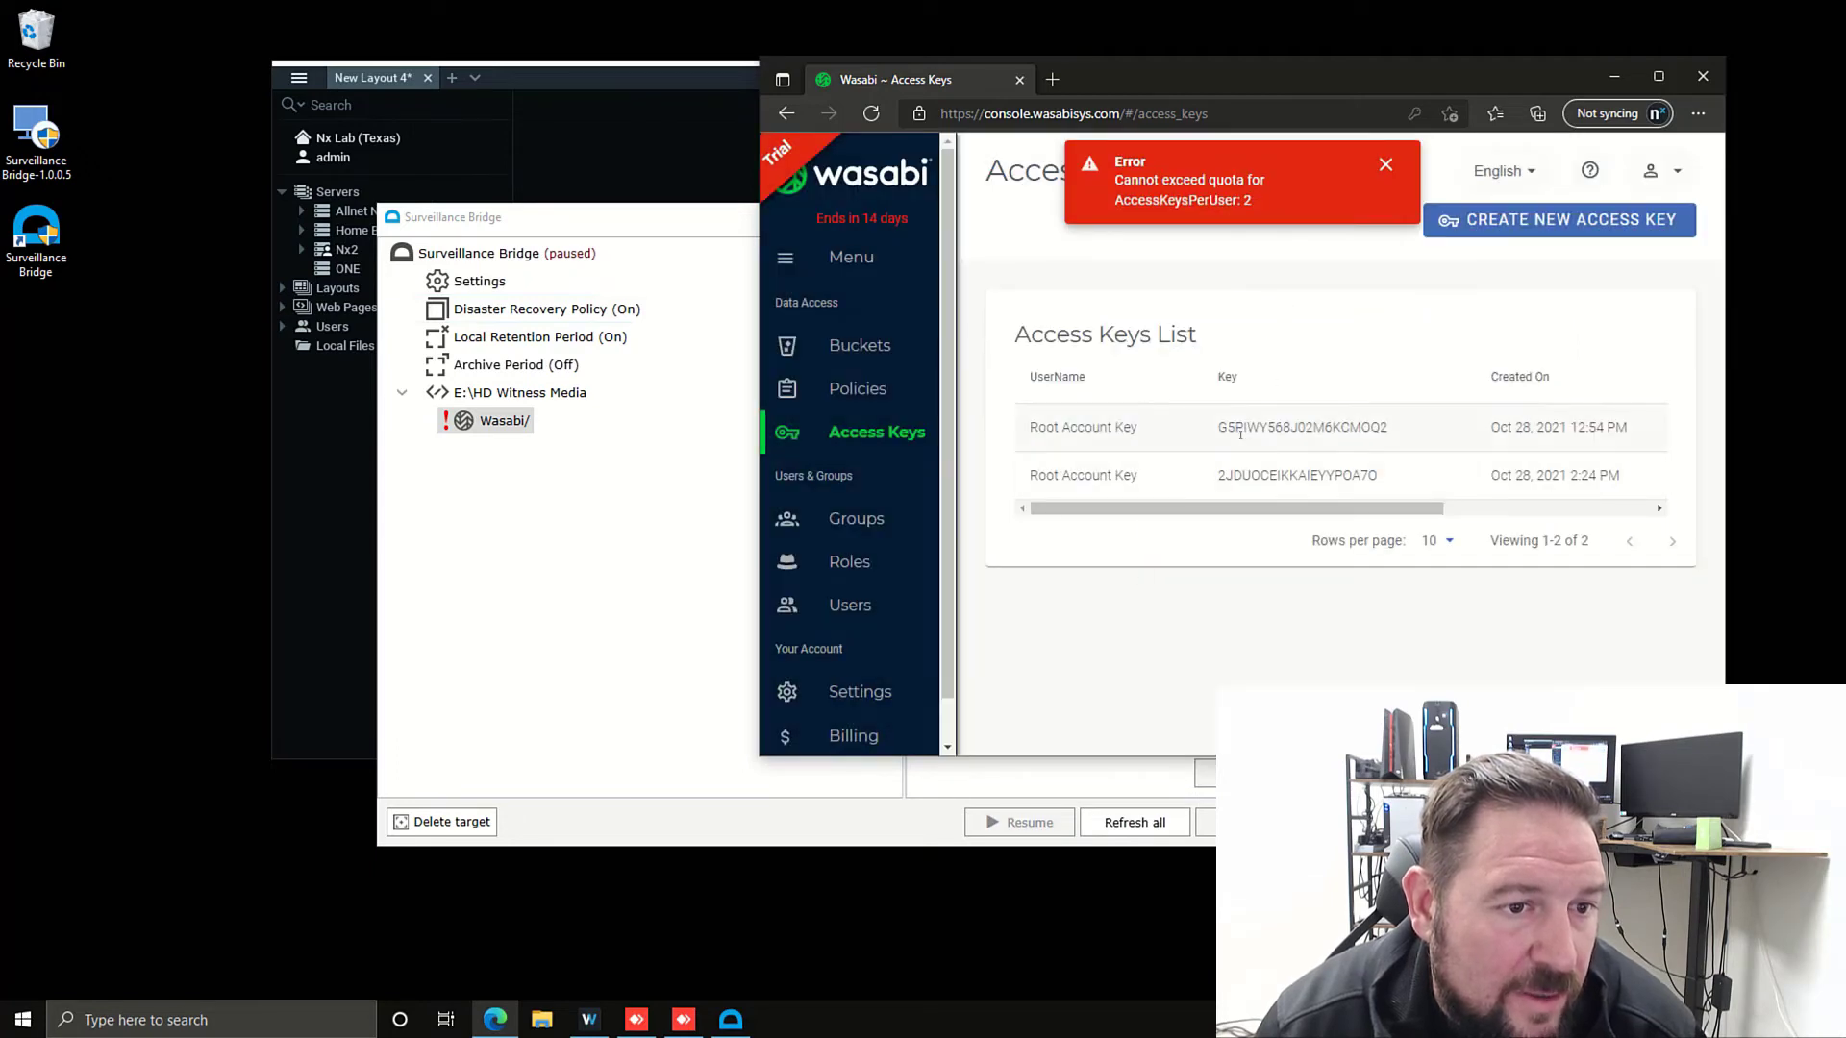
scroll(right, 3)
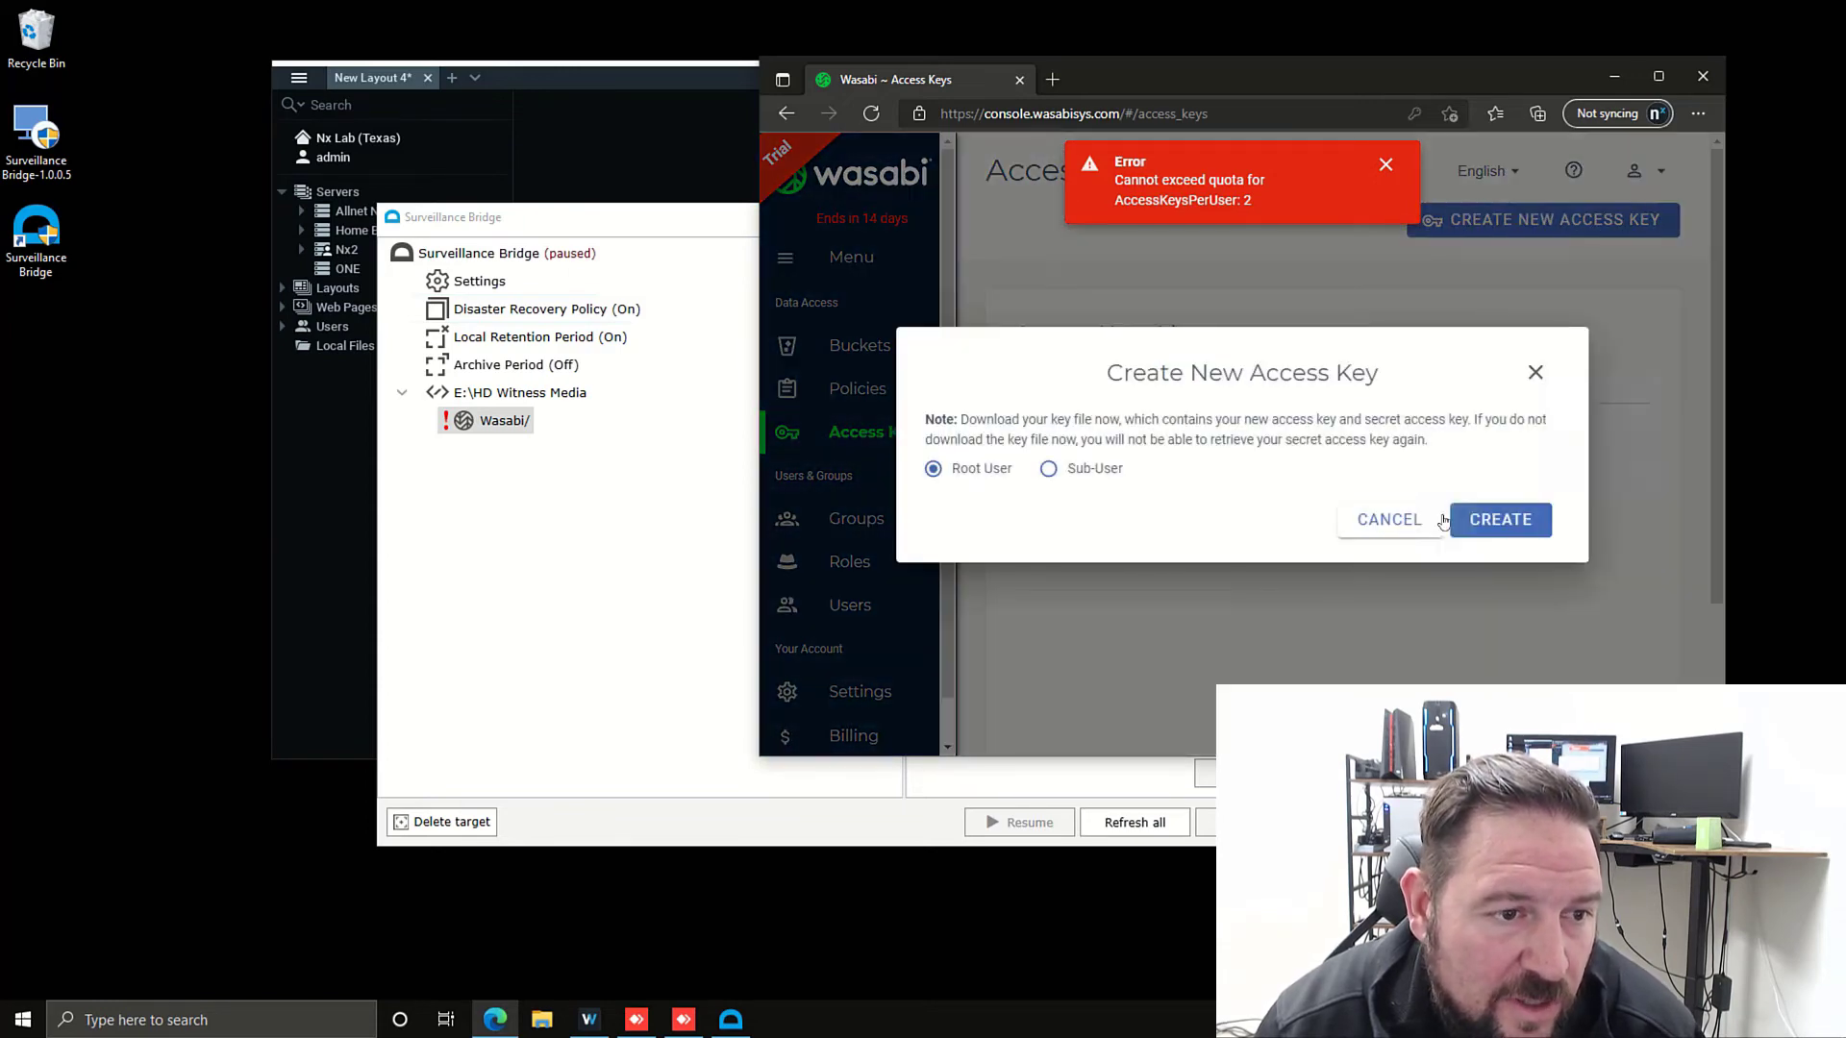
click(1499, 519)
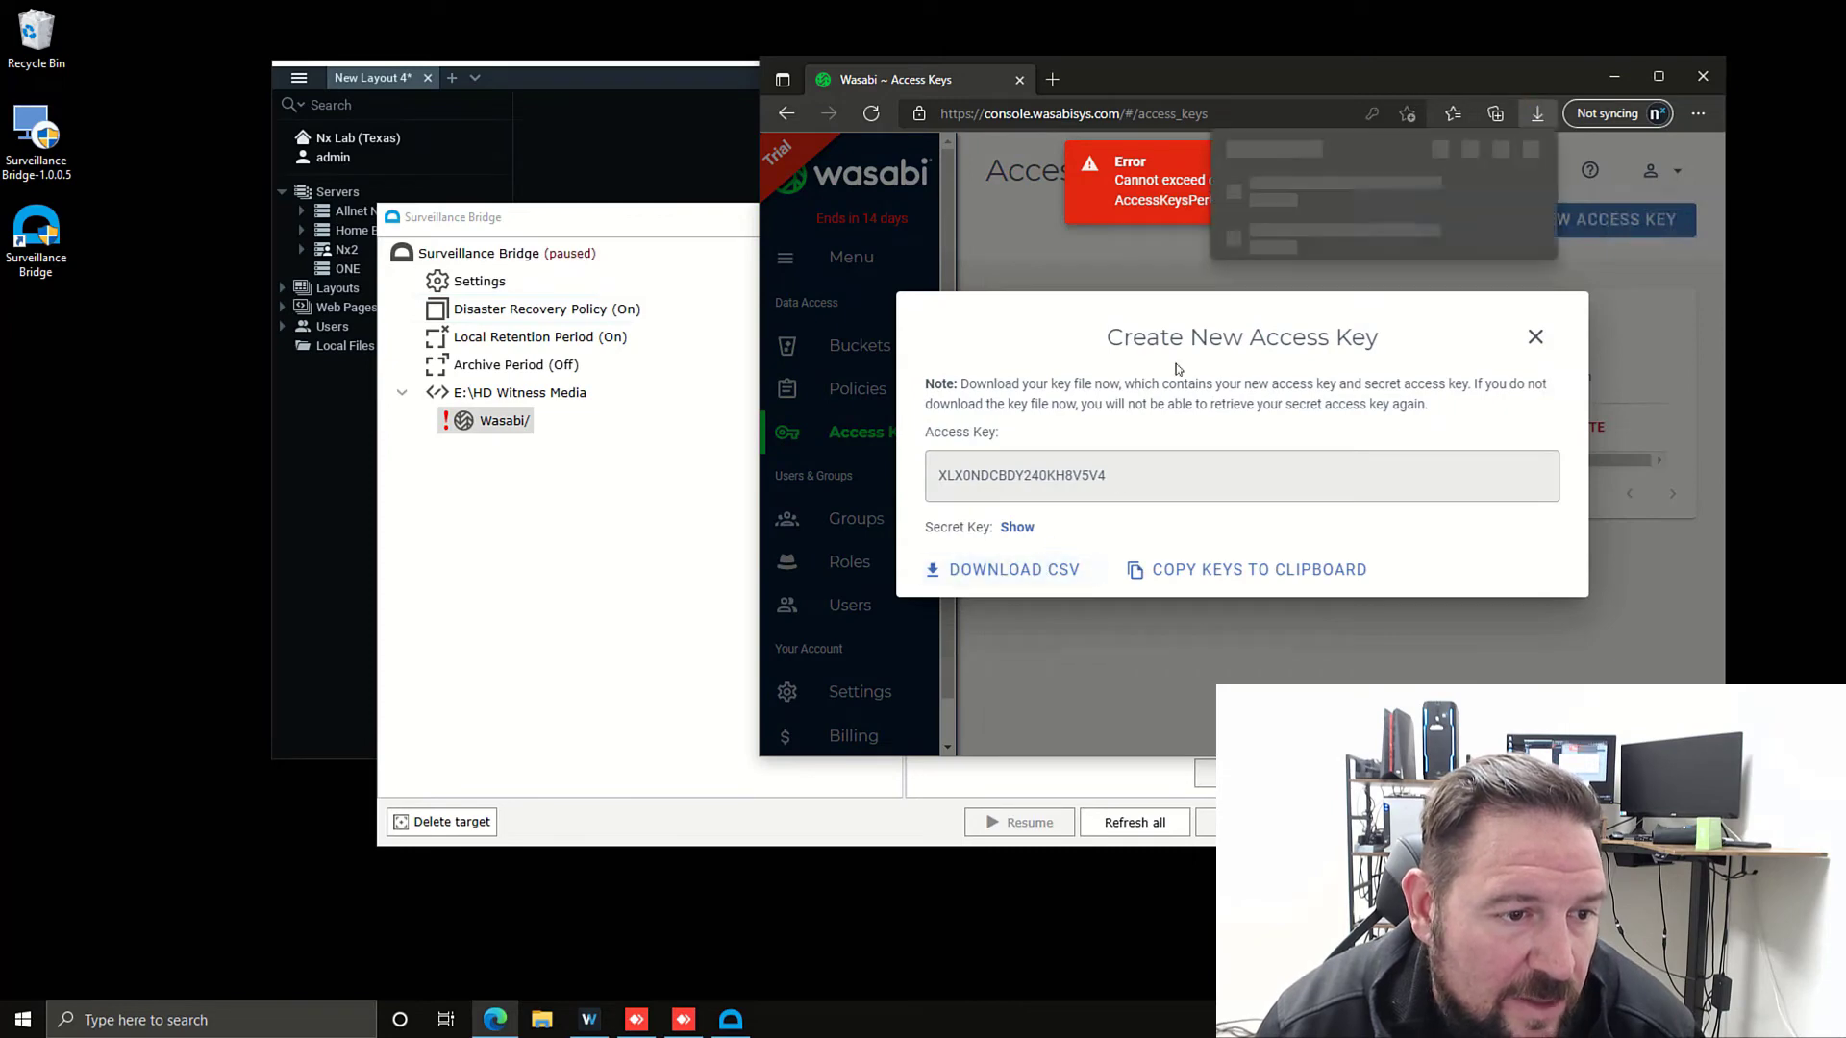
click(1002, 568)
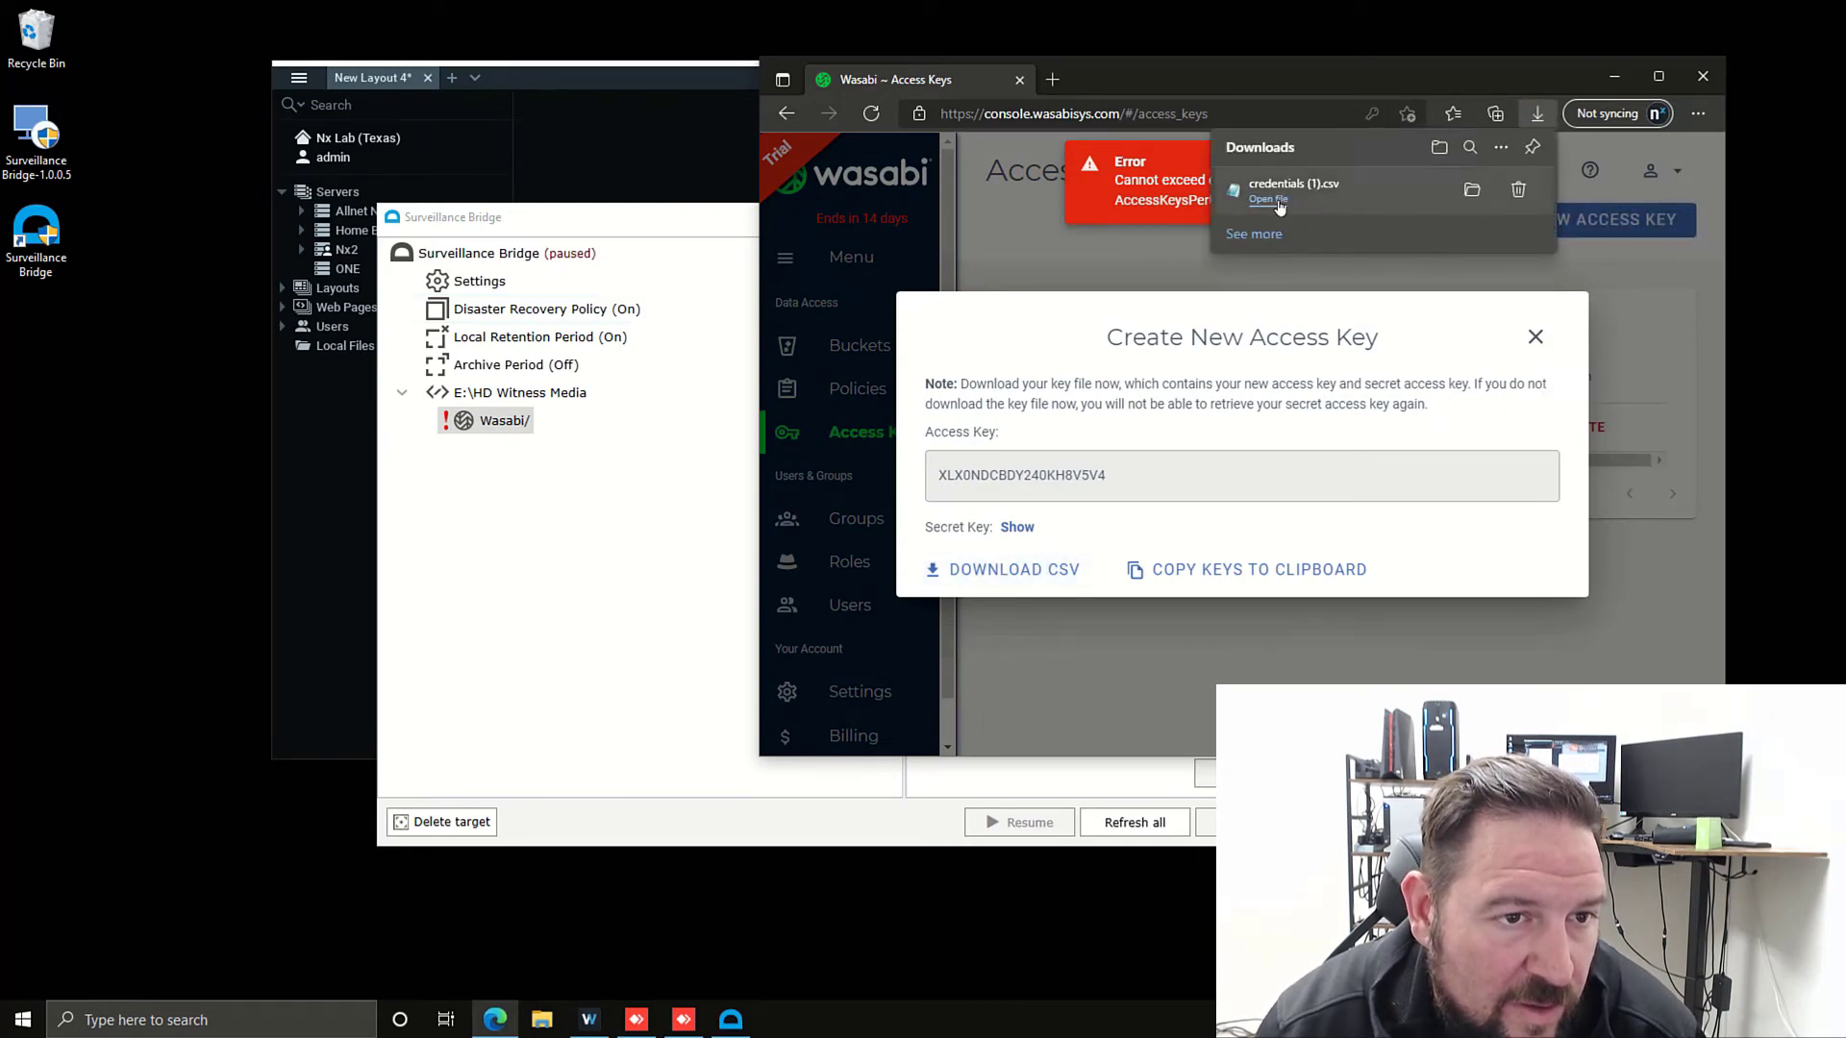
click(1269, 199)
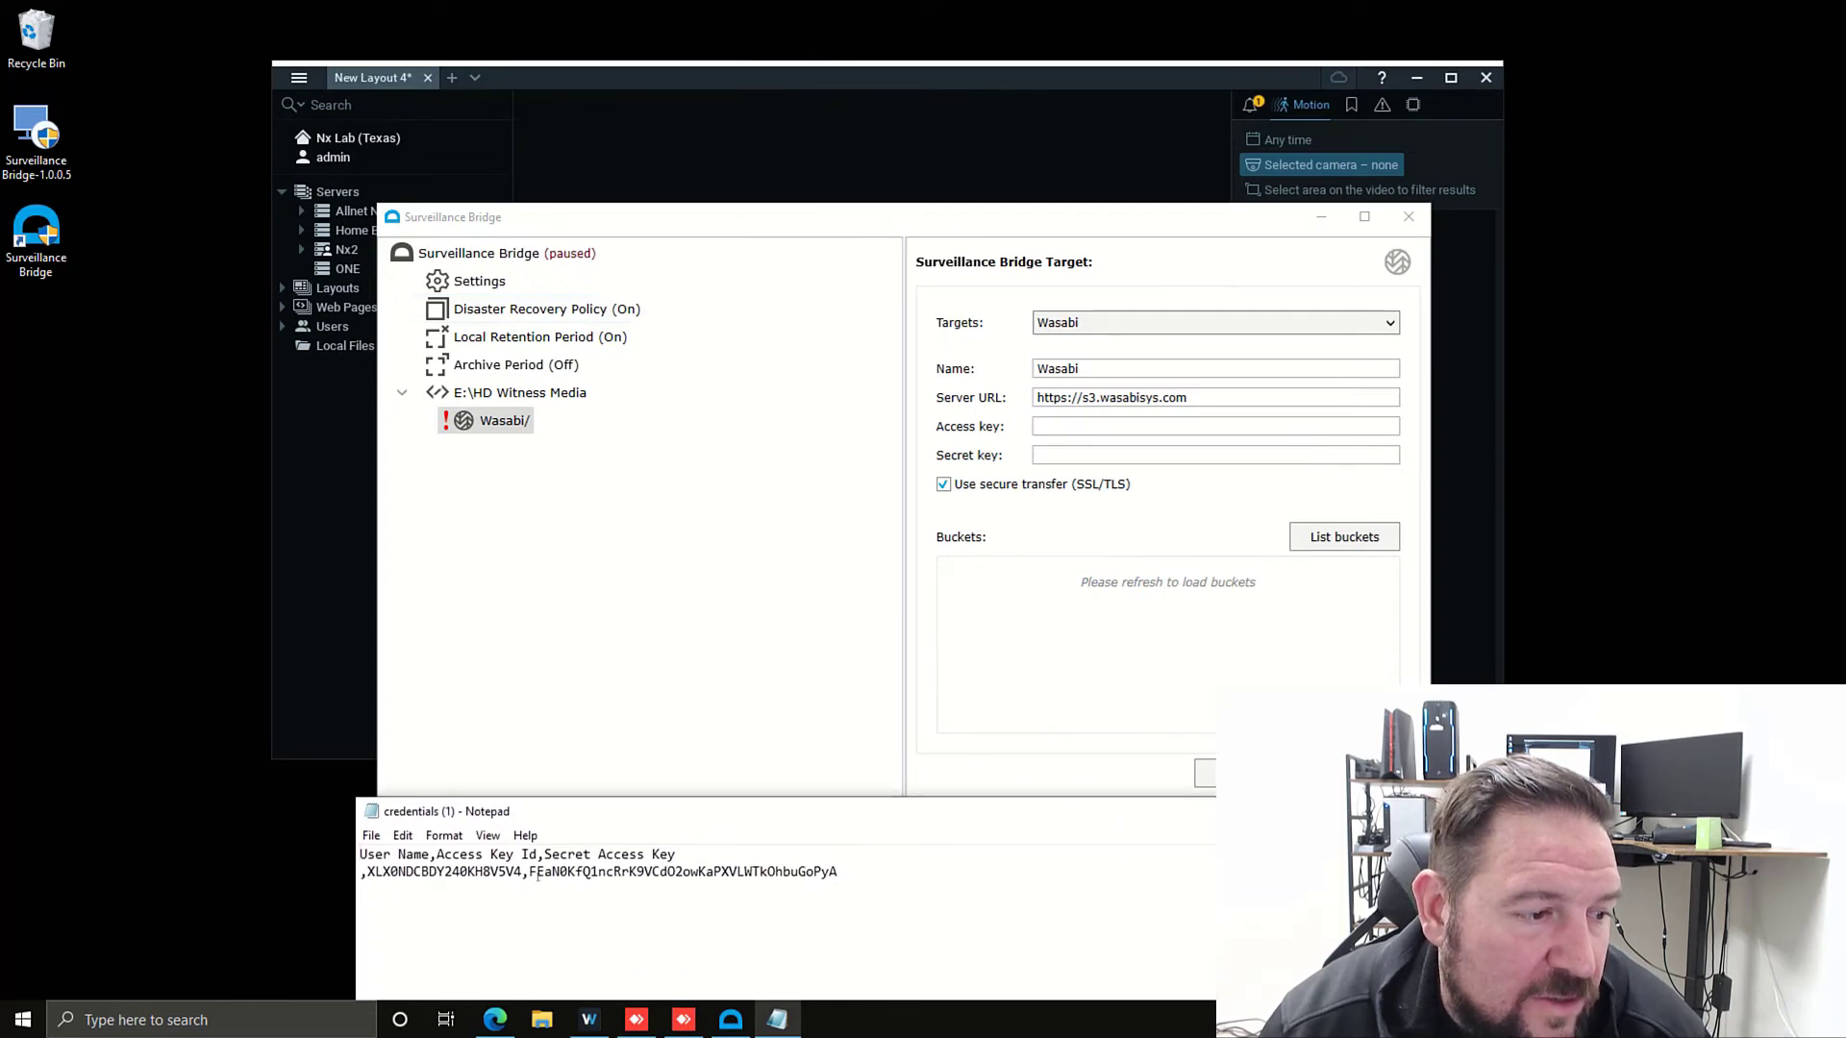
- Enter the access and secret keys from Notepad, list buckets, and choose nxlab-texas
drag(419, 871, 523, 871)
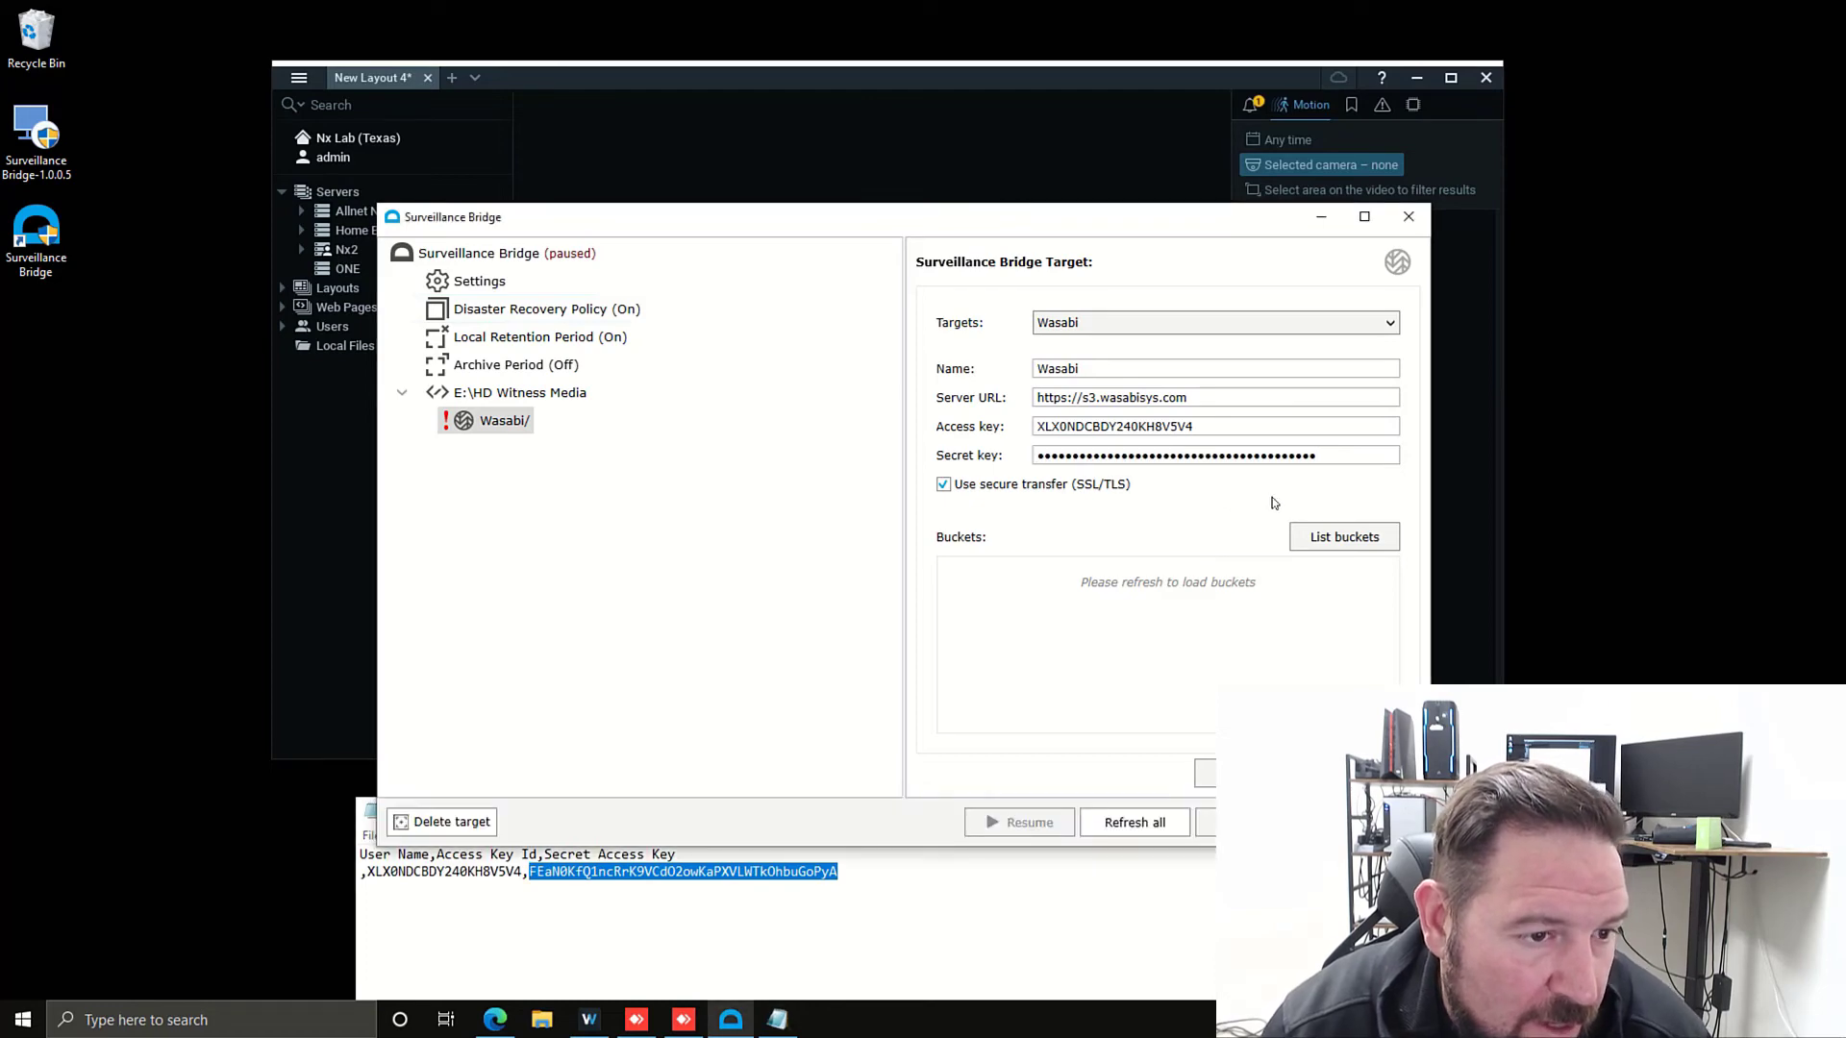
click(1343, 536)
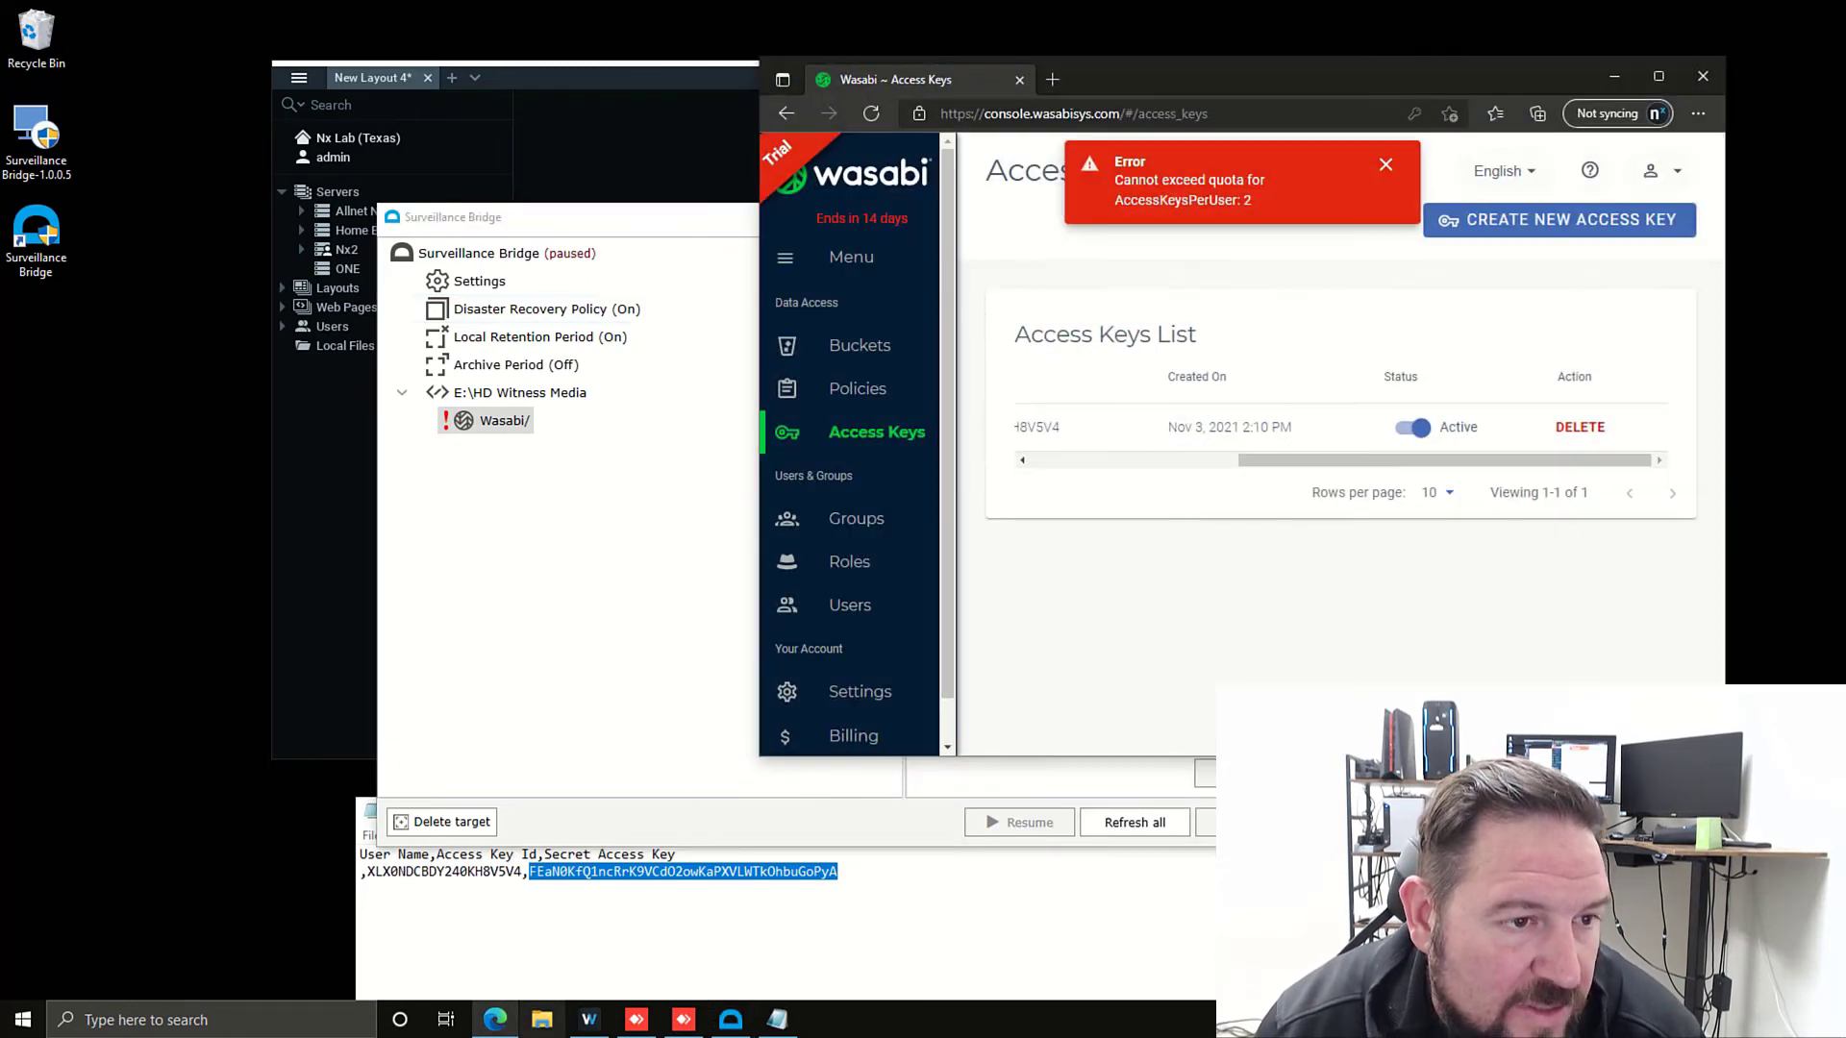
click(860, 345)
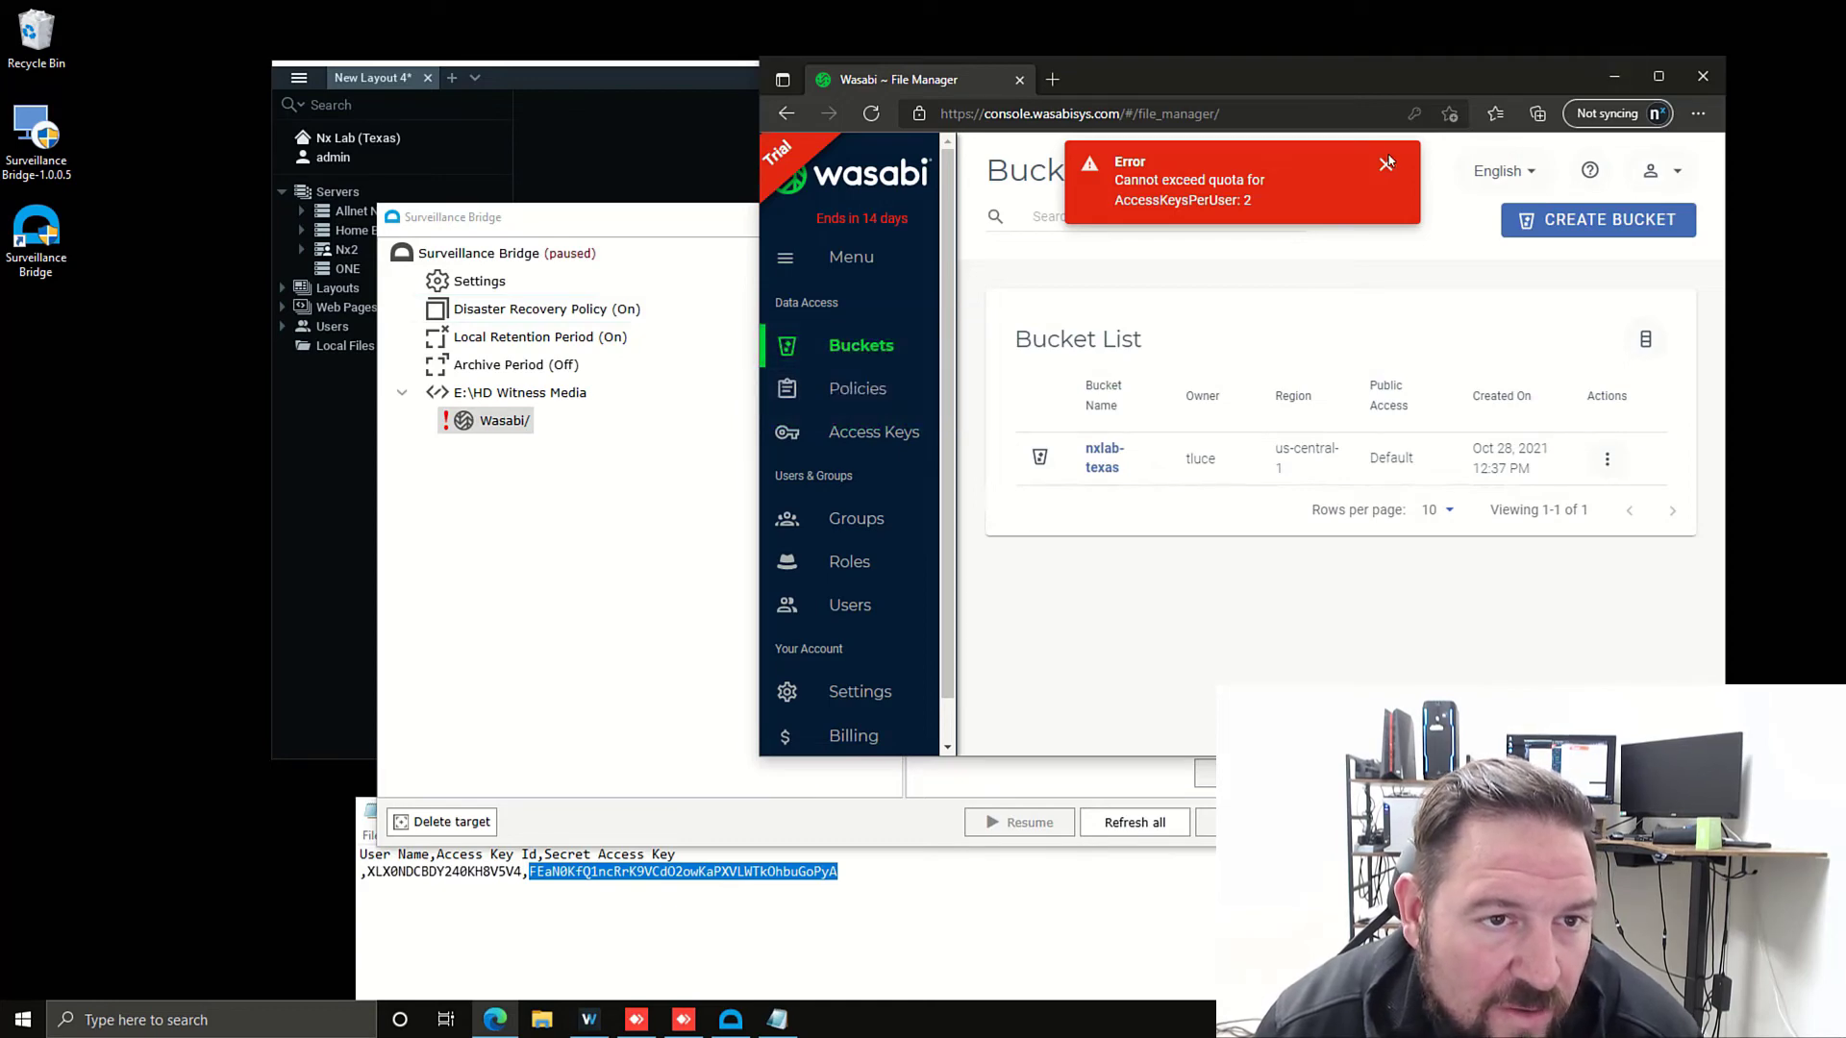
click(1386, 163)
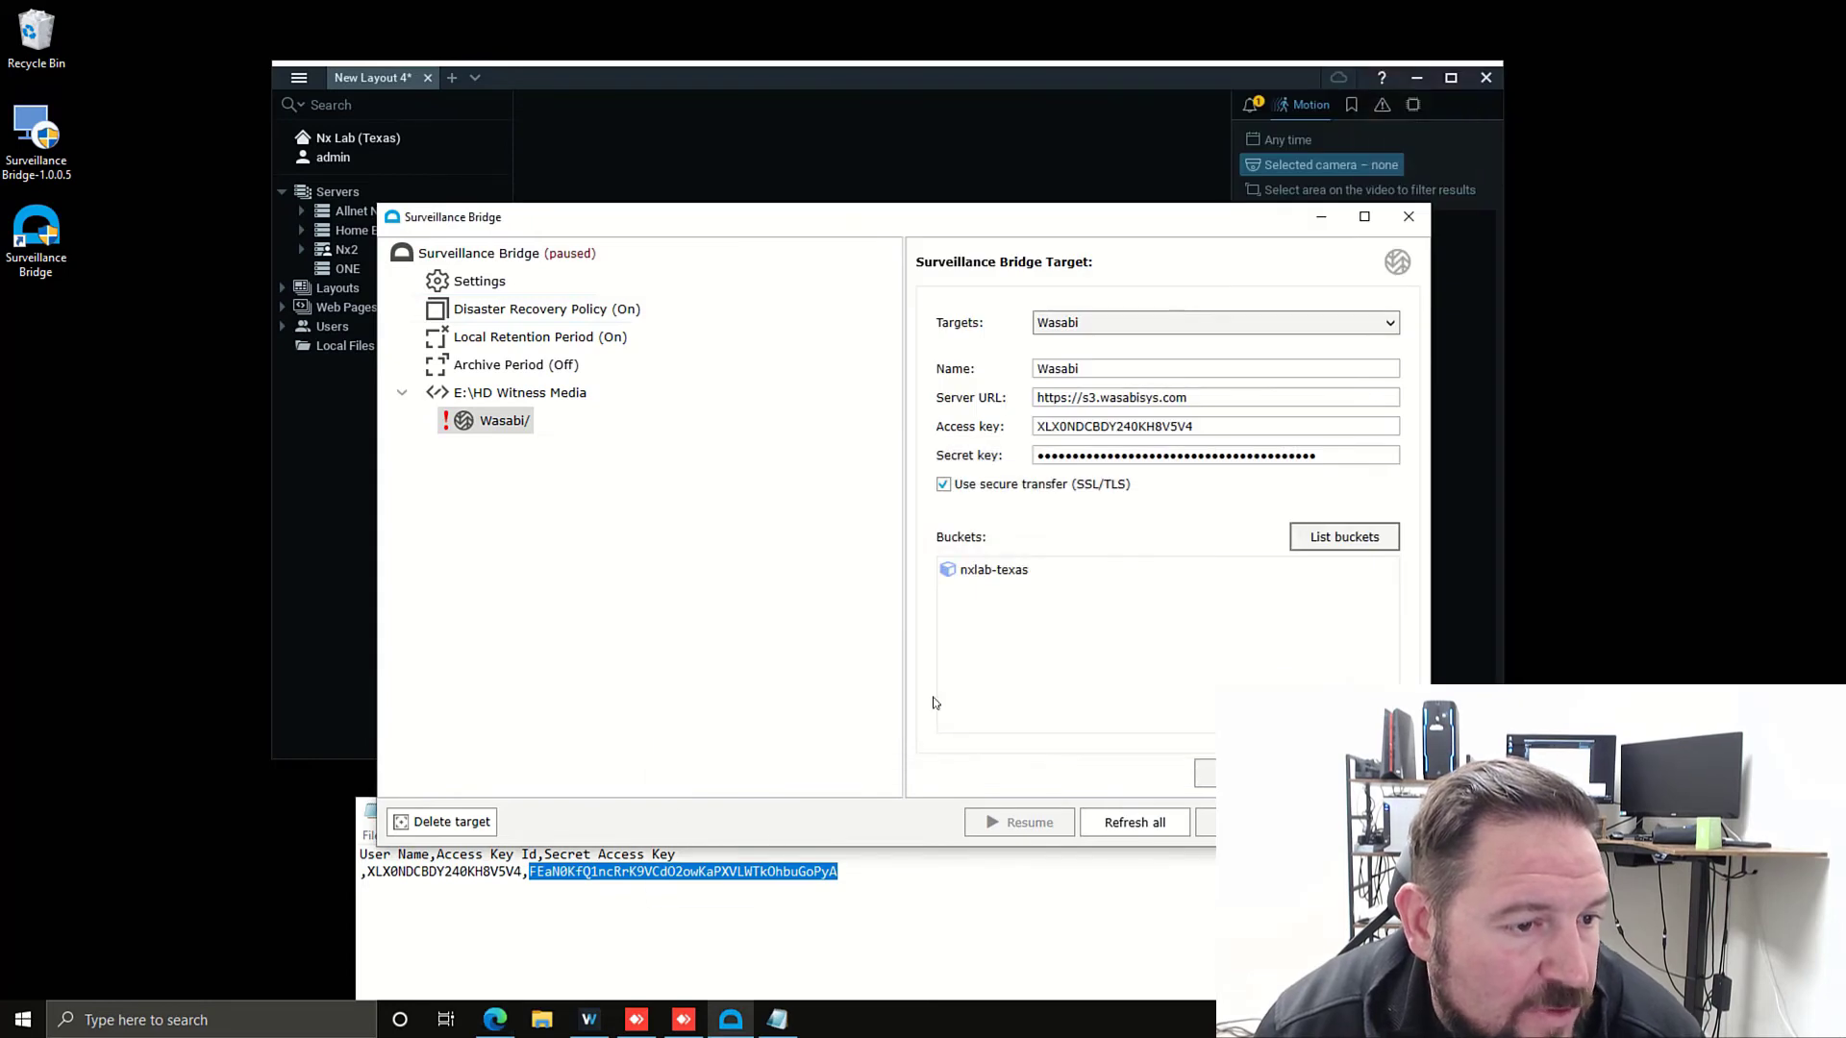
click(993, 570)
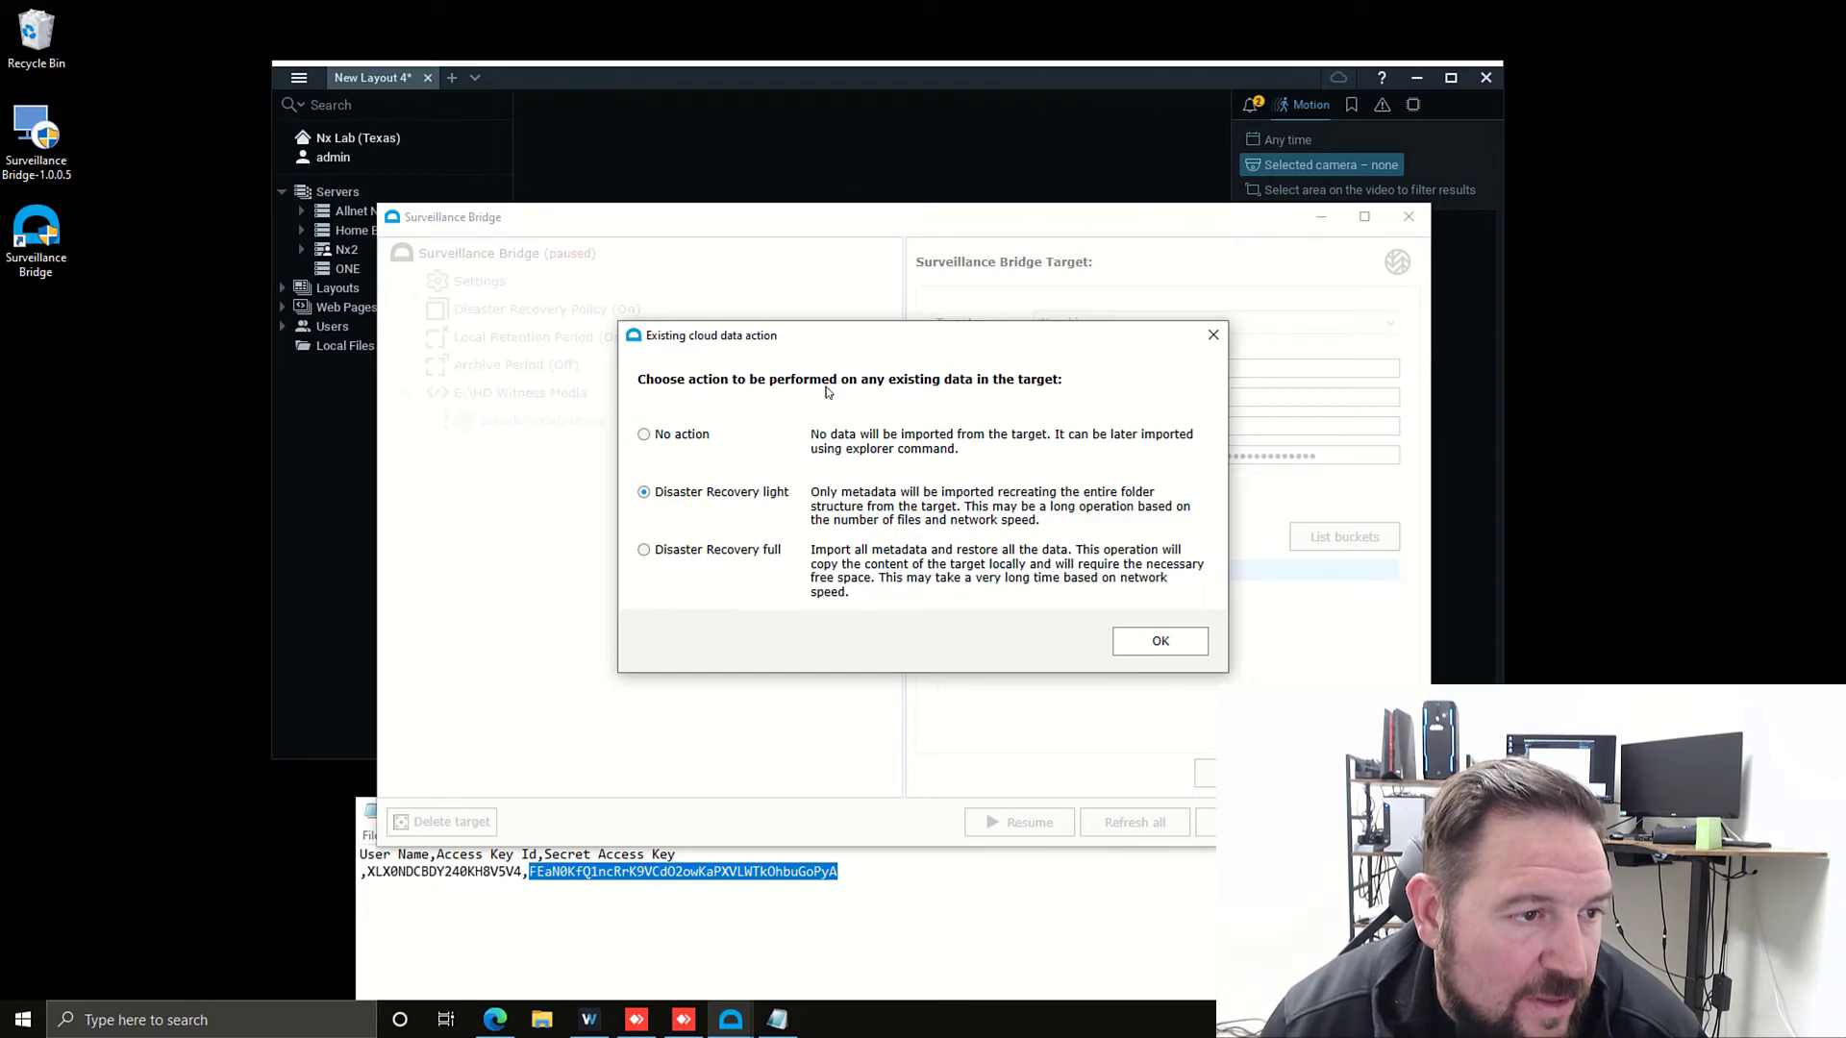
mouse_move(902, 398)
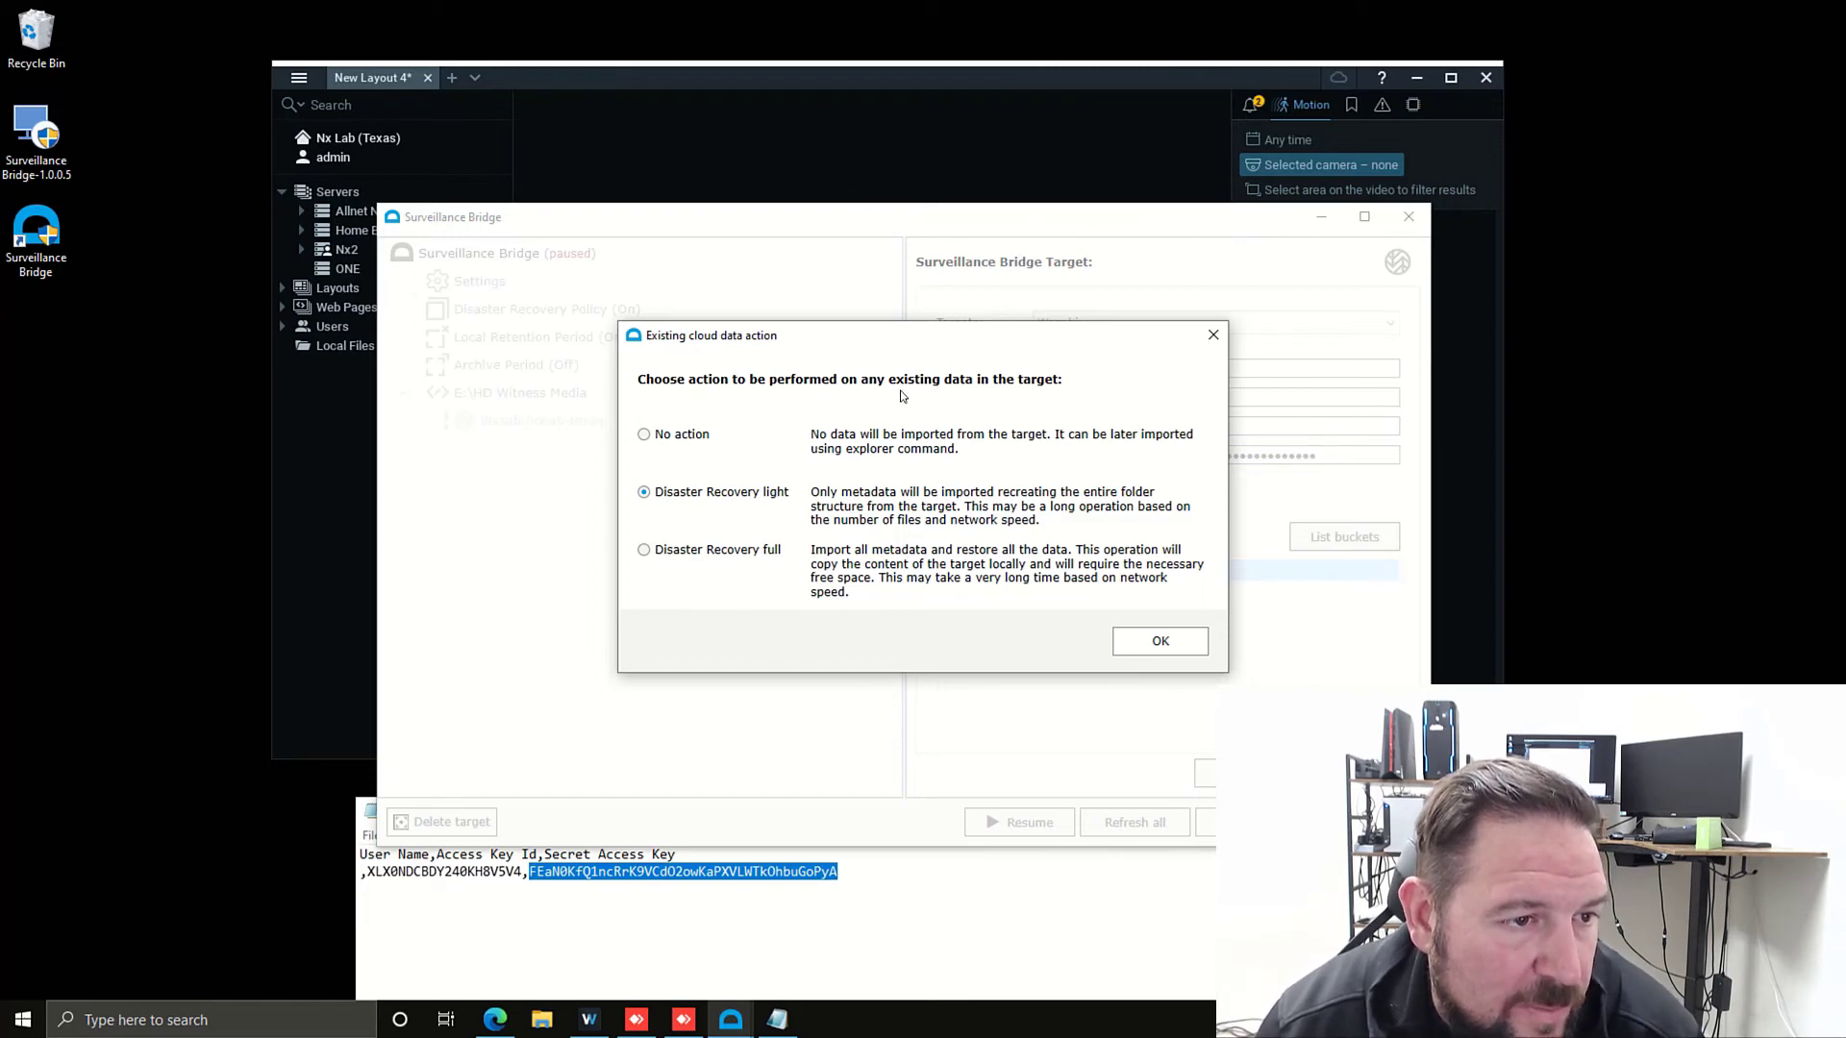
mouse_move(1045, 400)
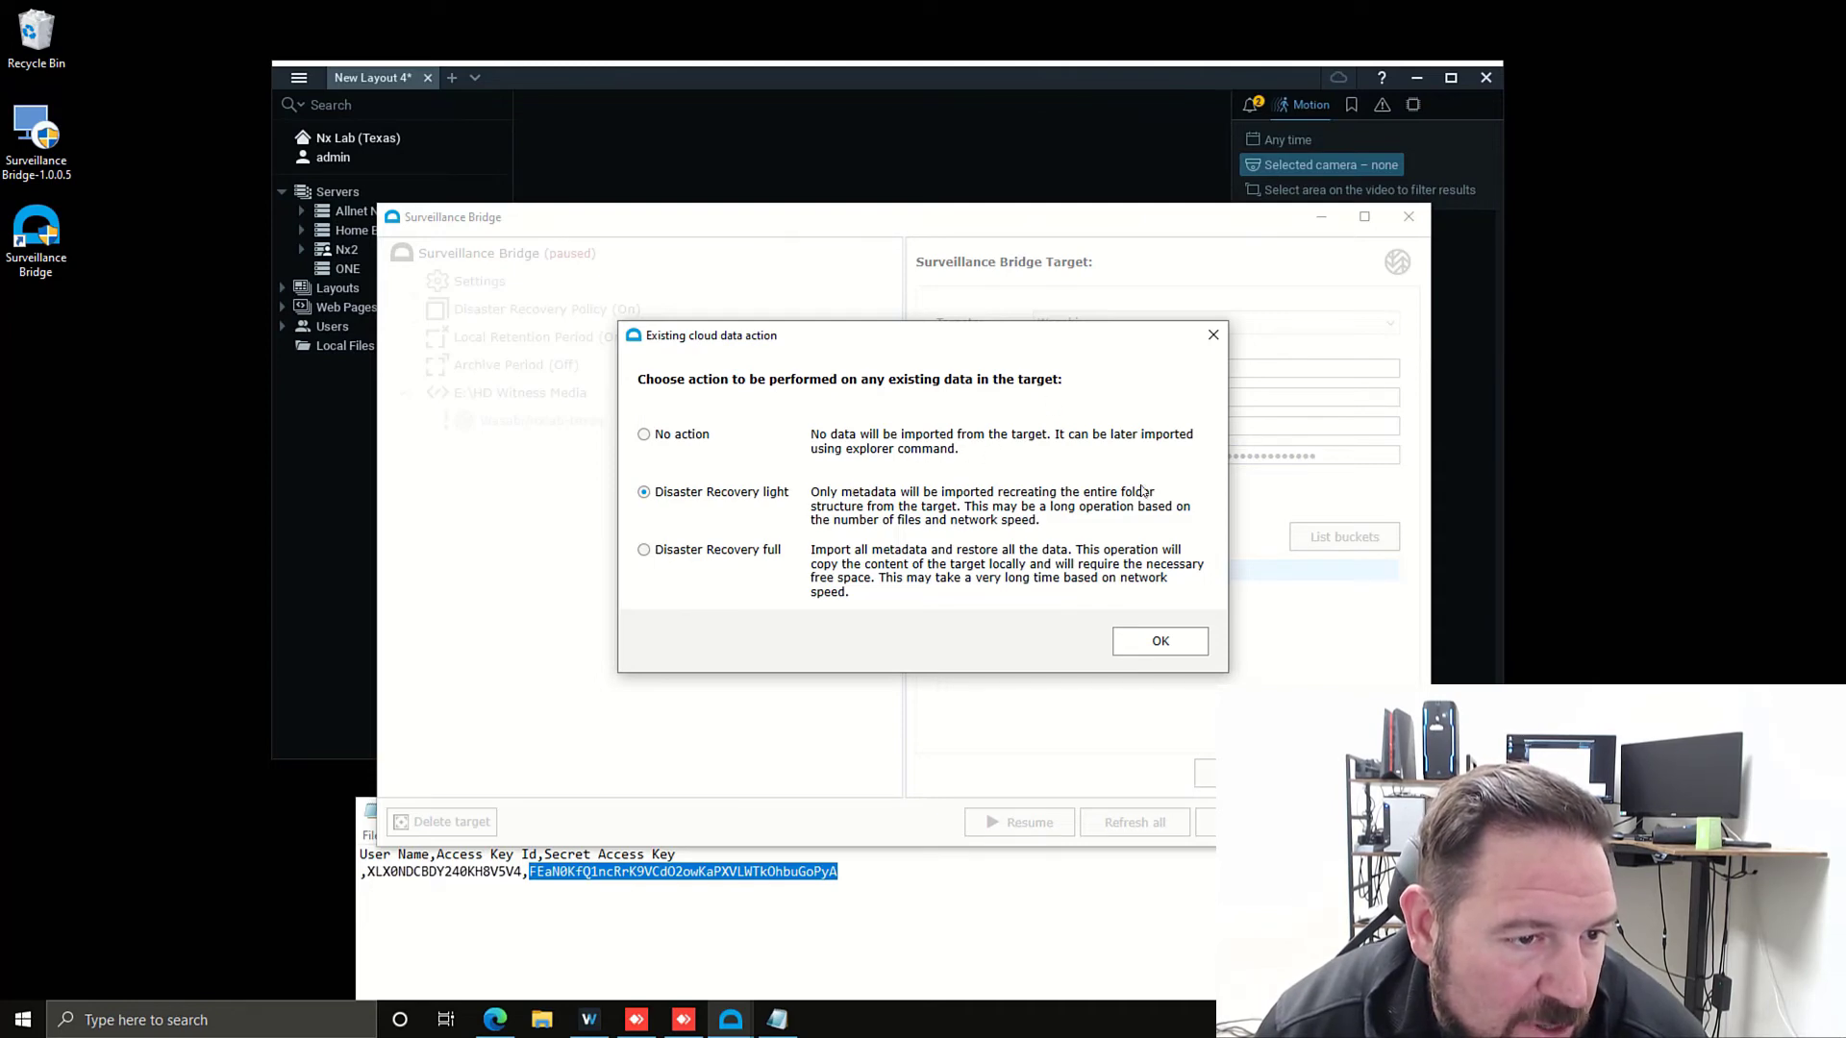
mouse_move(953, 460)
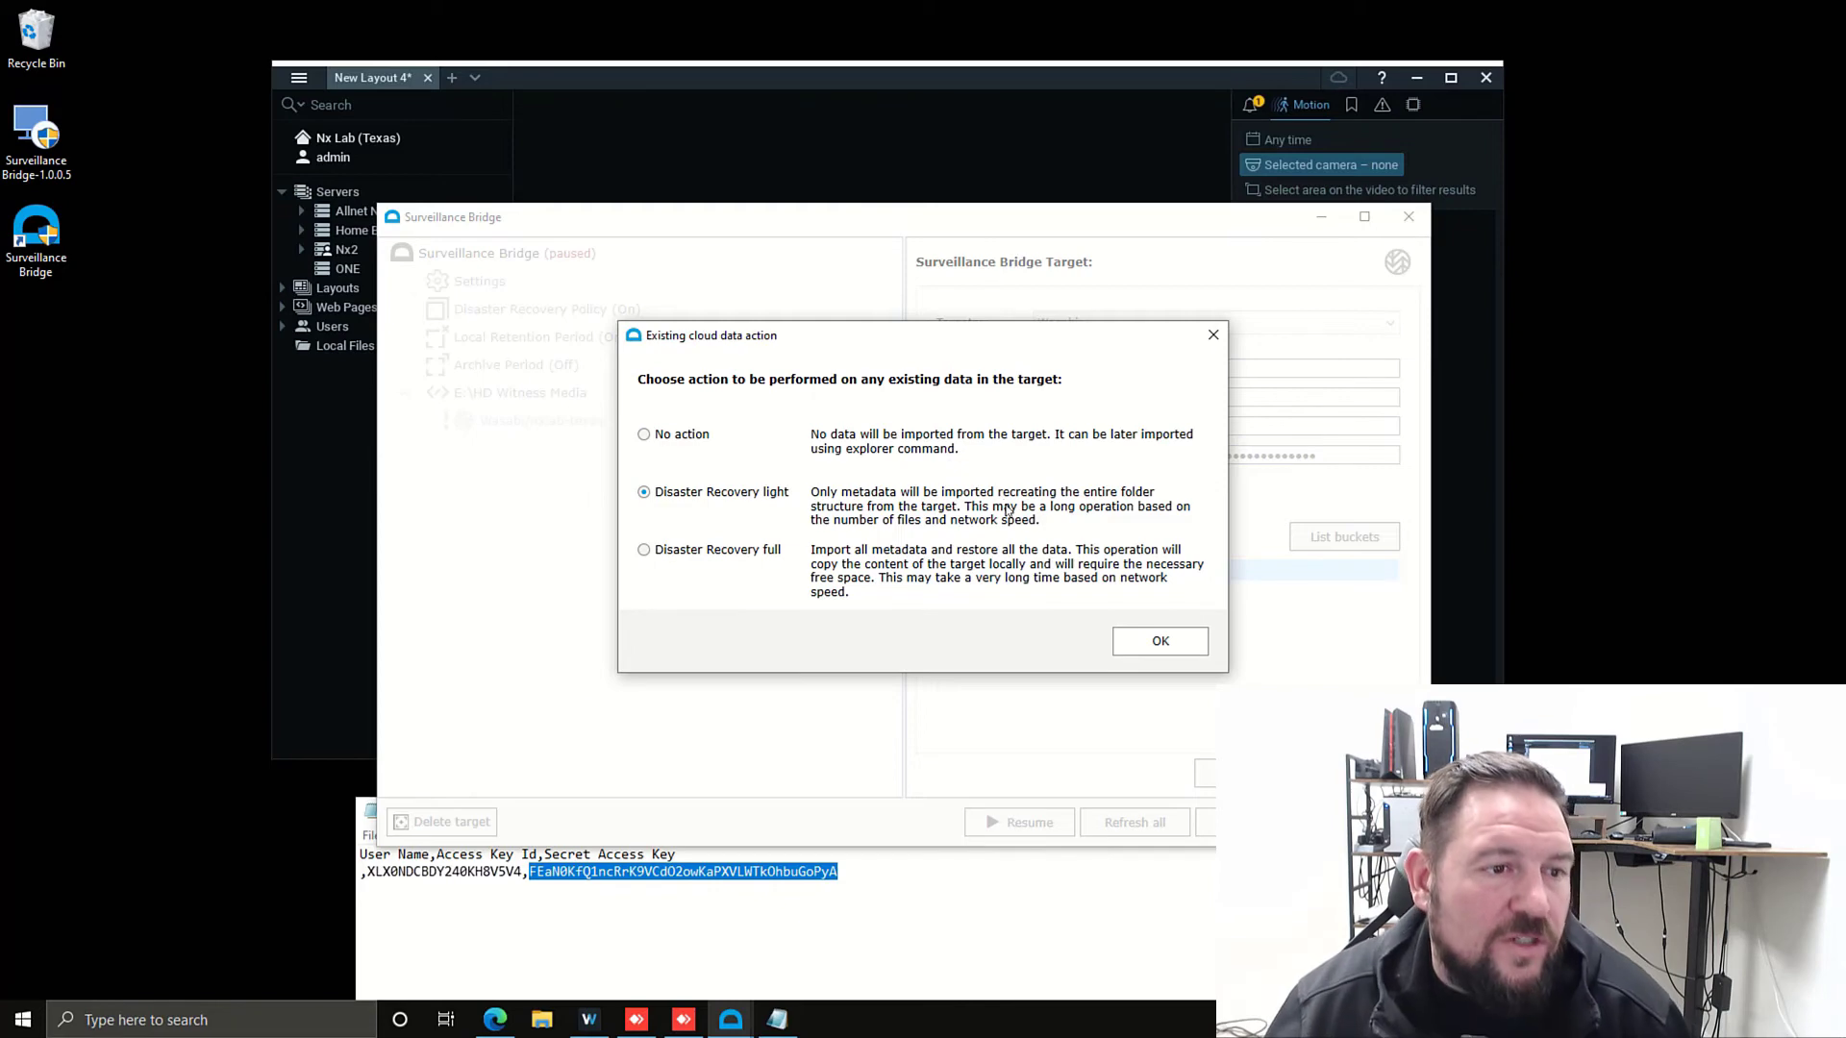
mouse_move(985, 526)
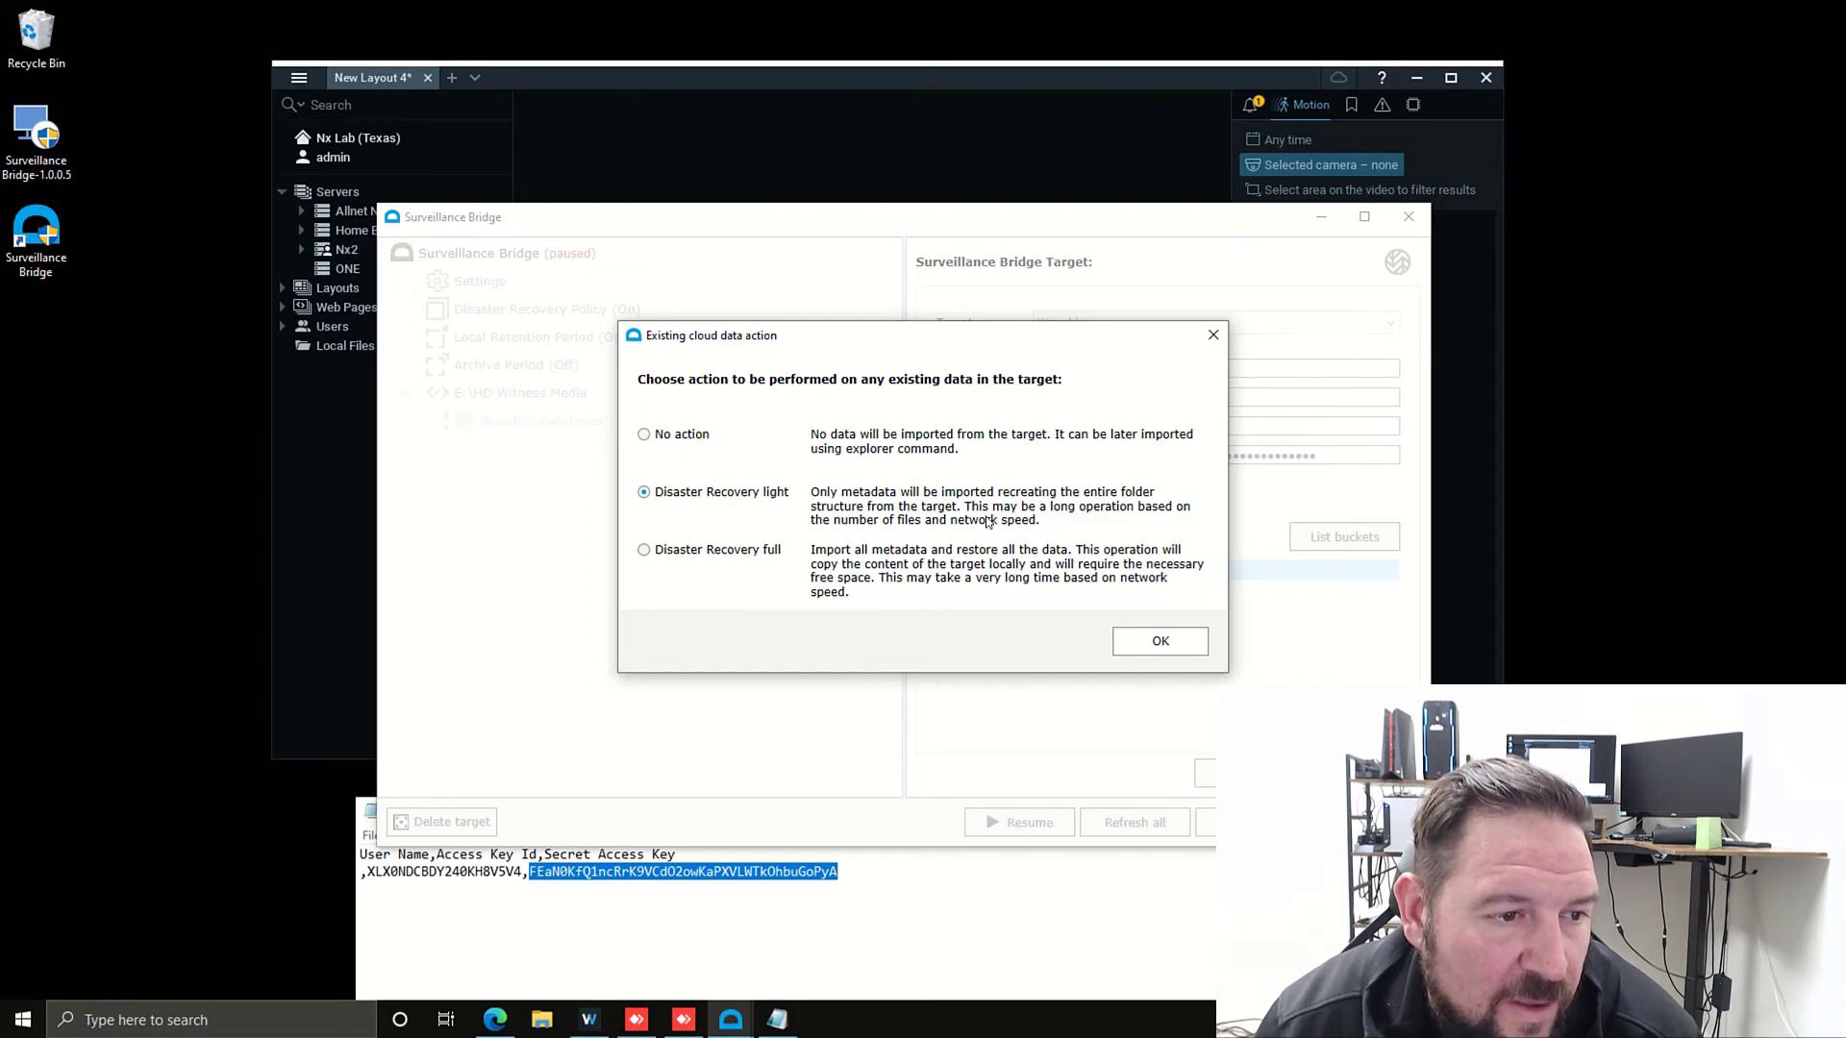
mouse_move(1008, 571)
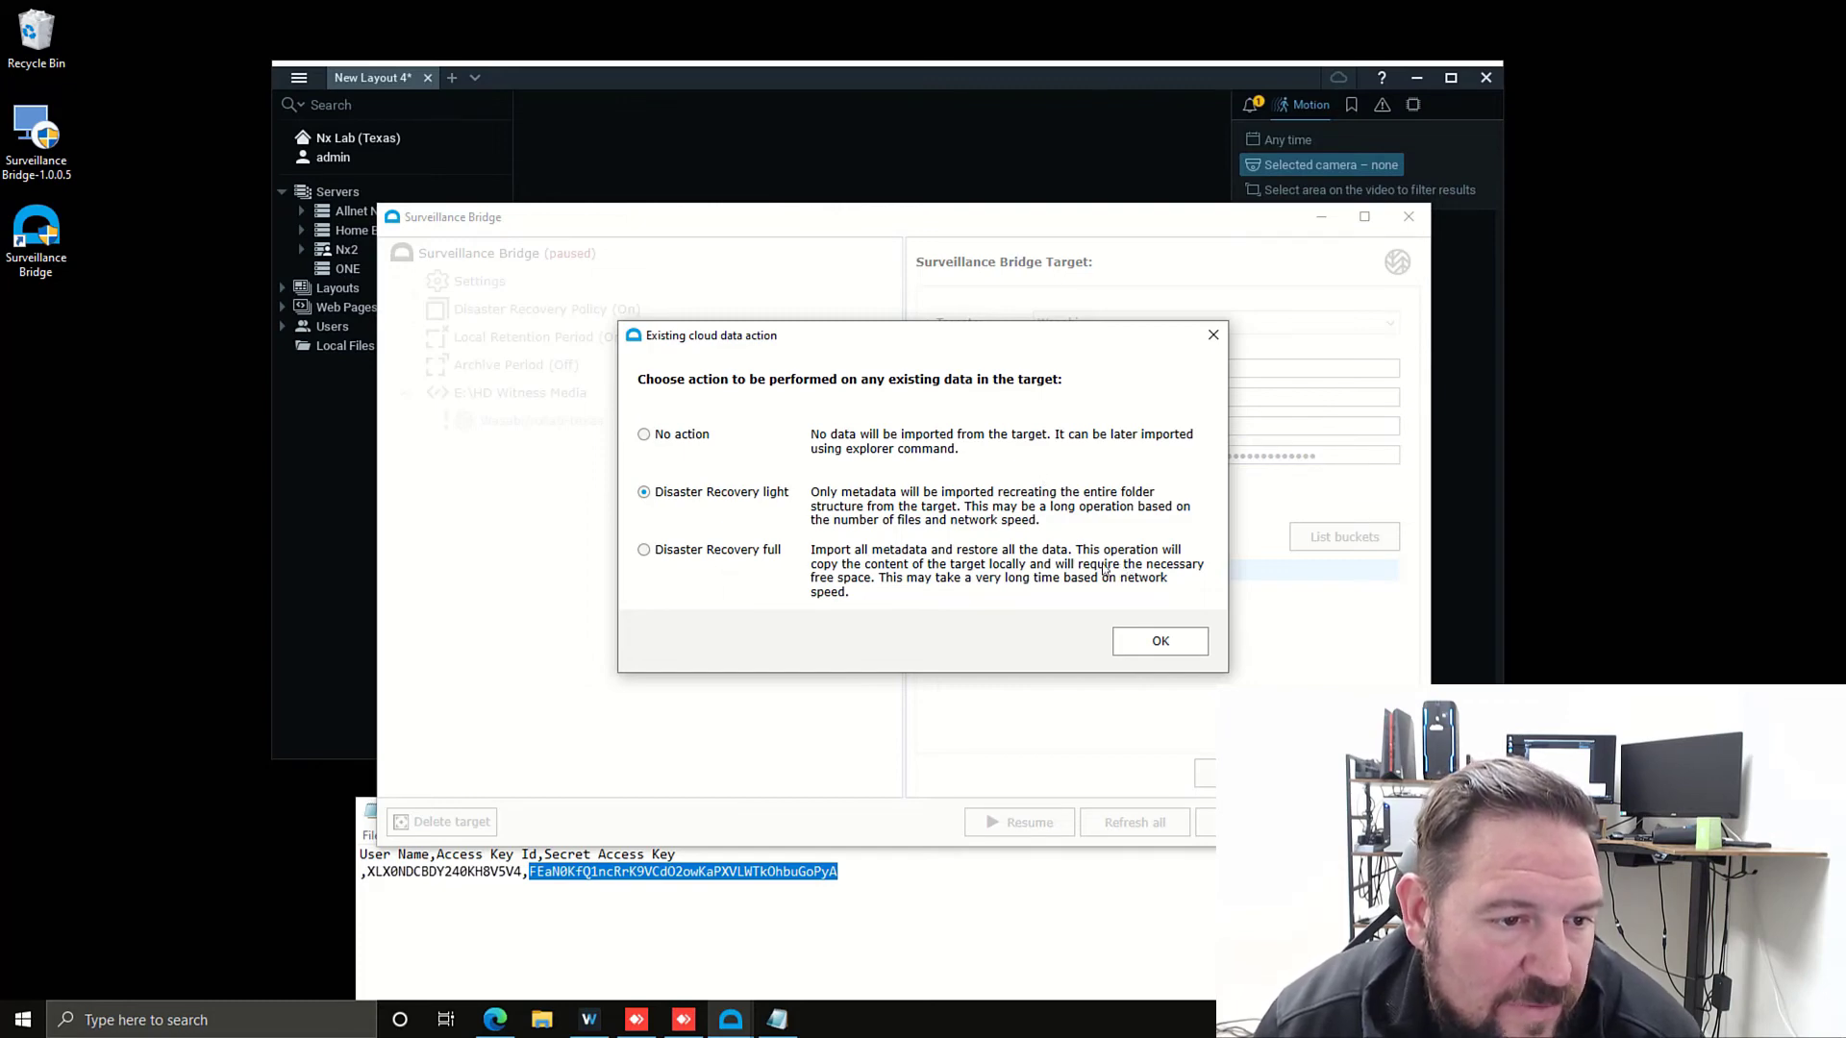
mouse_move(995, 494)
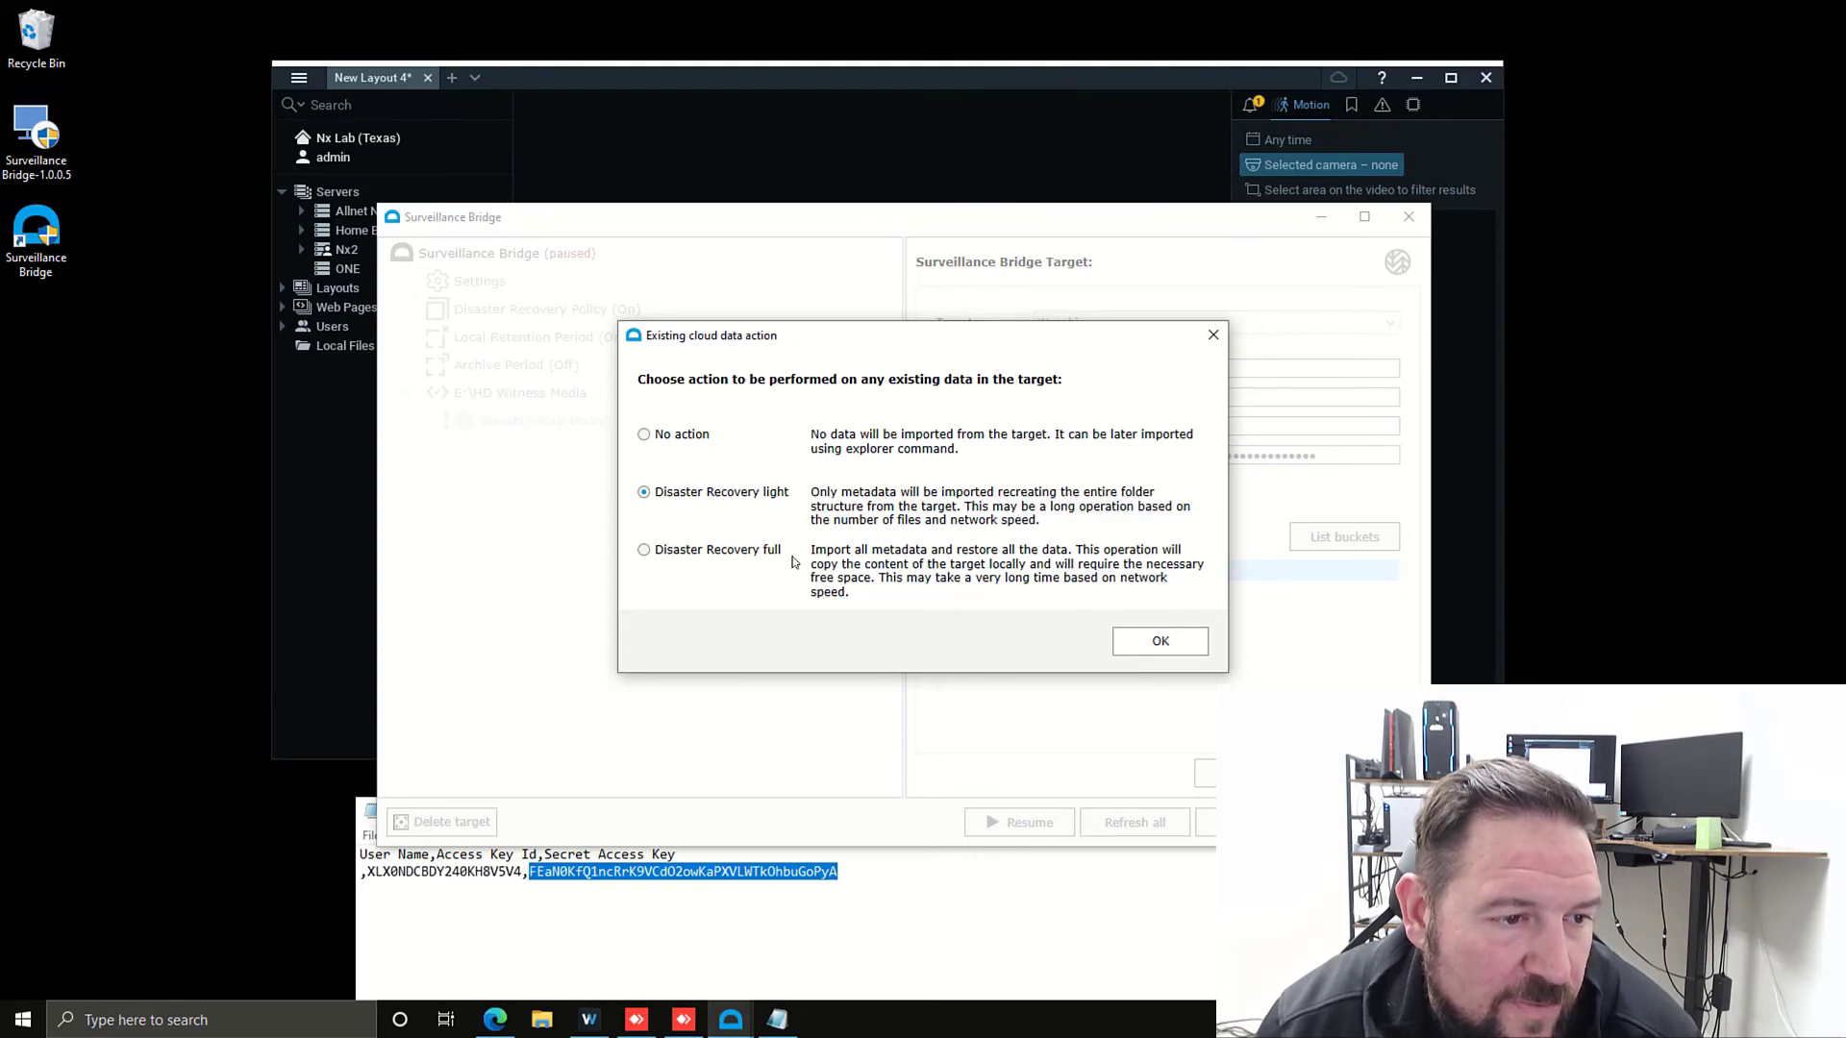
mouse_move(1010, 469)
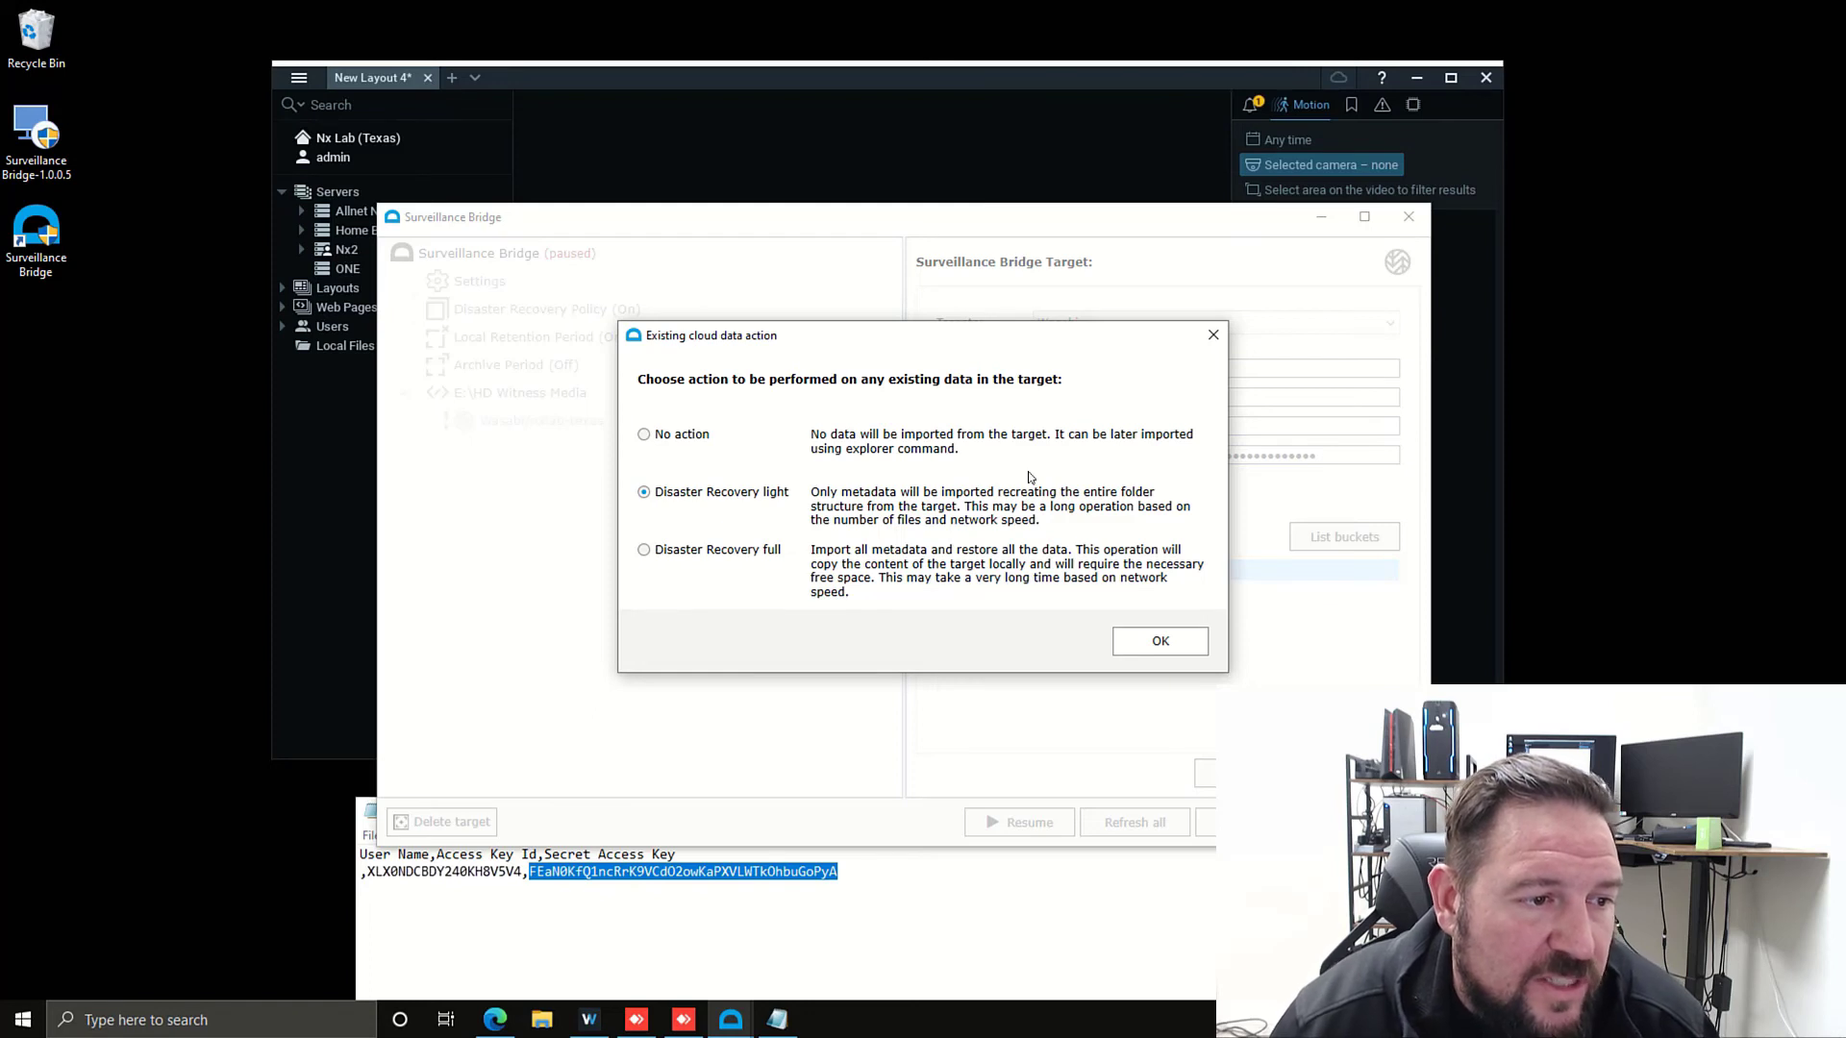
- Confirm Disaster Recovery light as the action for existing cloud data
click(1158, 640)
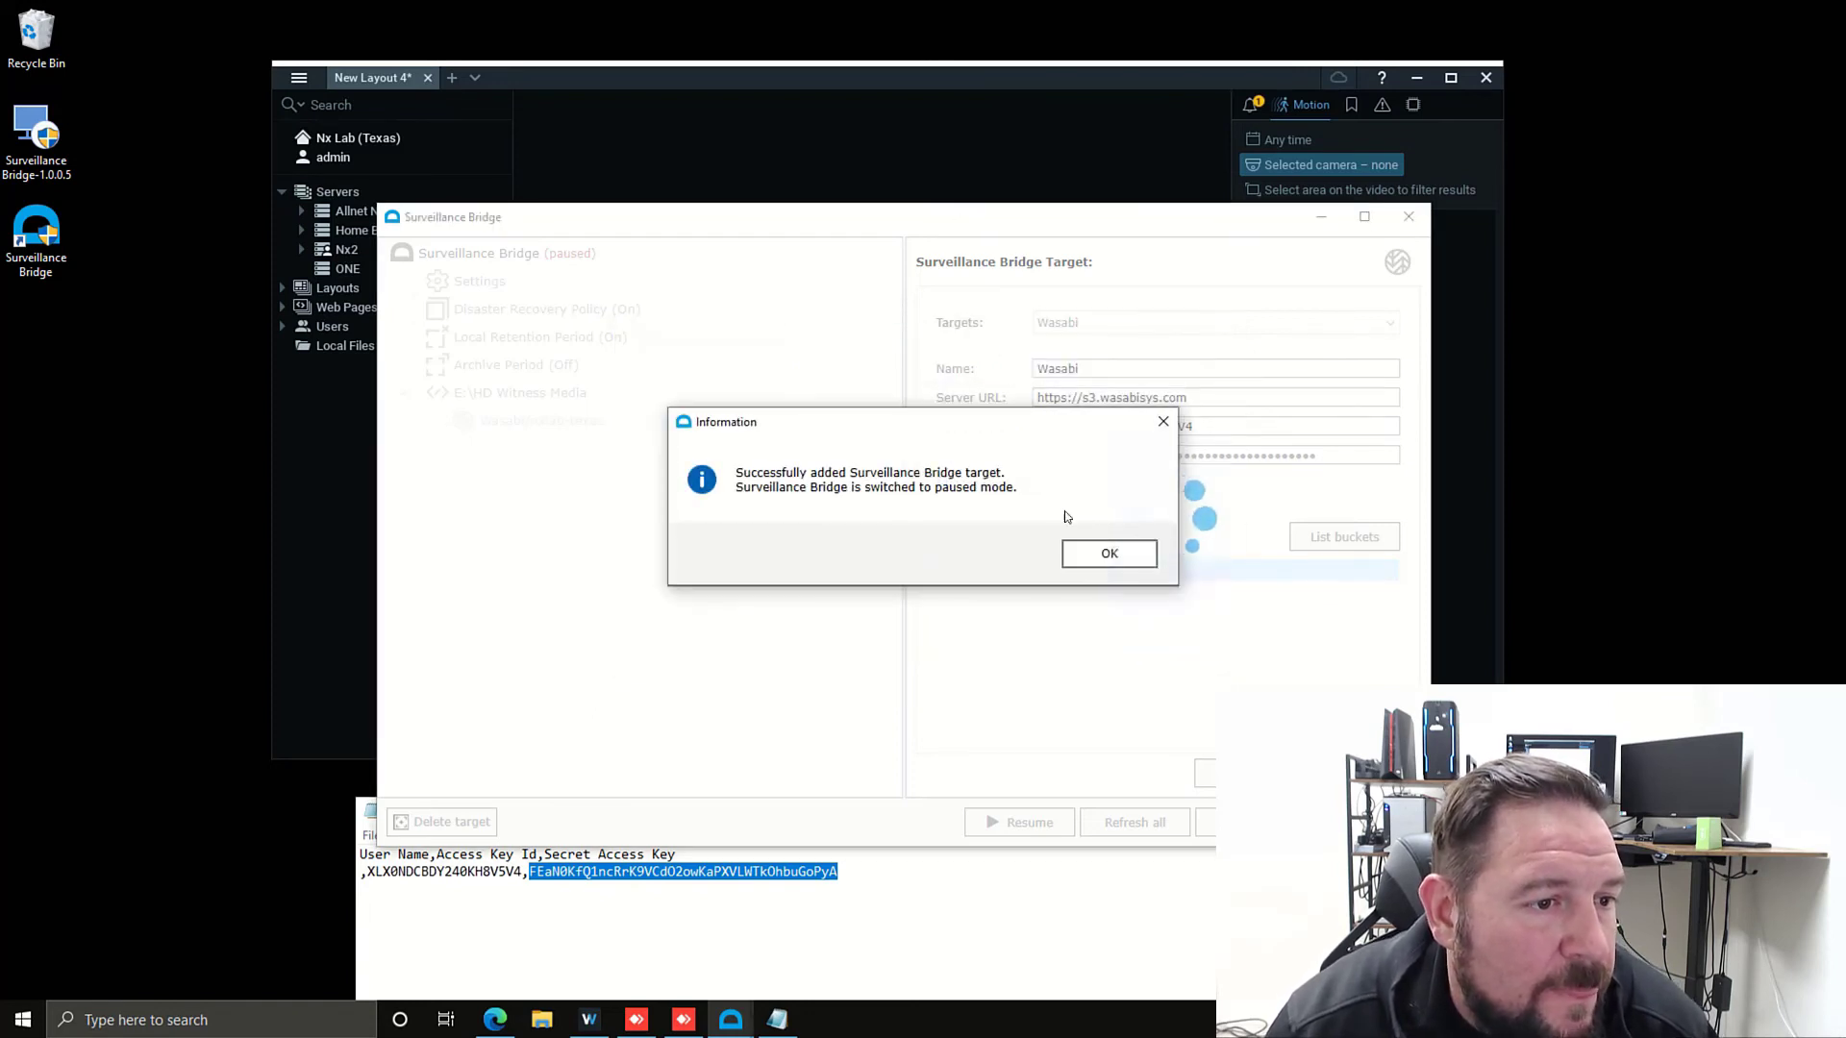
- Acknowledge the target-added message and view the bridge's general Settings
click(1107, 554)
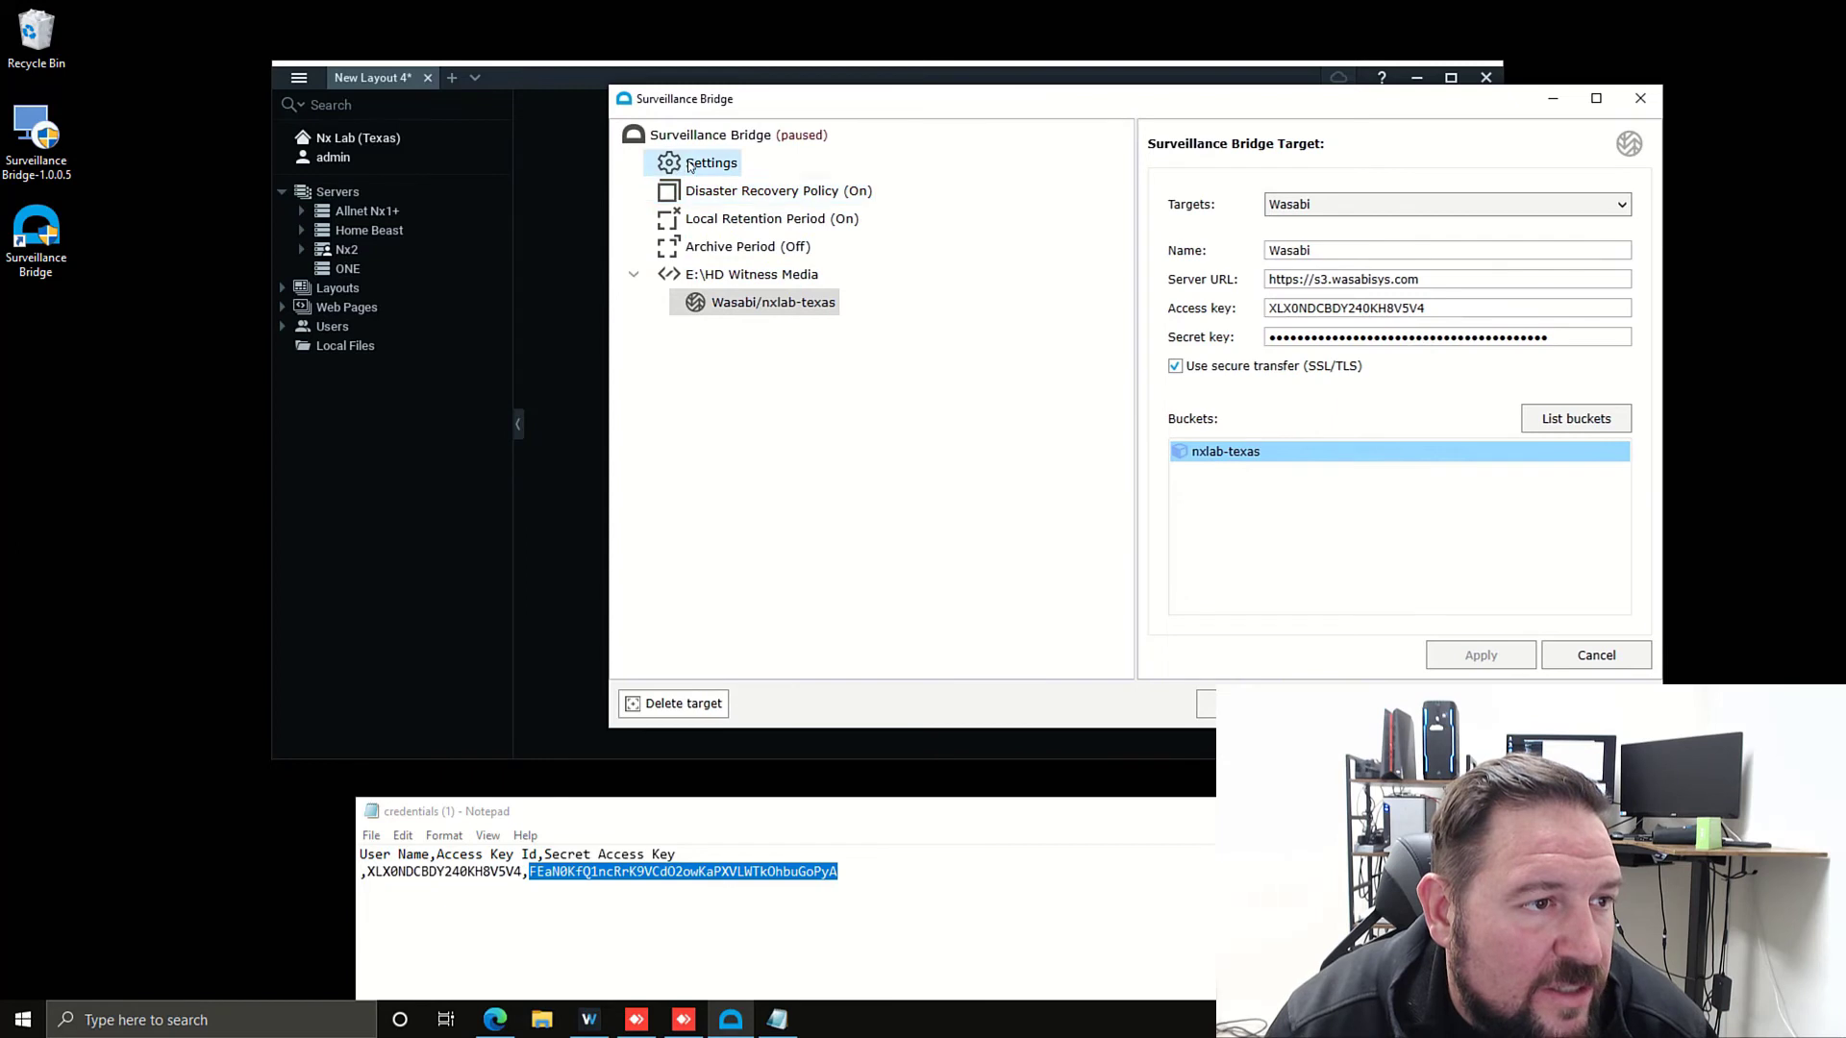
click(738, 134)
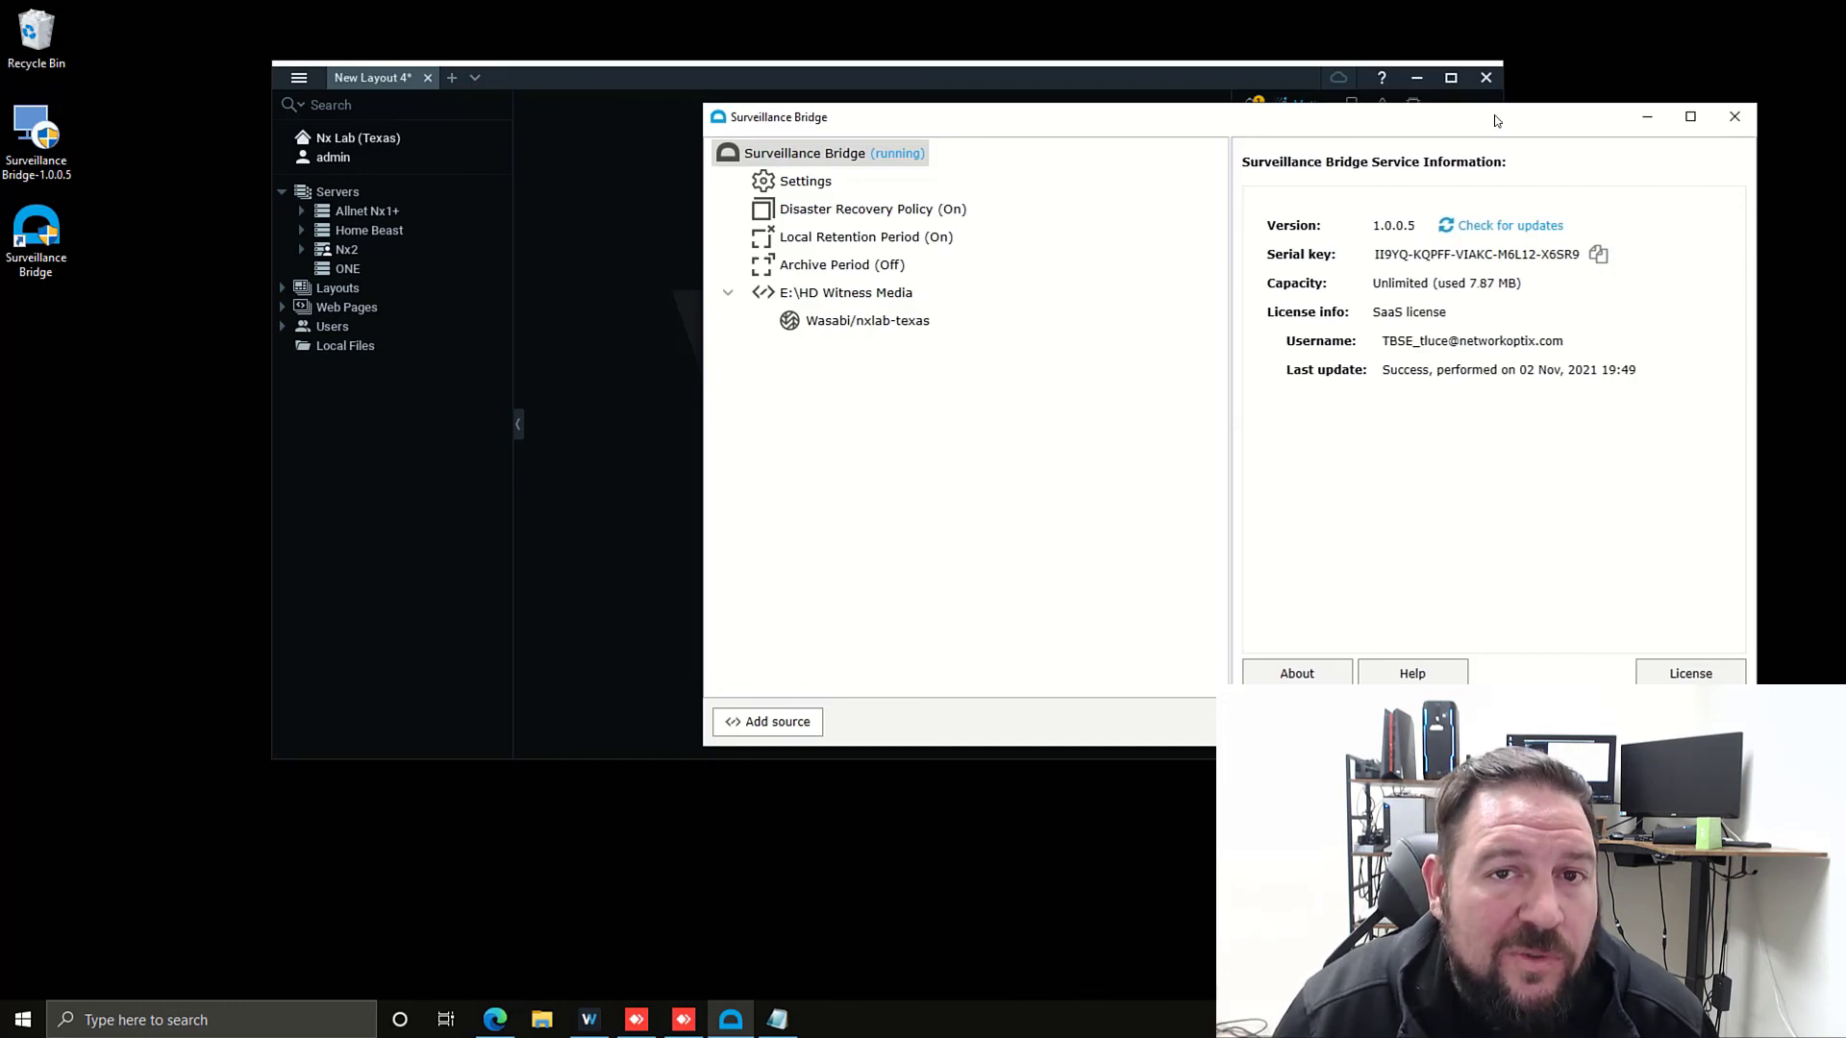
mouse_move(1102, 231)
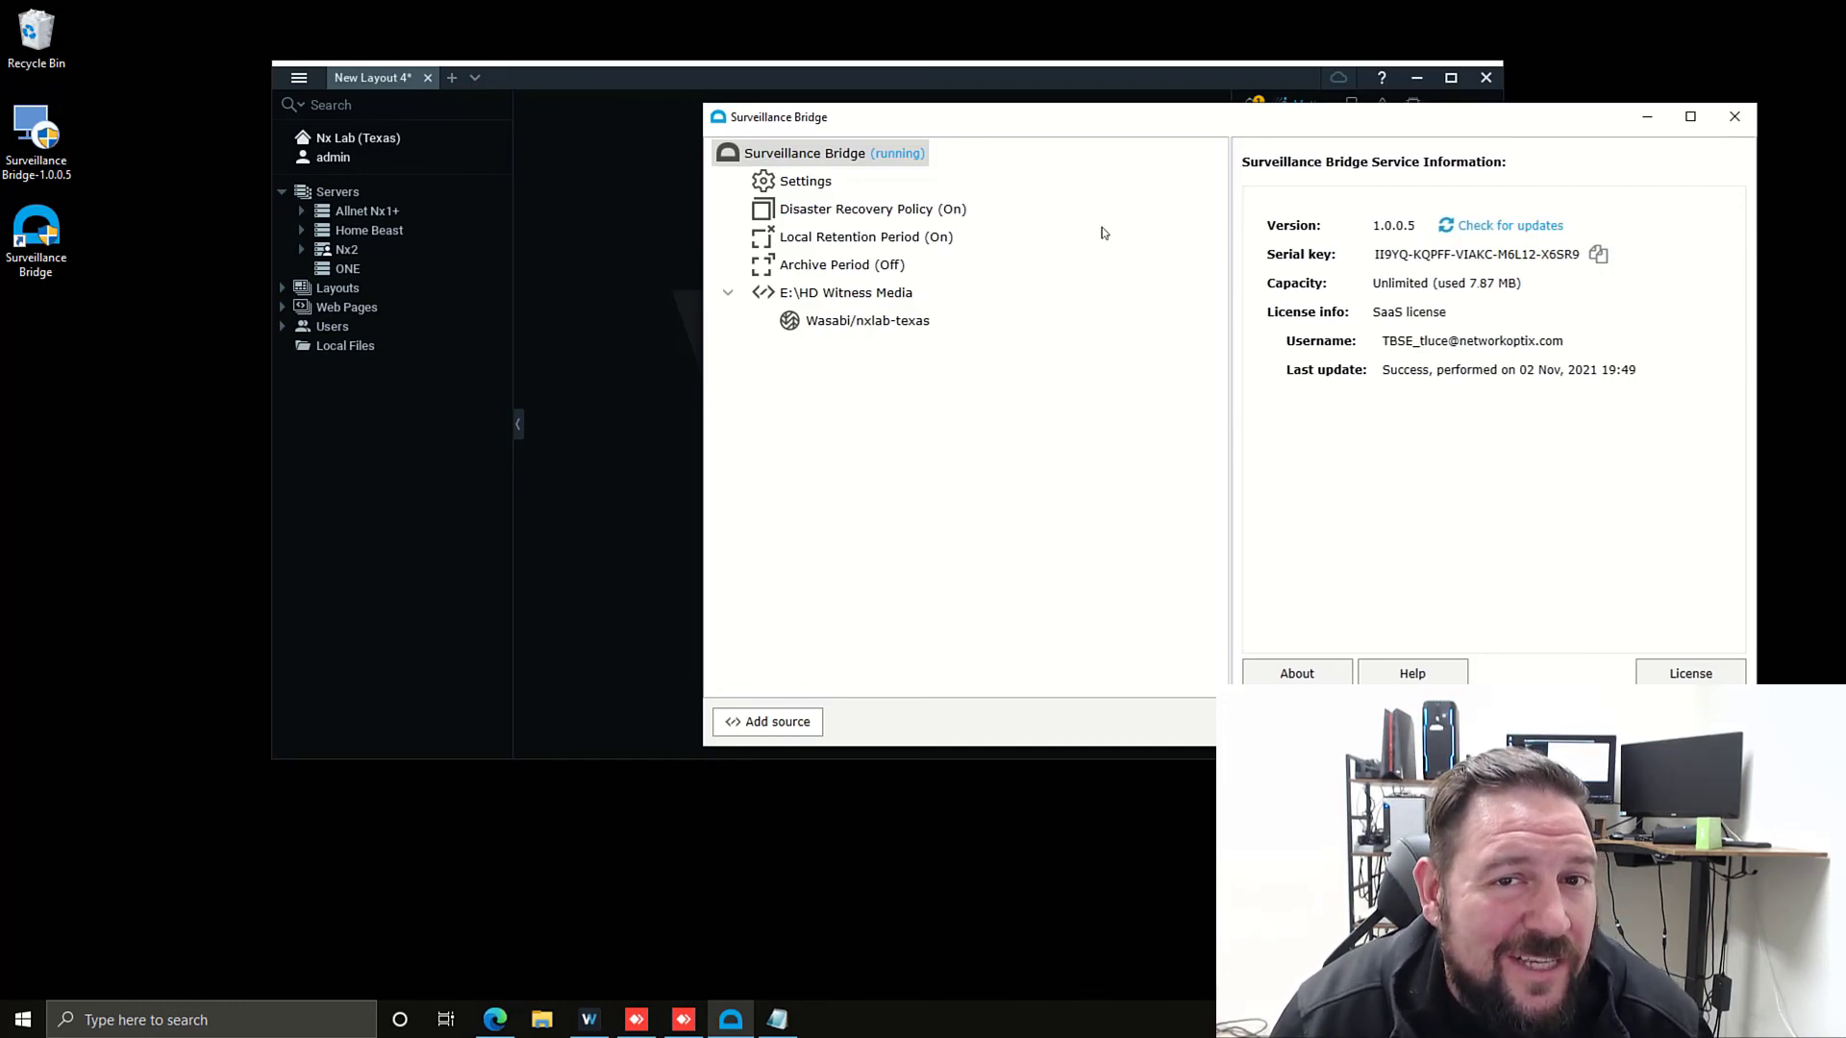